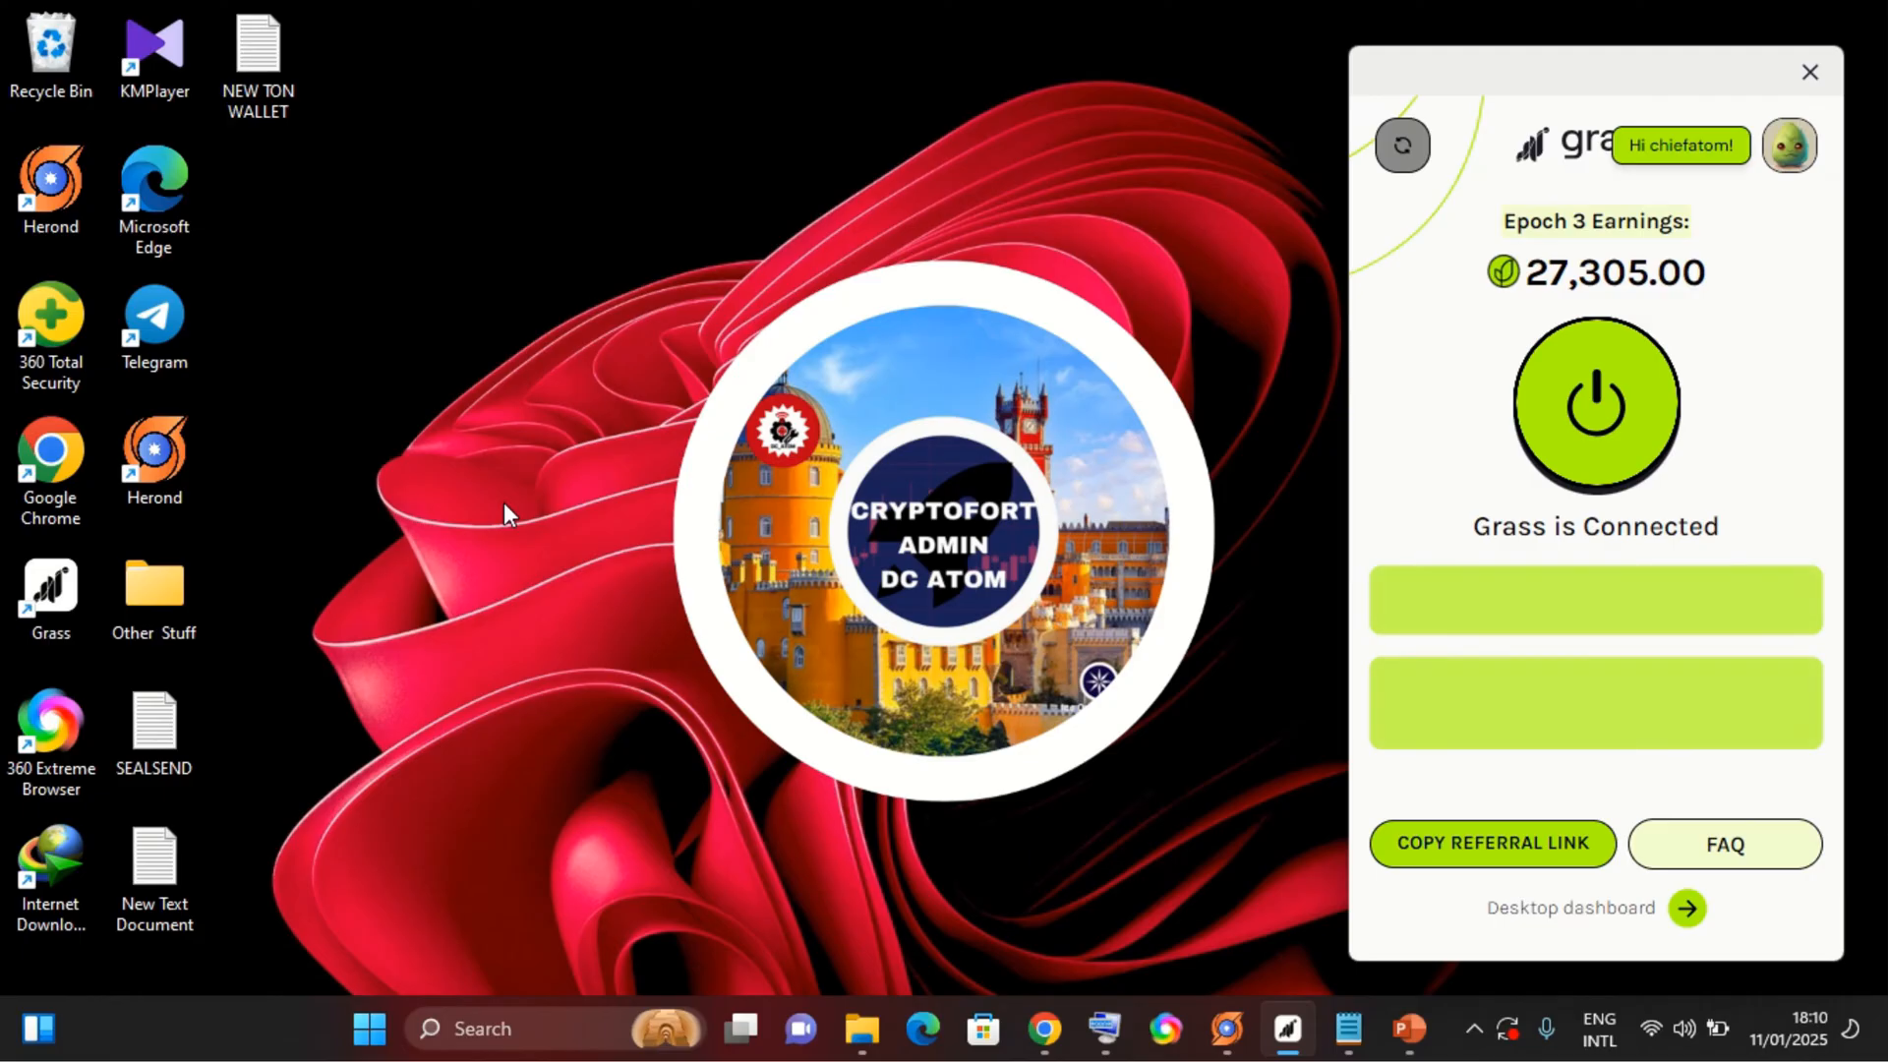
mouse_move(1040, 1001)
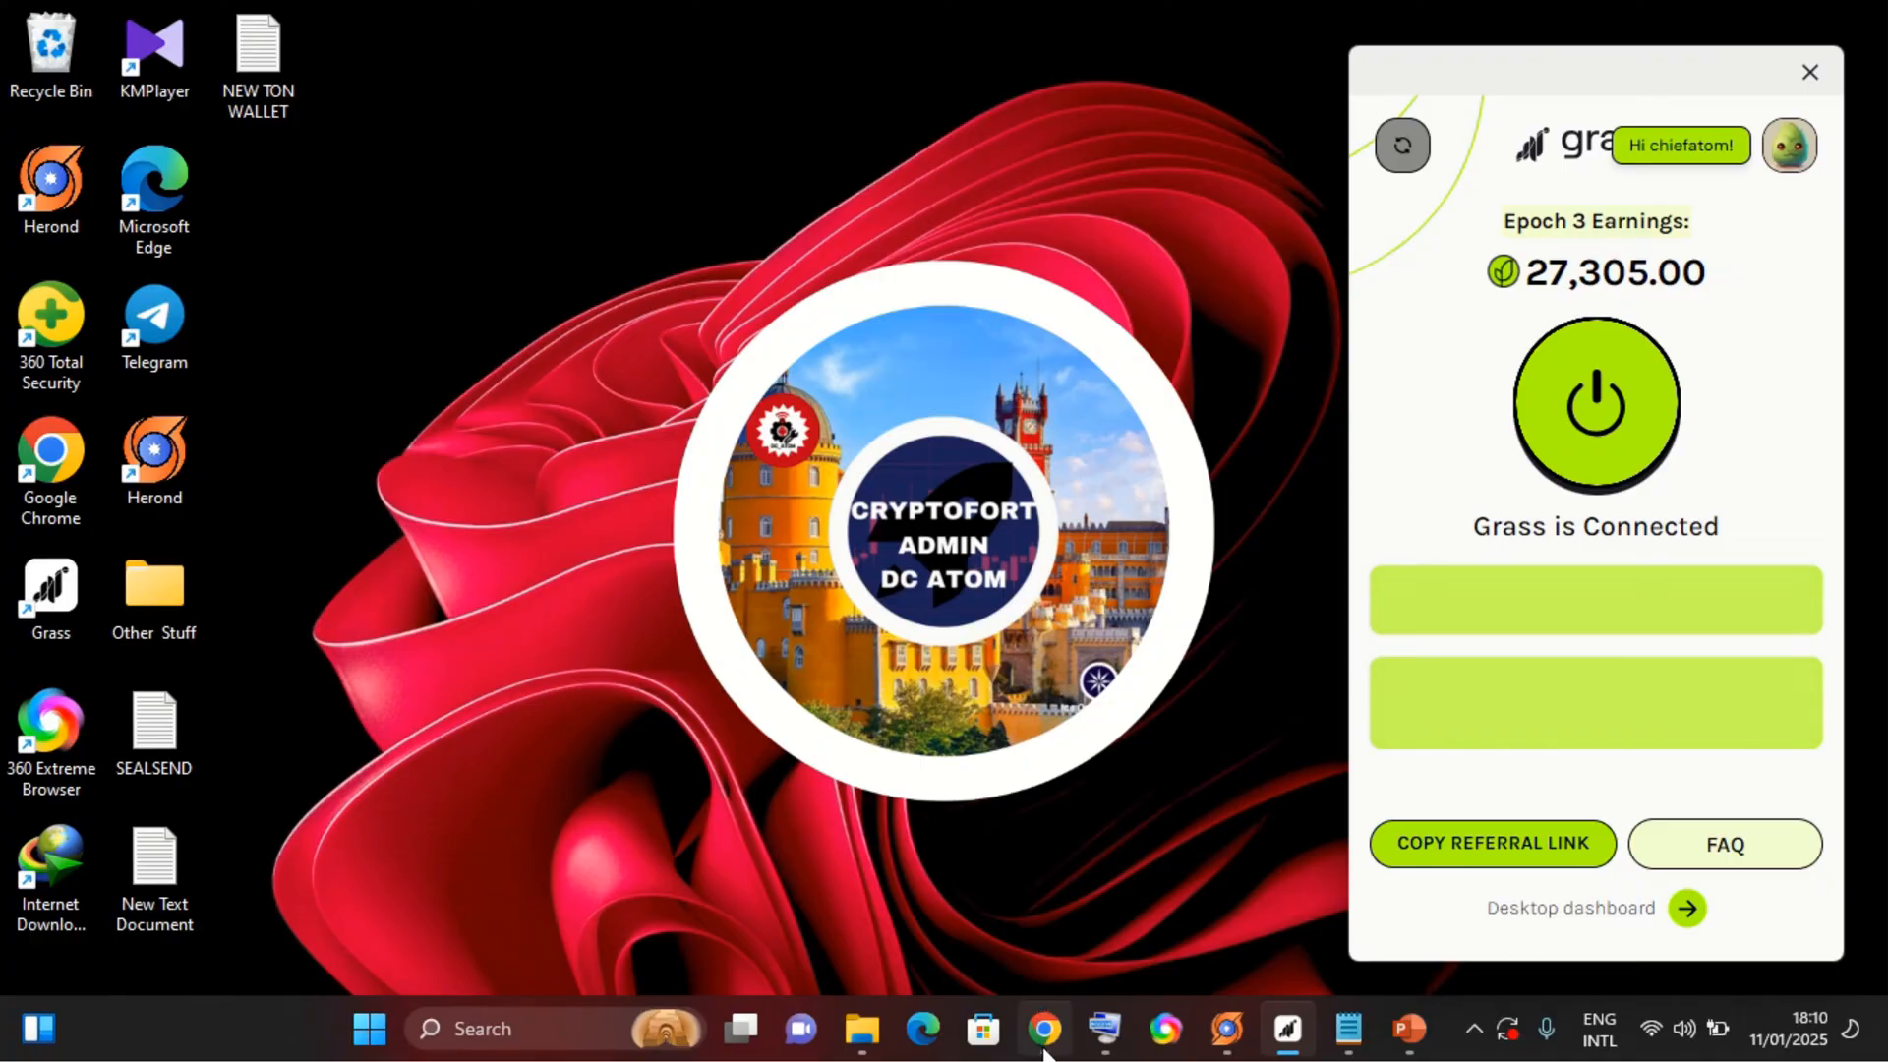
Launch Google Chrome and show the installed extensions list from the toolbar.
click(1039, 1030)
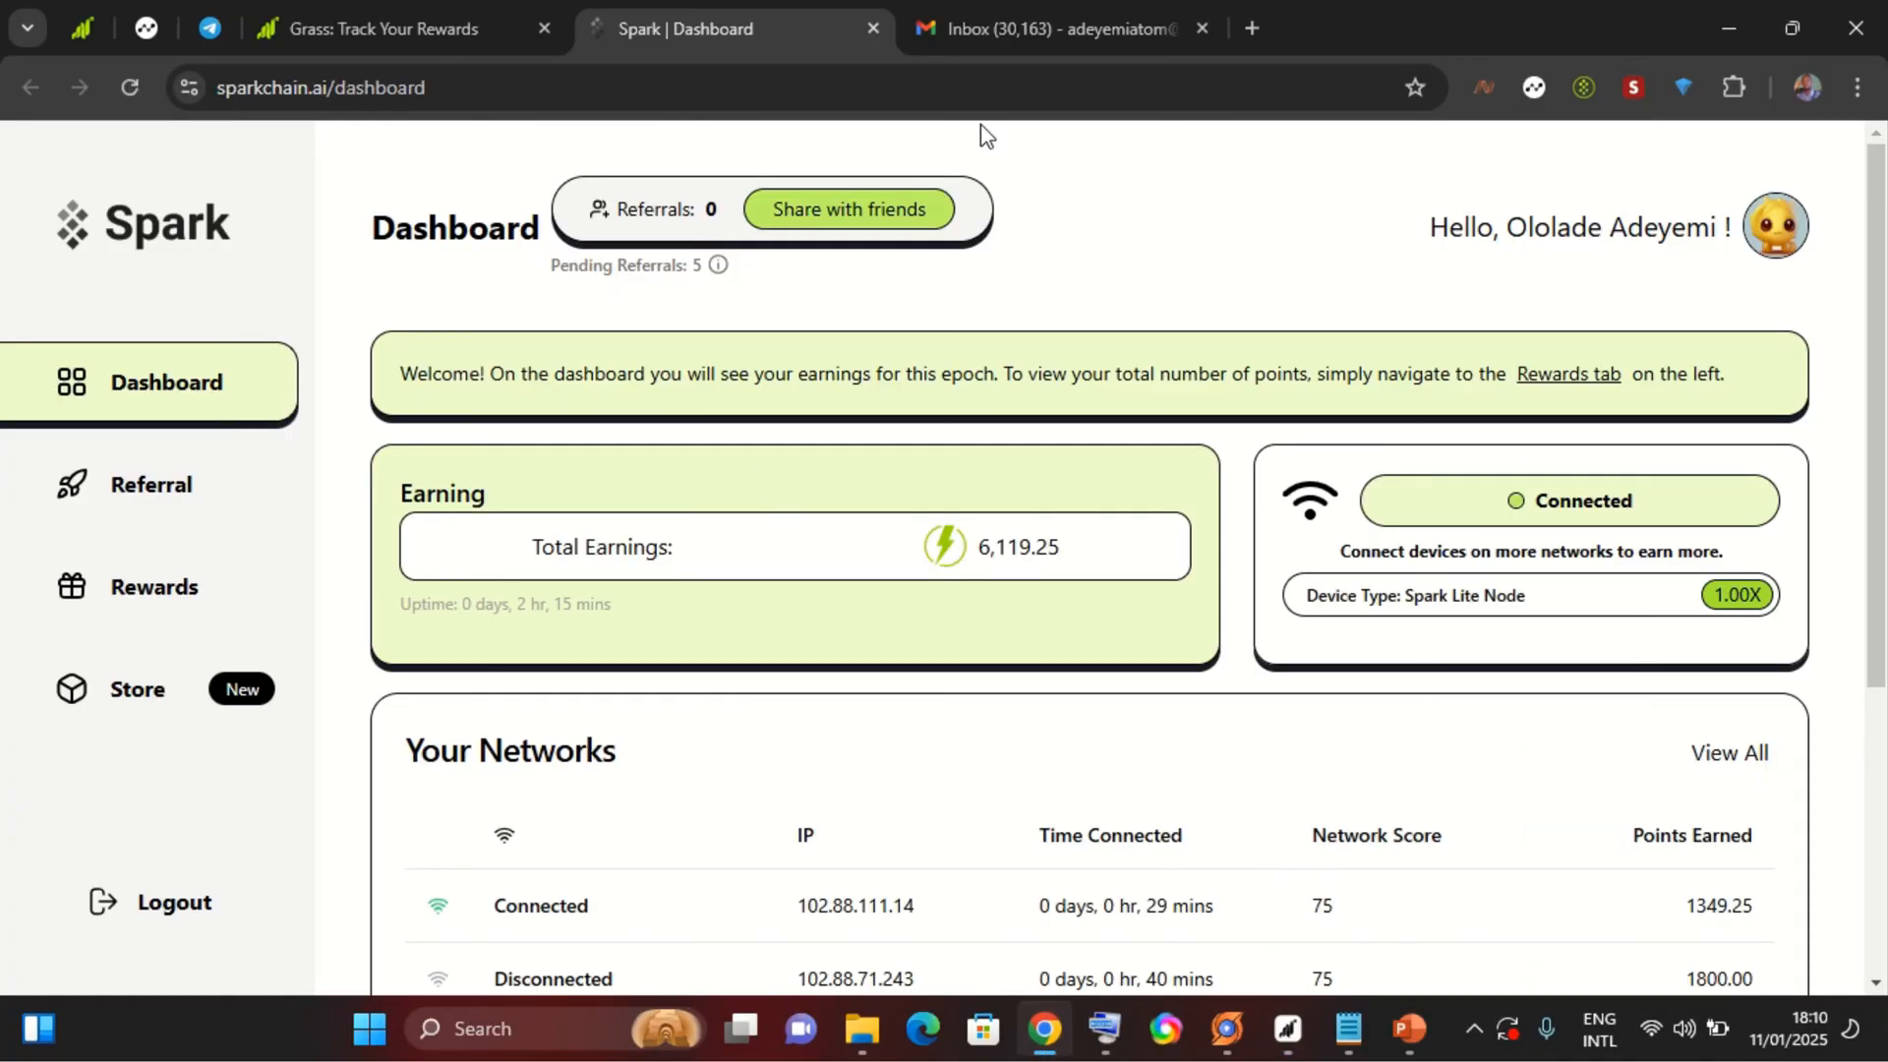
mouse_move(1659, 219)
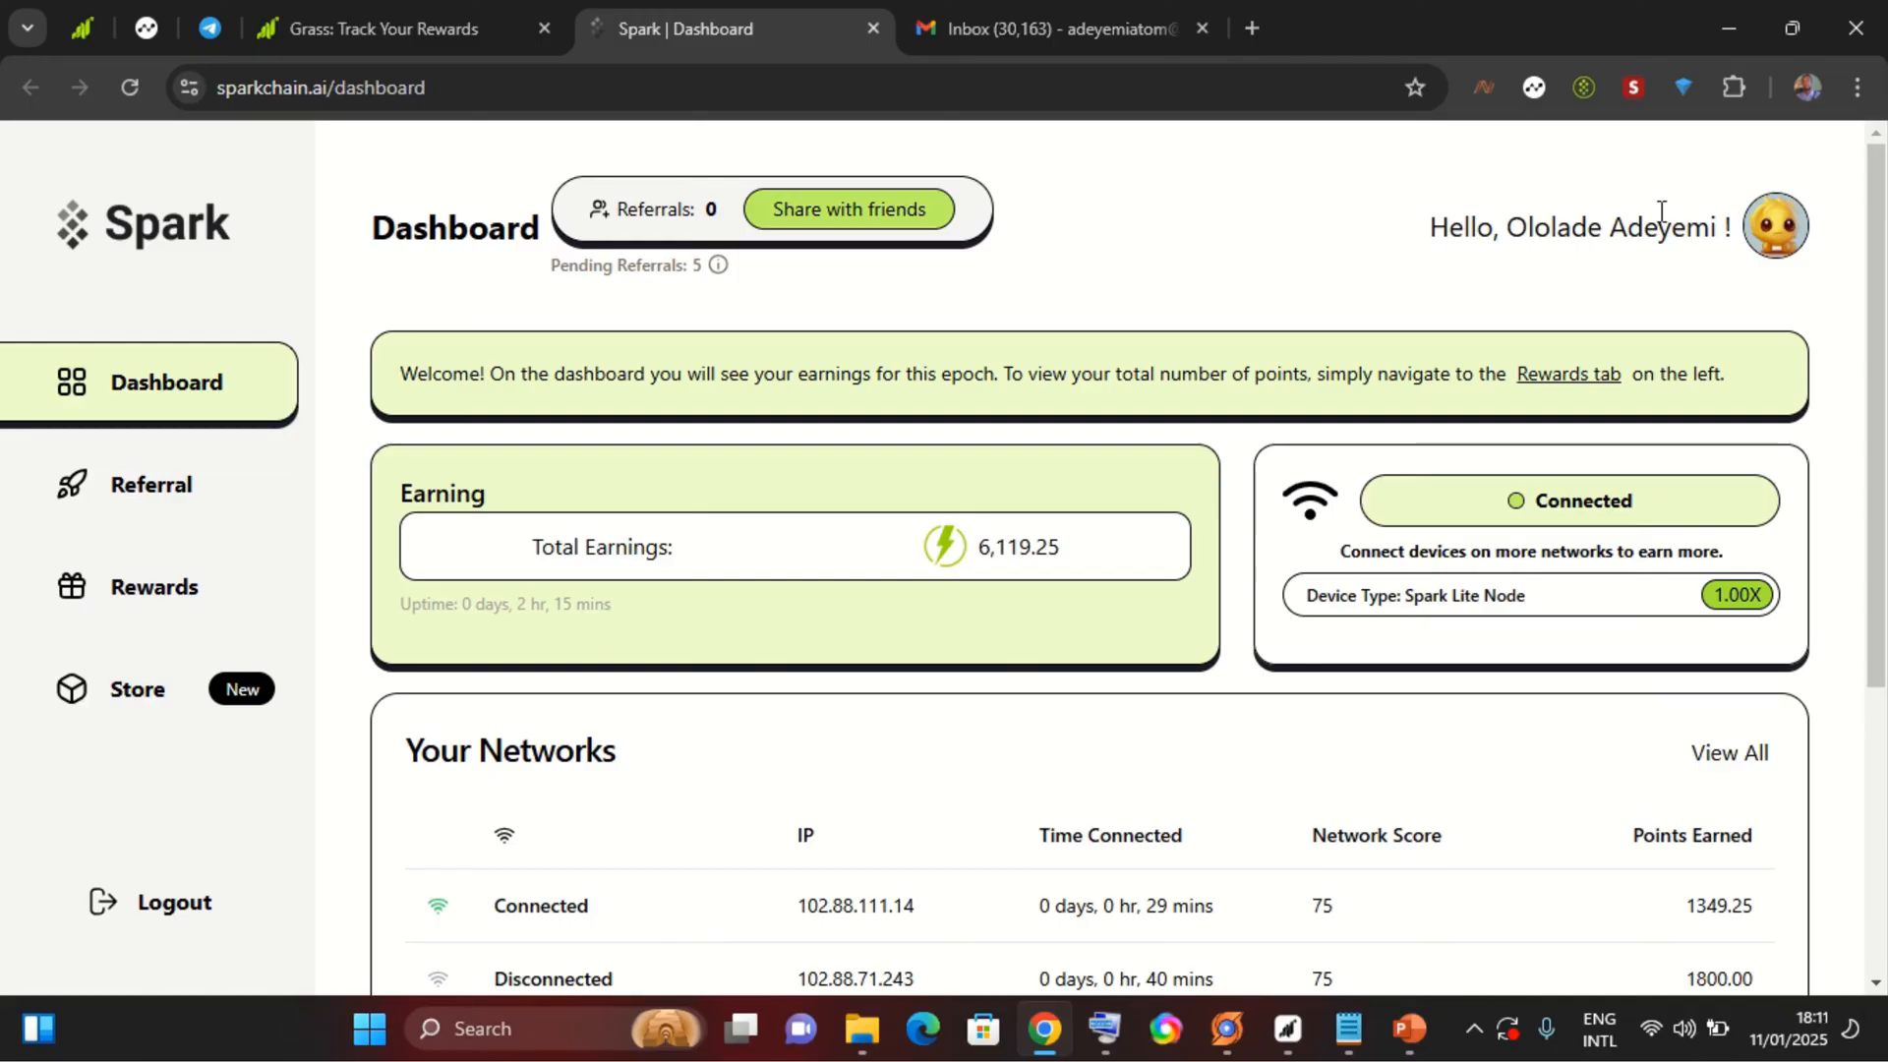
click(1733, 86)
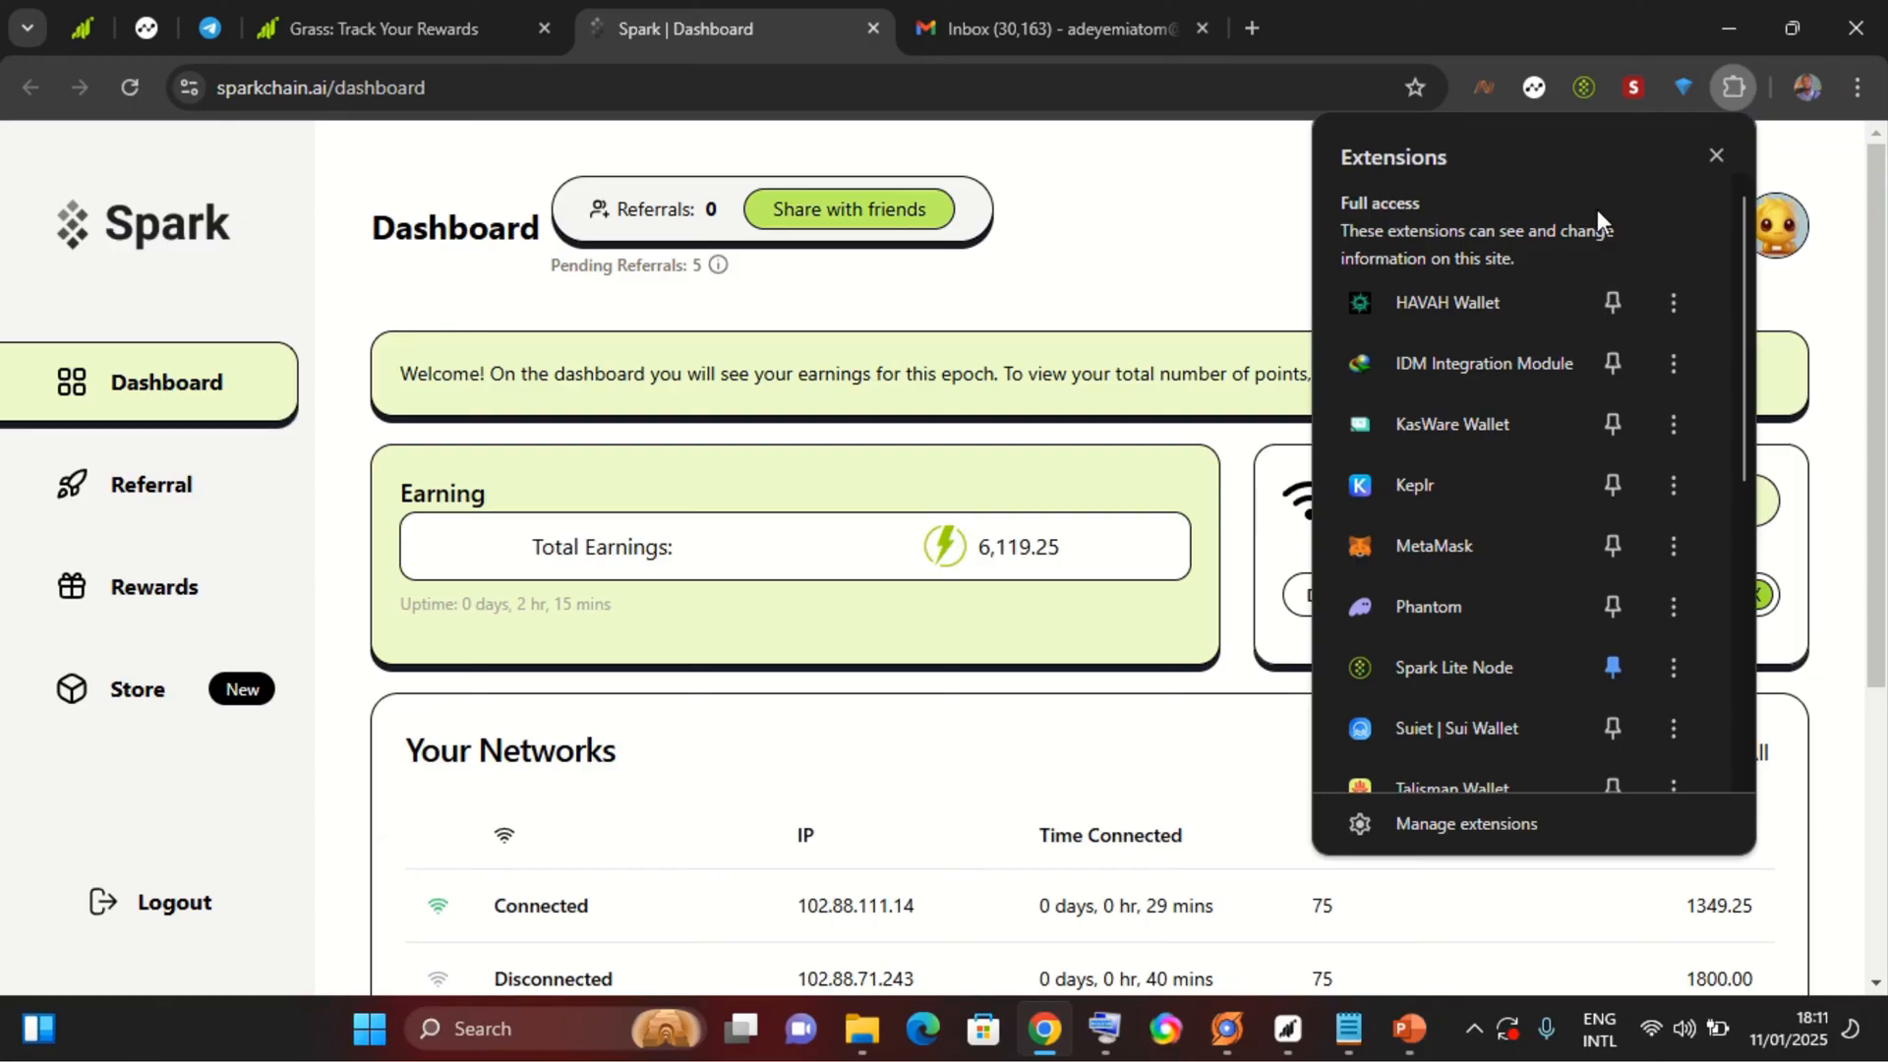
mouse_move(1733, 87)
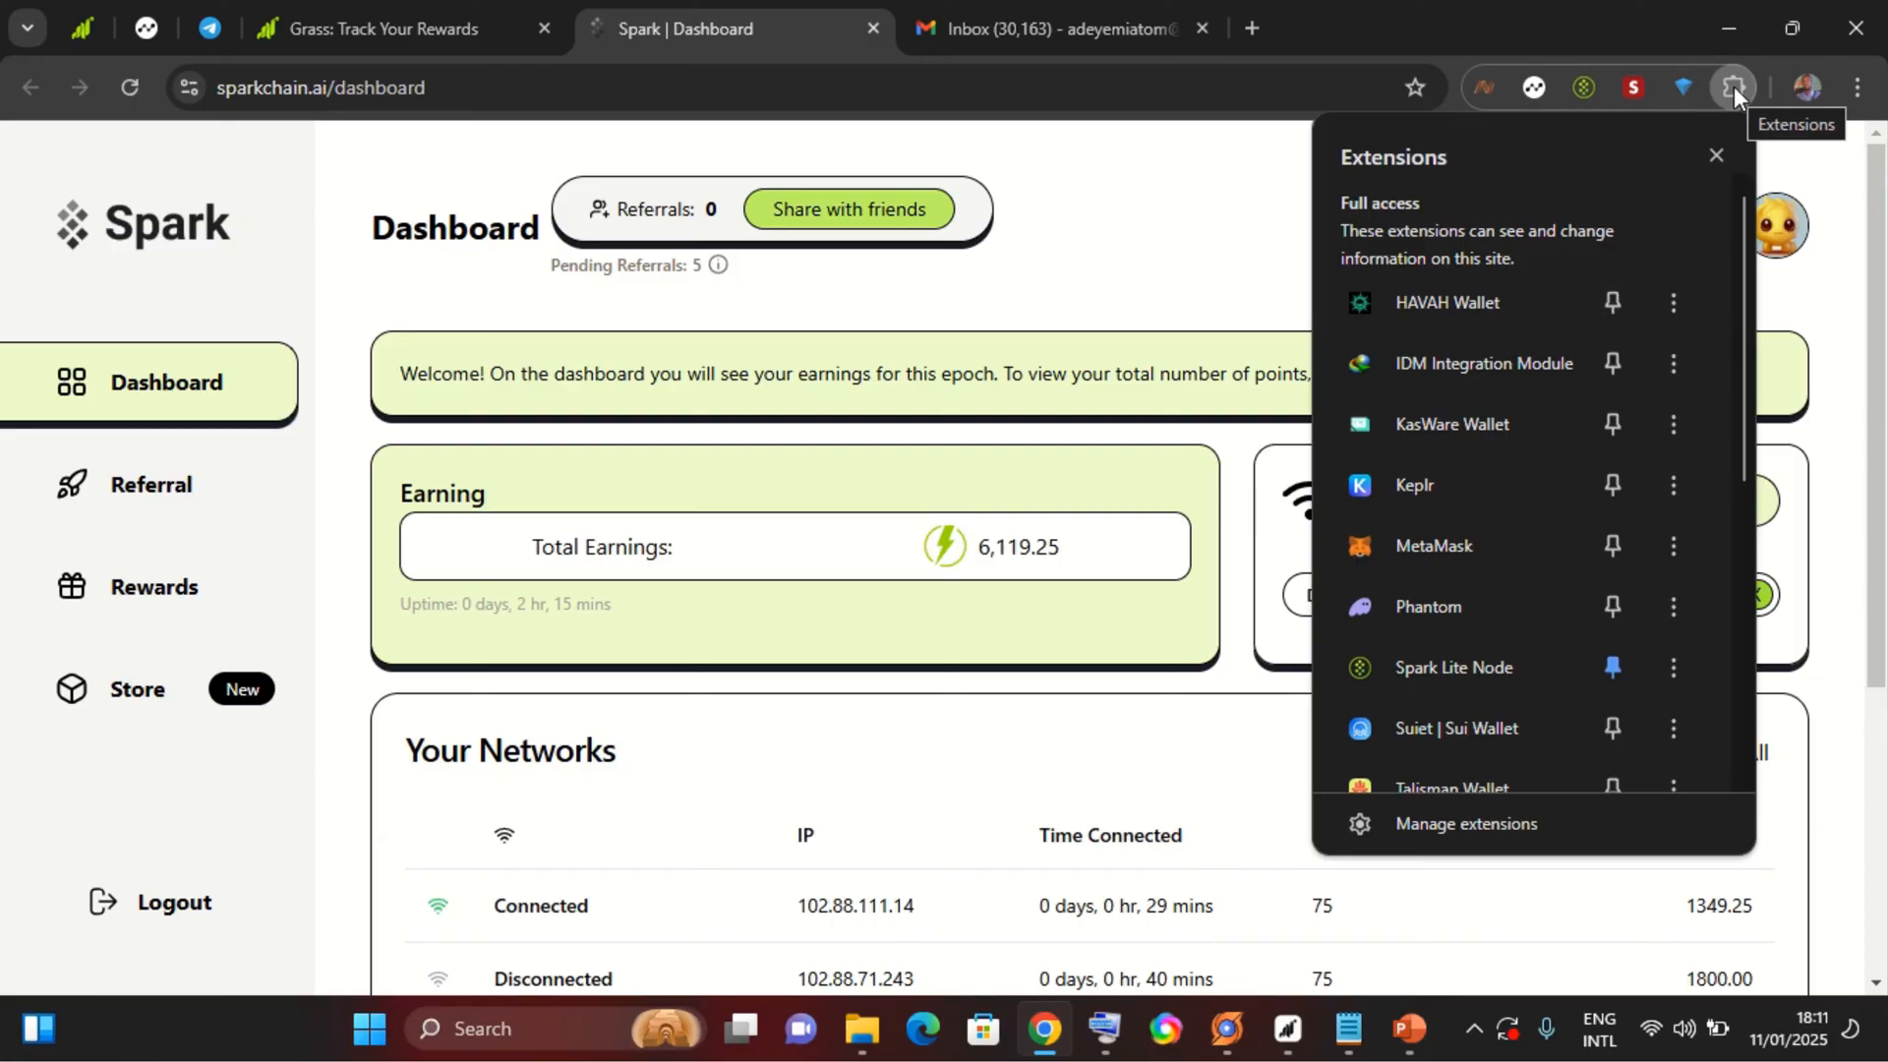
mouse_move(1735, 92)
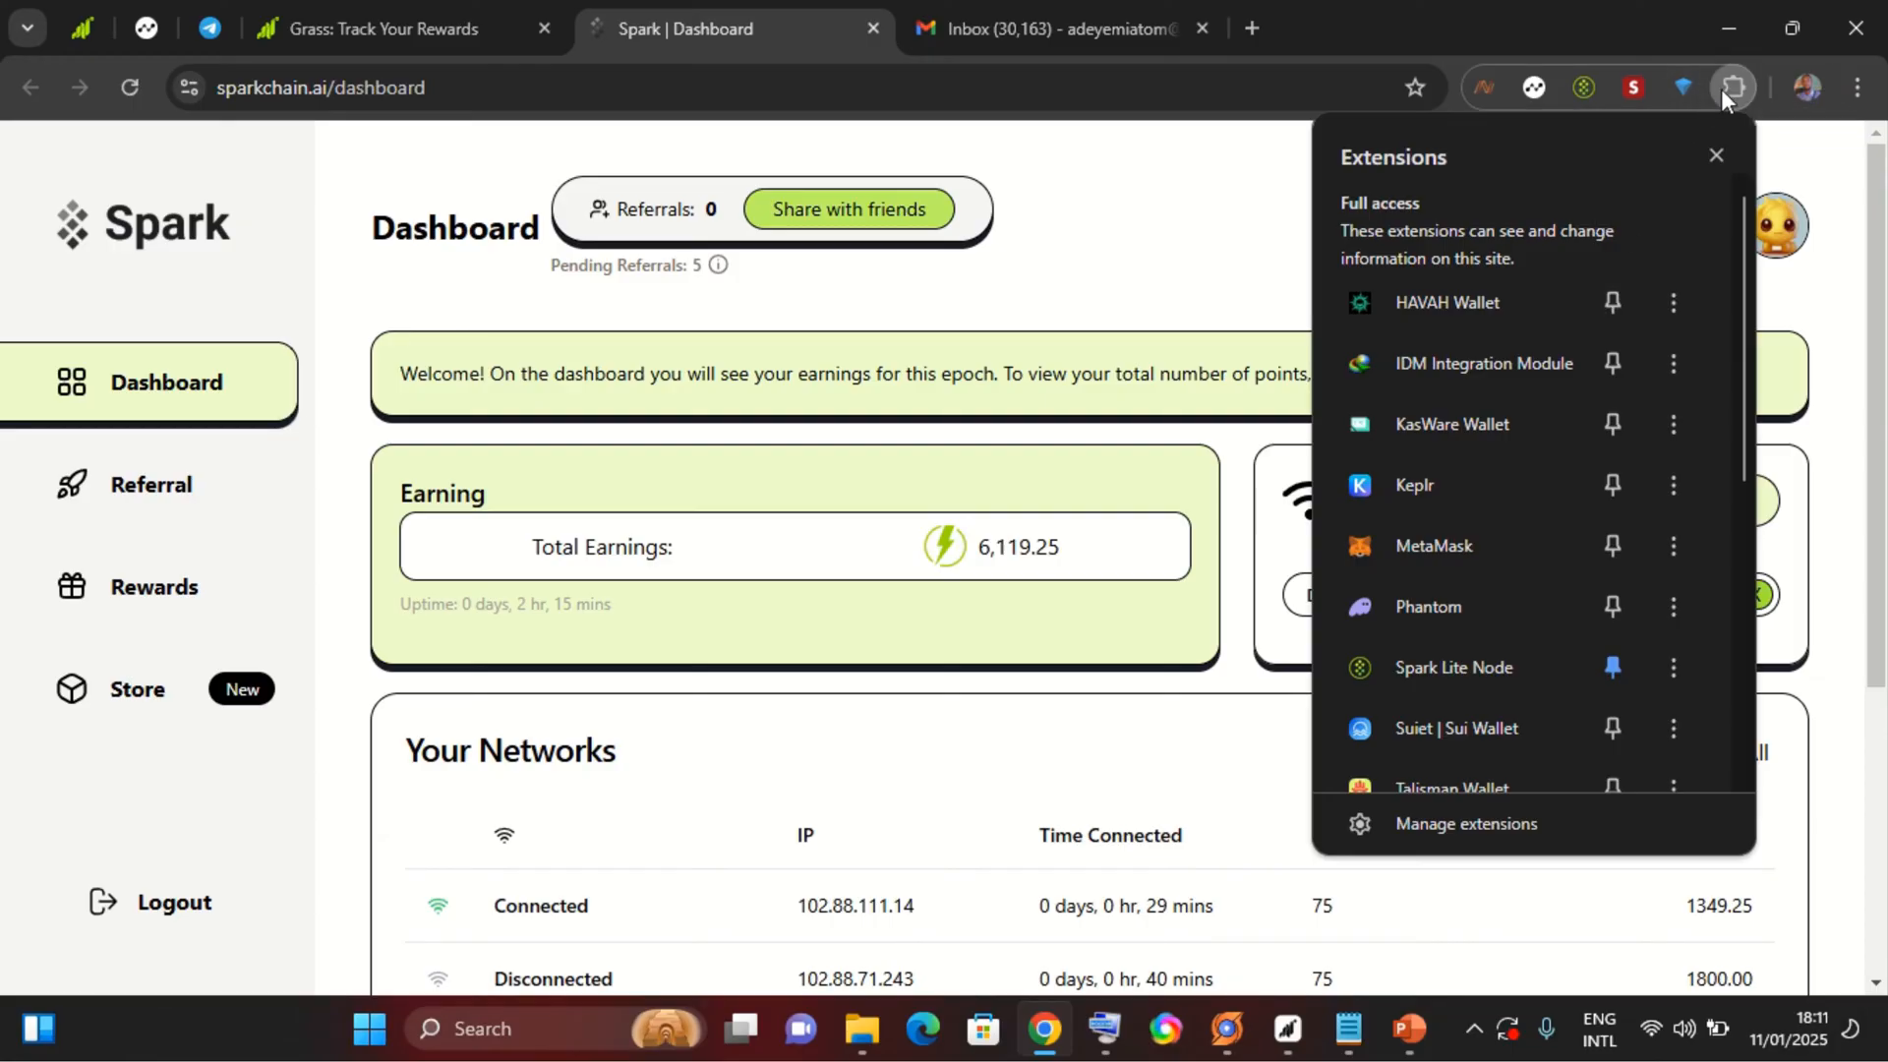
mouse_move(1864, 81)
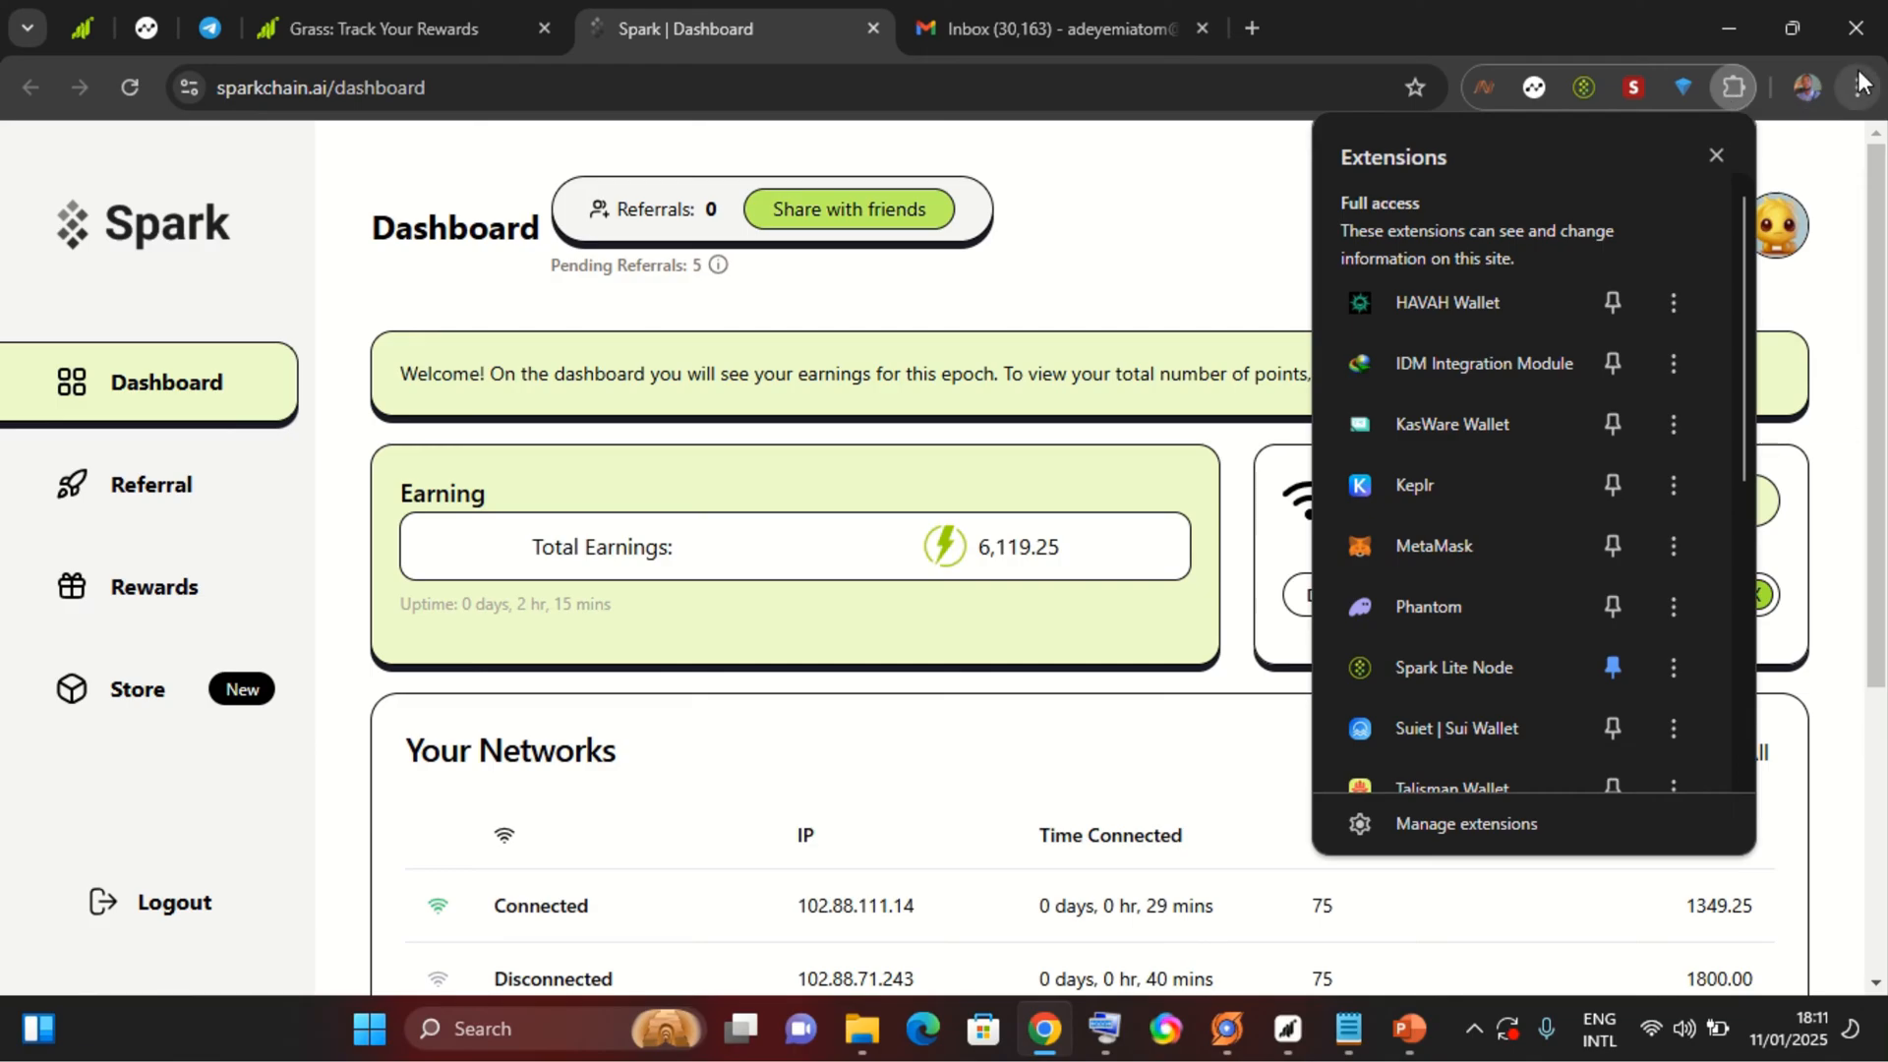
Reach Manage Extensions through the browser's three-dot menu.
click(1862, 82)
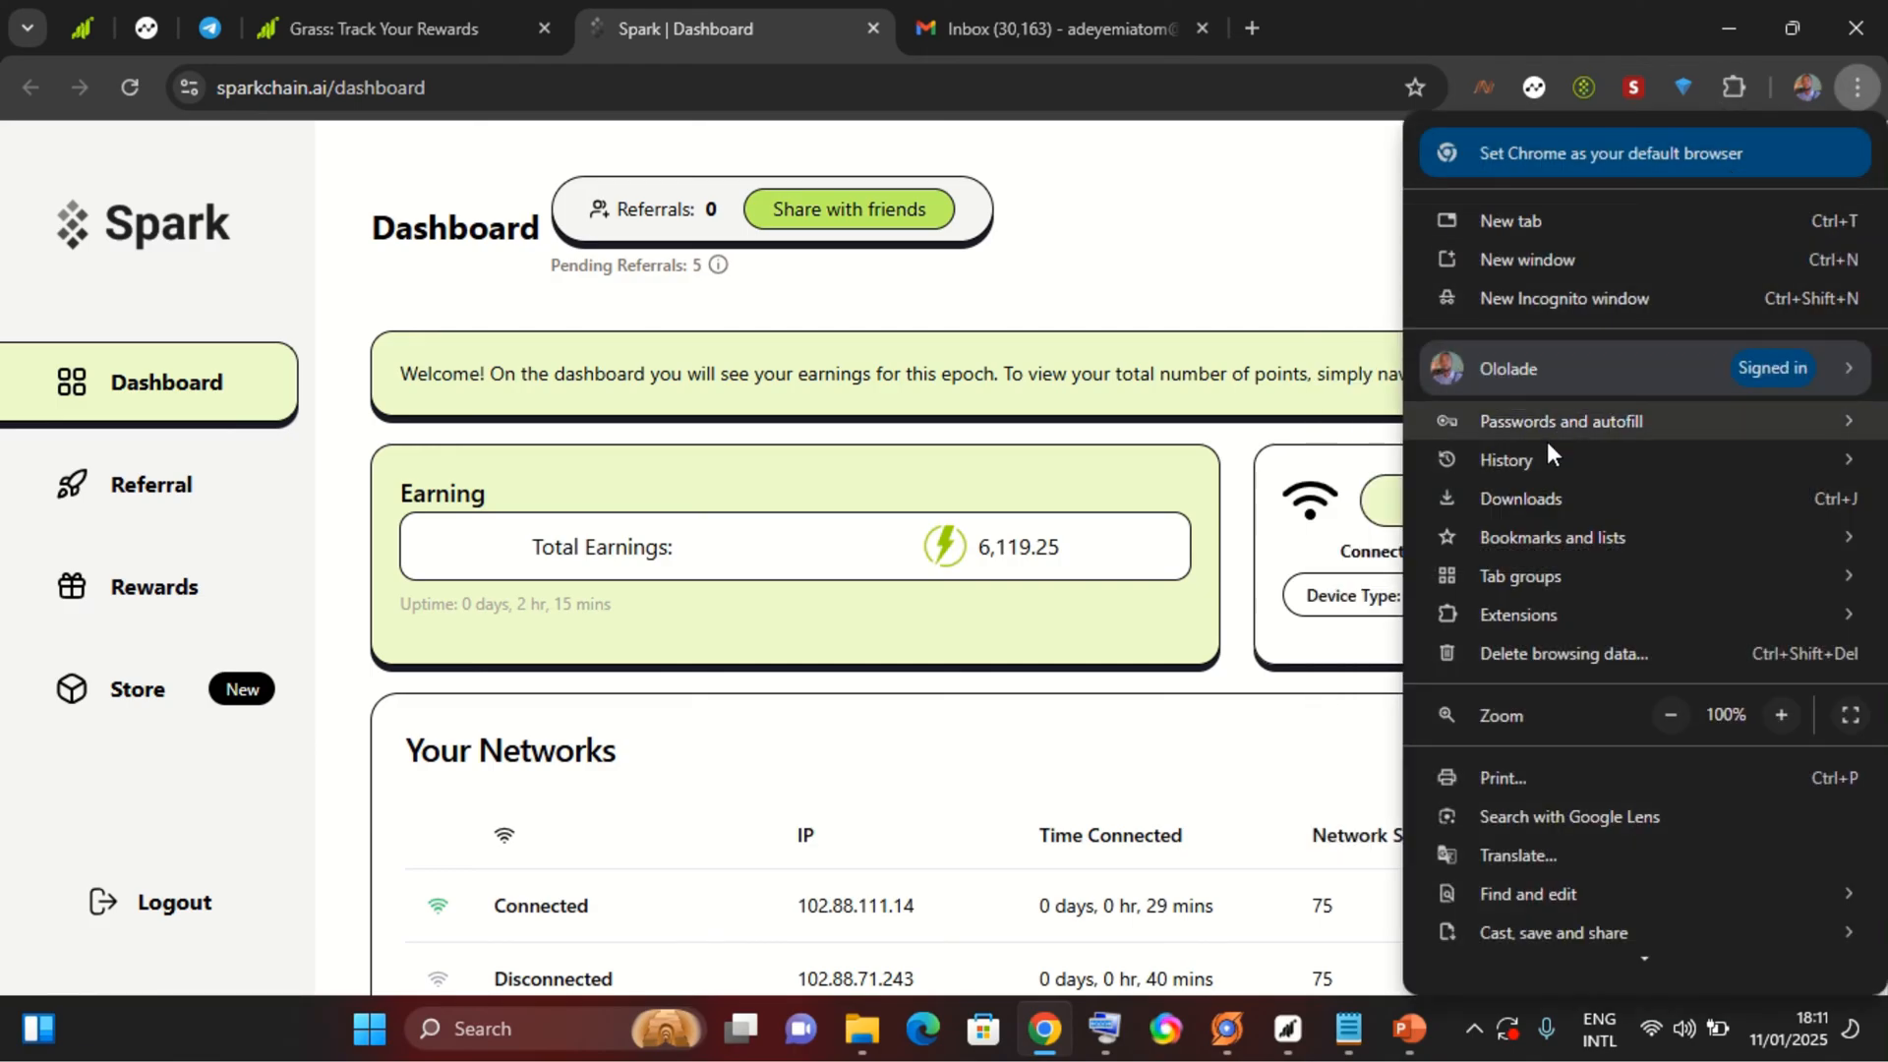
click(1506, 460)
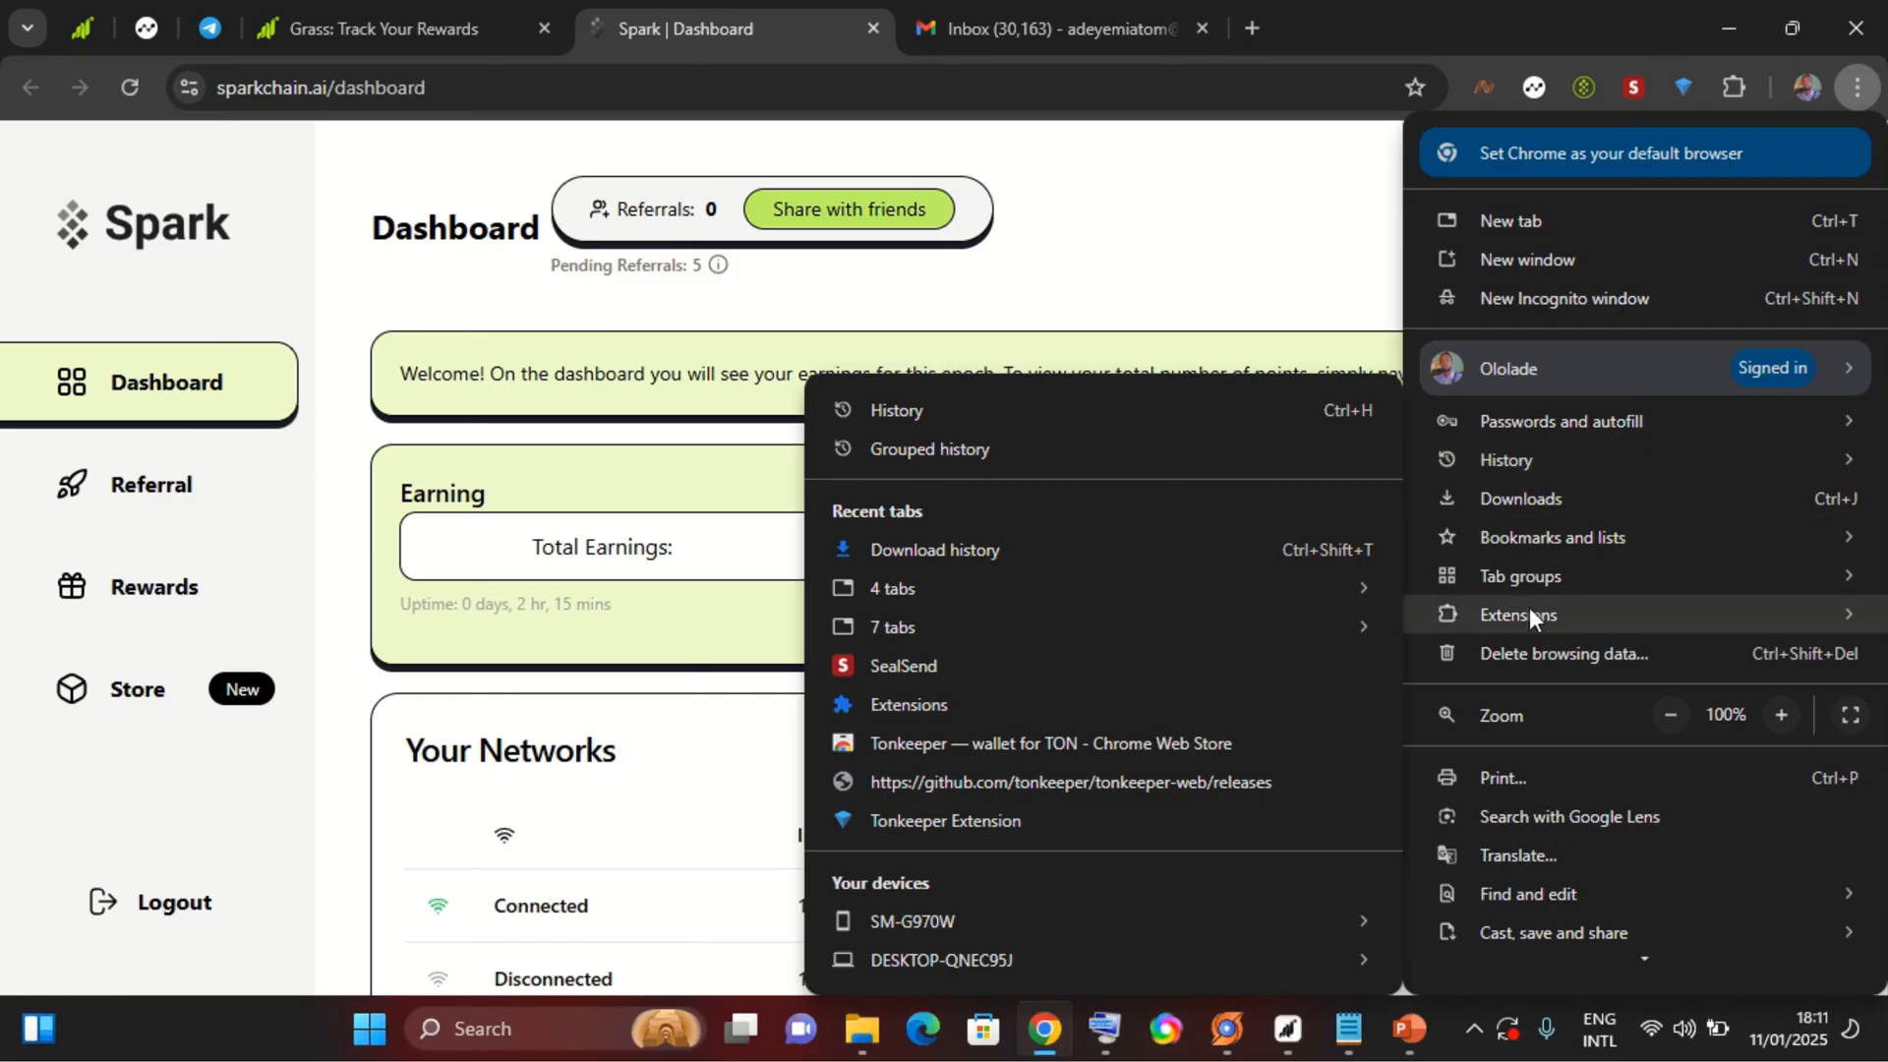
click(1538, 614)
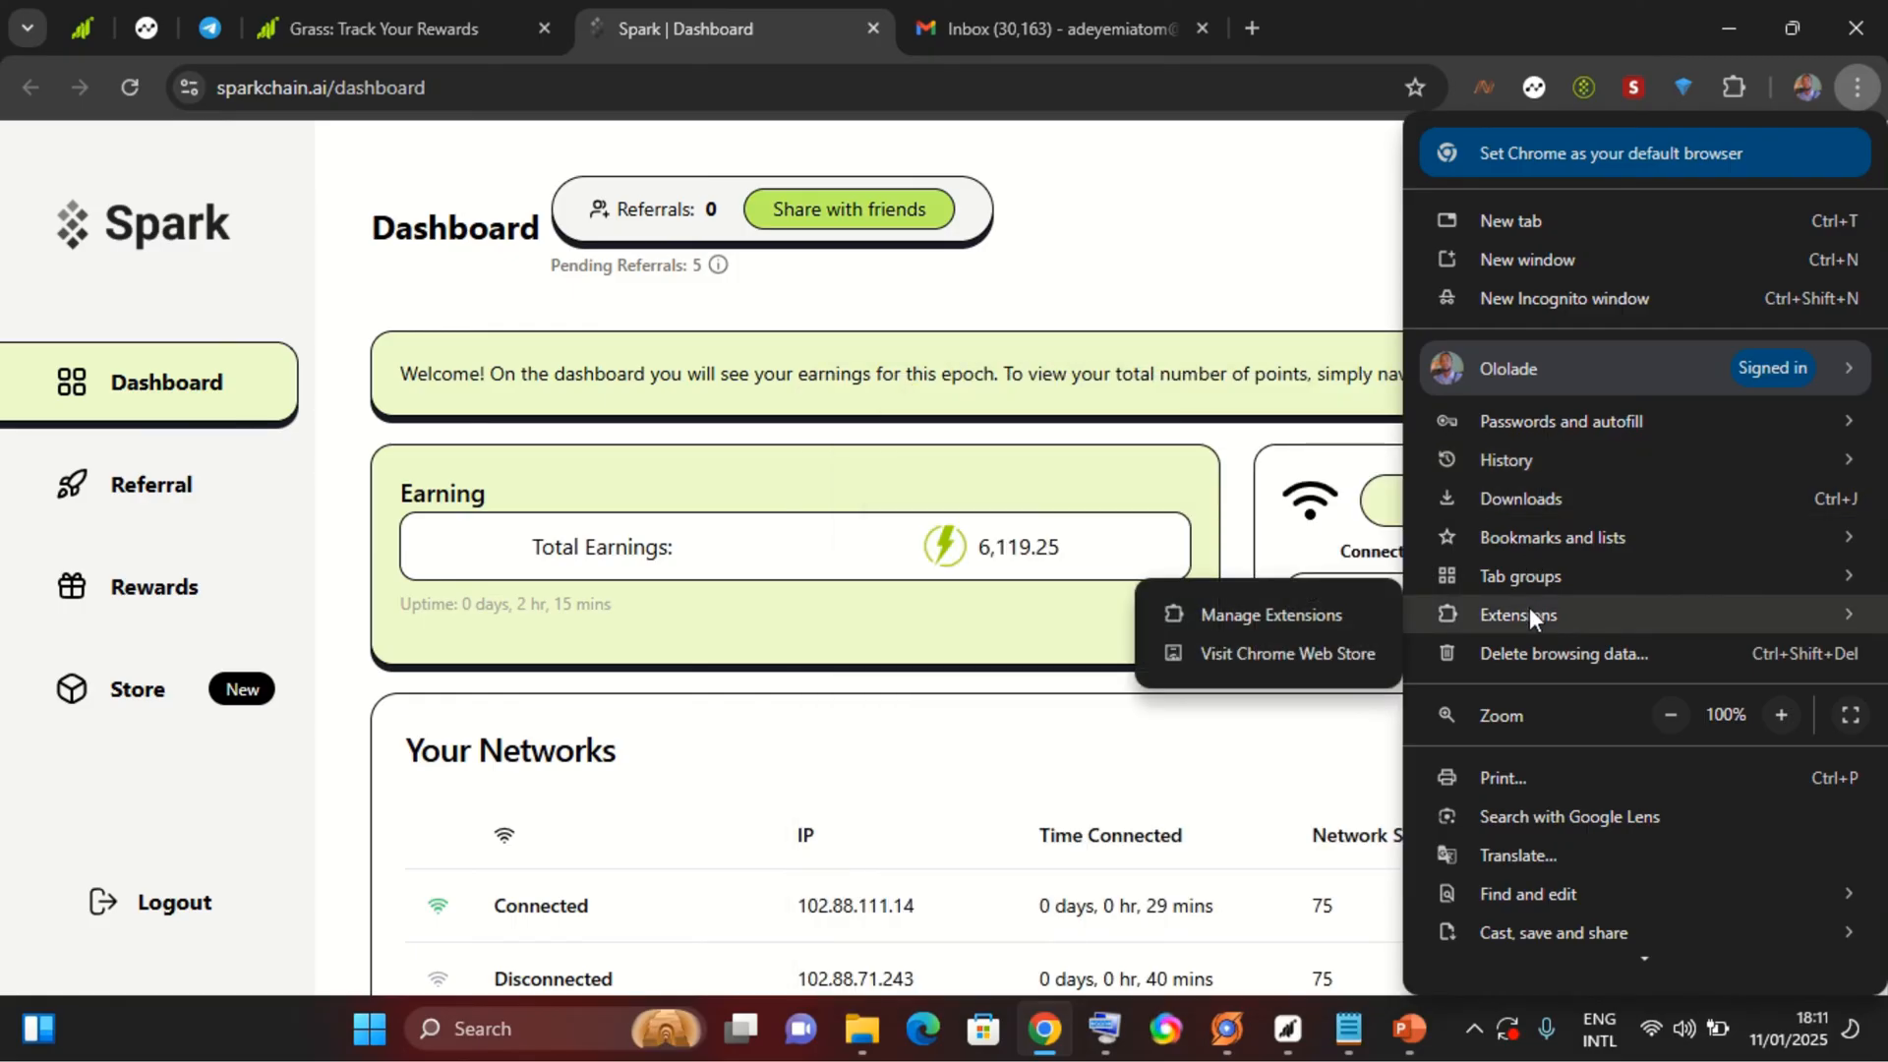
click(1270, 614)
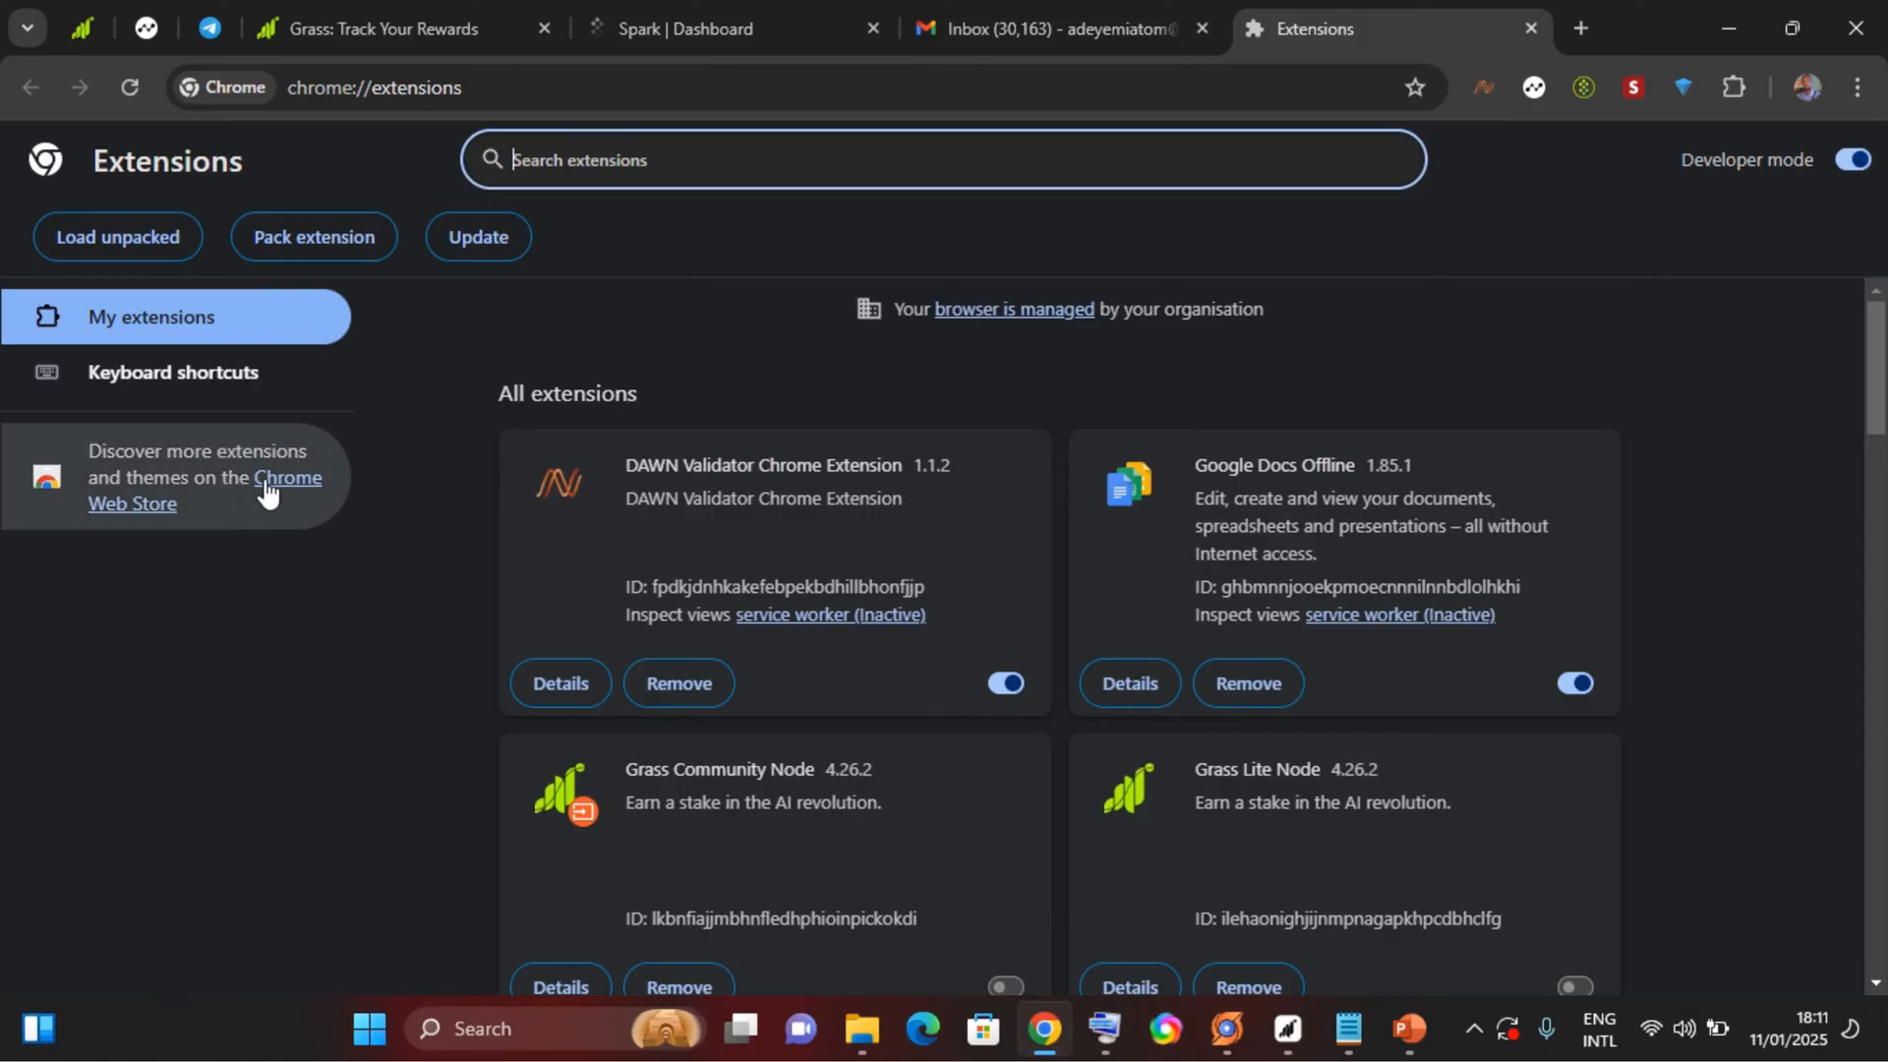
Search the Chrome Web Store for SealSend and view its listing, confirming it is installed.
click(288, 478)
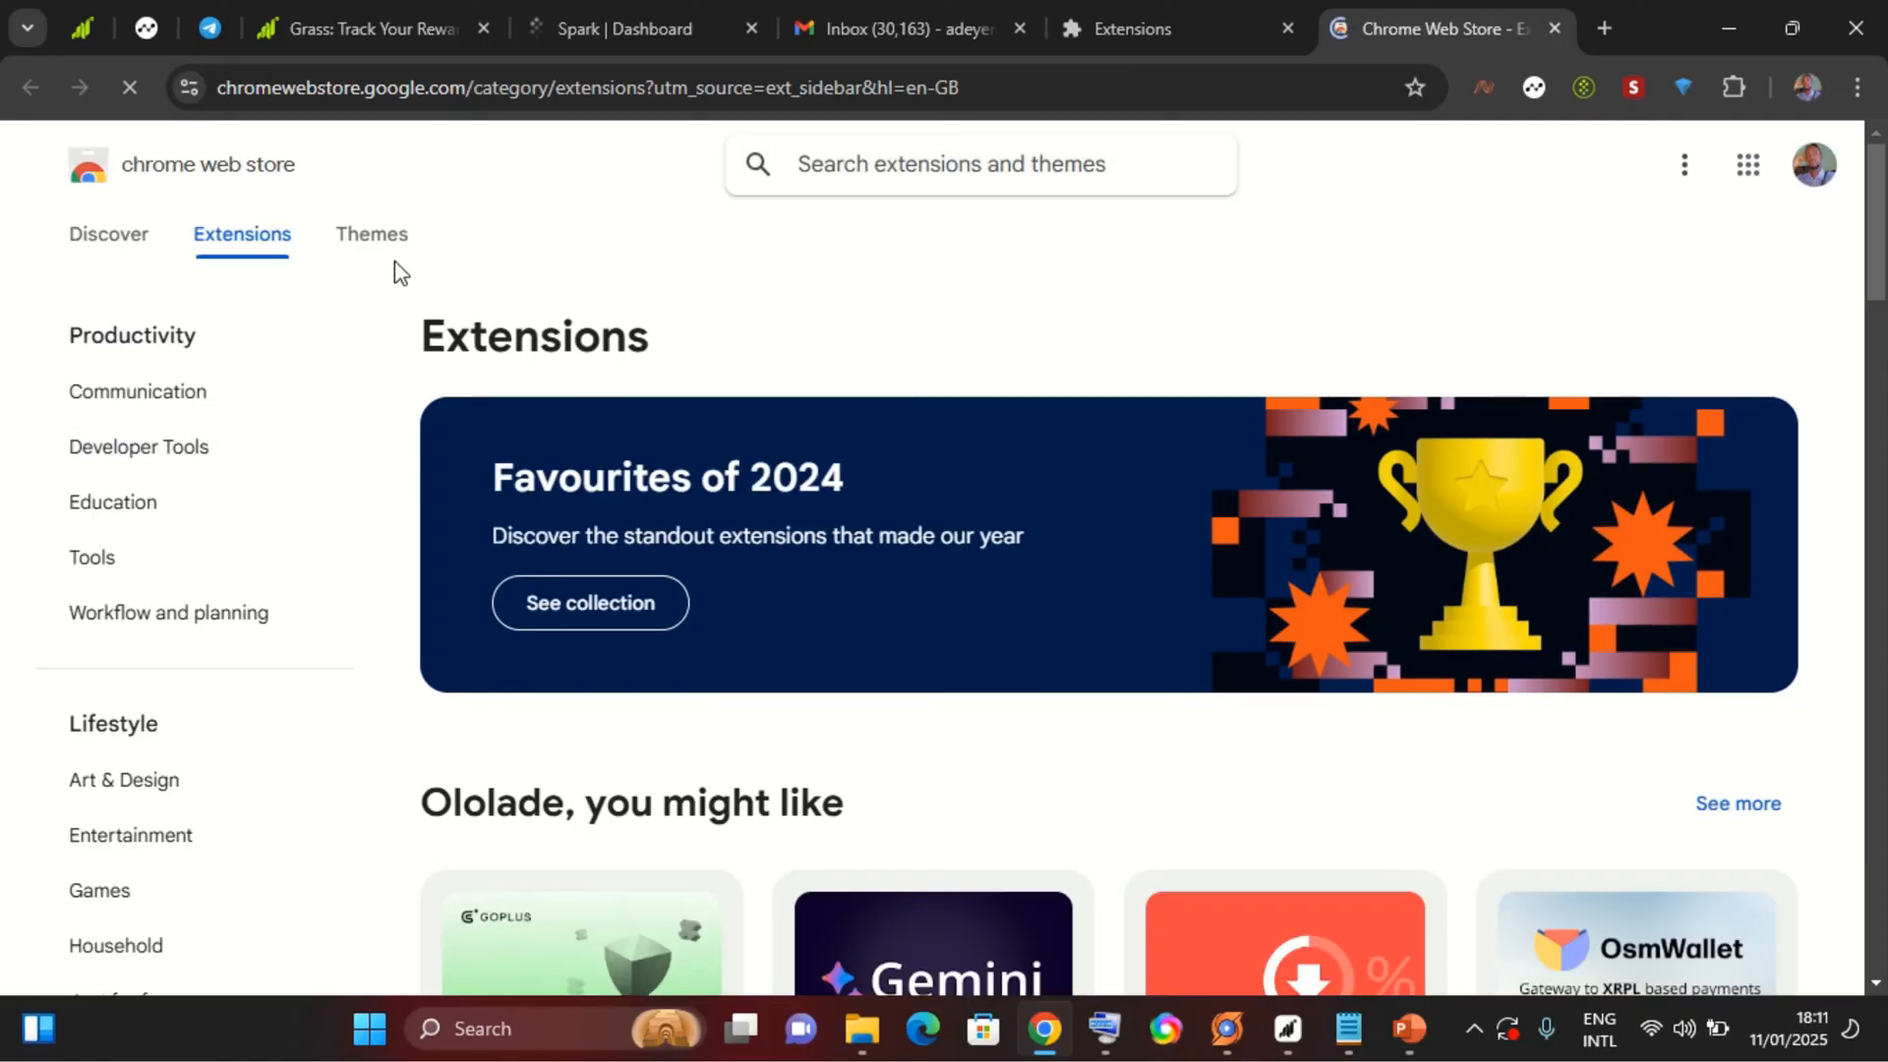
click(967, 173)
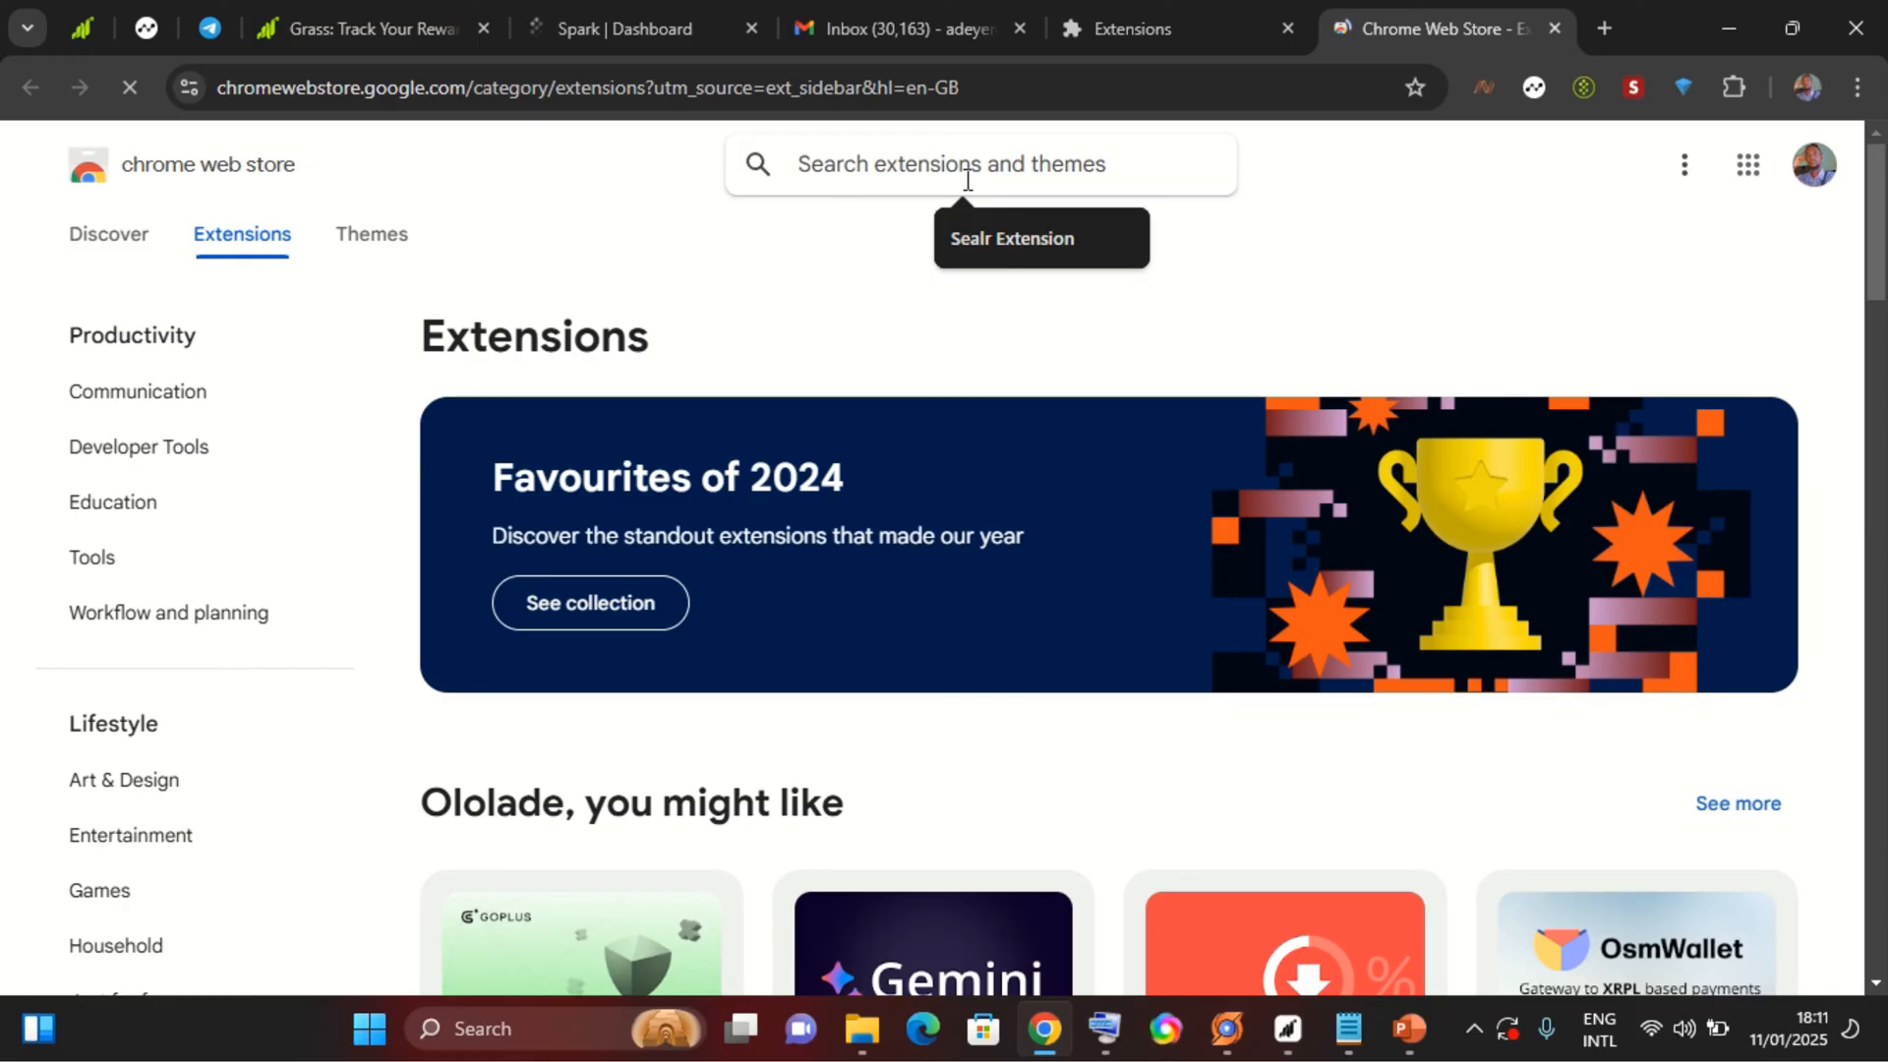
mouse_move(987, 207)
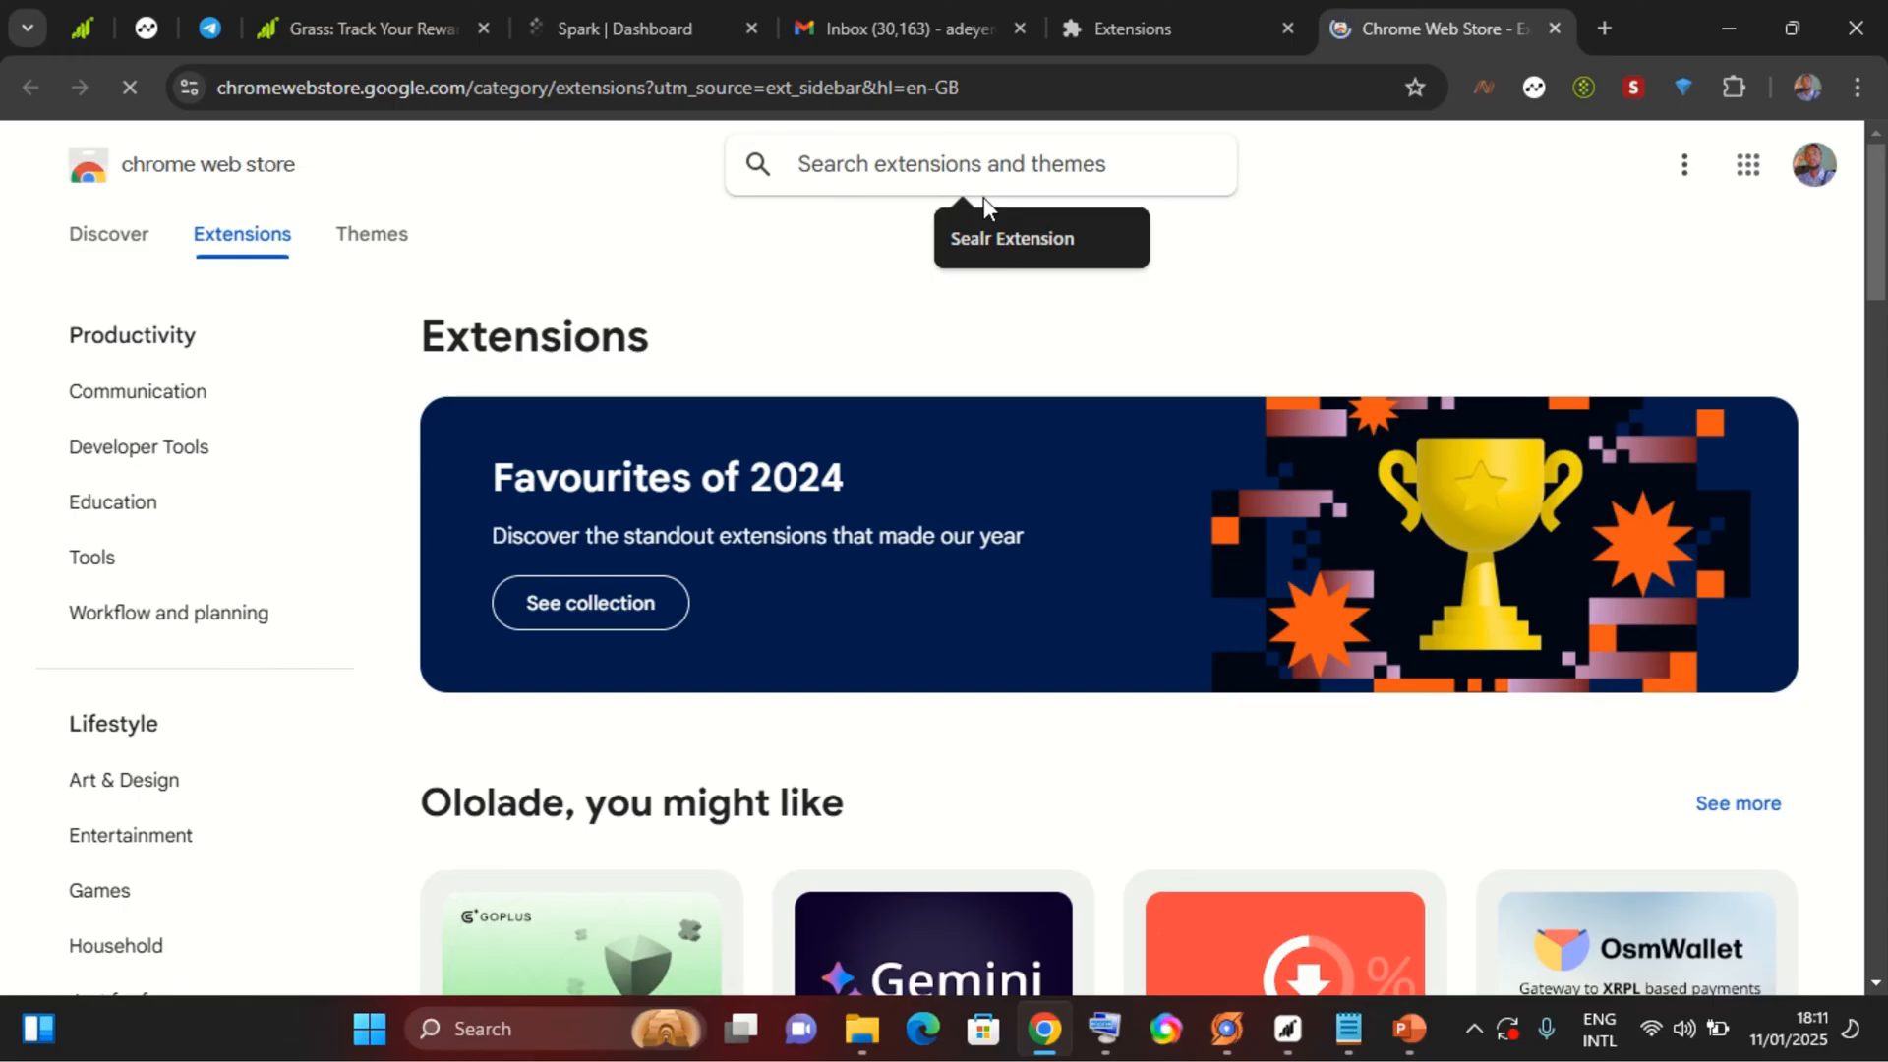
text(SEASE)
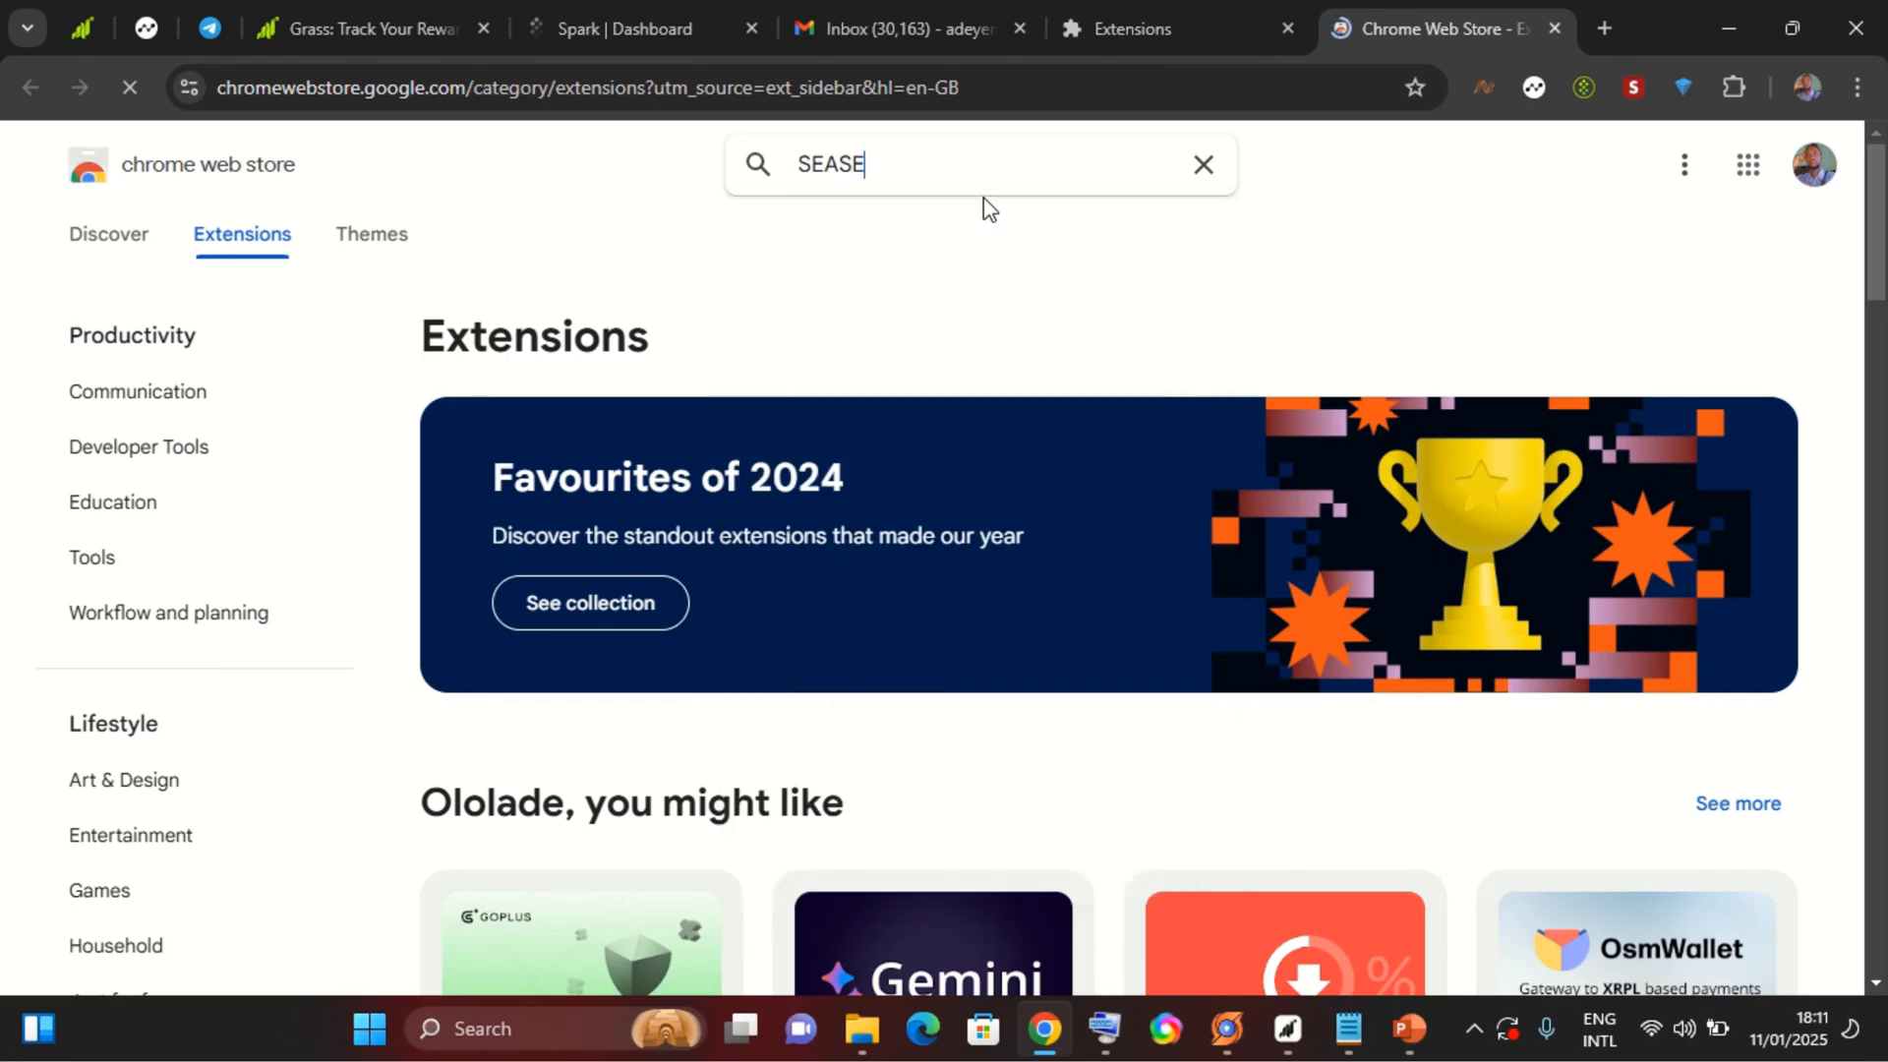
key(Backspace)
text(LSEND)
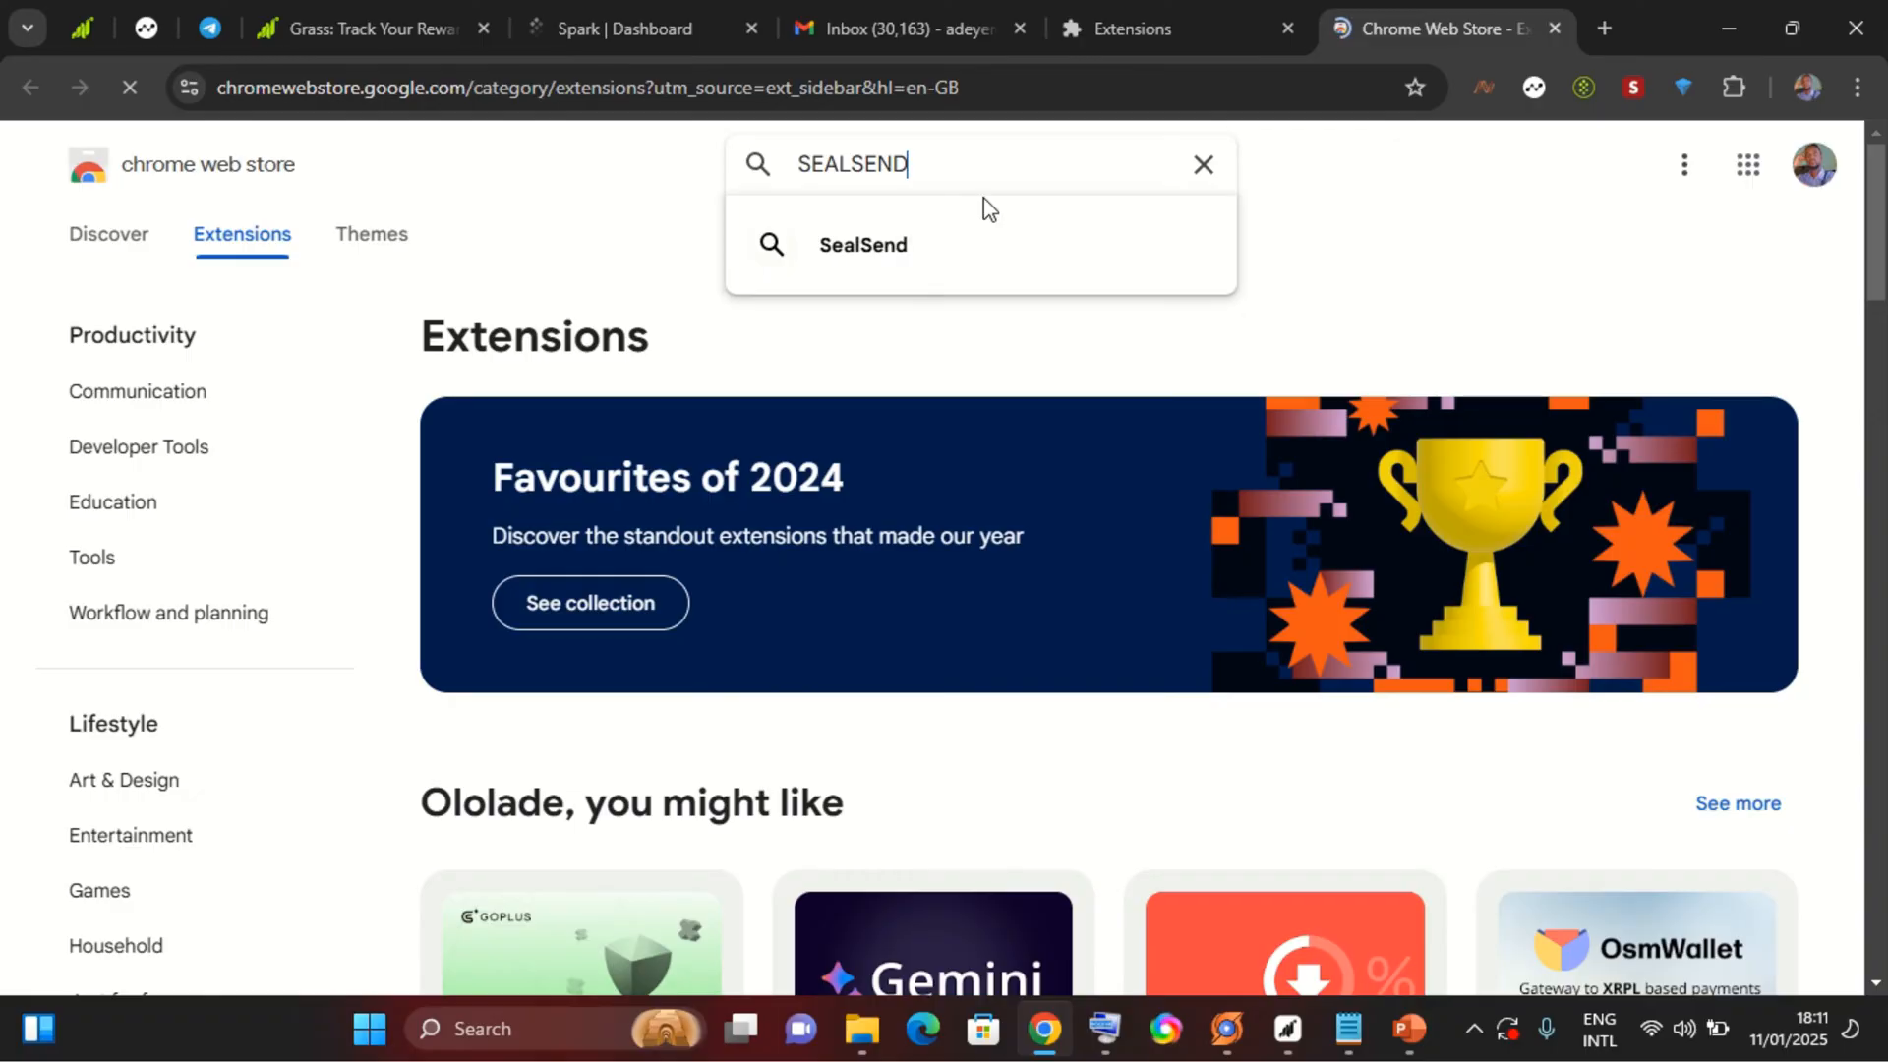
click(862, 244)
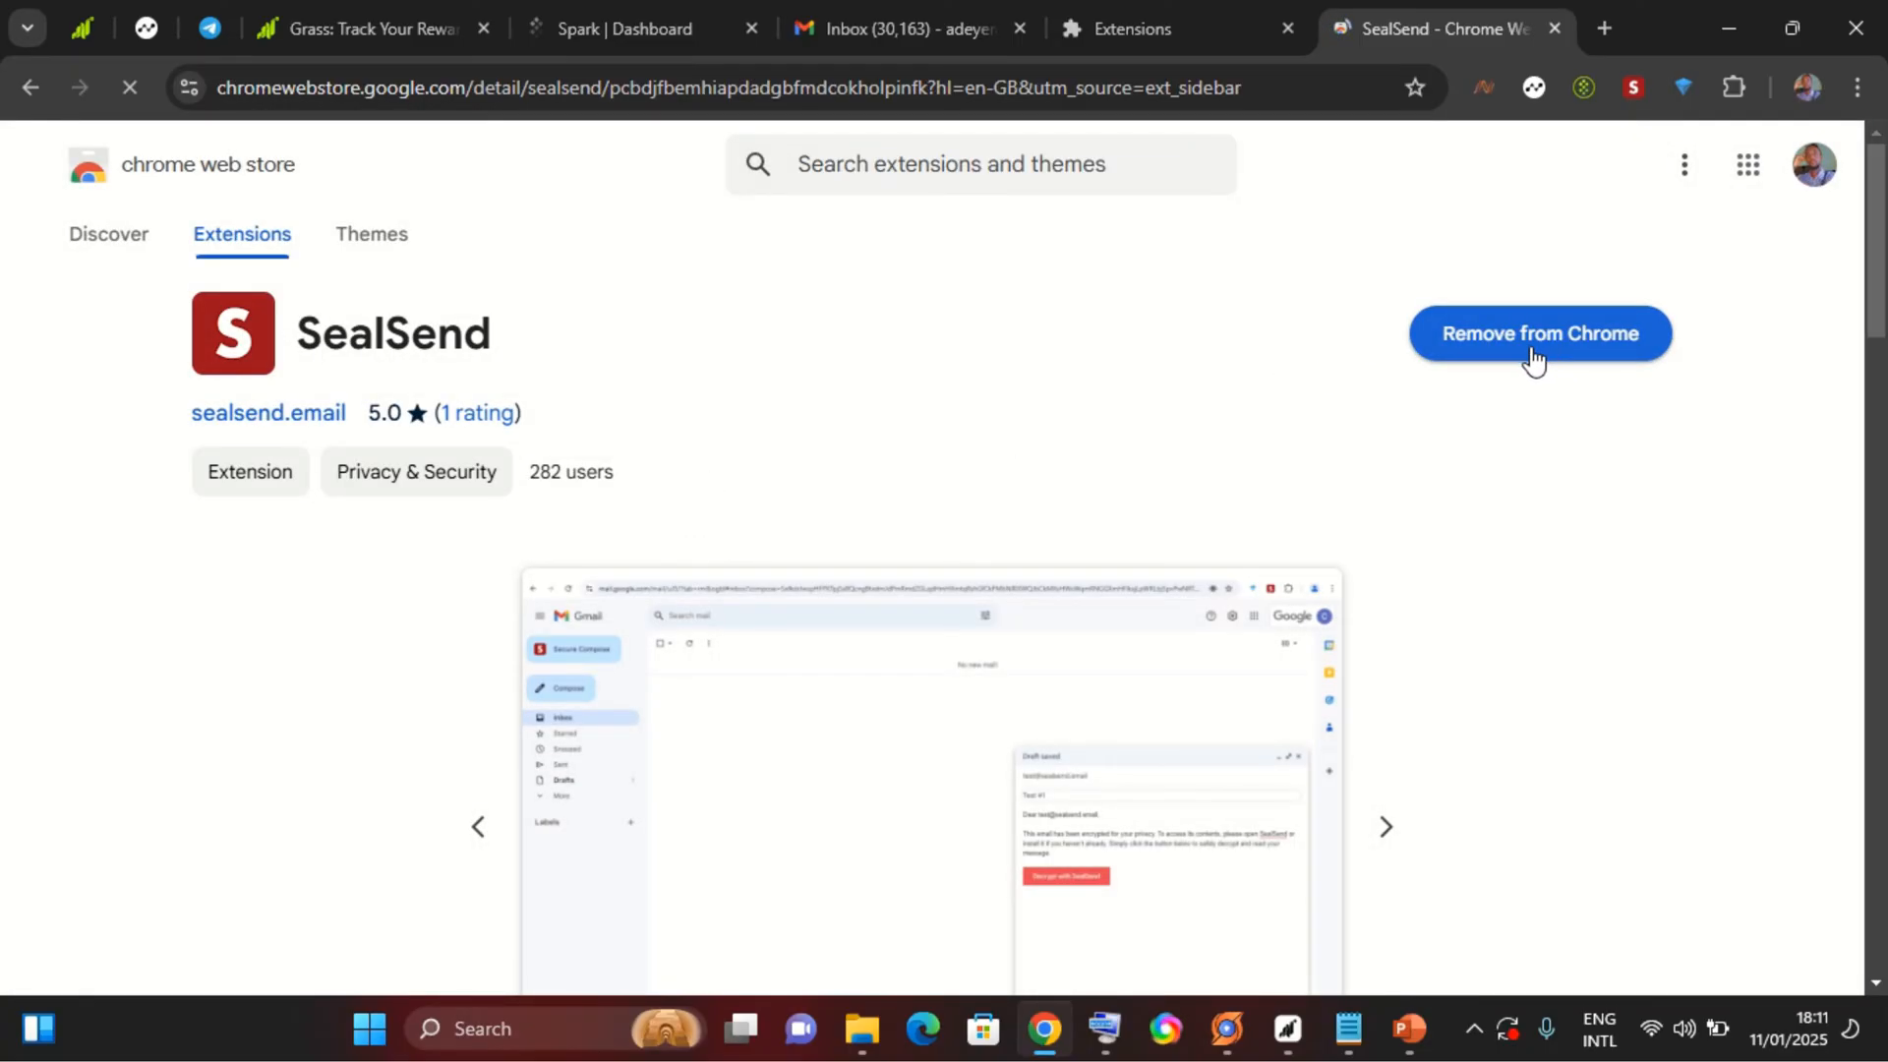
mouse_move(1246, 254)
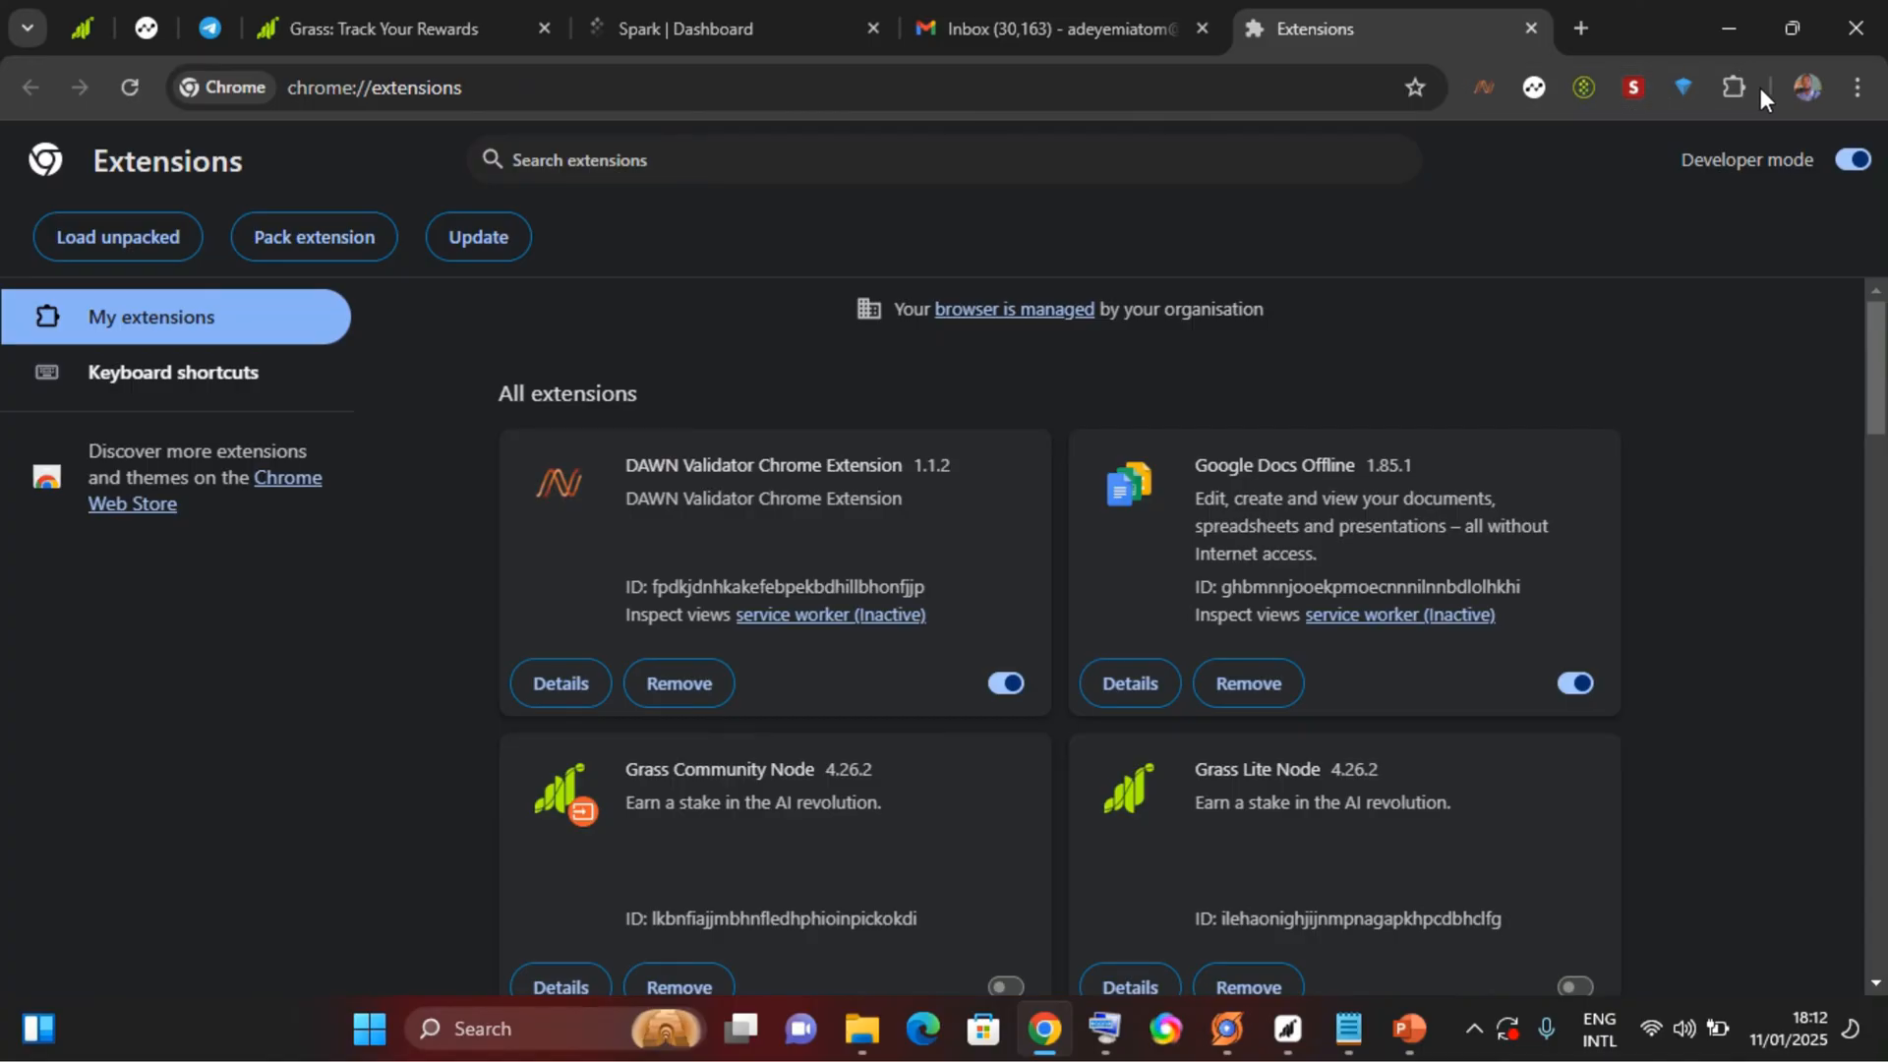
click(1733, 86)
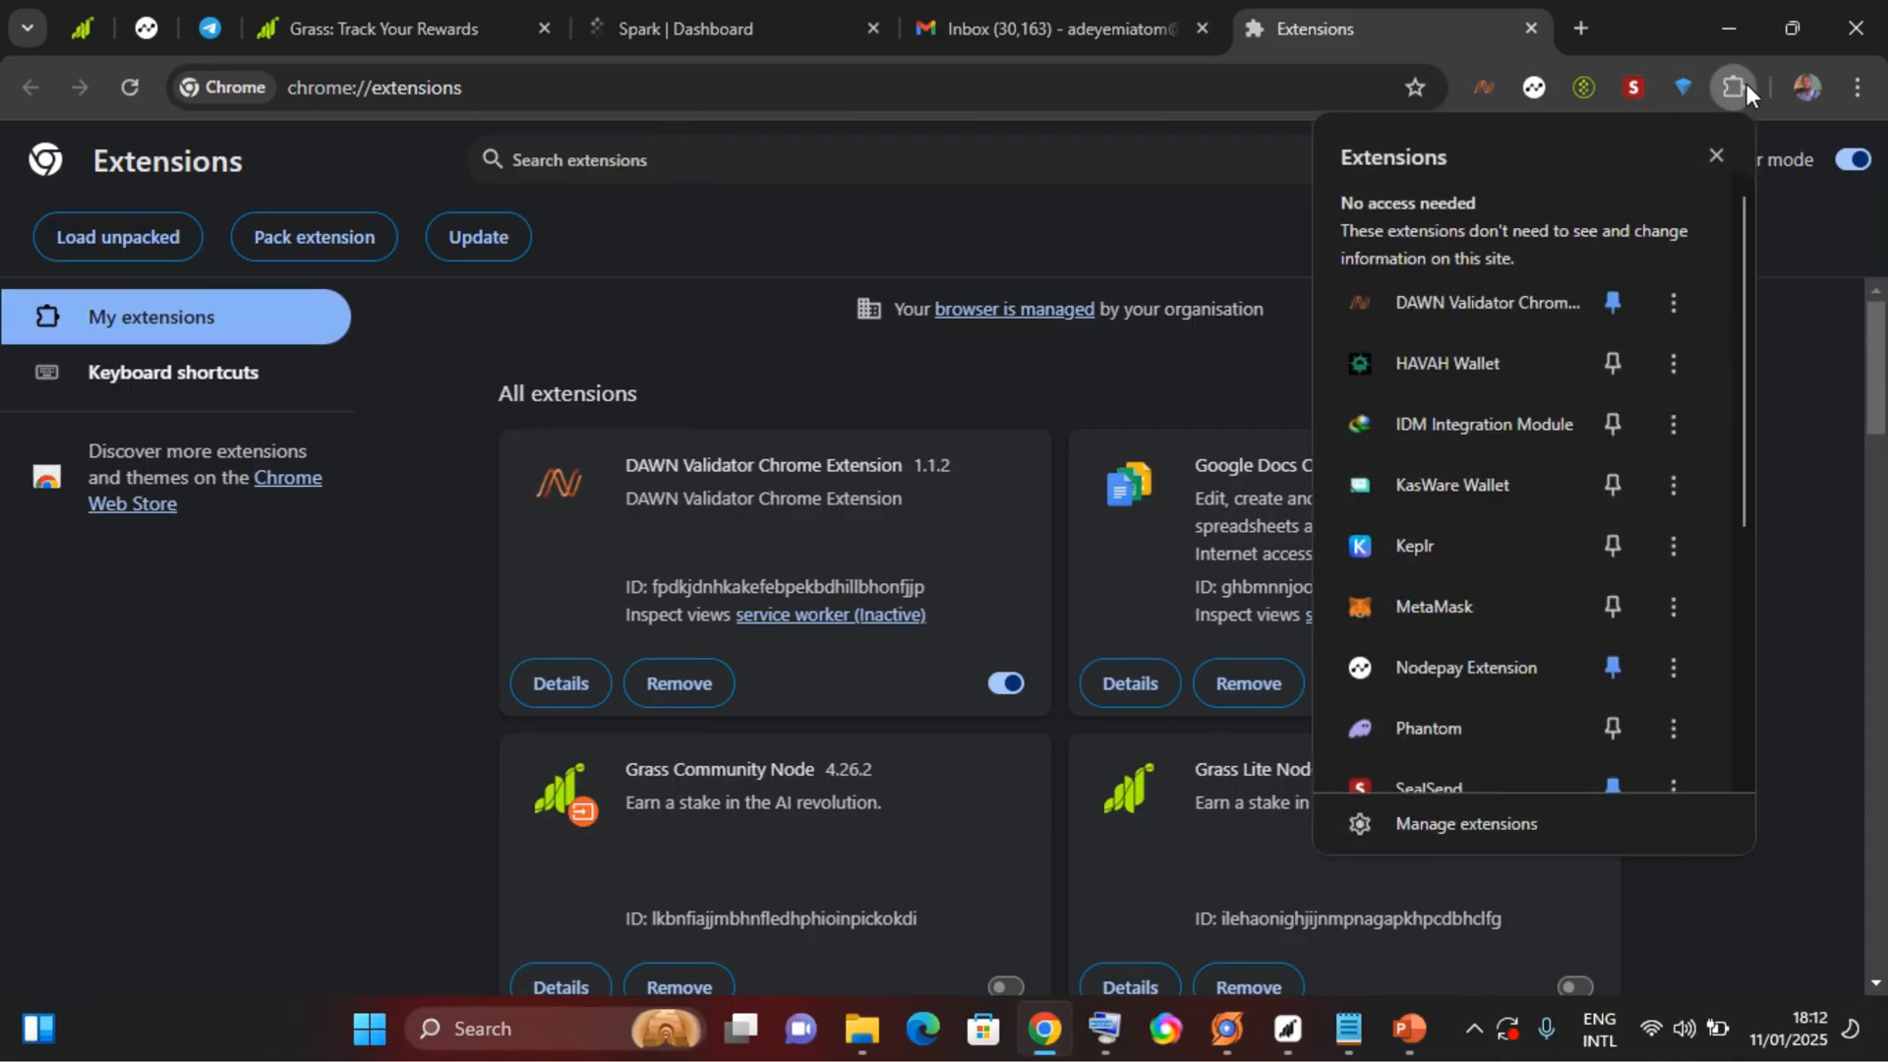
mouse_move(1754, 302)
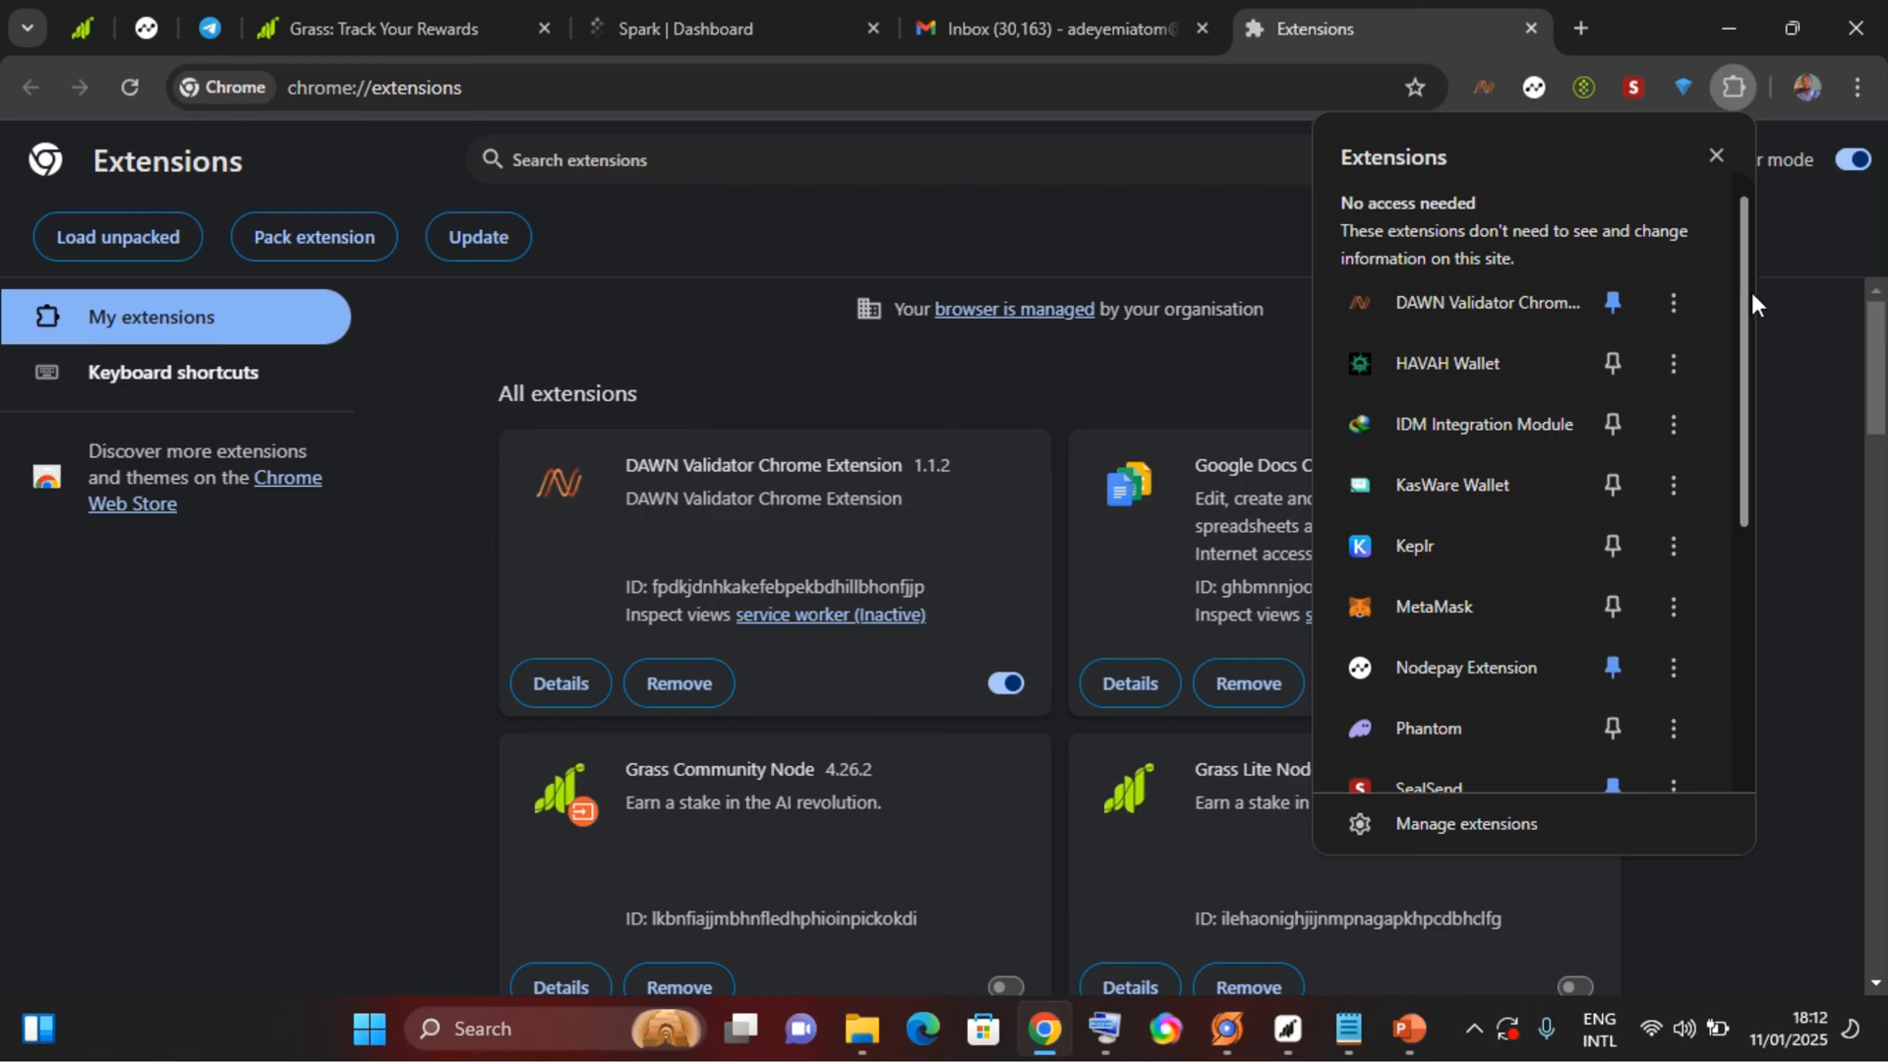
scroll(down, 3)
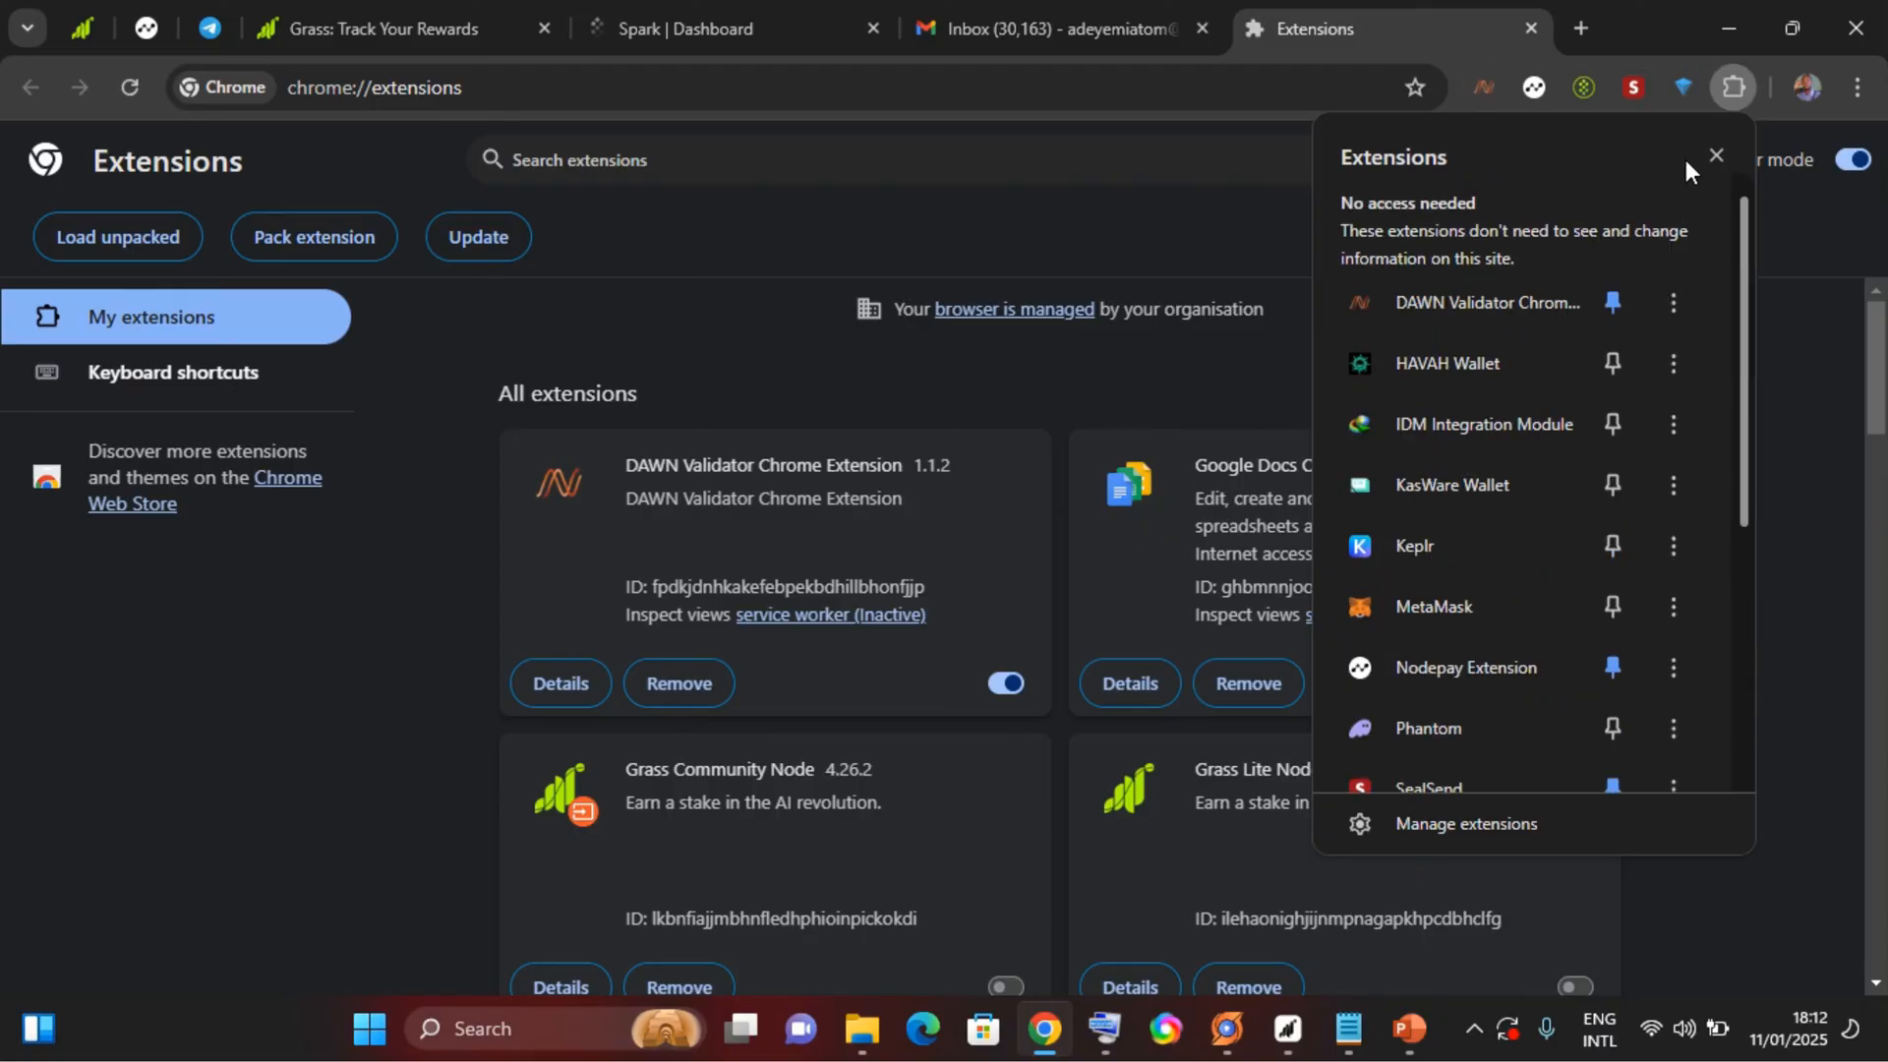
click(1715, 156)
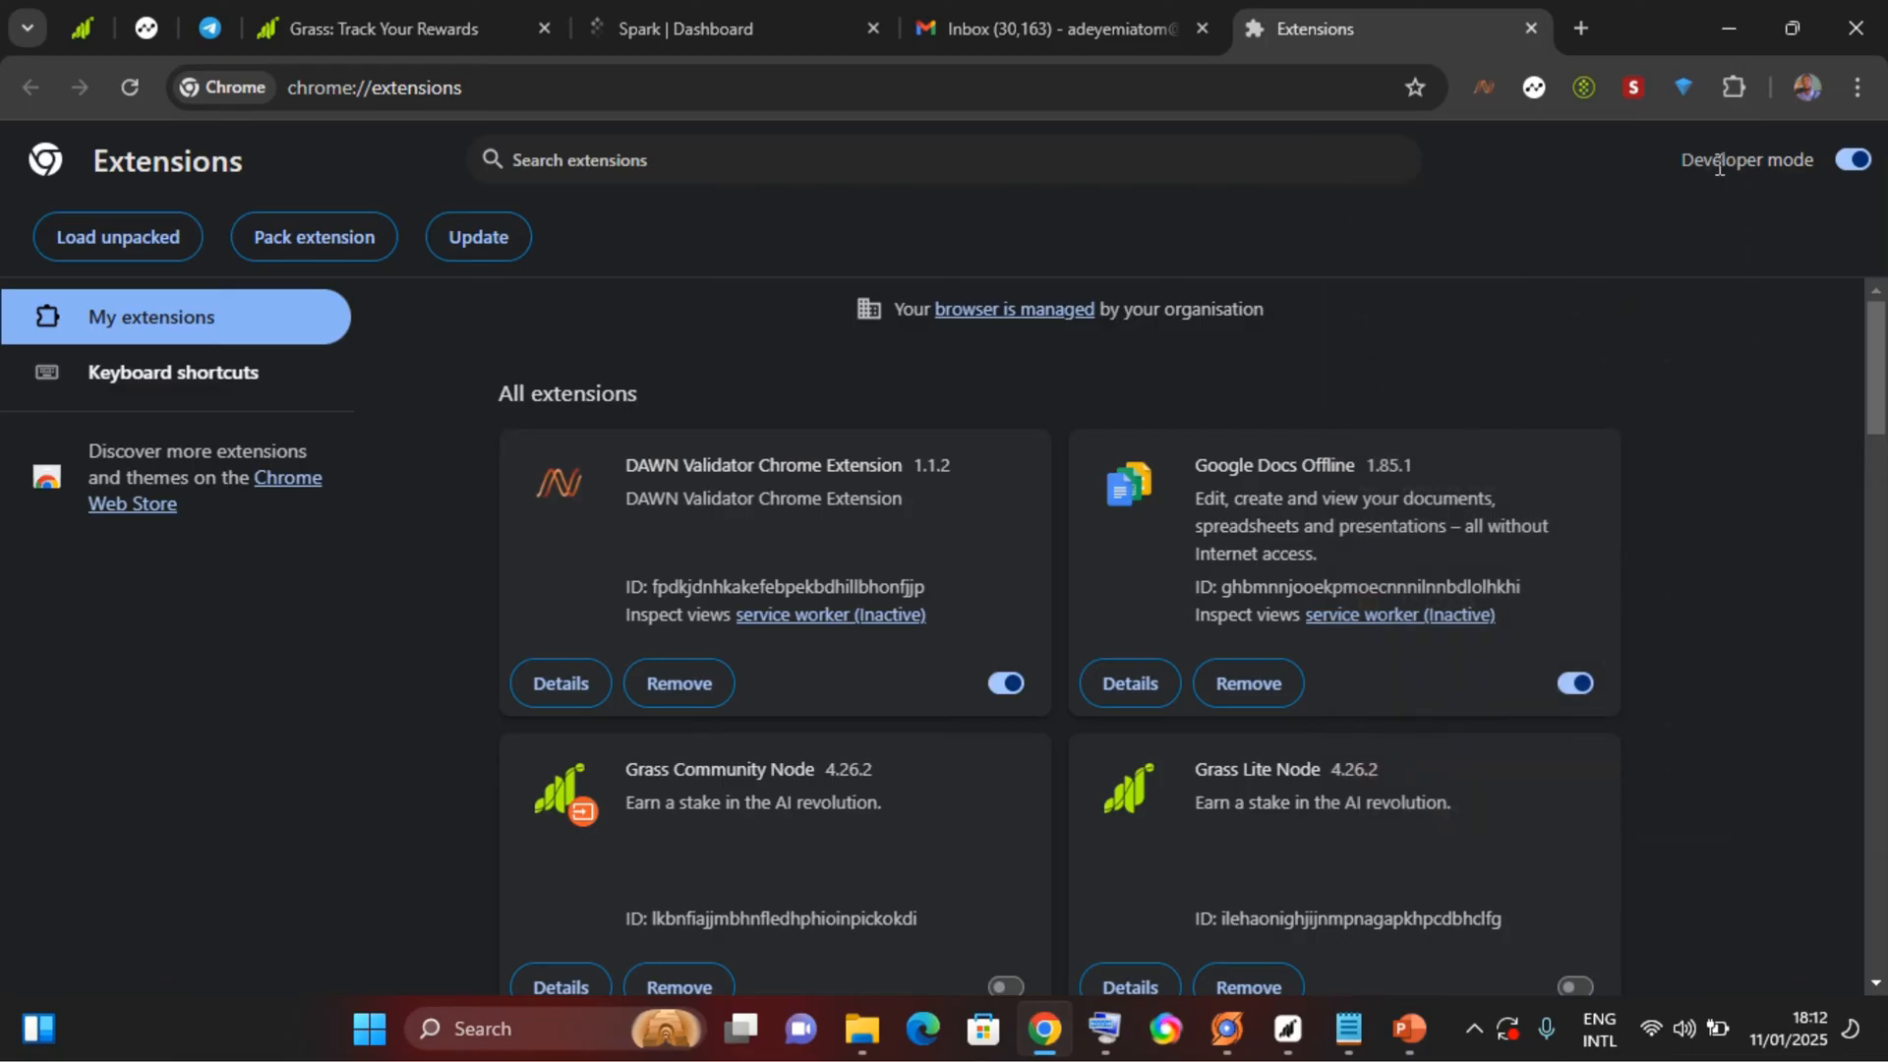
mouse_move(1632, 87)
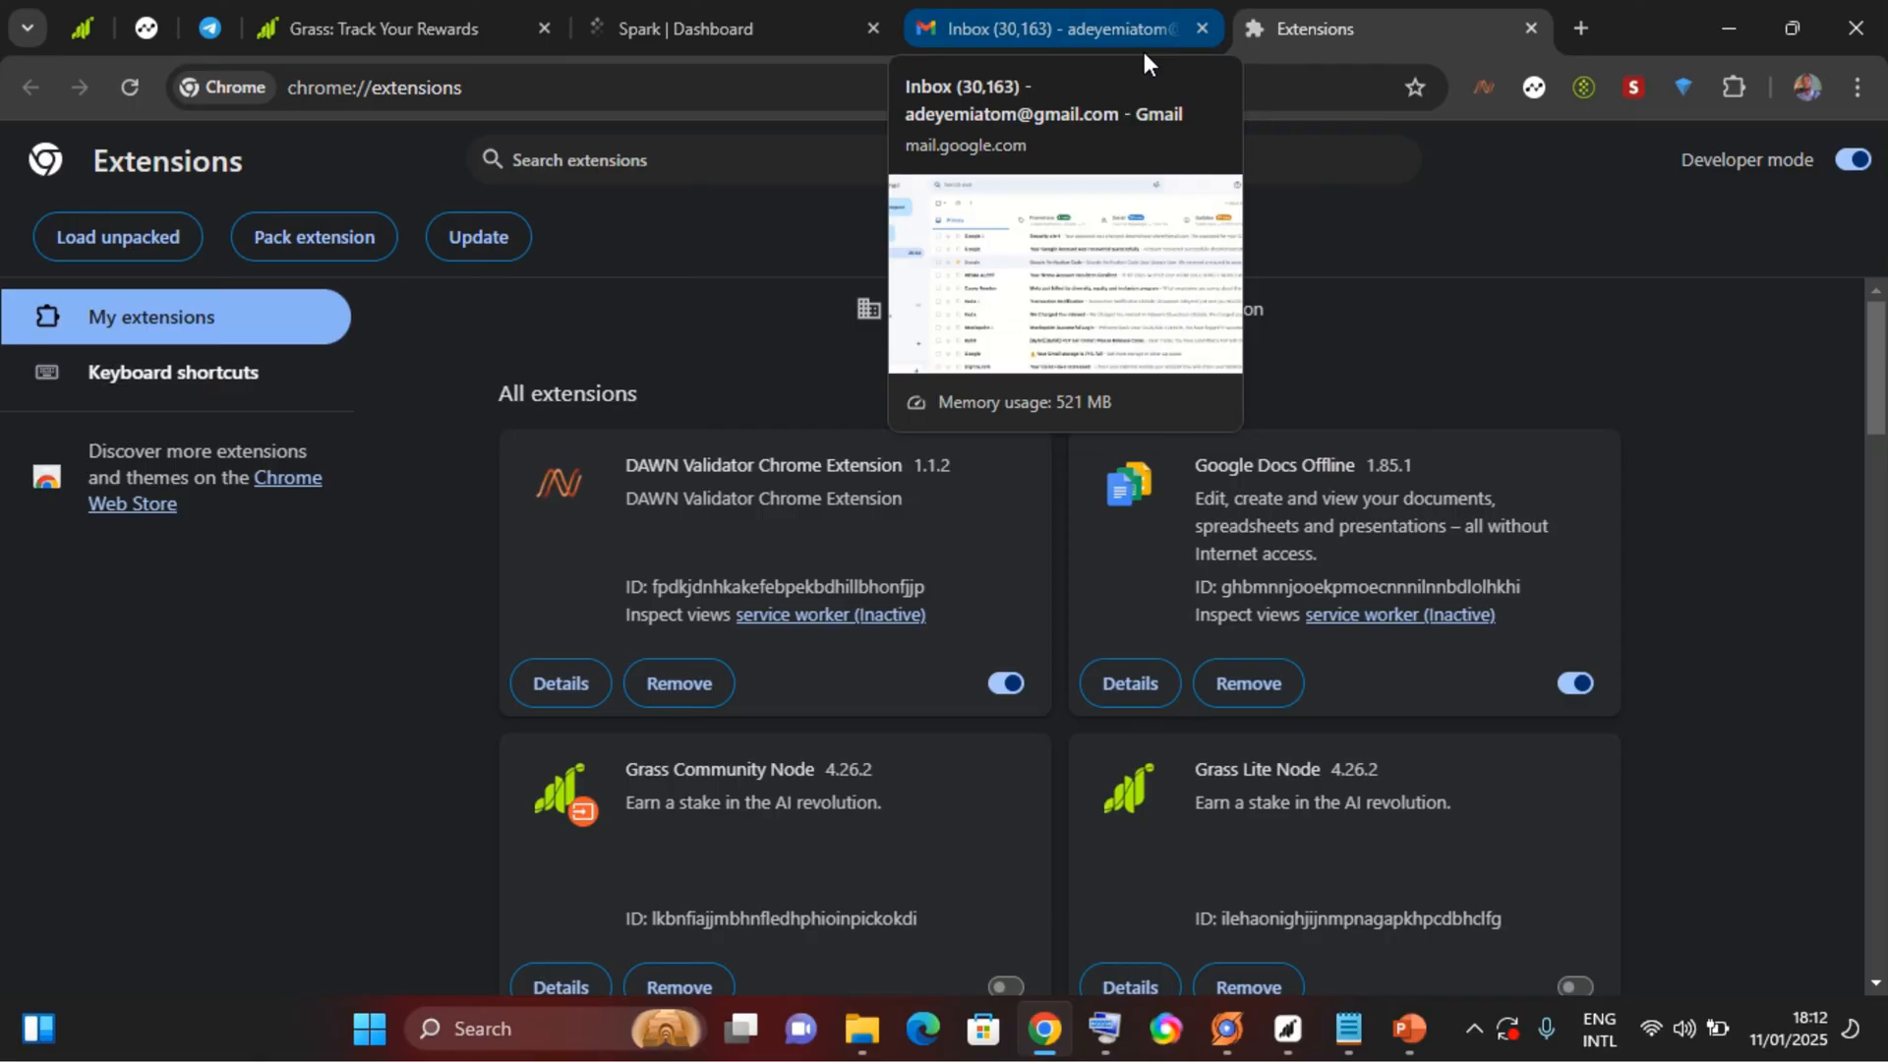
Switch to the Gmail inbox and turn the SealSend extension on from its toolbar panel.
click(1056, 27)
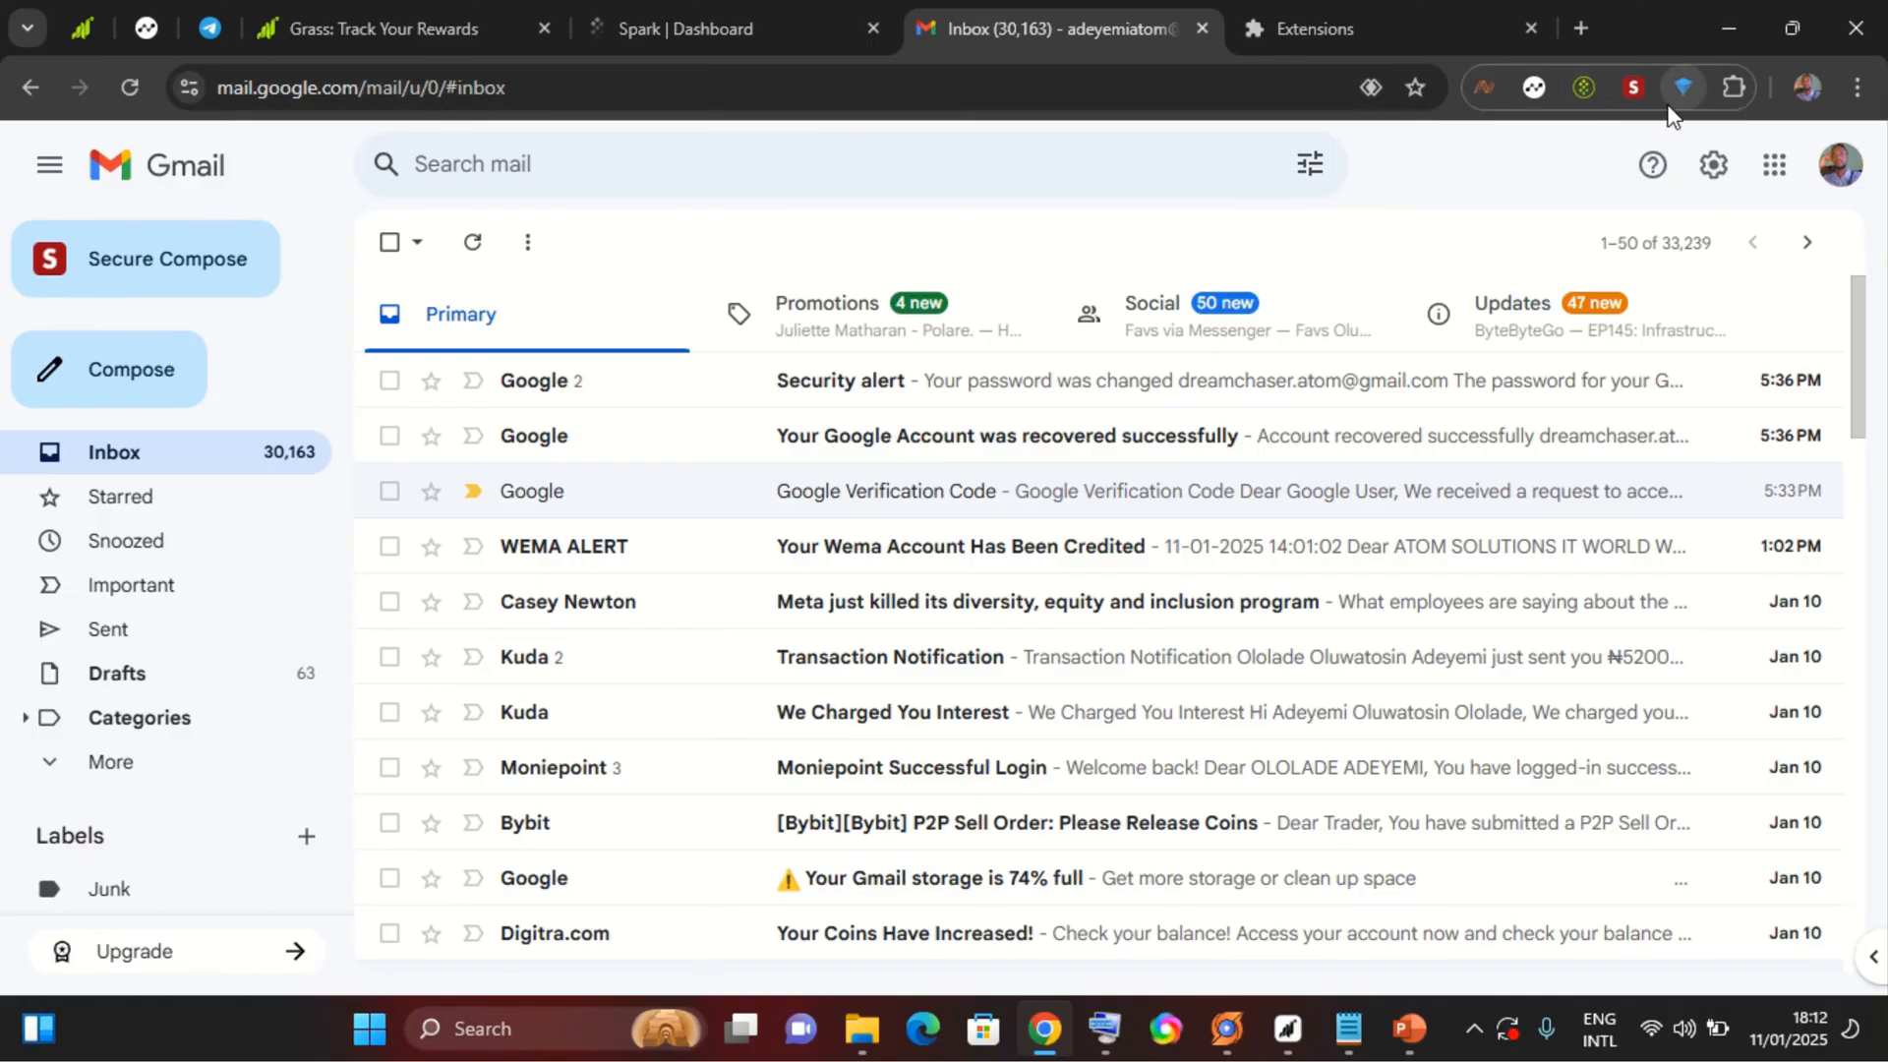
click(1632, 88)
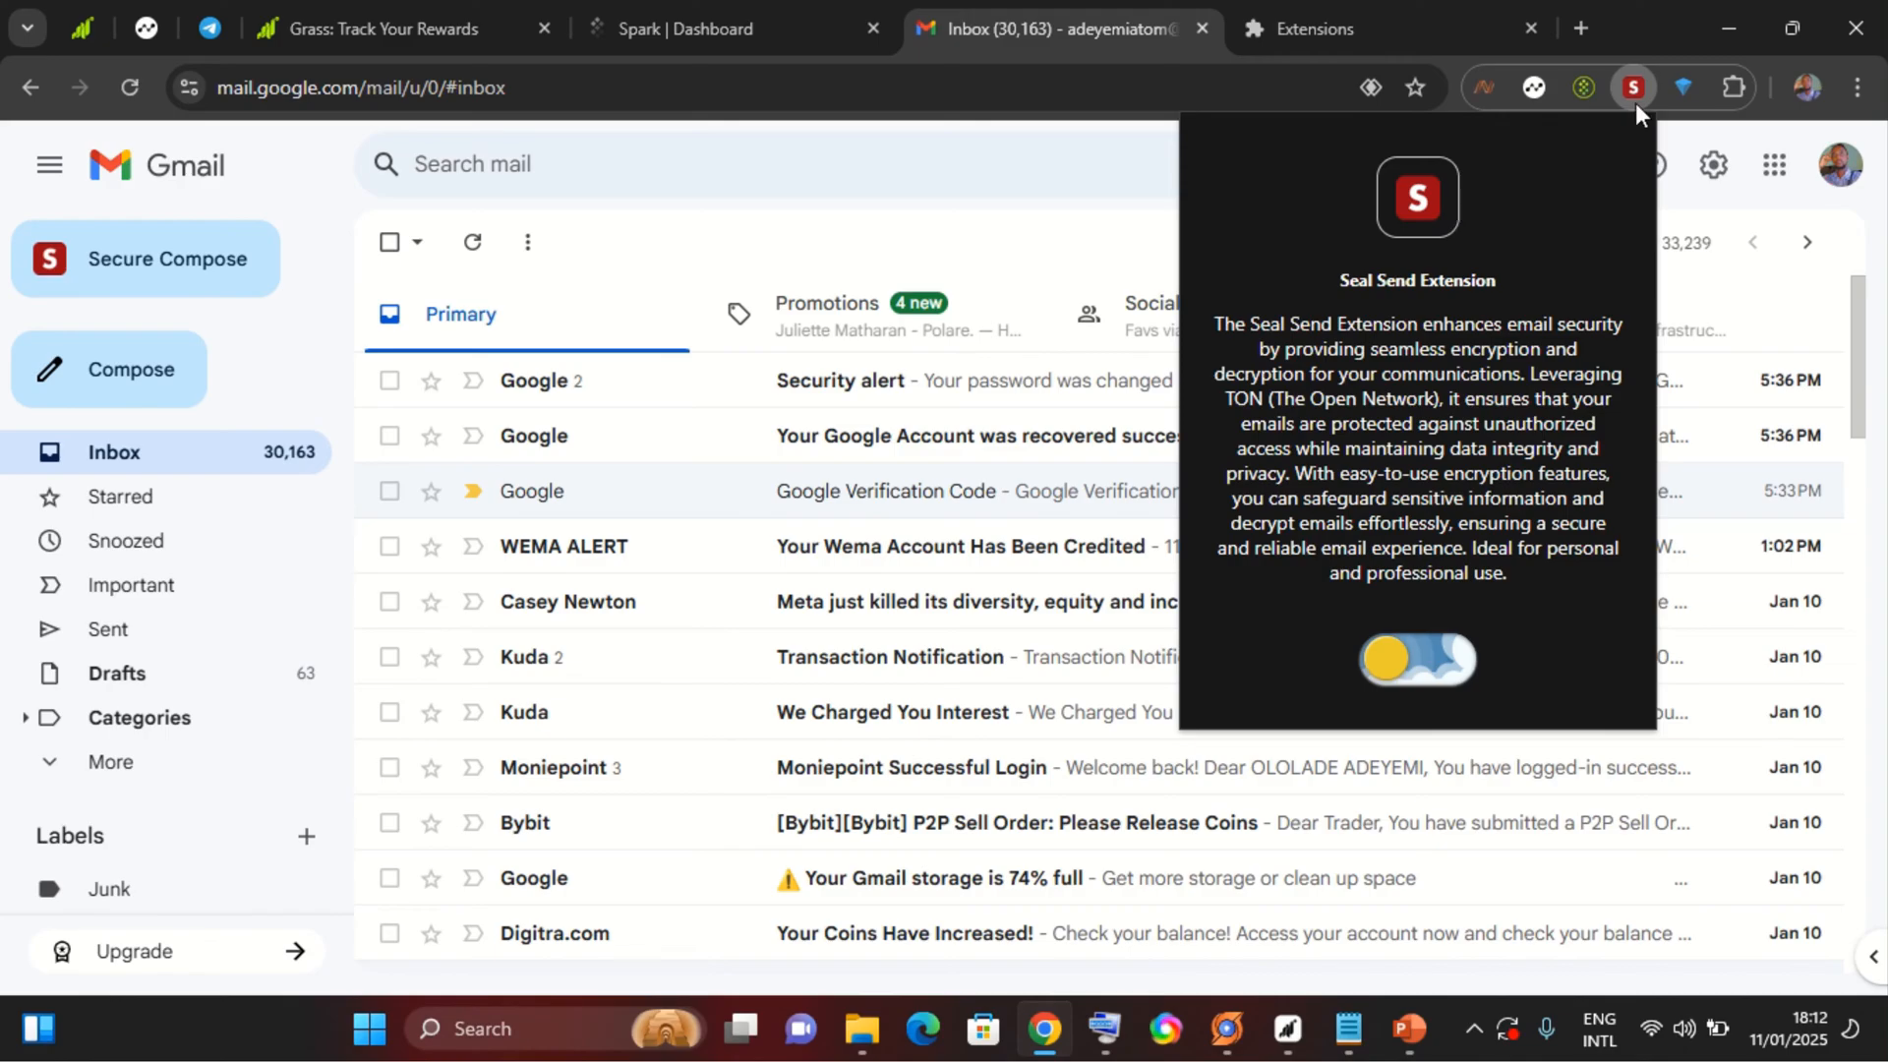
mouse_move(1632, 88)
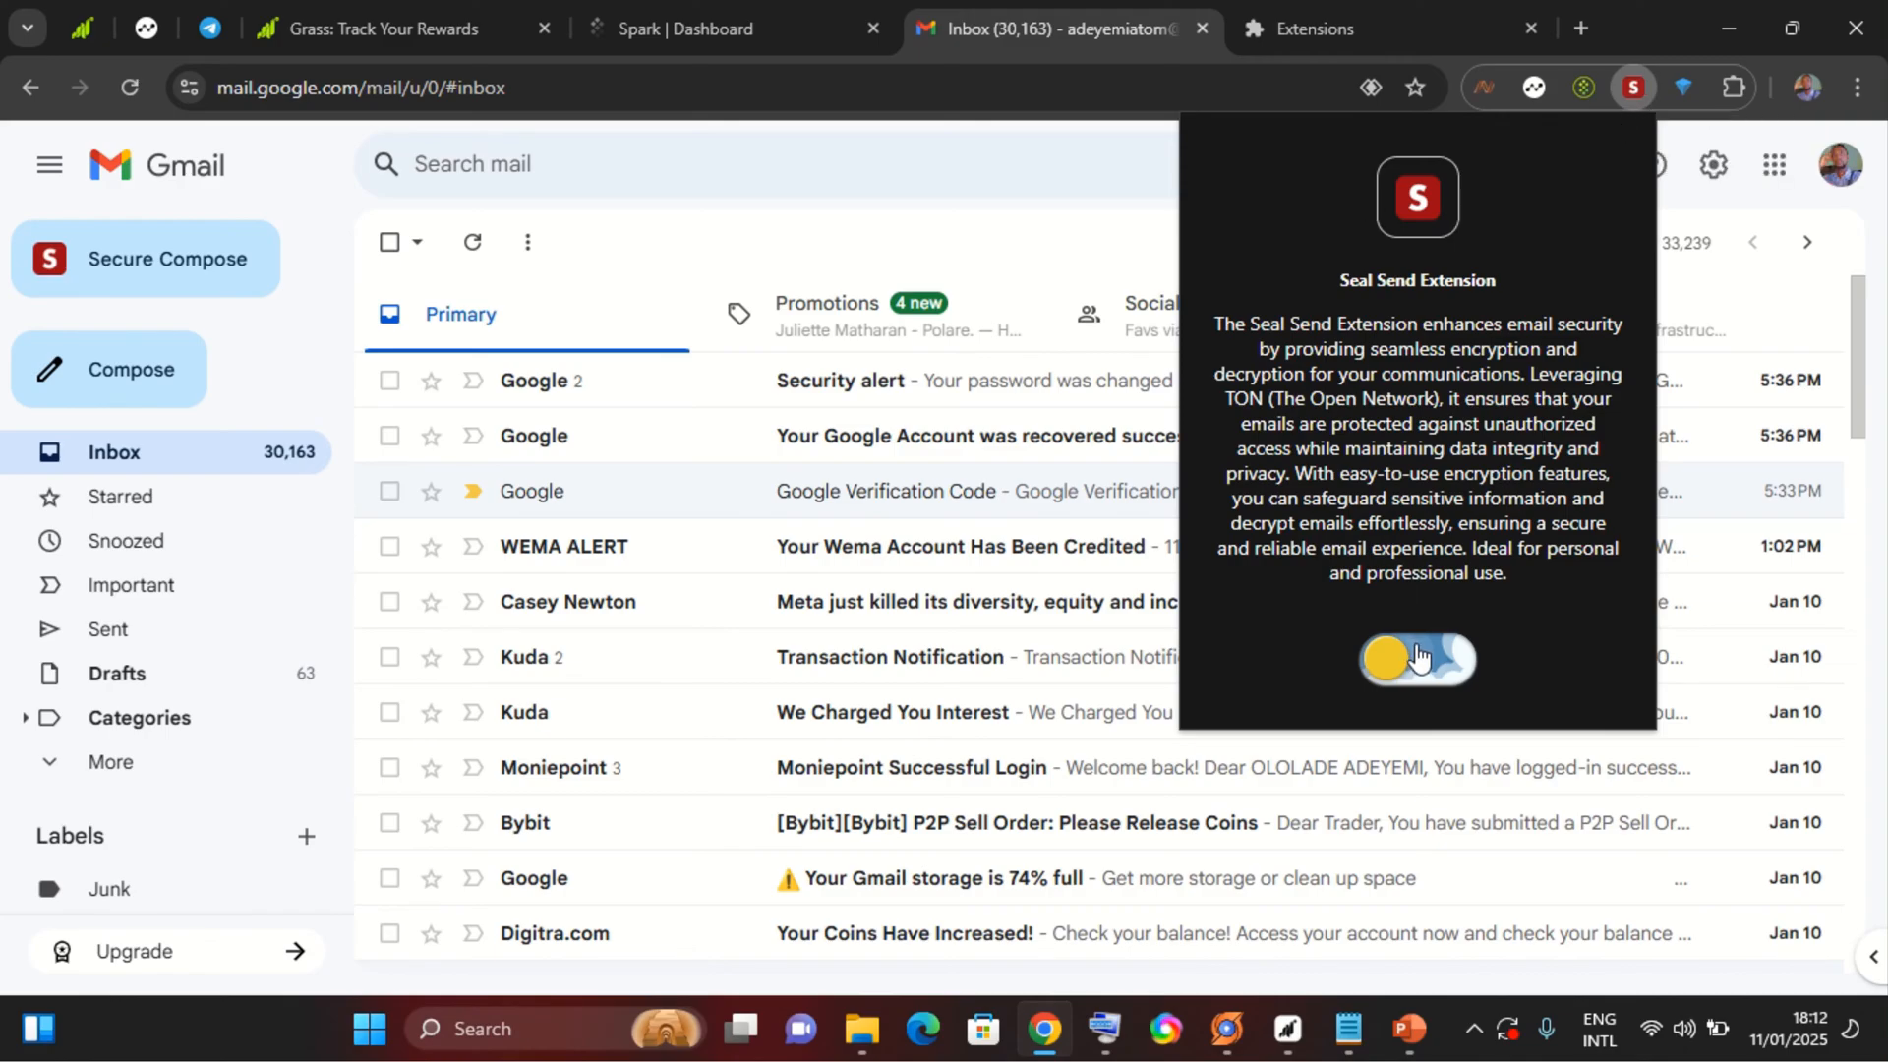
click(1416, 661)
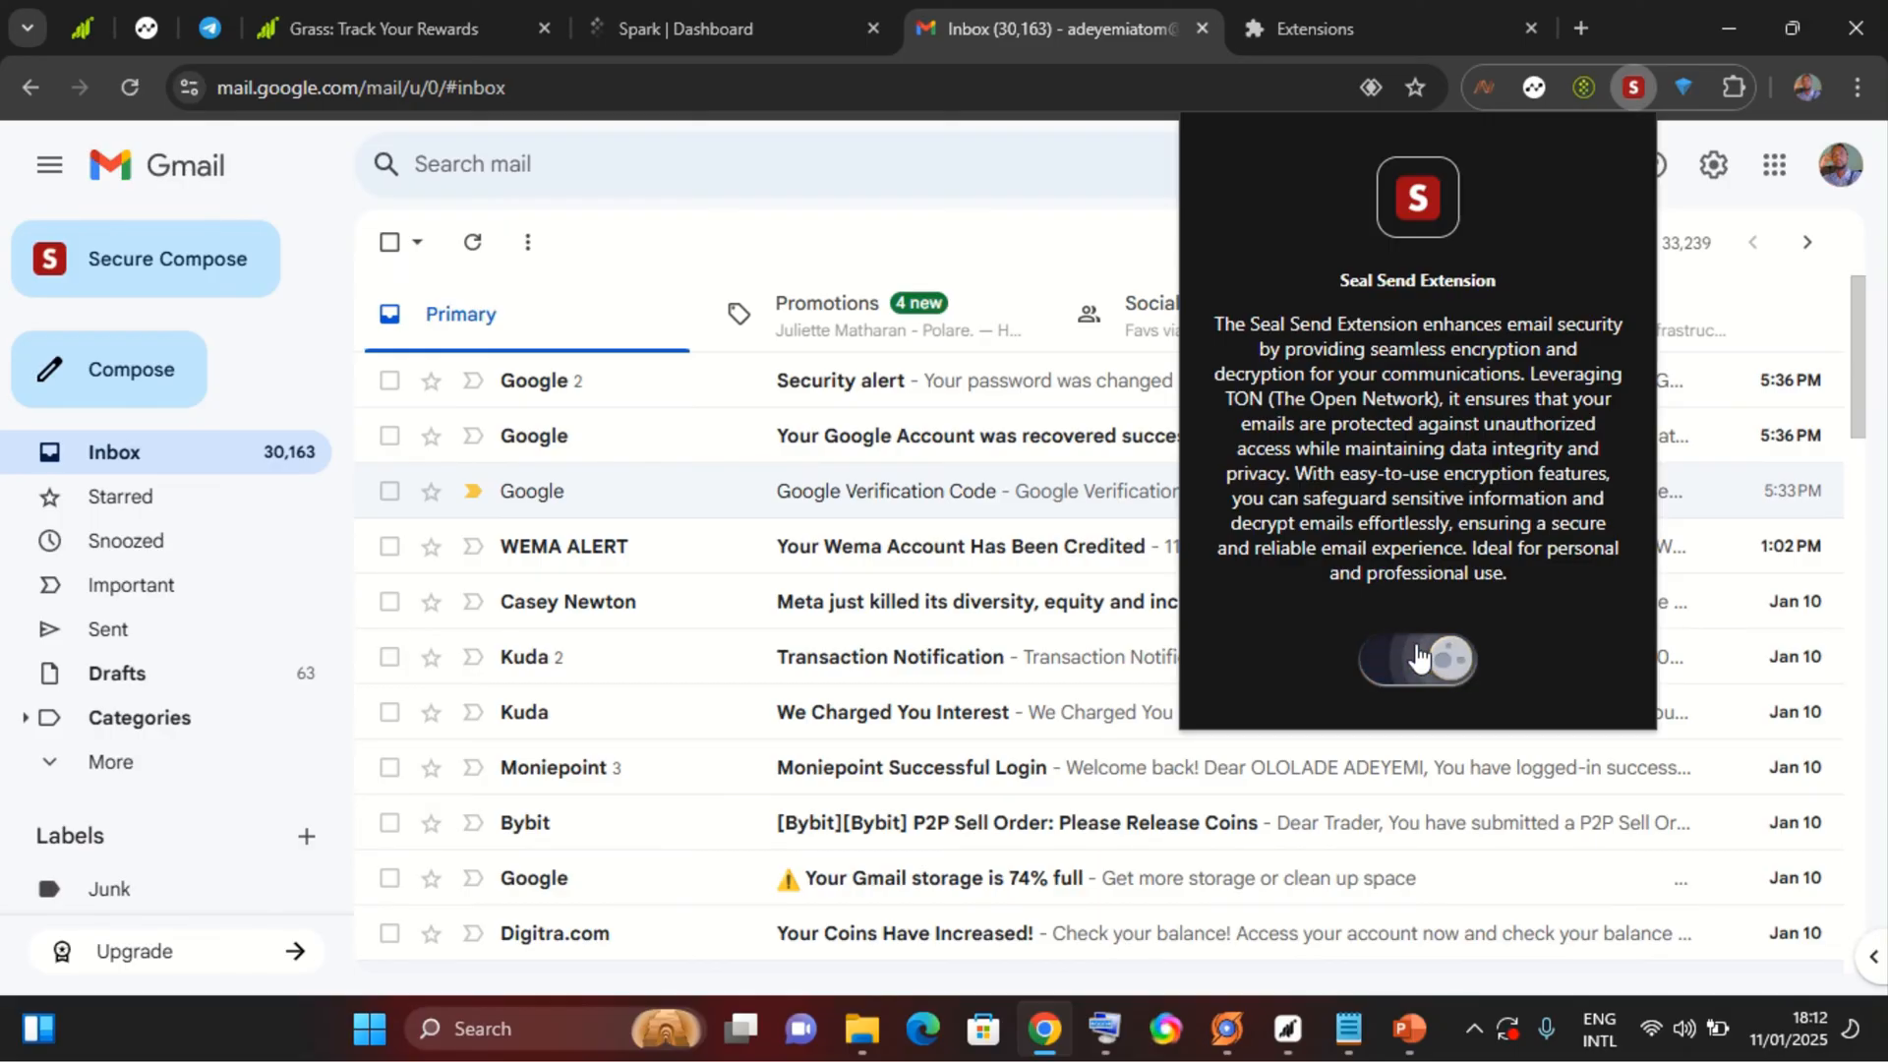
click(1416, 658)
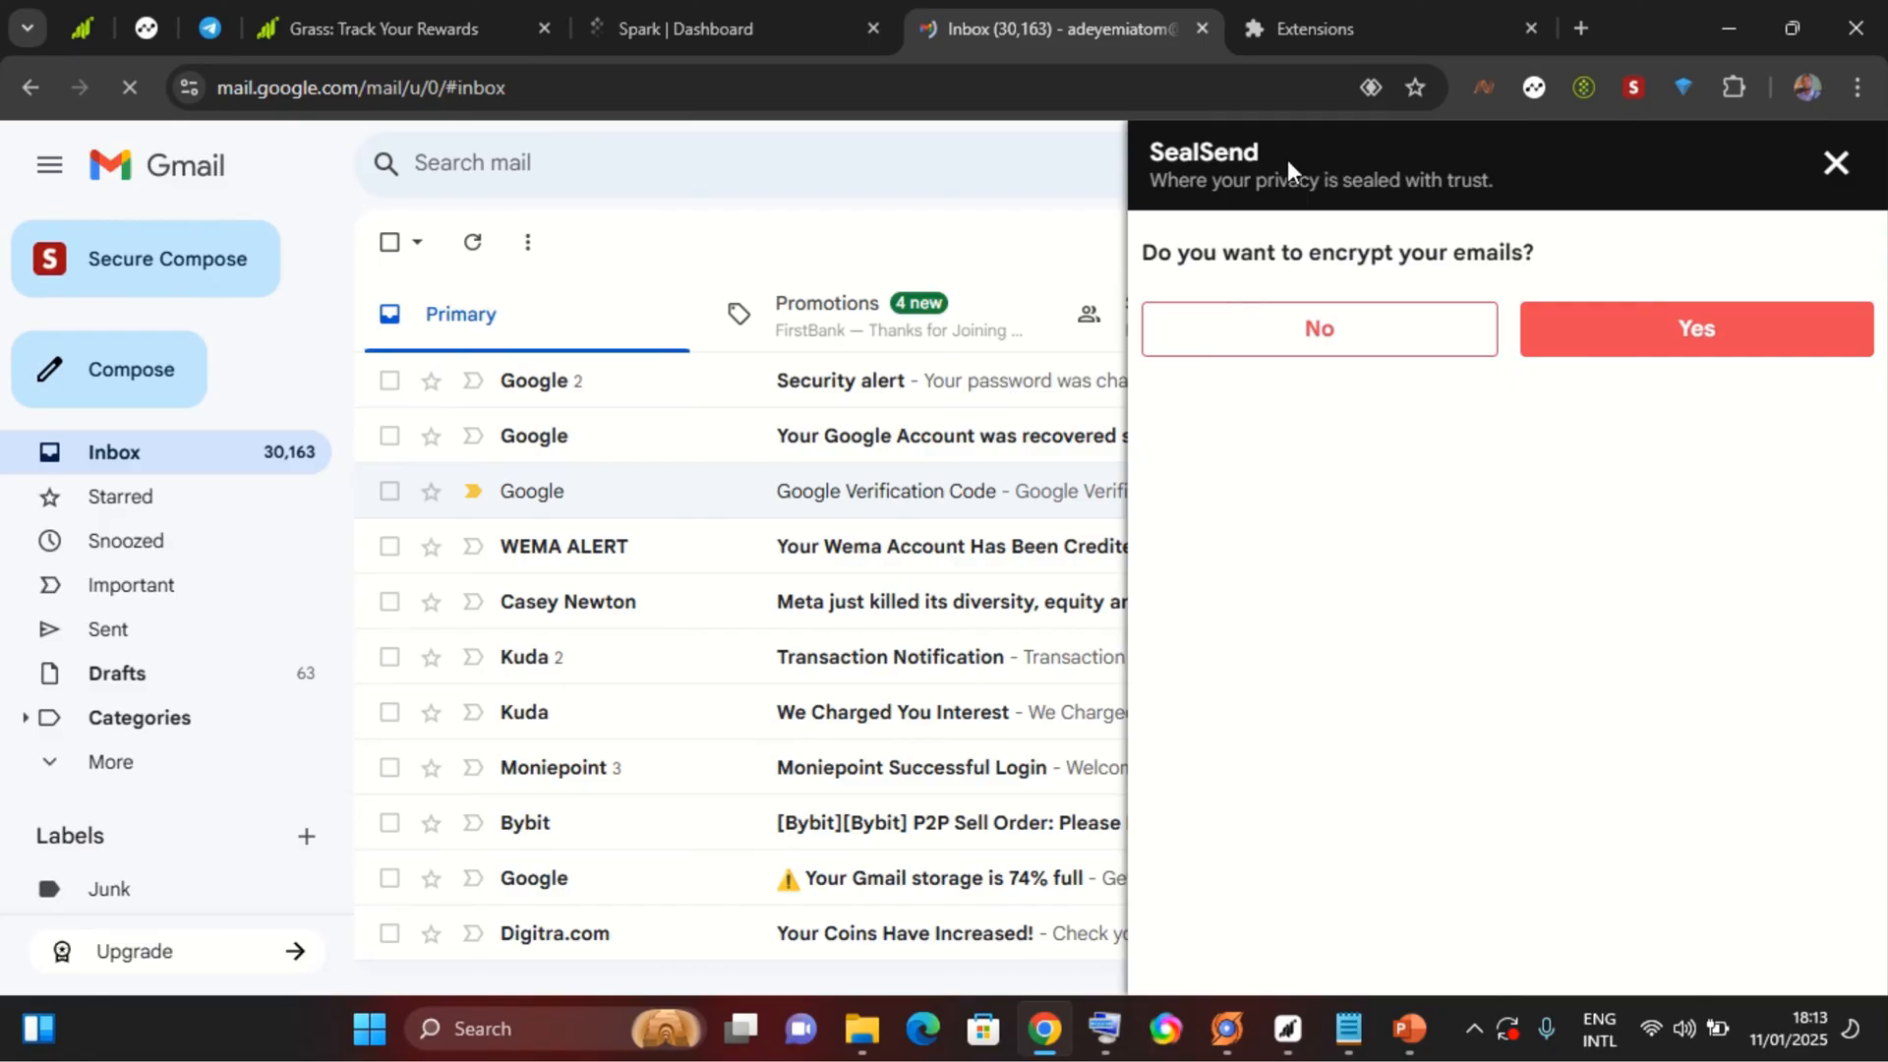
mouse_move(1601, 225)
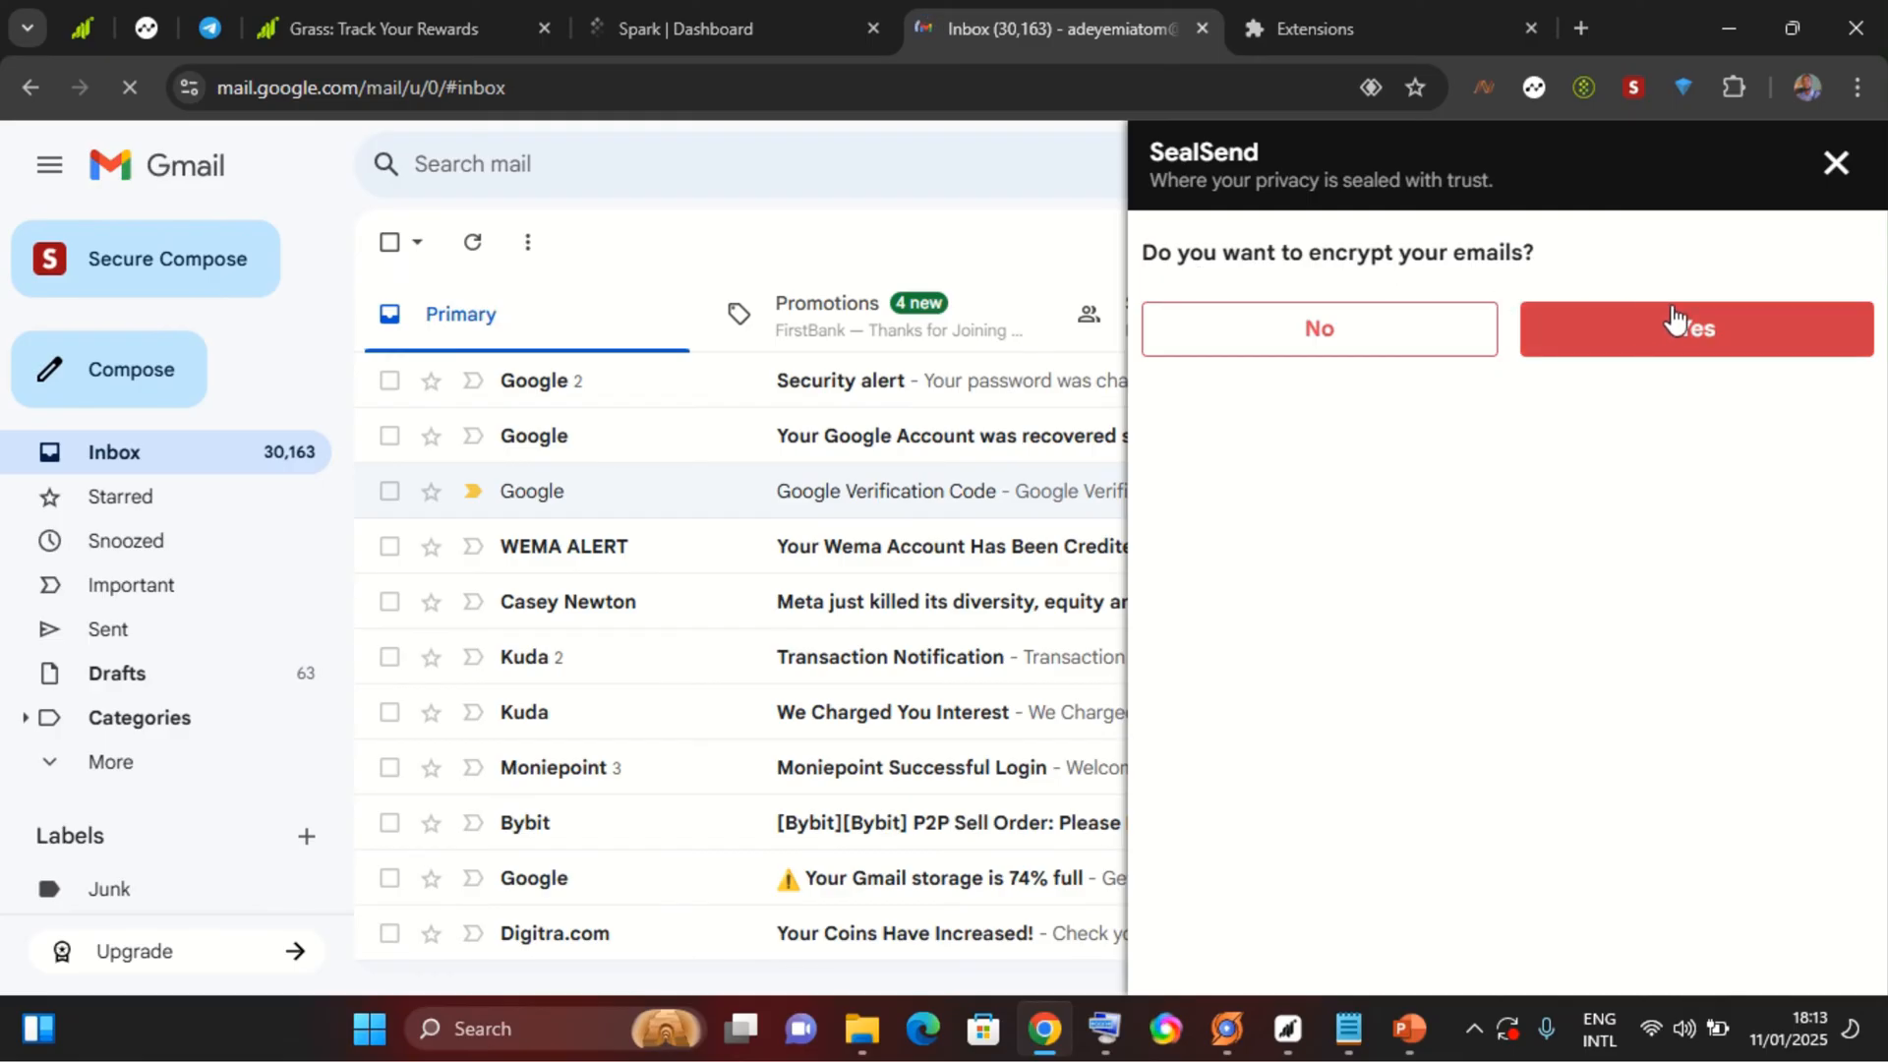
Answer Yes to encrypting emails so the Encrypt Your Email form appears.
click(1695, 328)
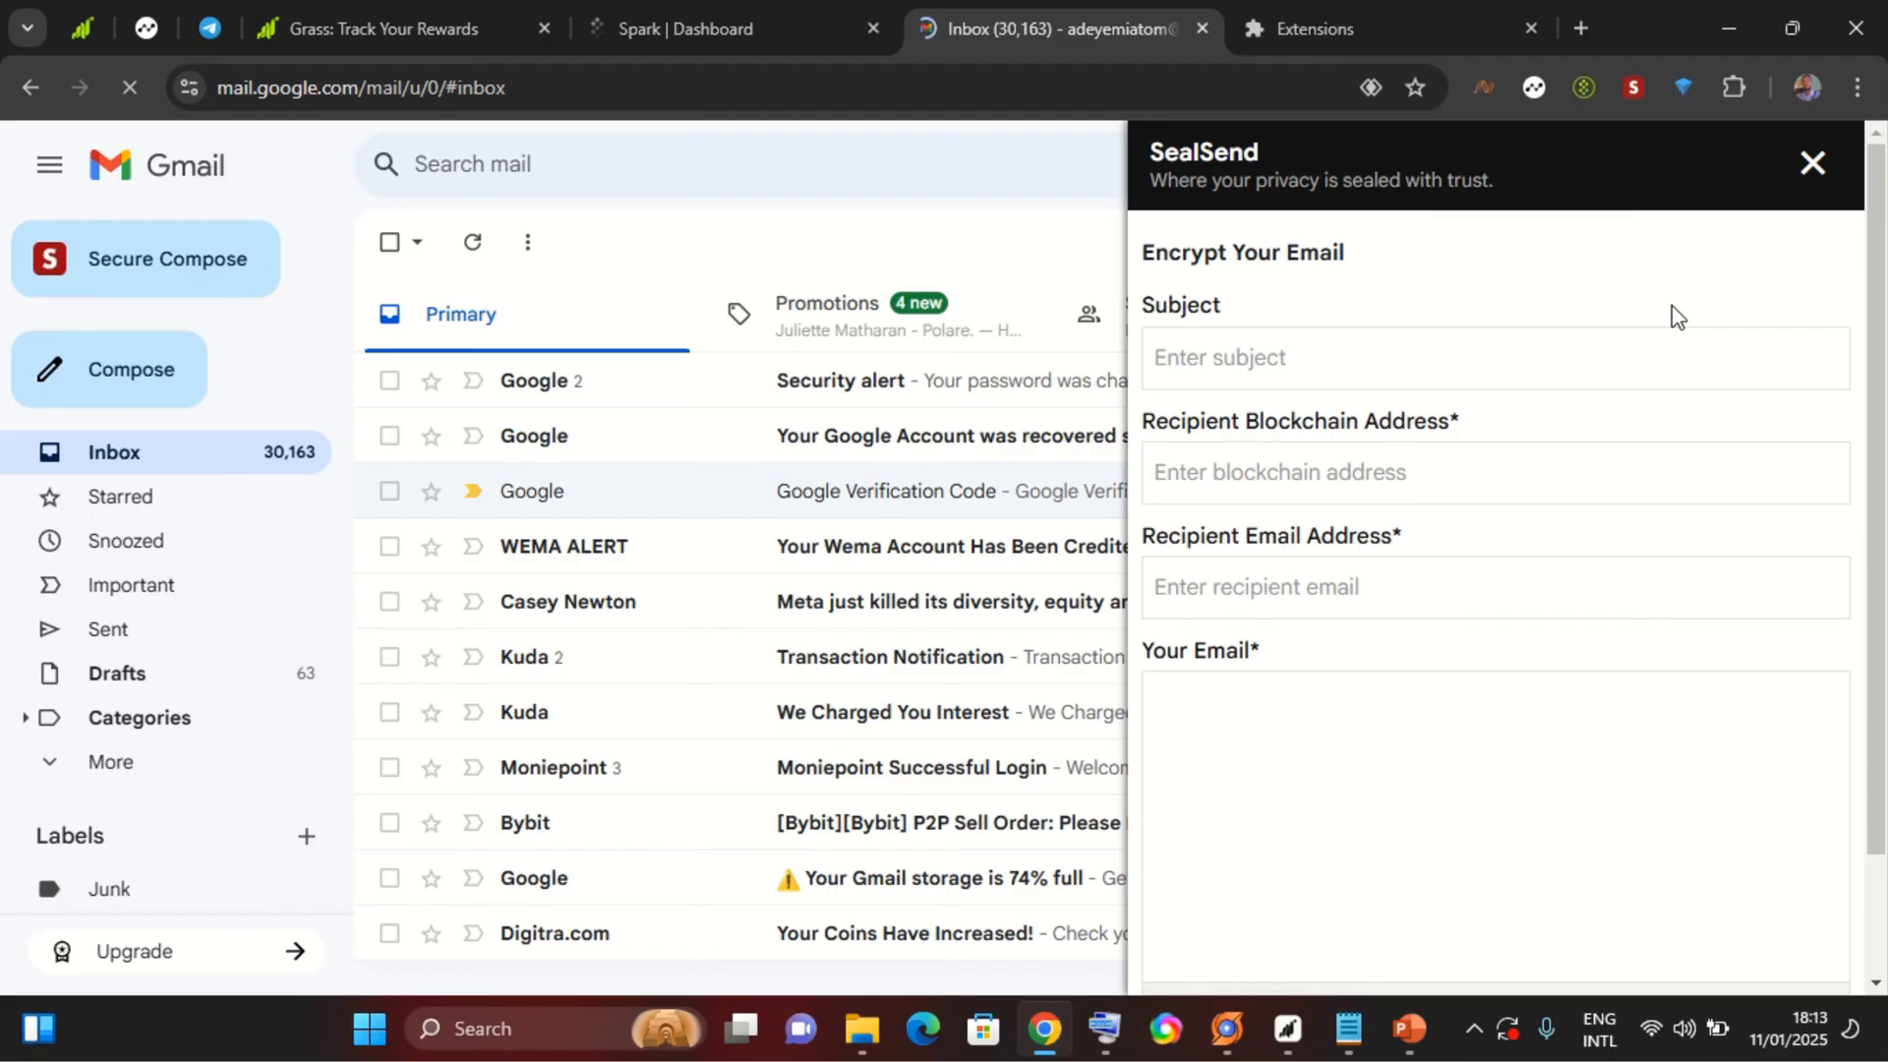
click(1243, 358)
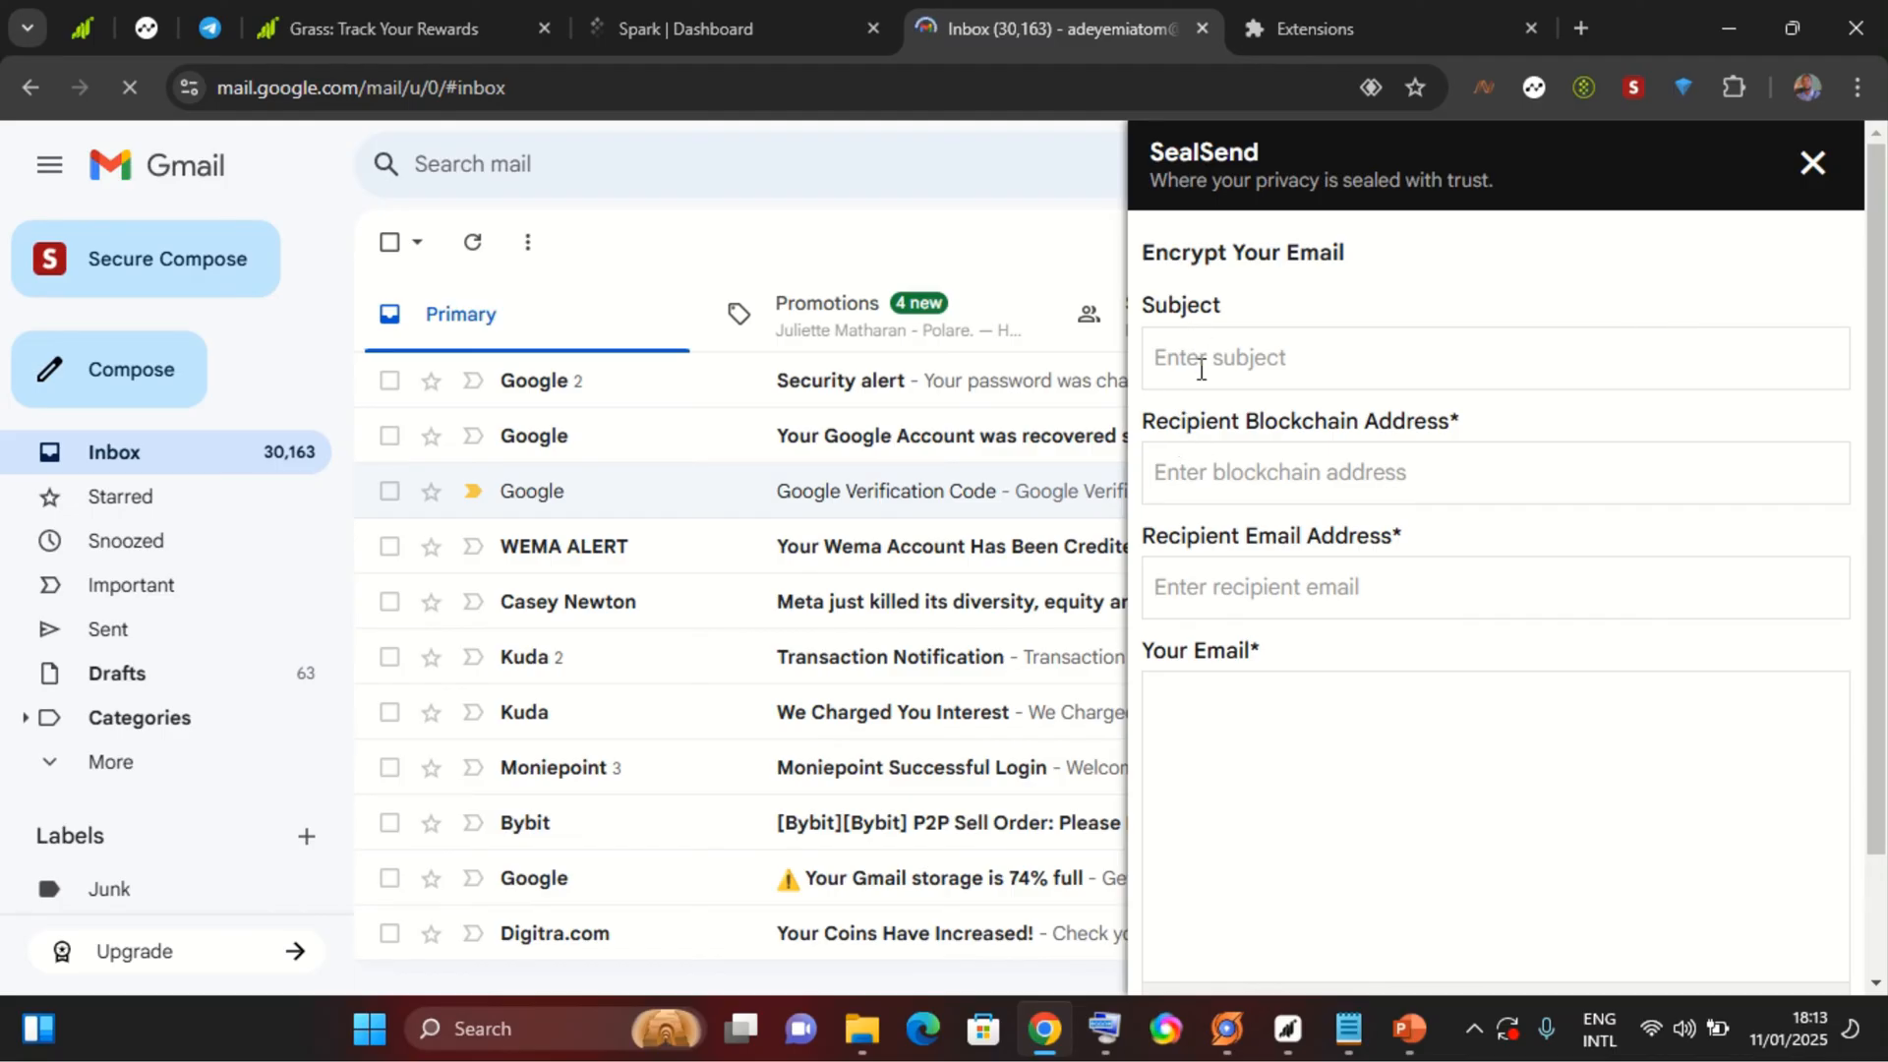
mouse_move(1195, 484)
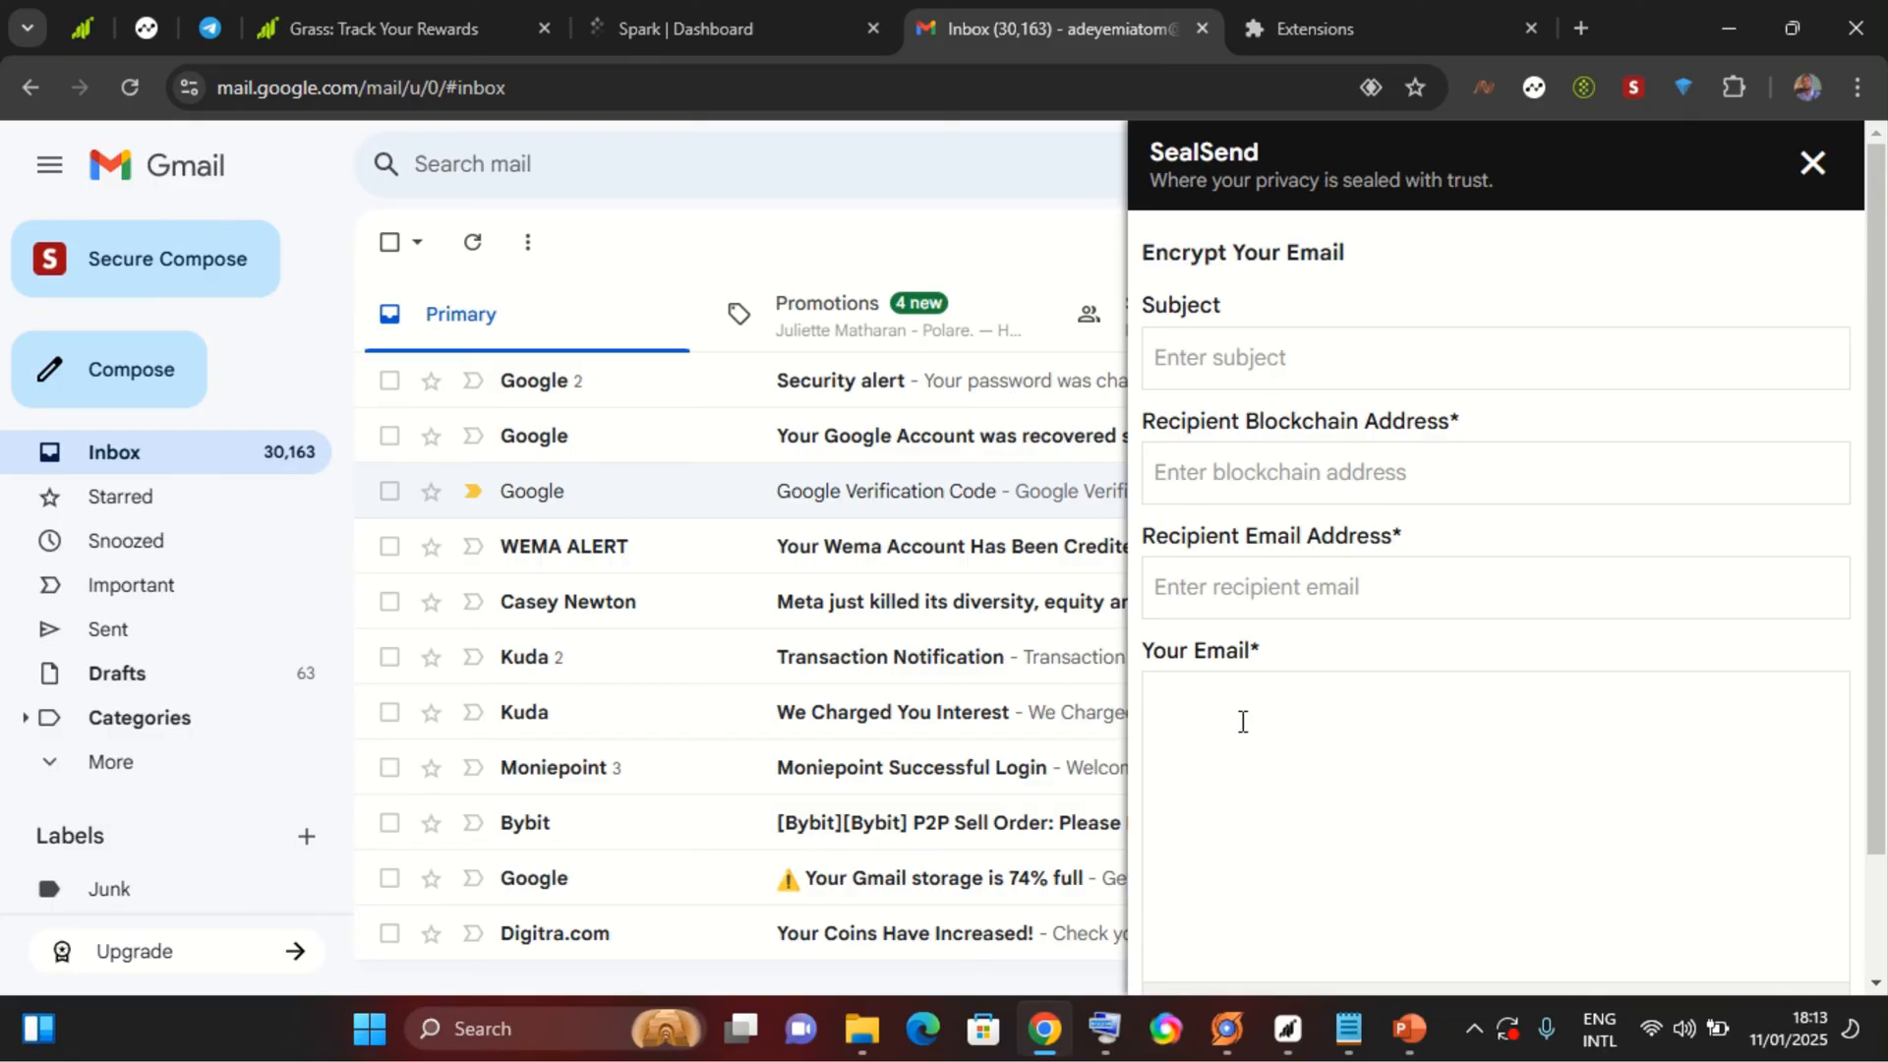
mouse_move(1298, 923)
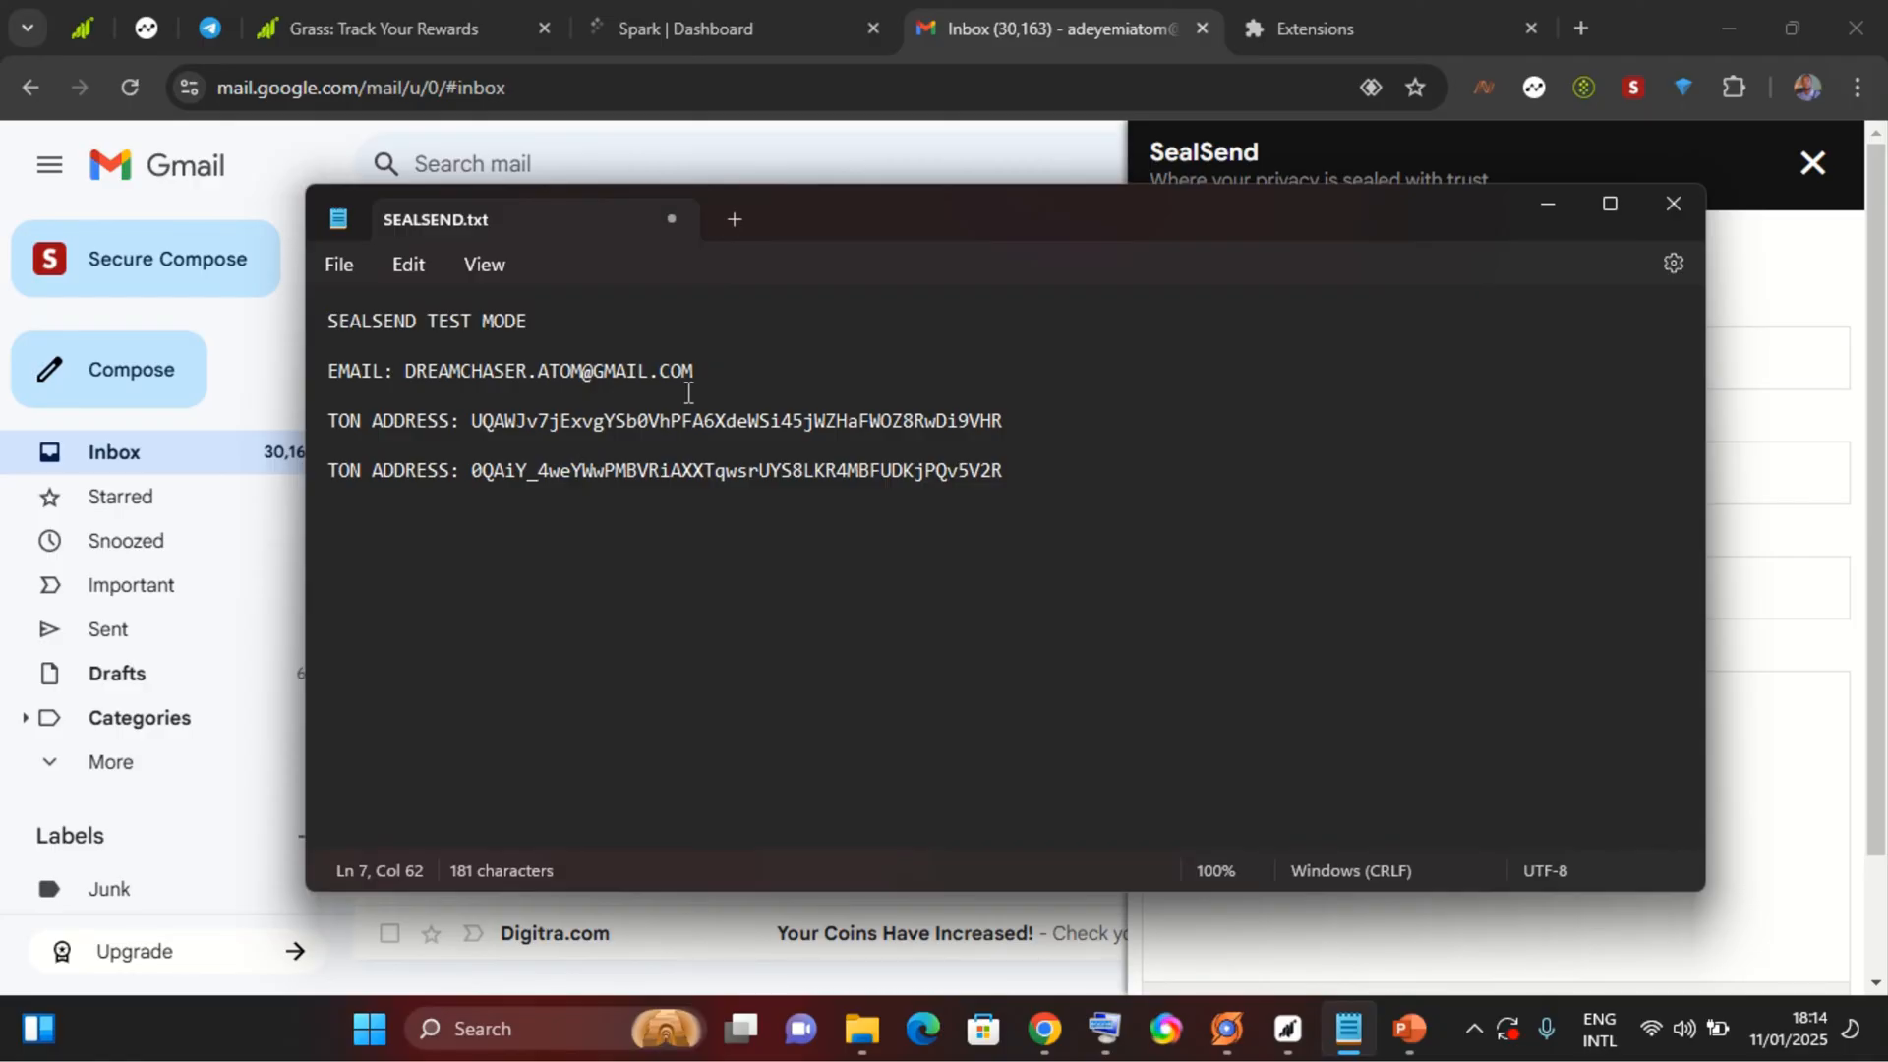
Copy the recipient's email address from SEALSEND.txt and minimize Notepad.
drag(403, 372, 692, 371)
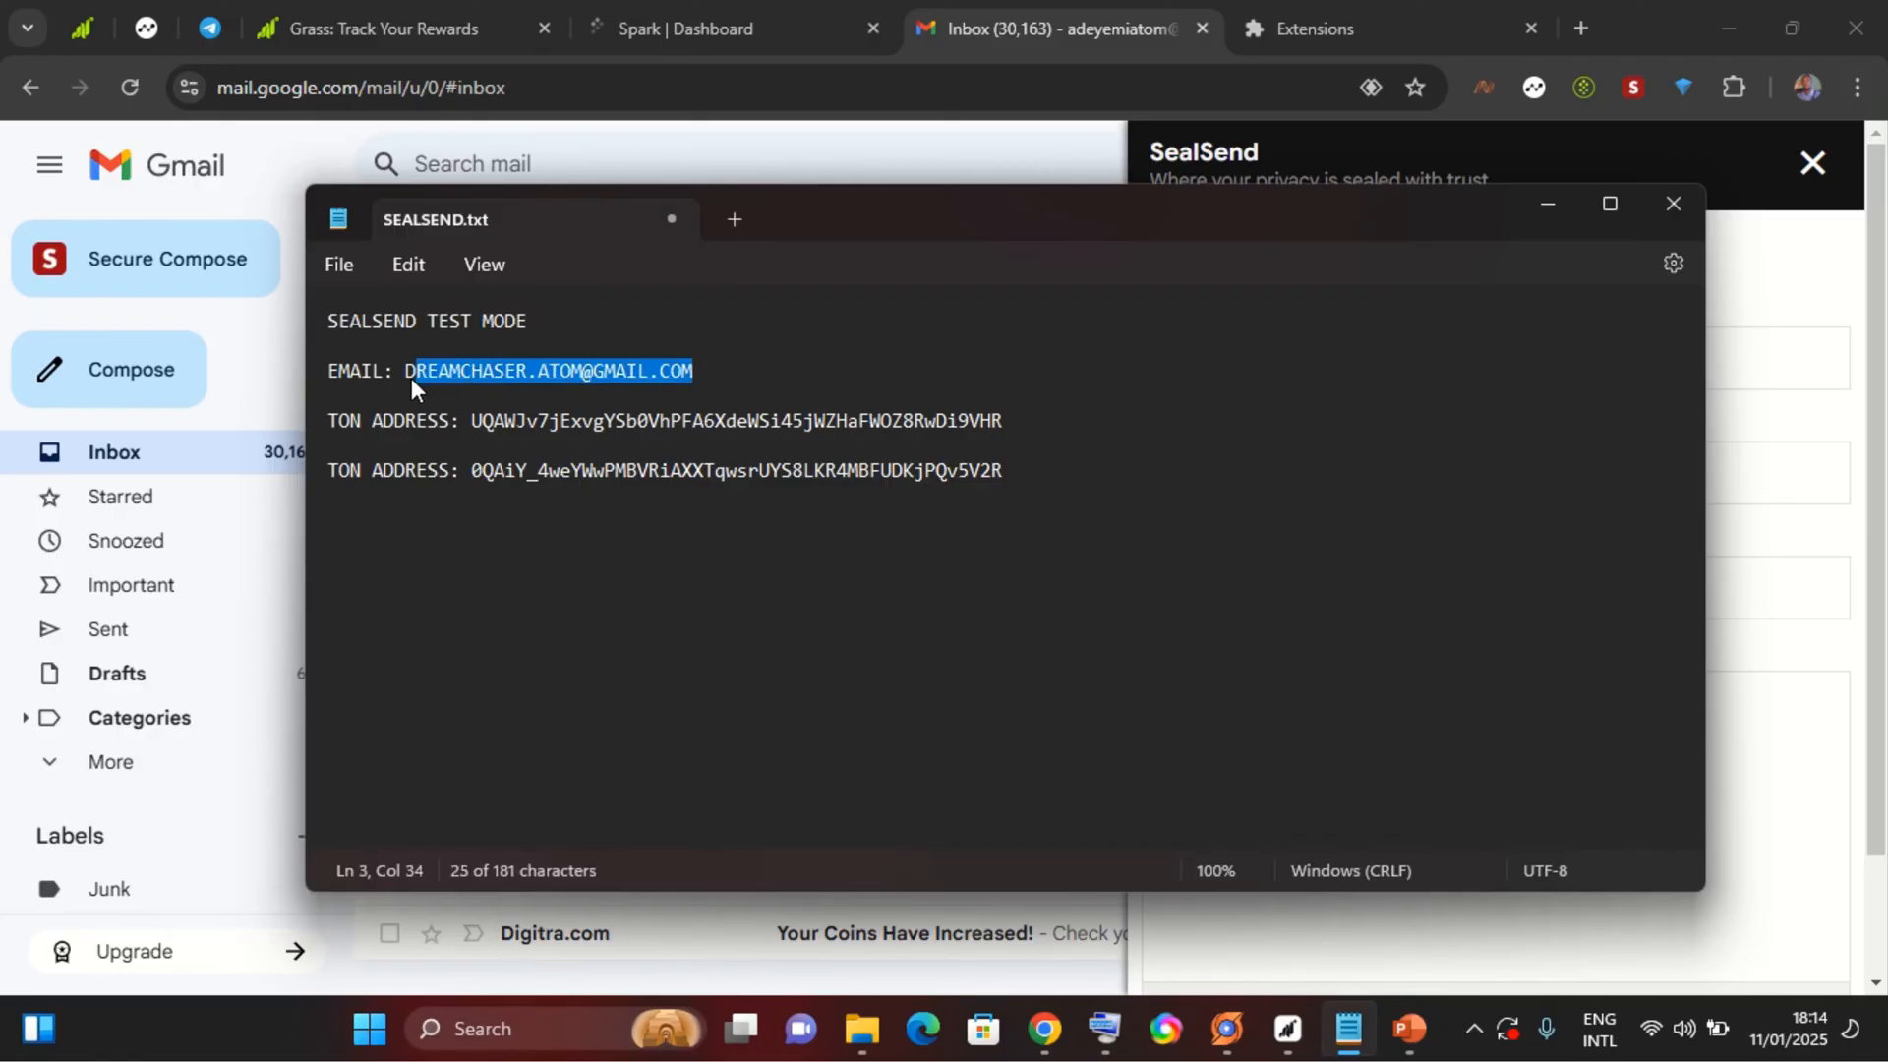
right_click(429, 370)
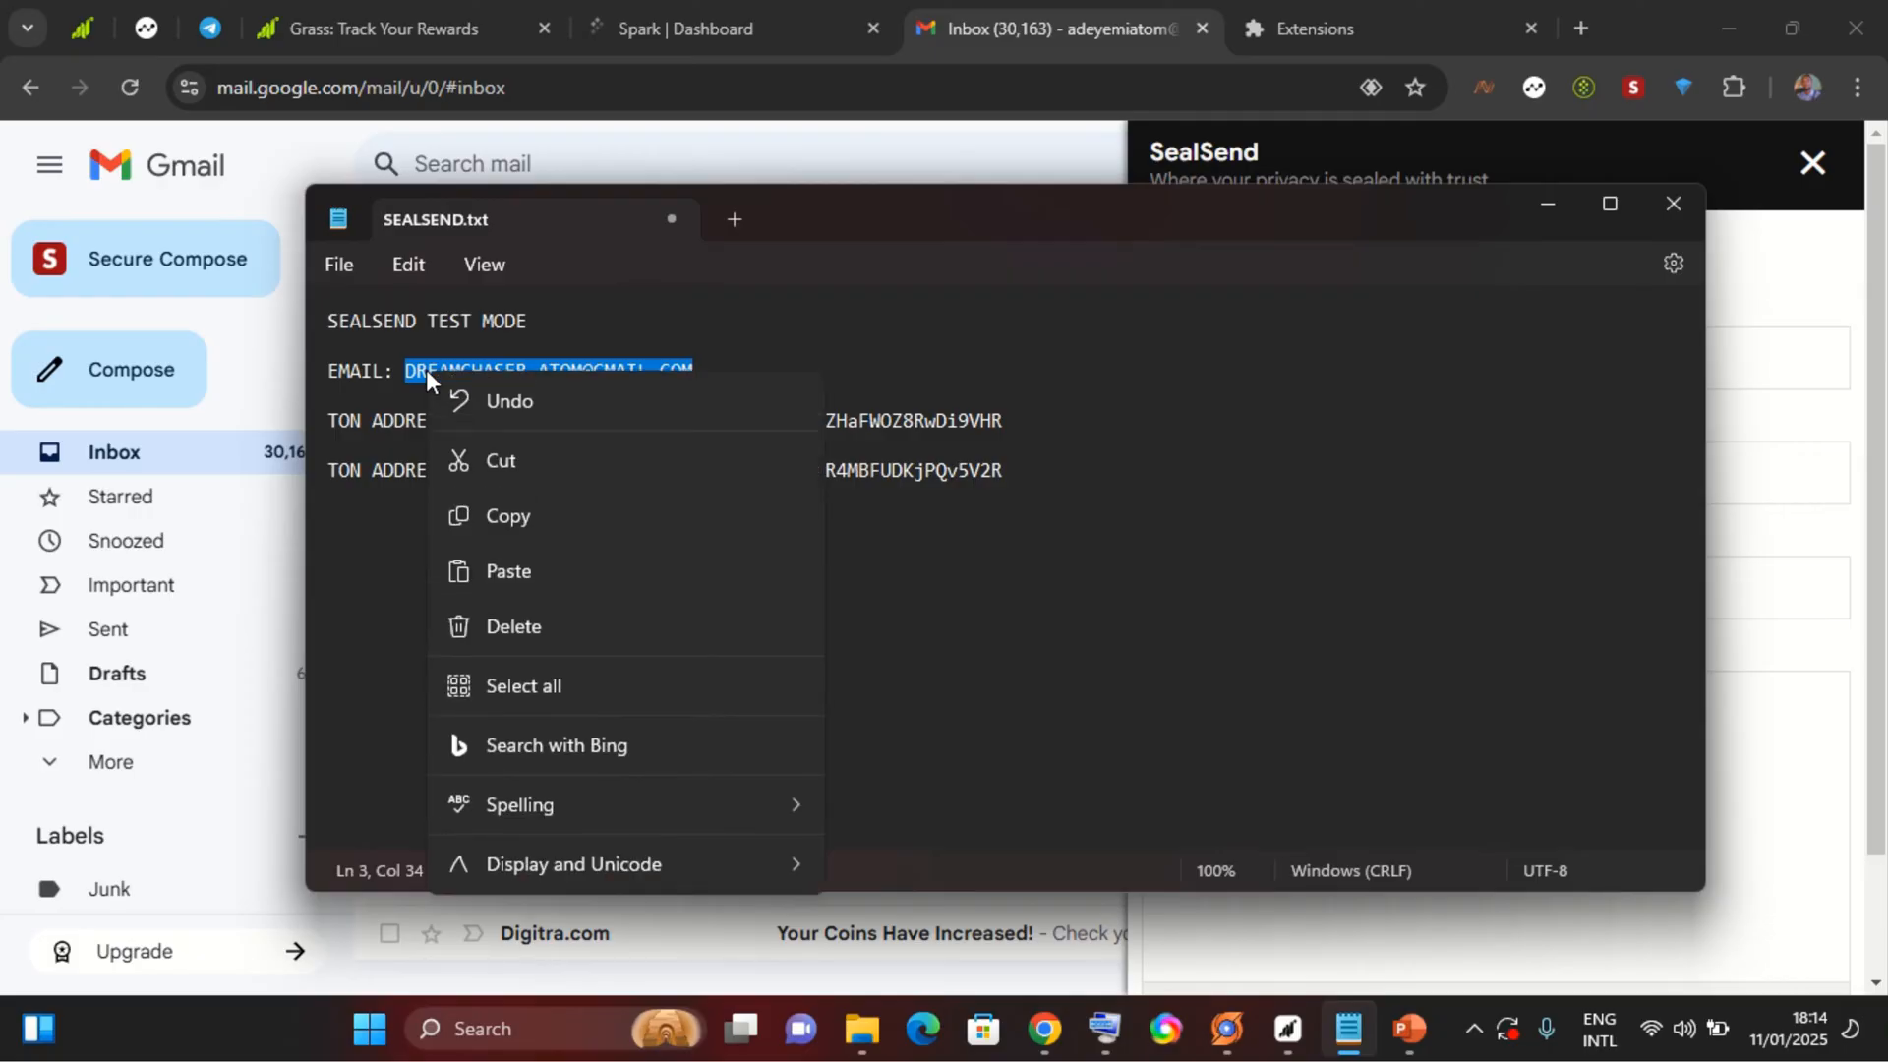
click(508, 516)
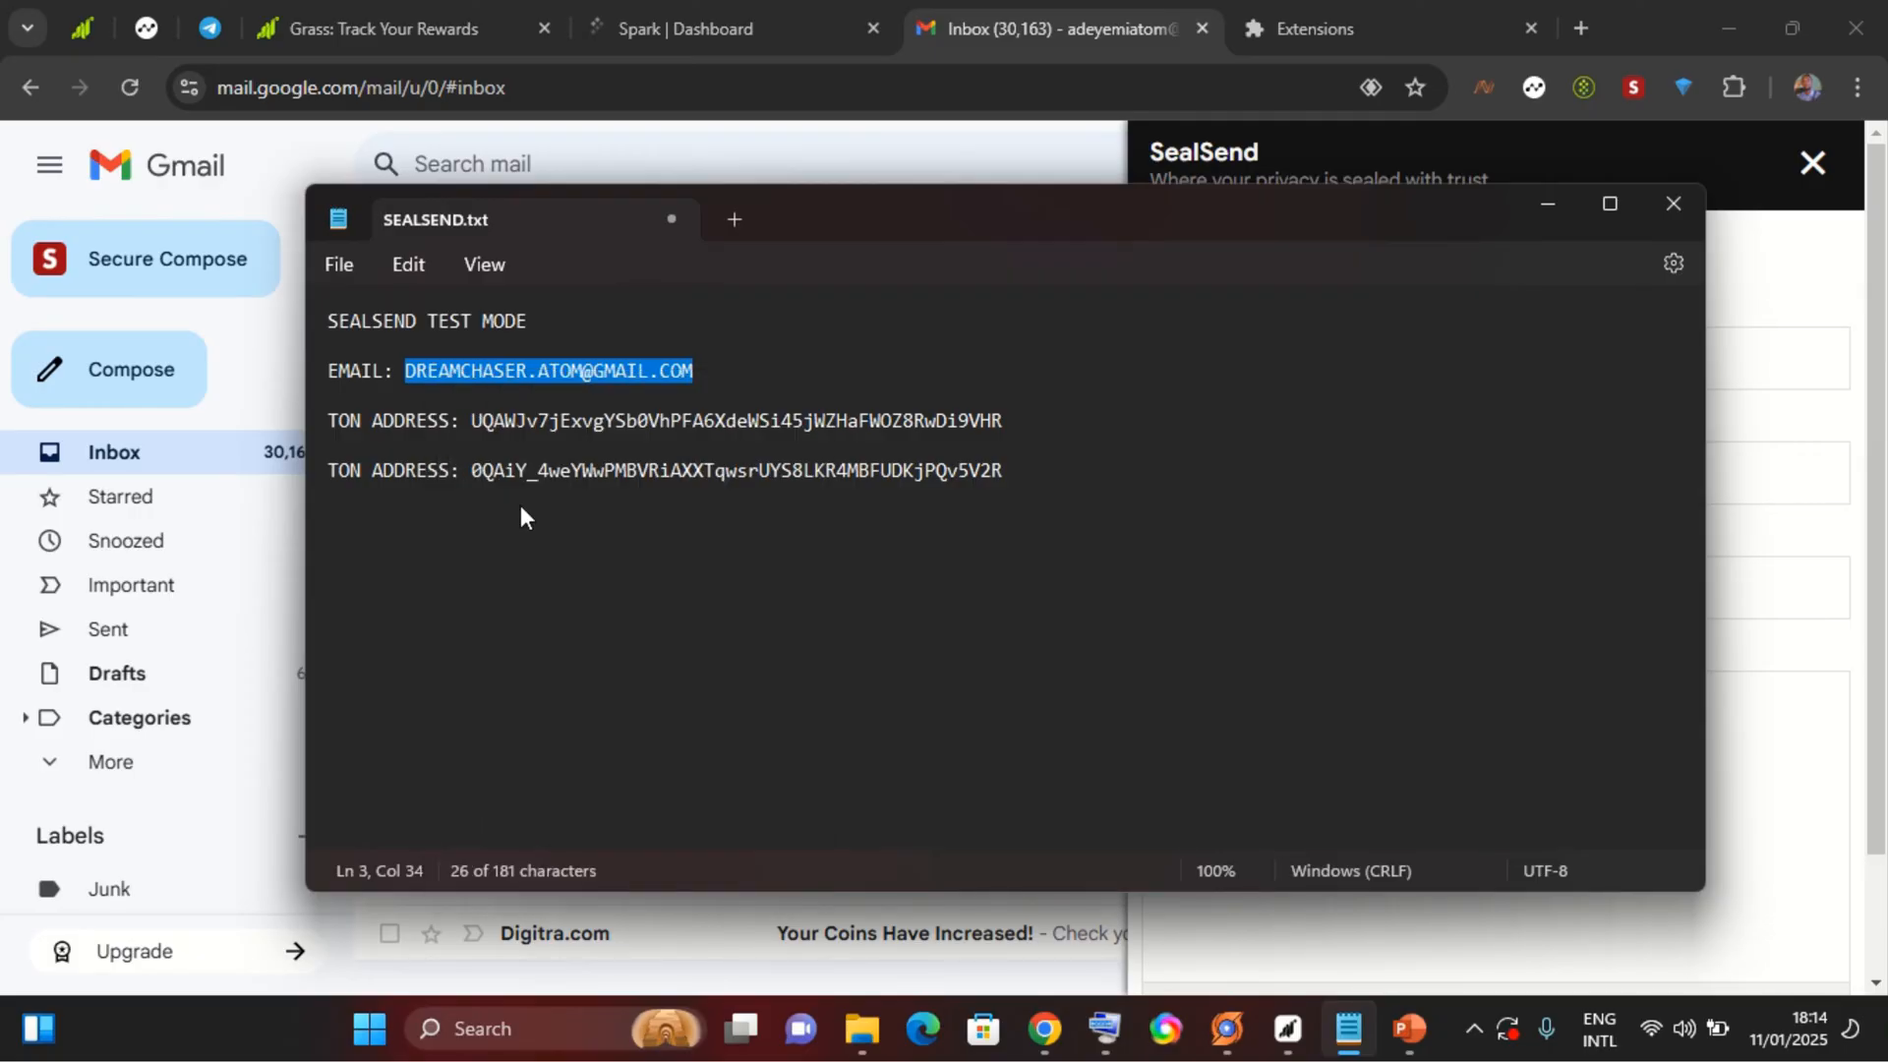
mouse_move(748, 15)
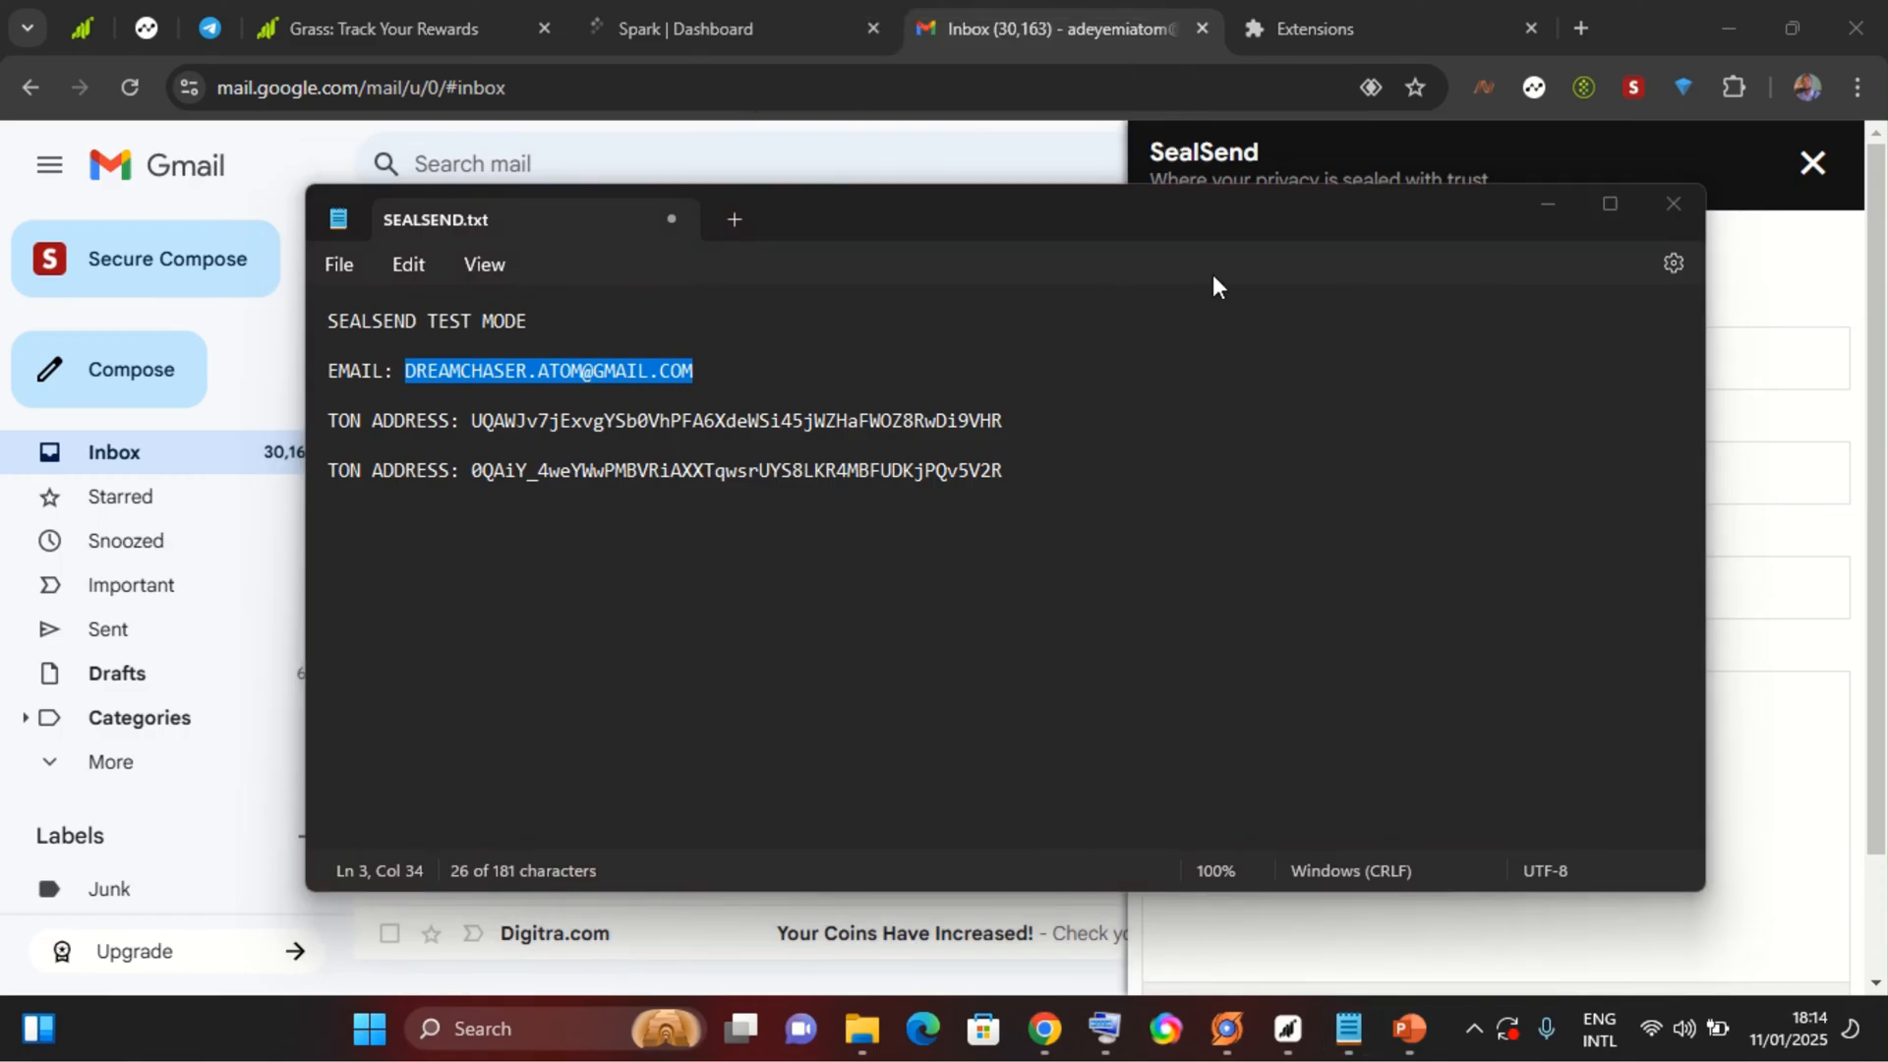
click(1674, 203)
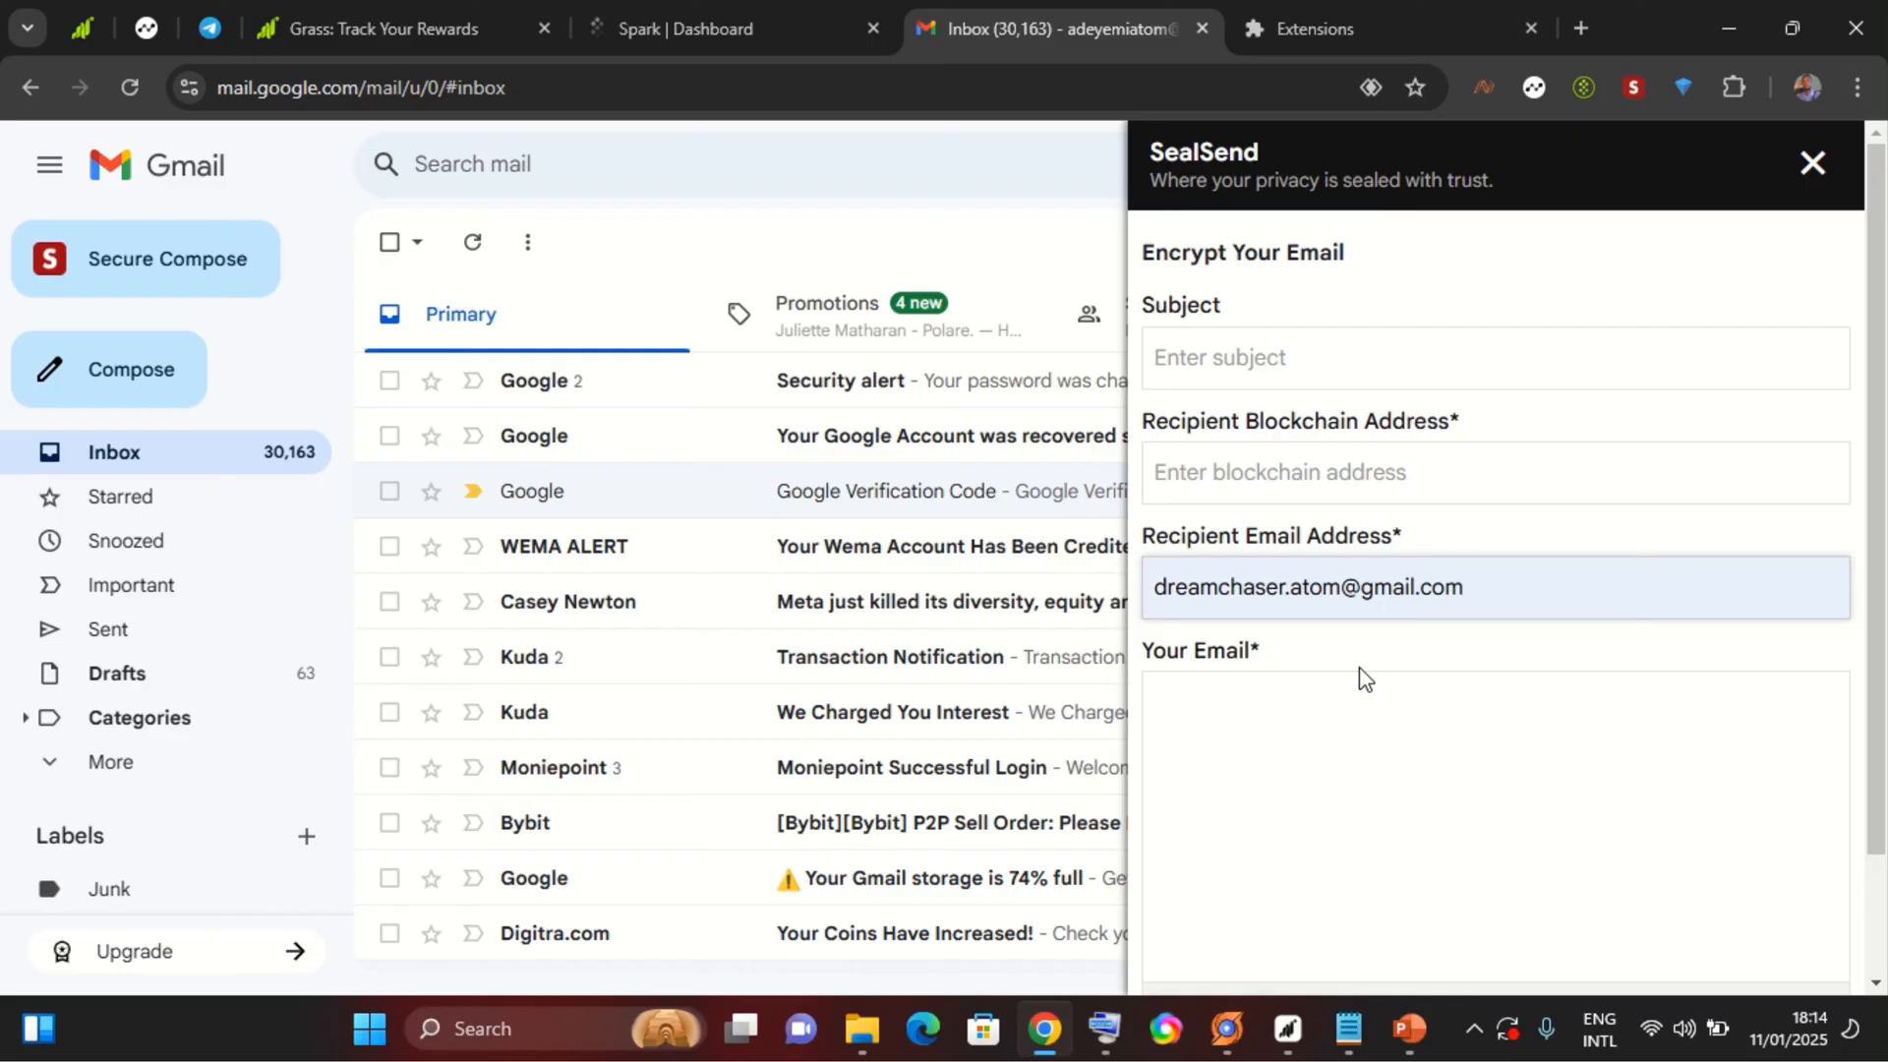
Fill the form with the TON address, subject 'Testing SealSend' and message 'WELCOME TO MY YOUTUBE CHANNEL'.
click(1286, 1029)
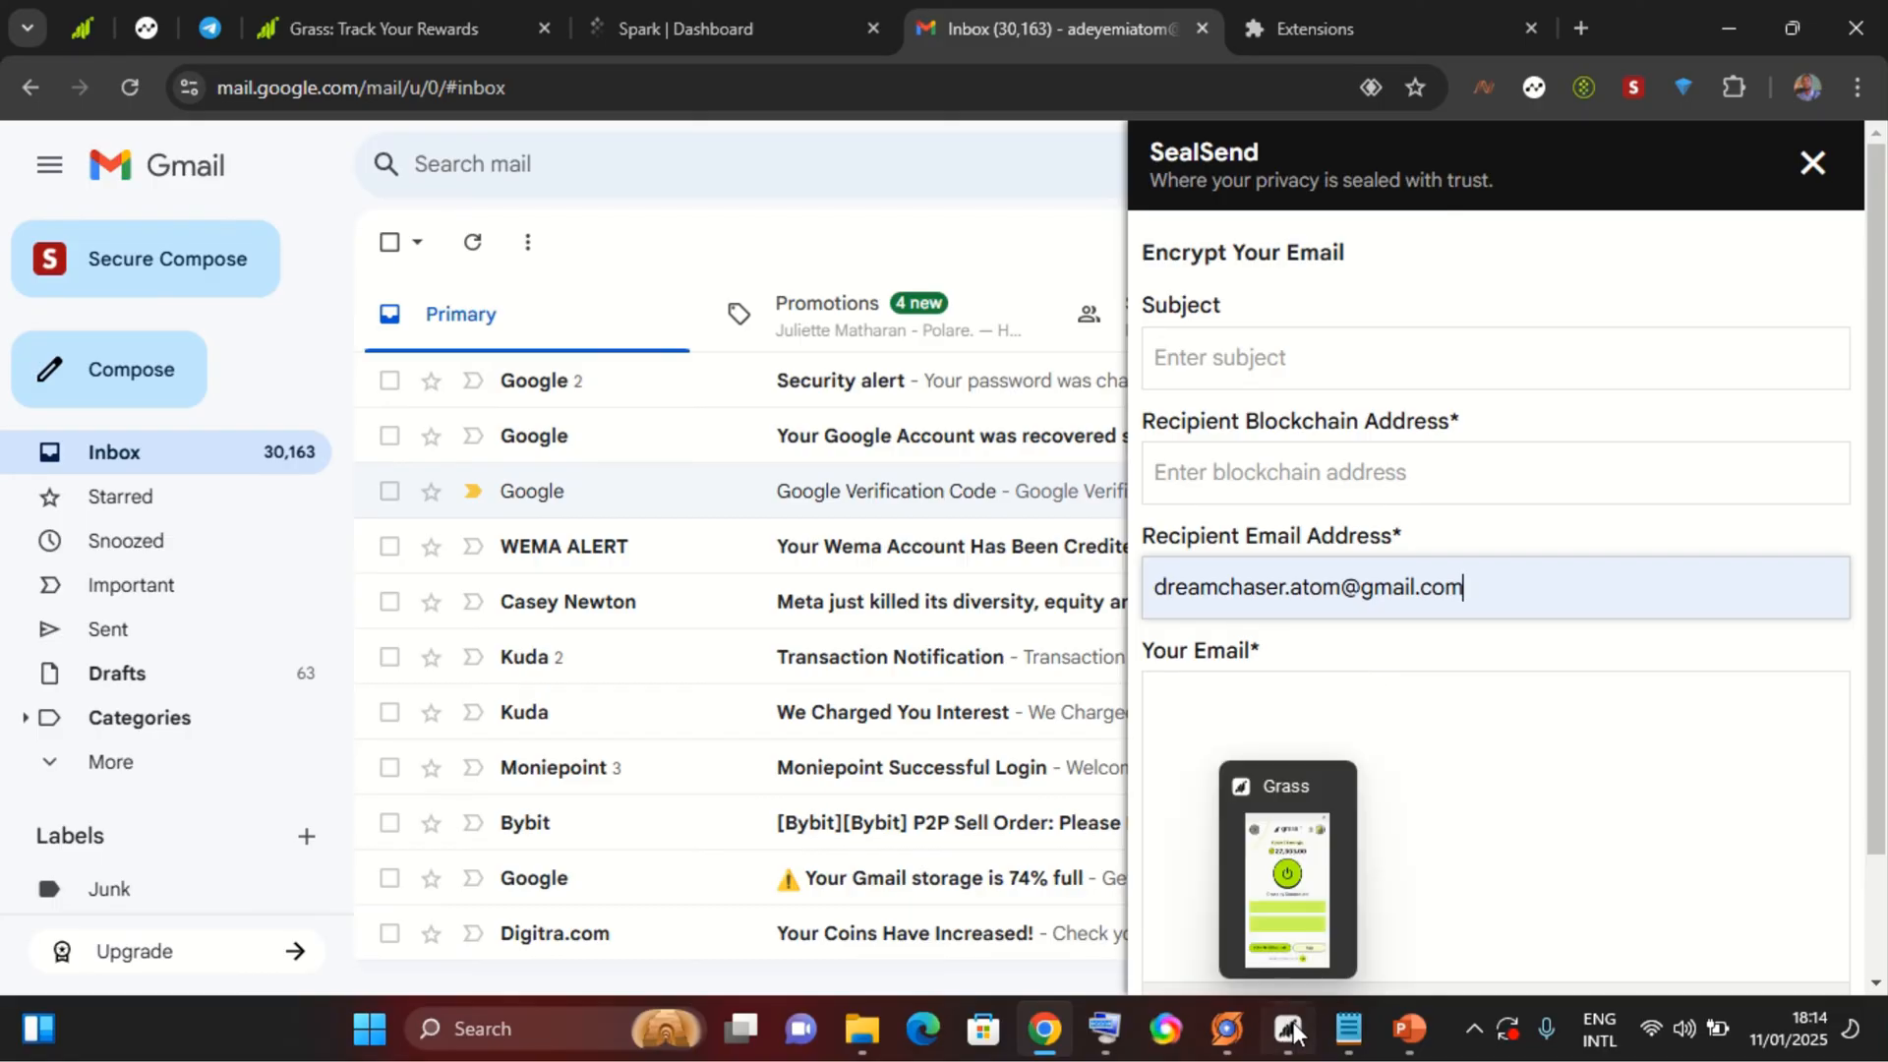
click(1347, 1026)
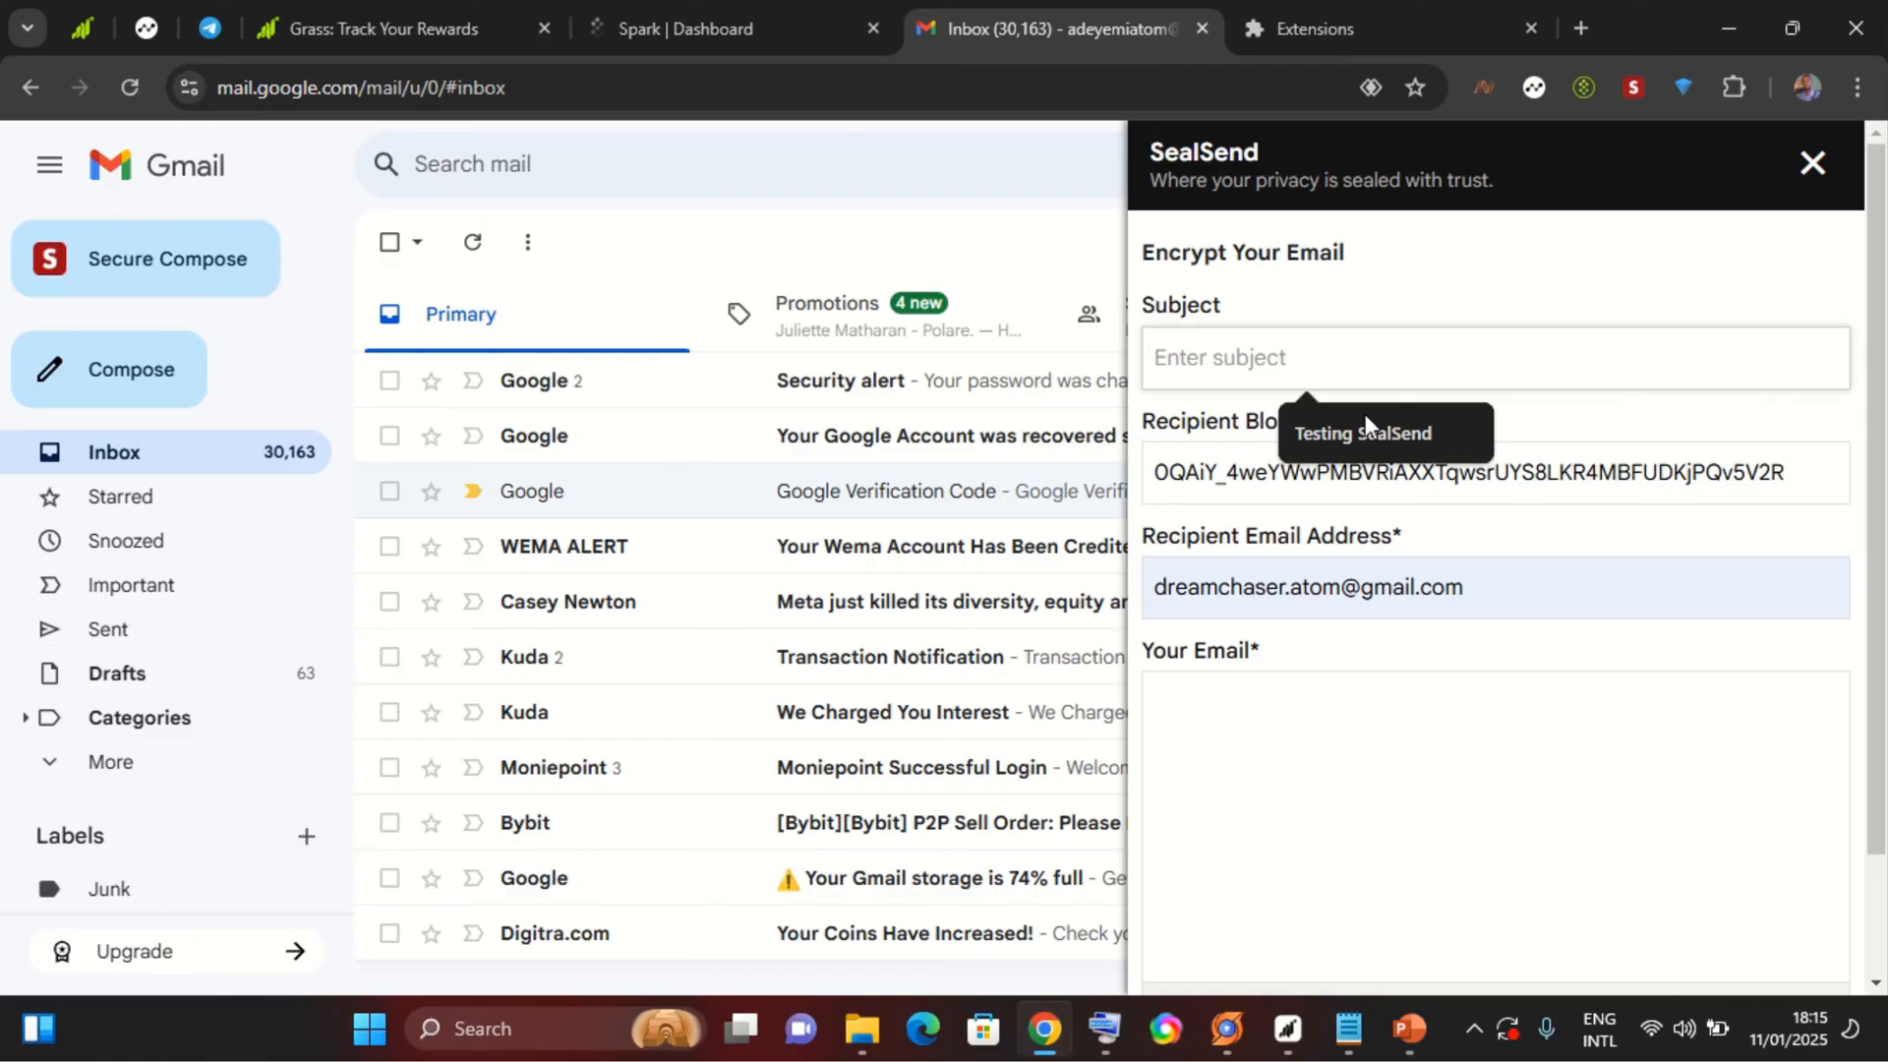
text(Testing SealSend)
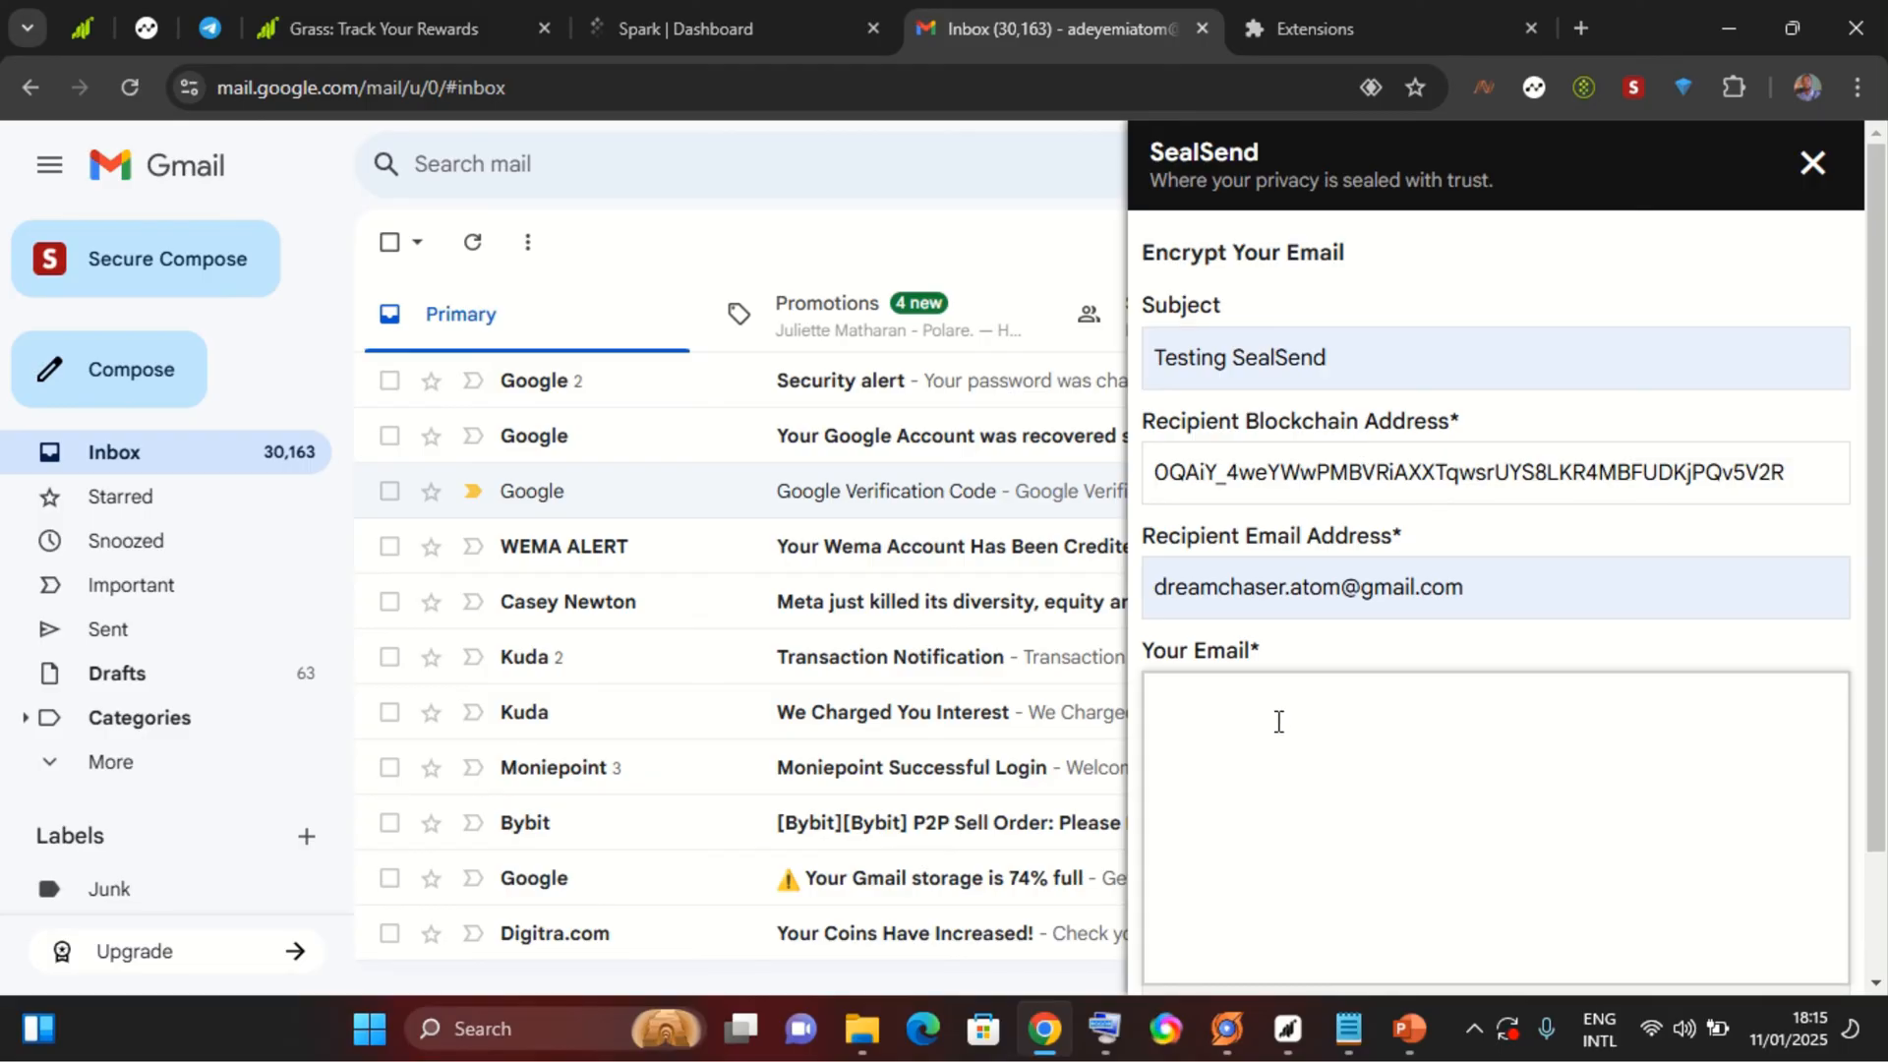
text(WELCOME)
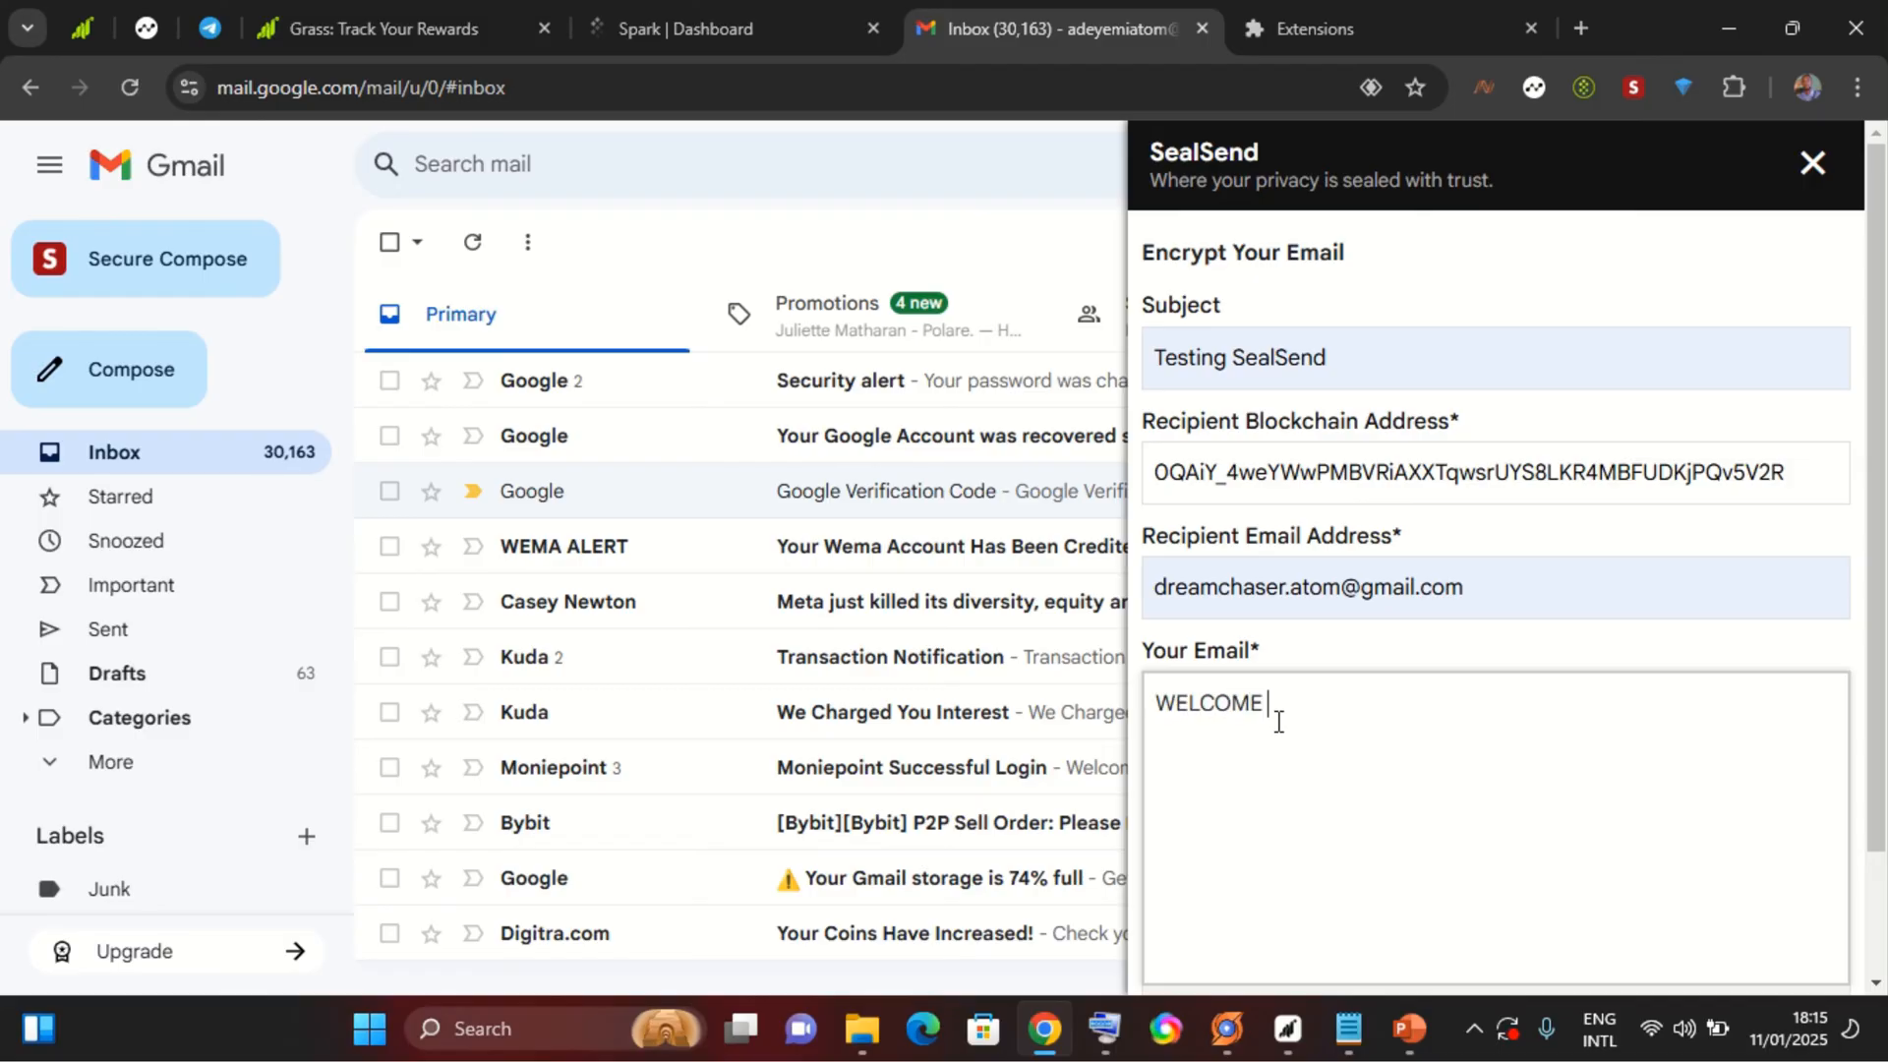
text(TO M)
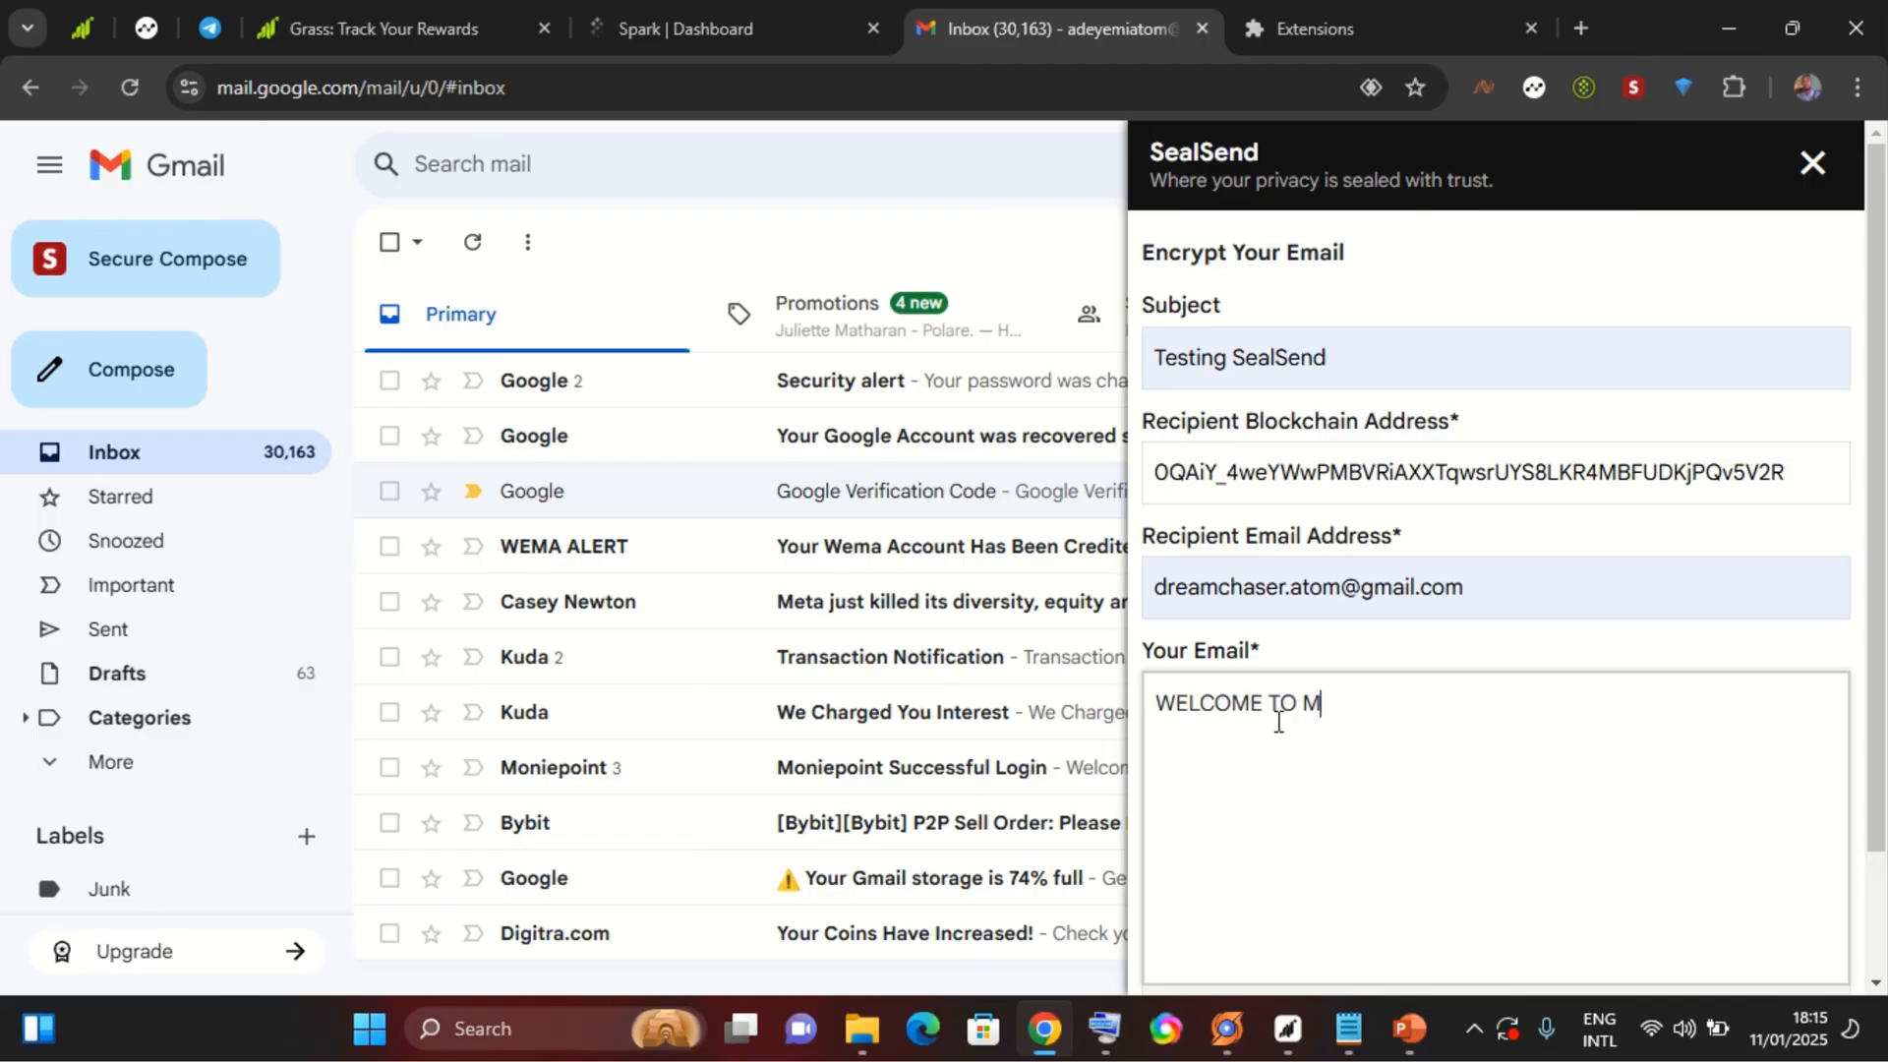
text(Y YOUTUBE CH)
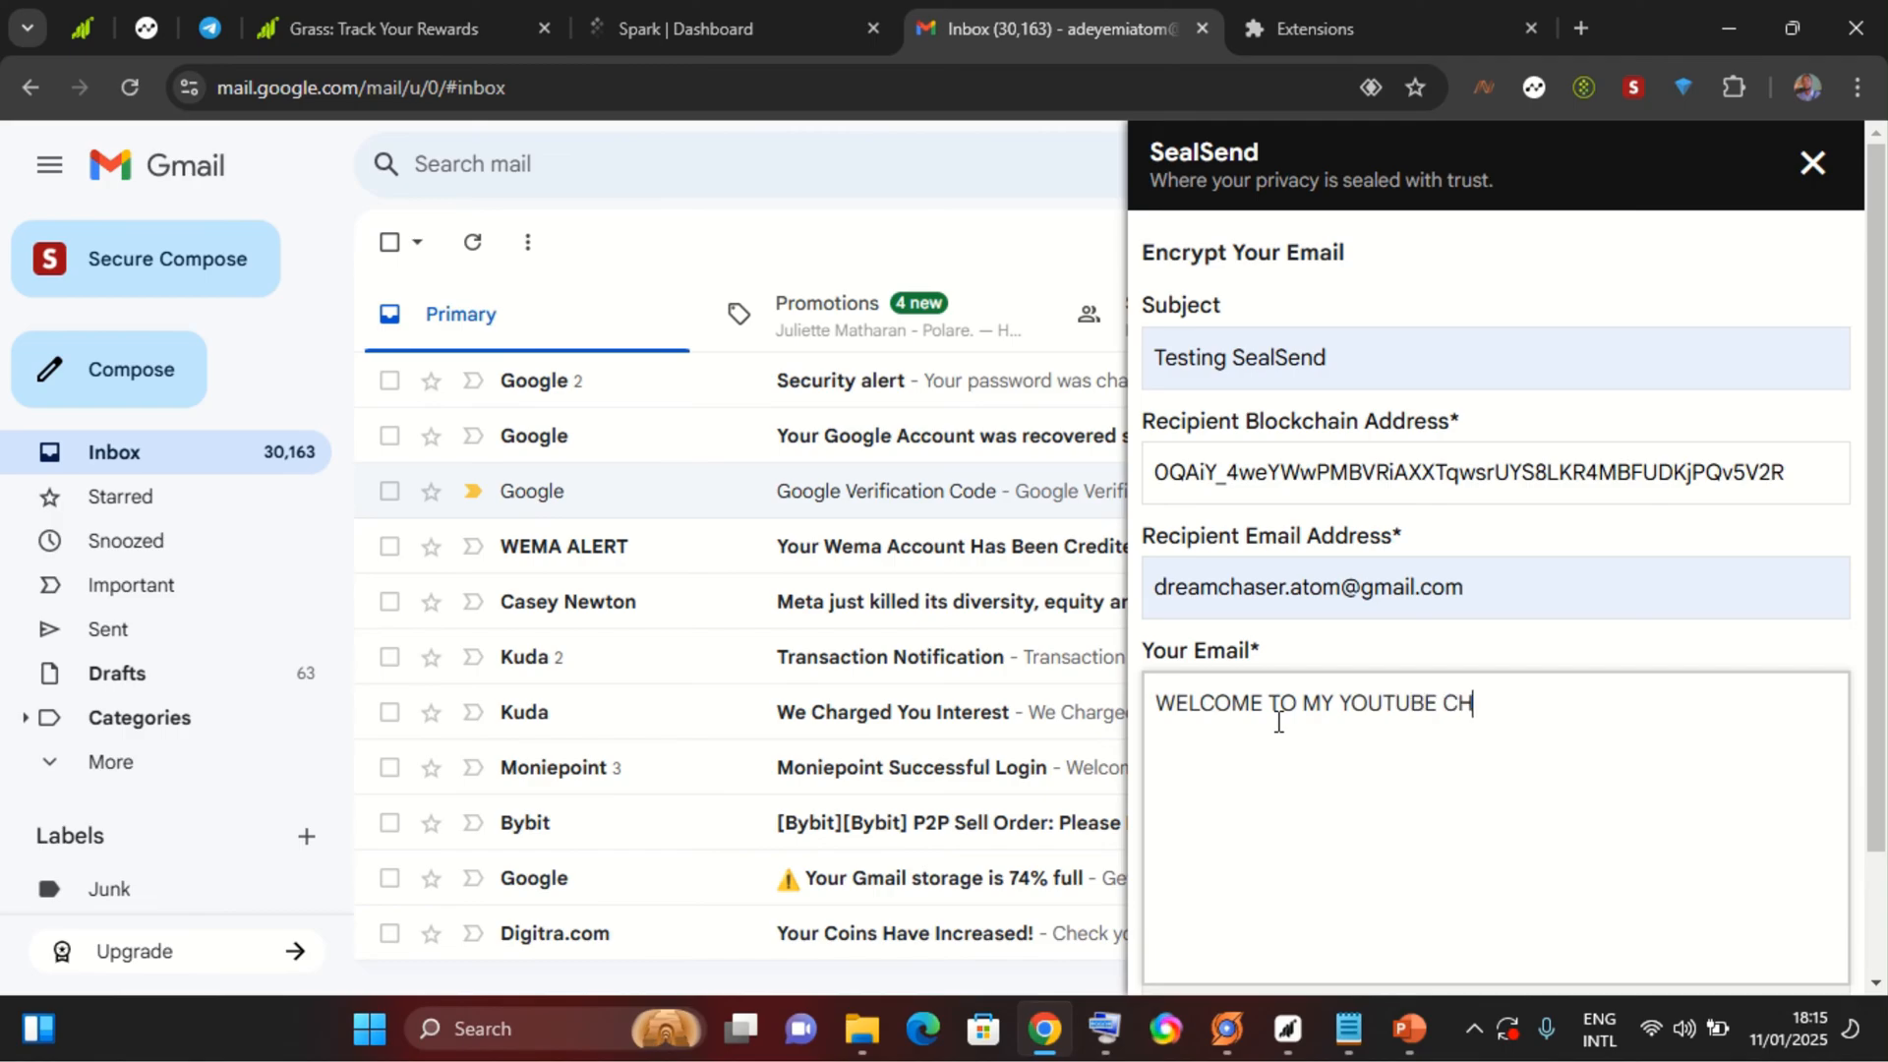
text(A)
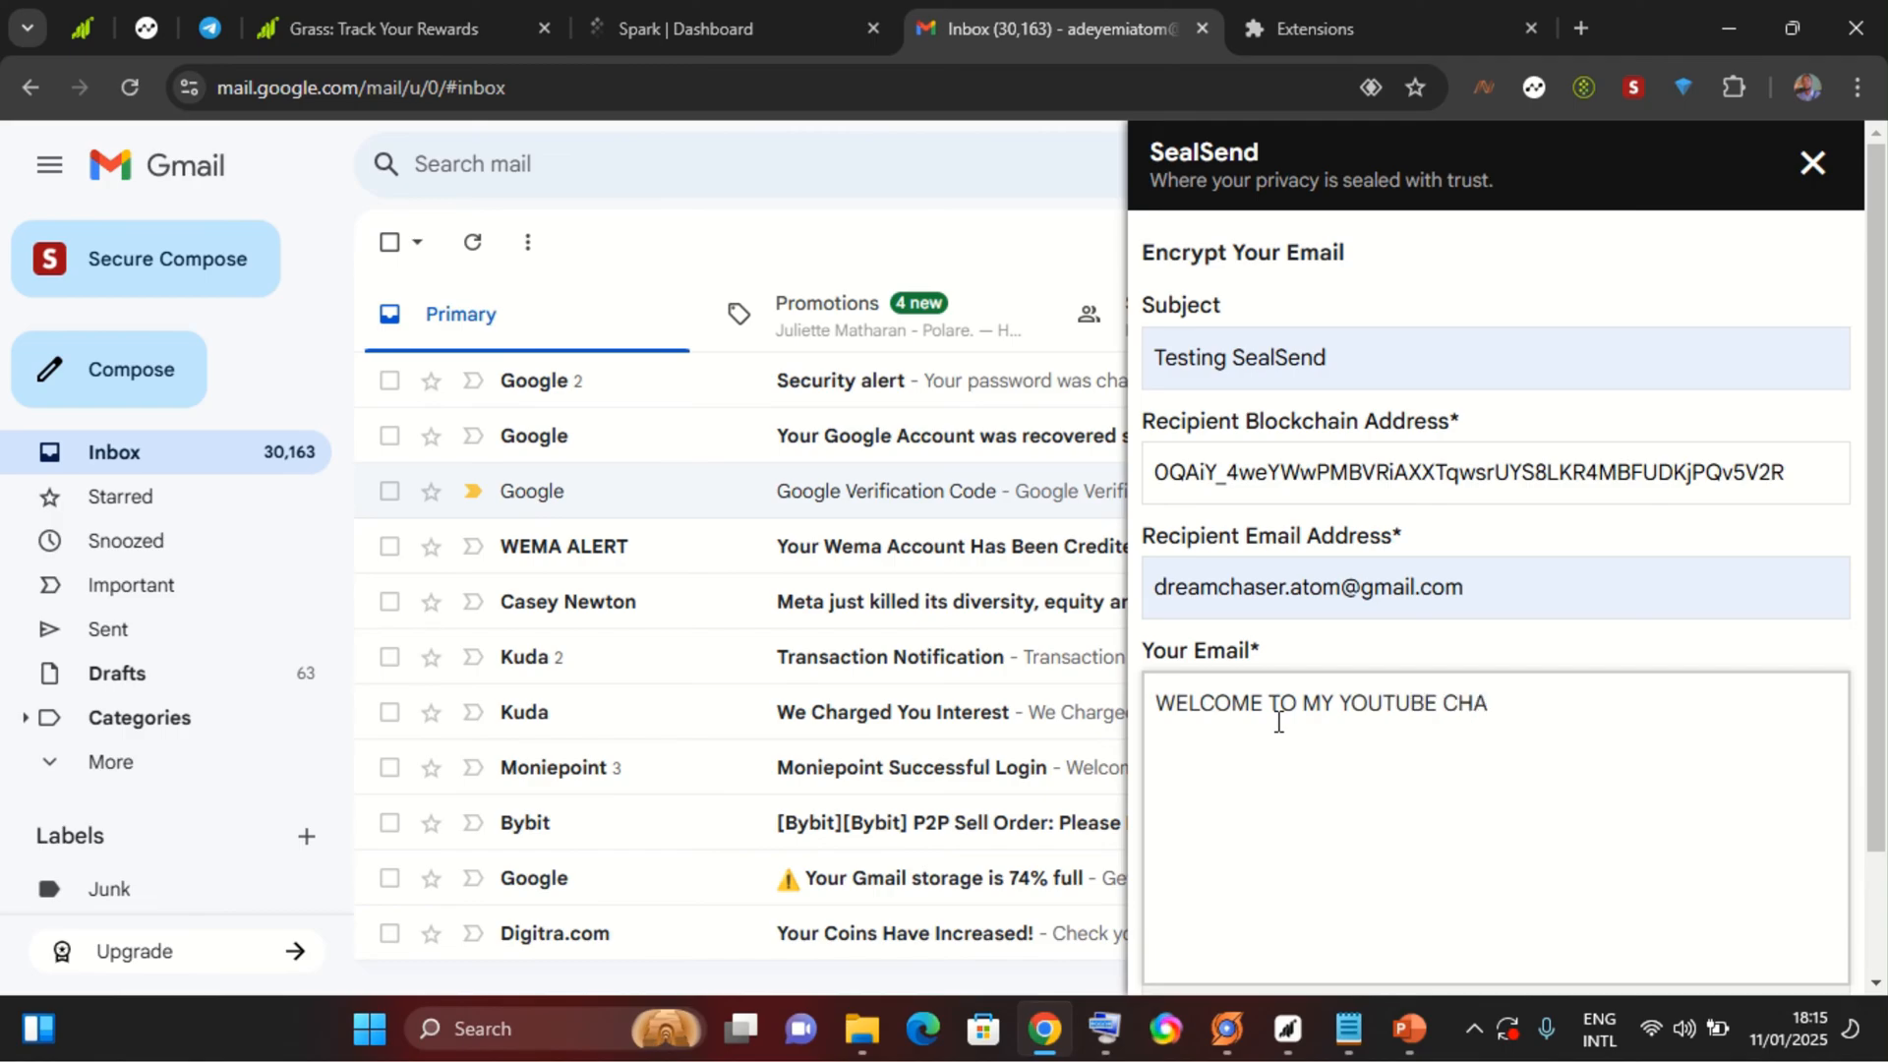
text(NNEL)
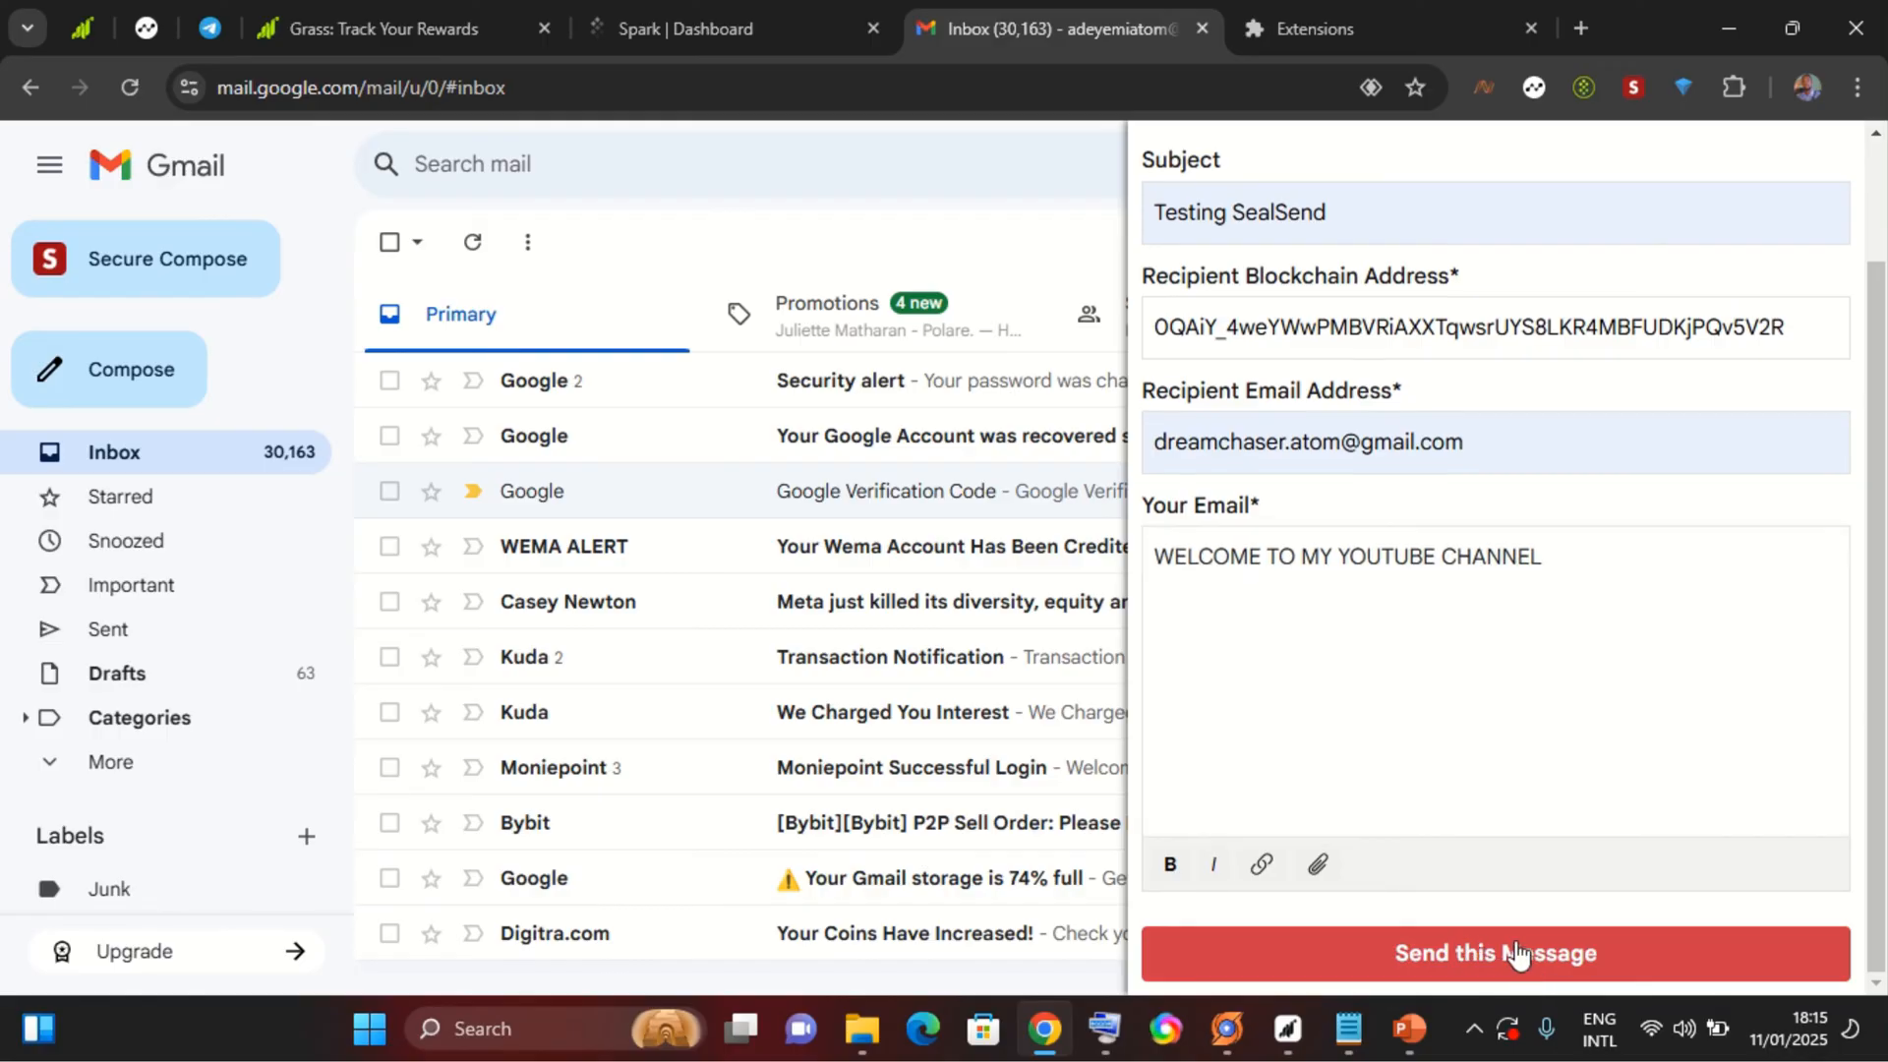
Send the message and choose Sign in with Tonkeeper Web on the sign-in page.
click(1518, 952)
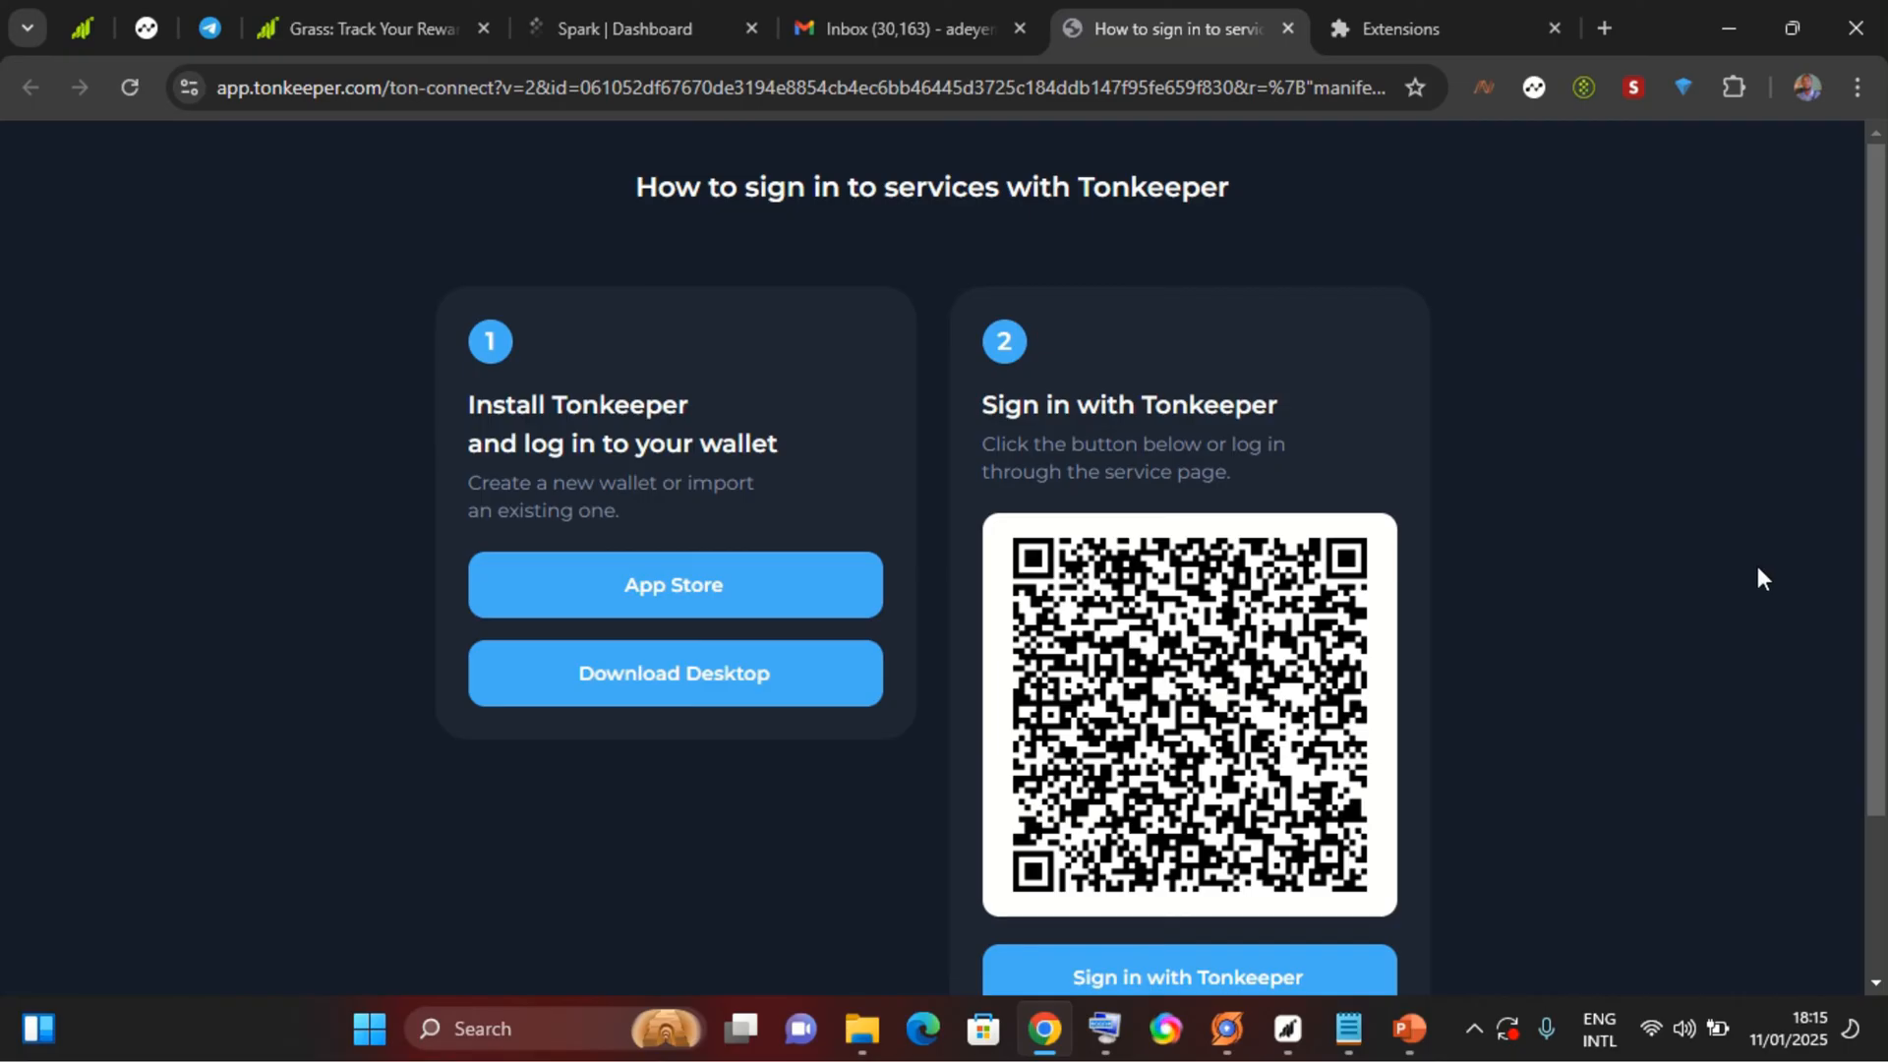
scroll(down, 3)
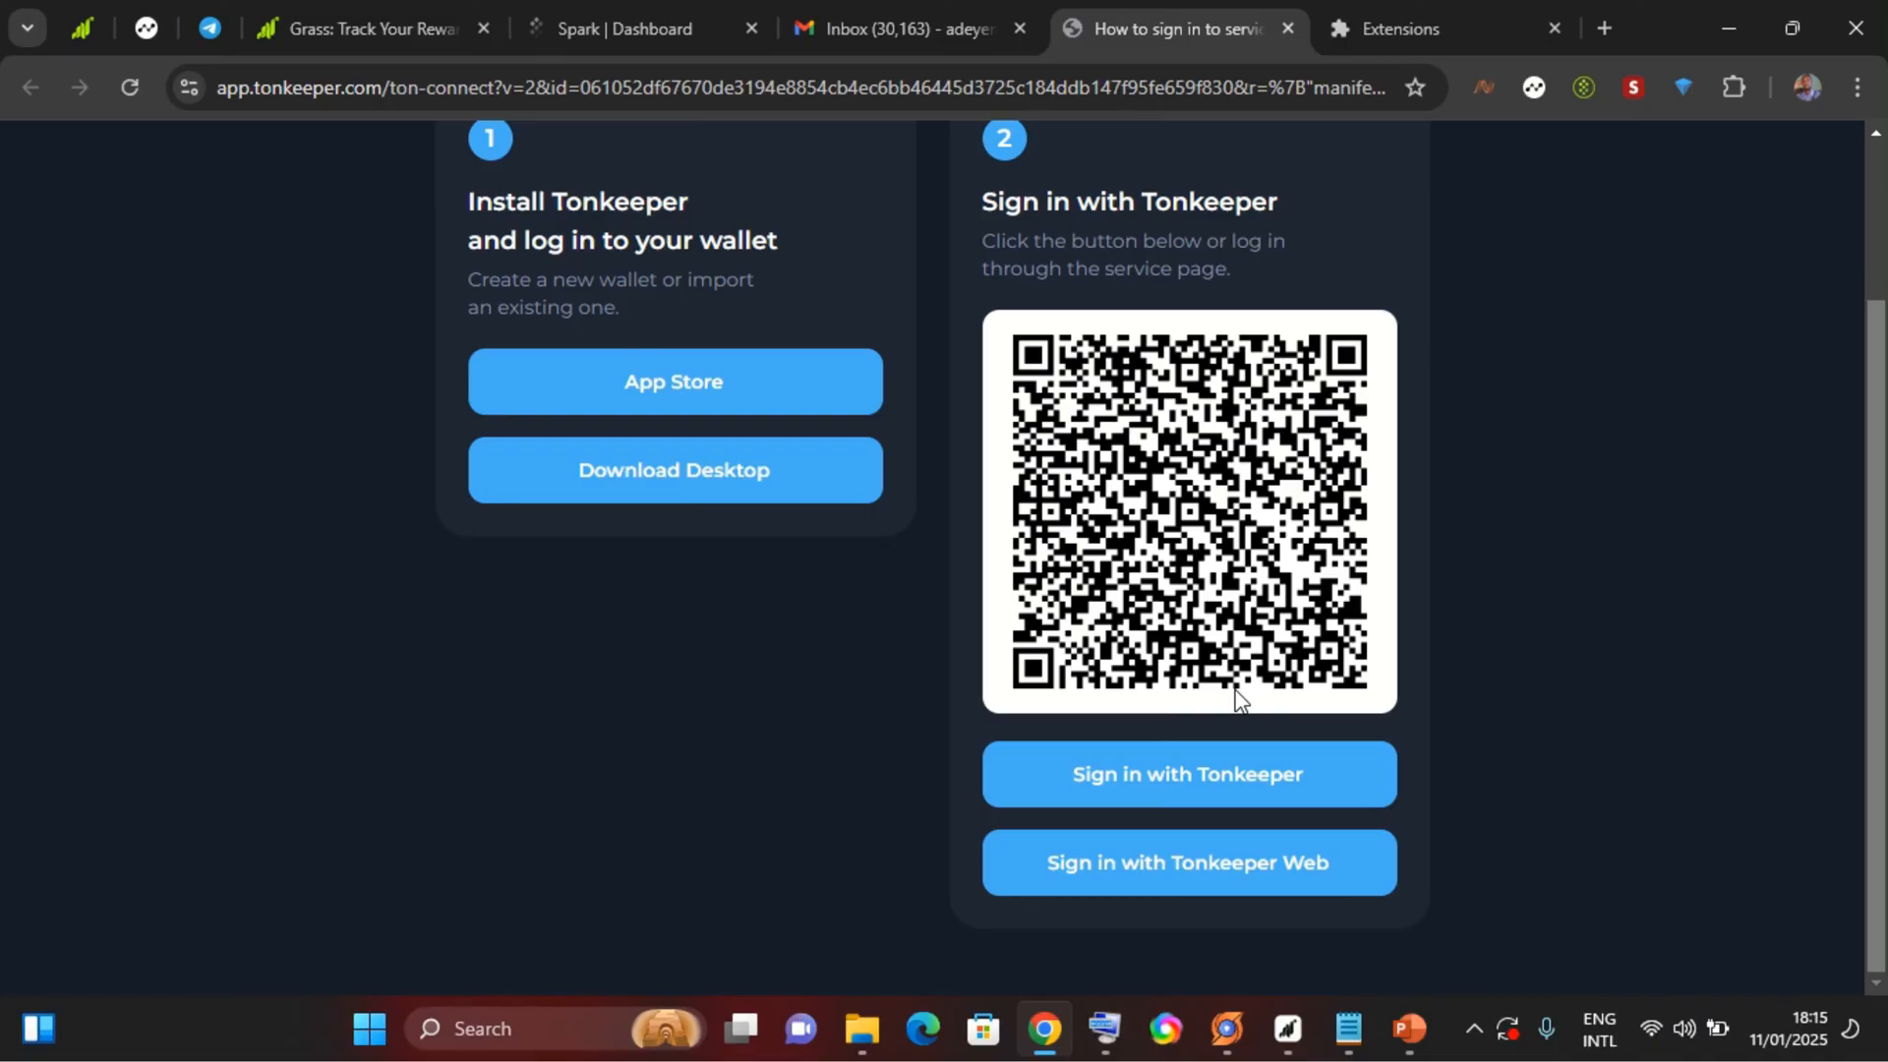
mouse_move(1286, 865)
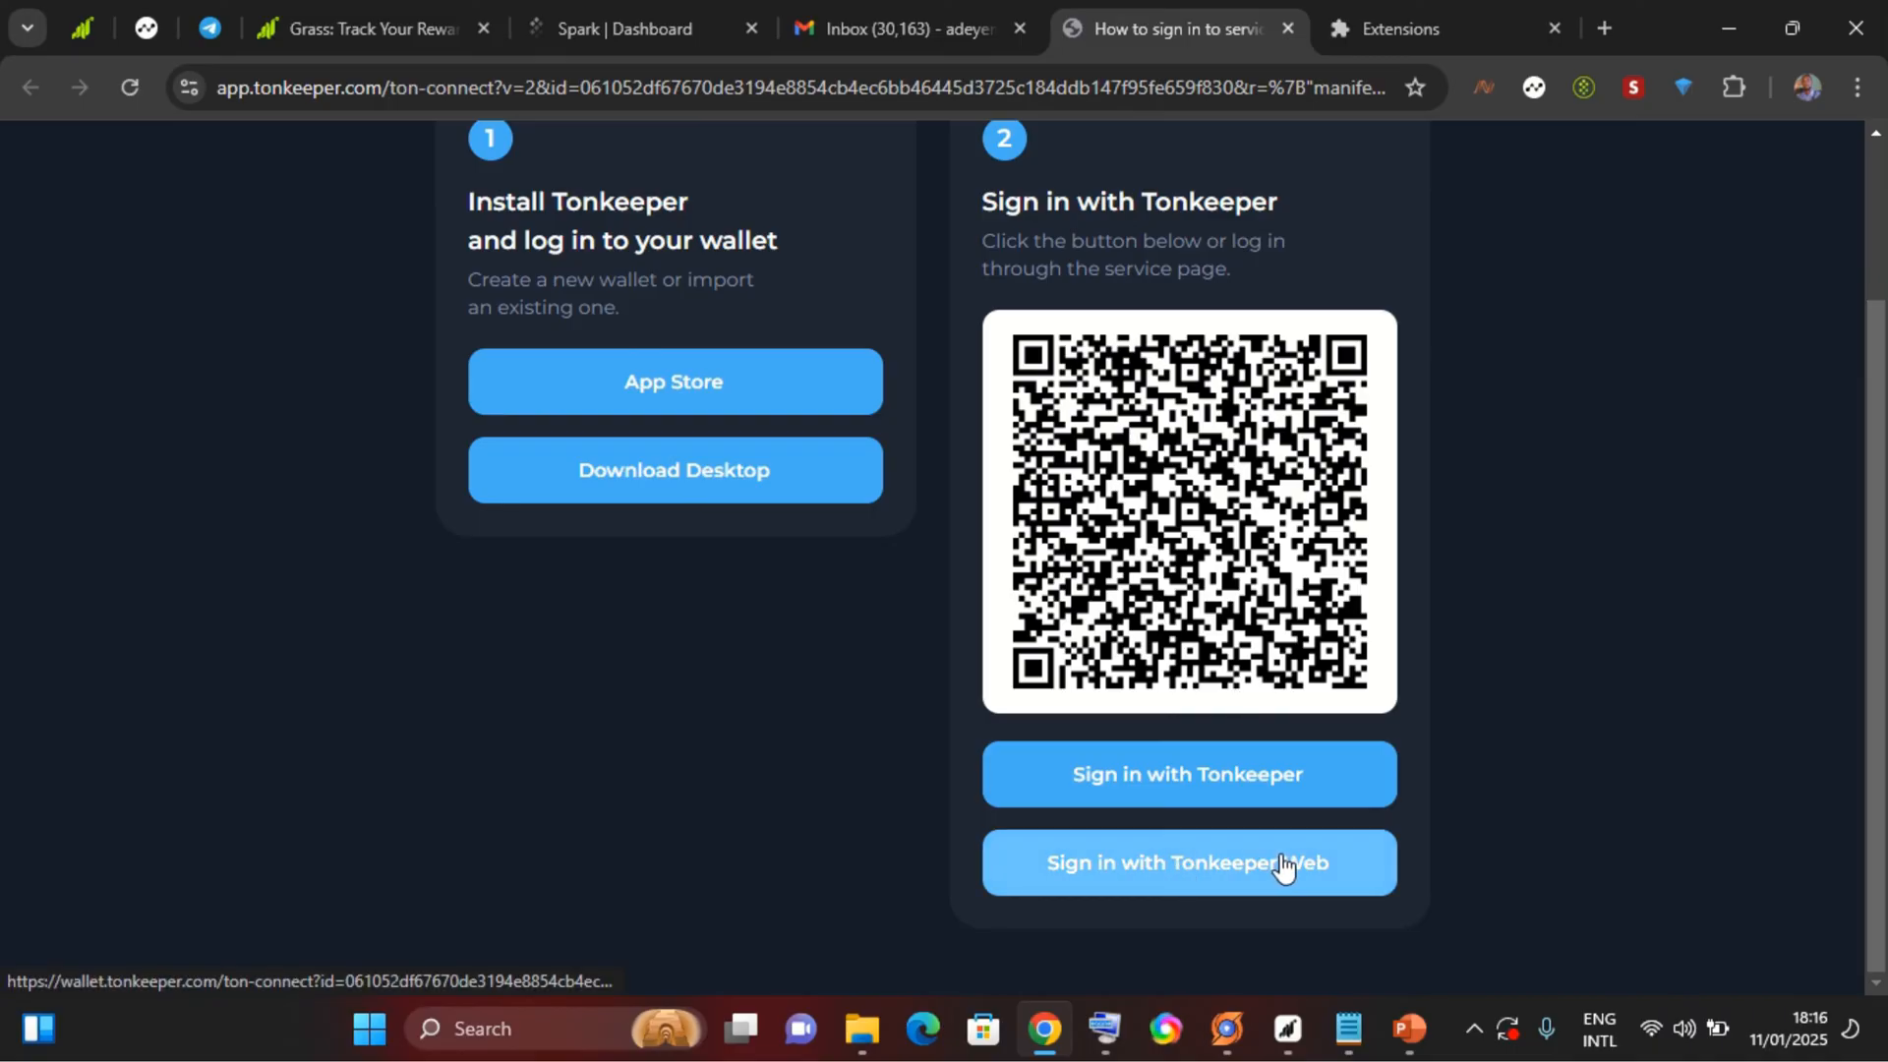
click(1190, 863)
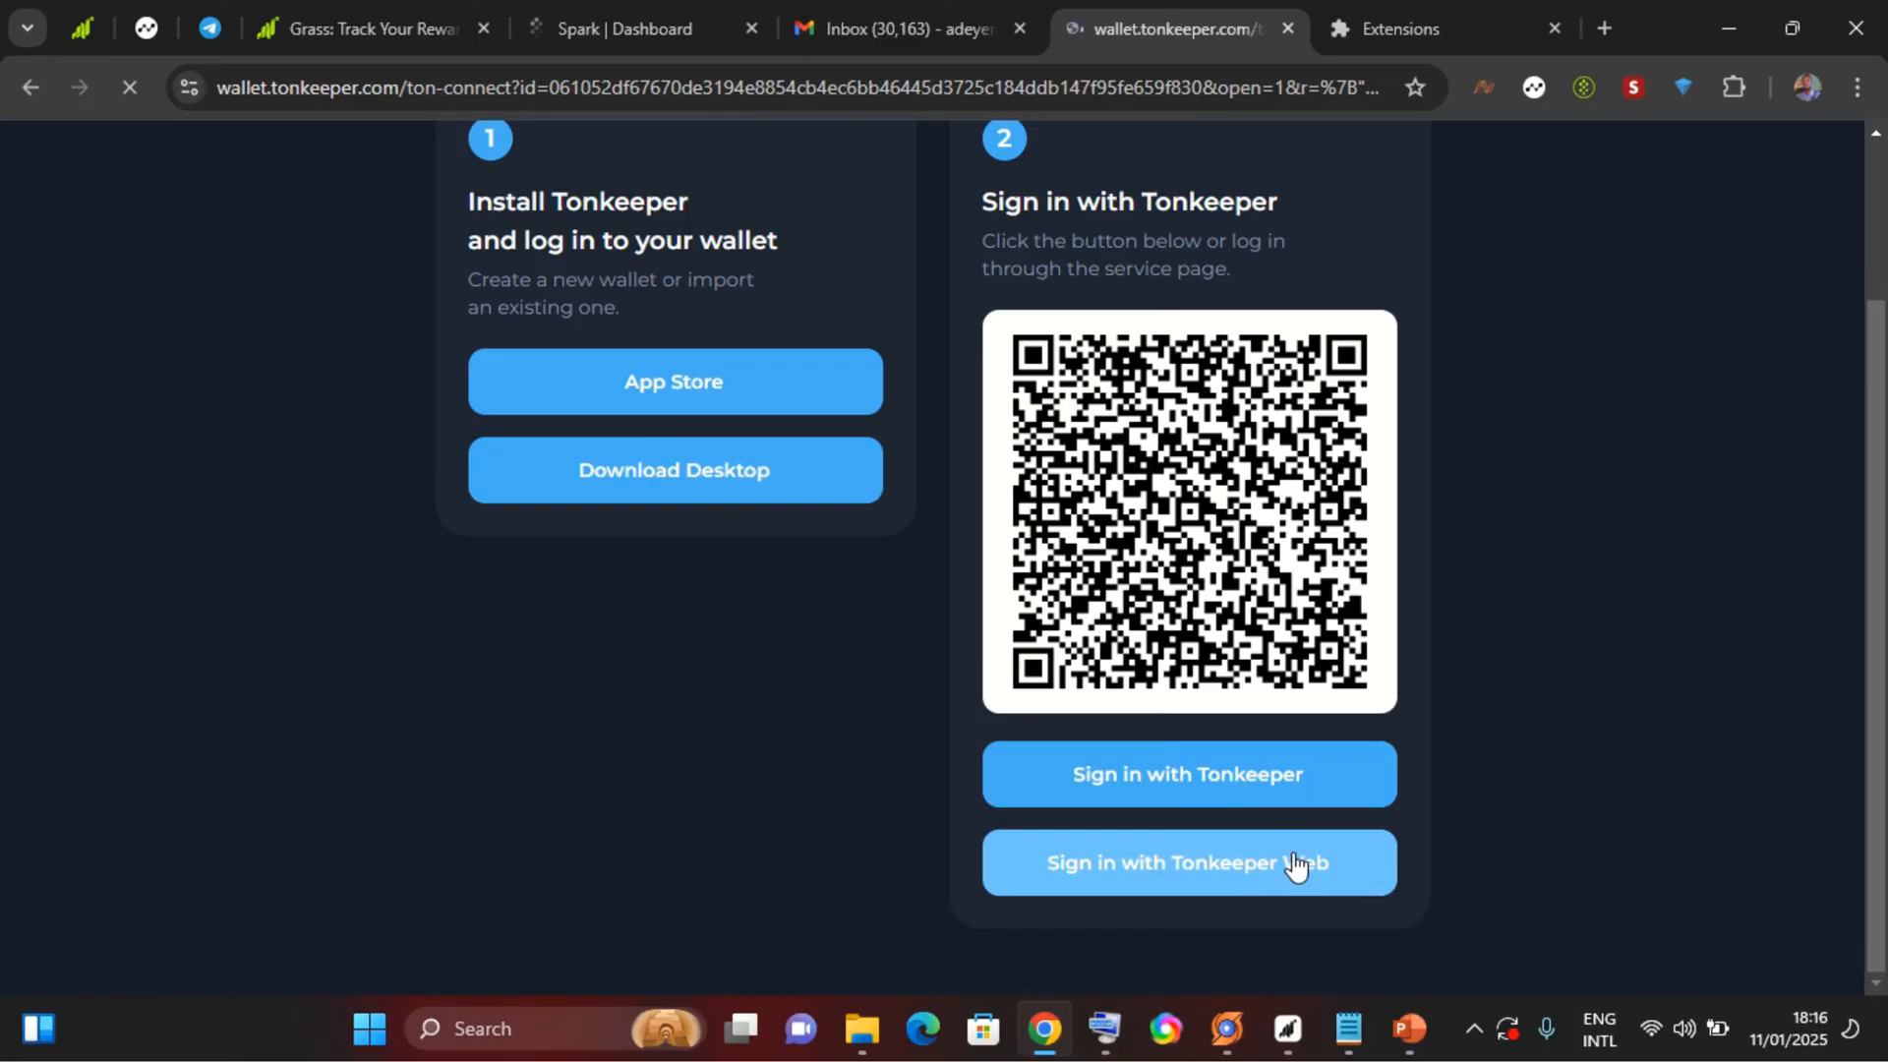
click(1190, 864)
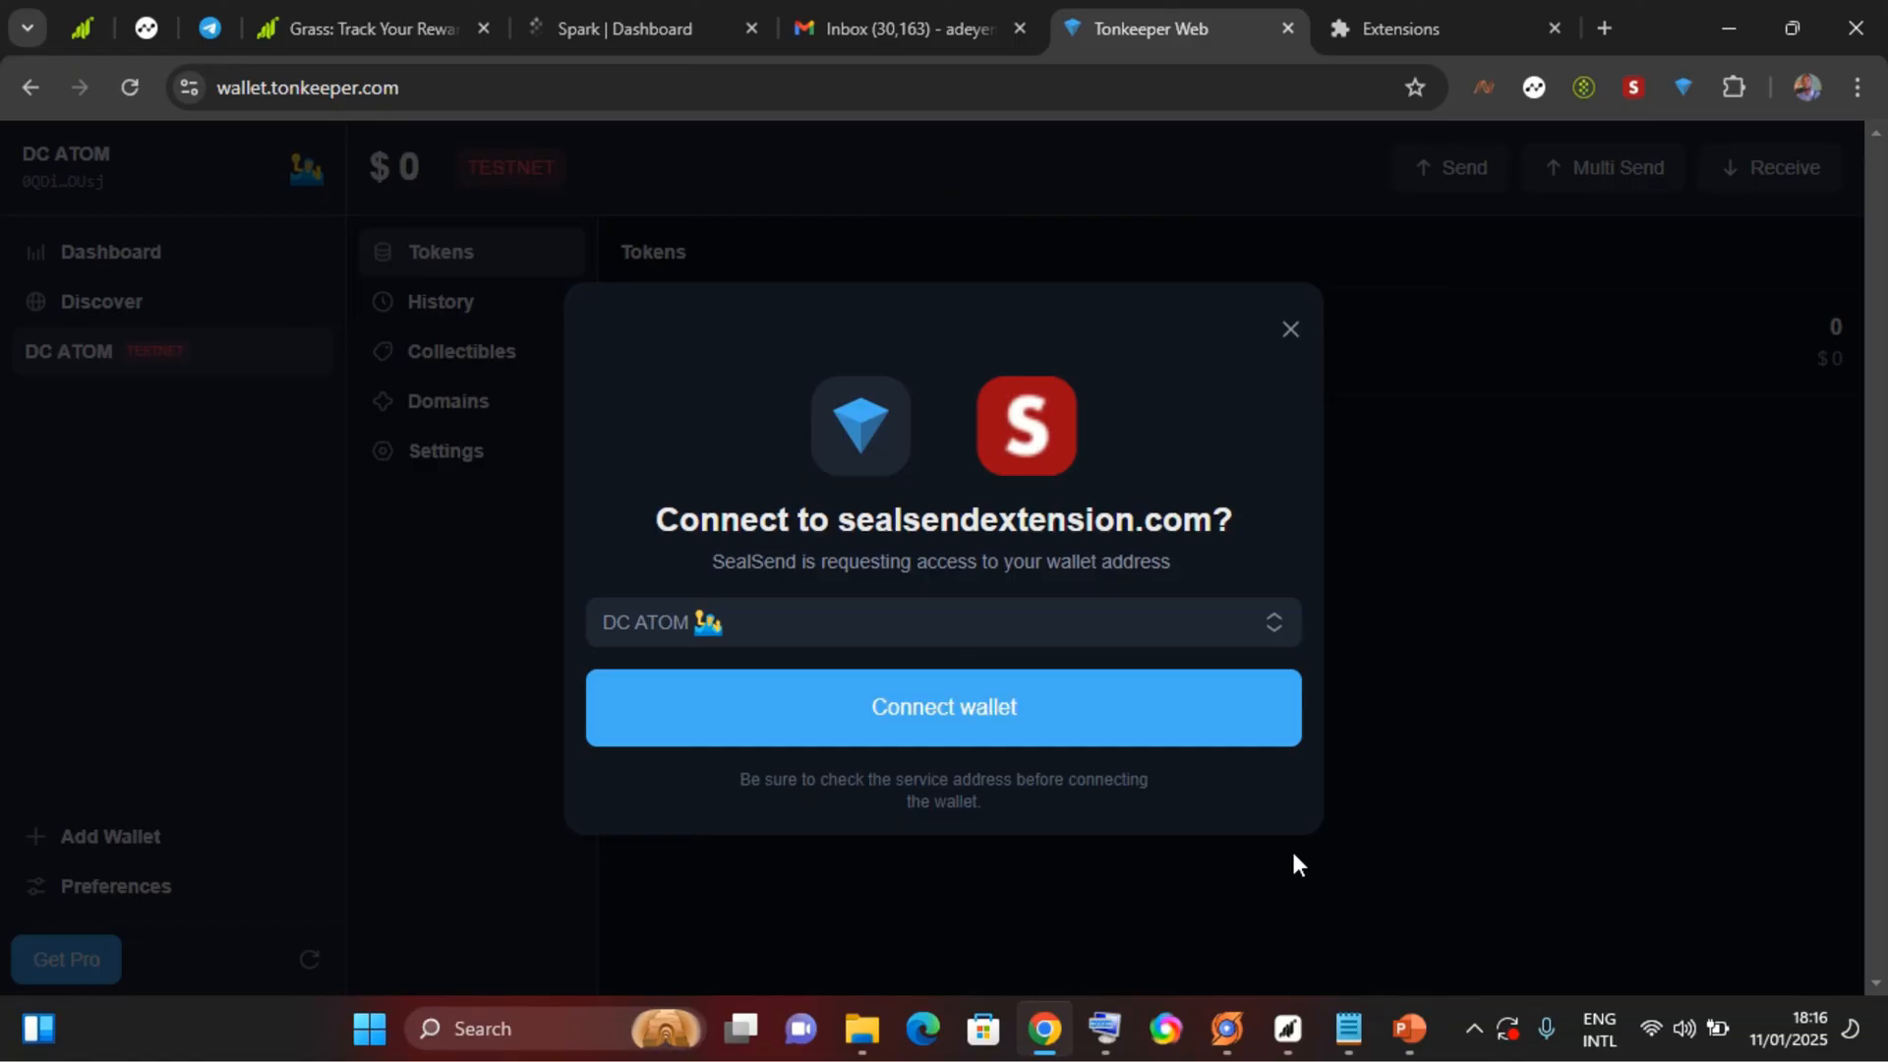
mouse_move(916, 720)
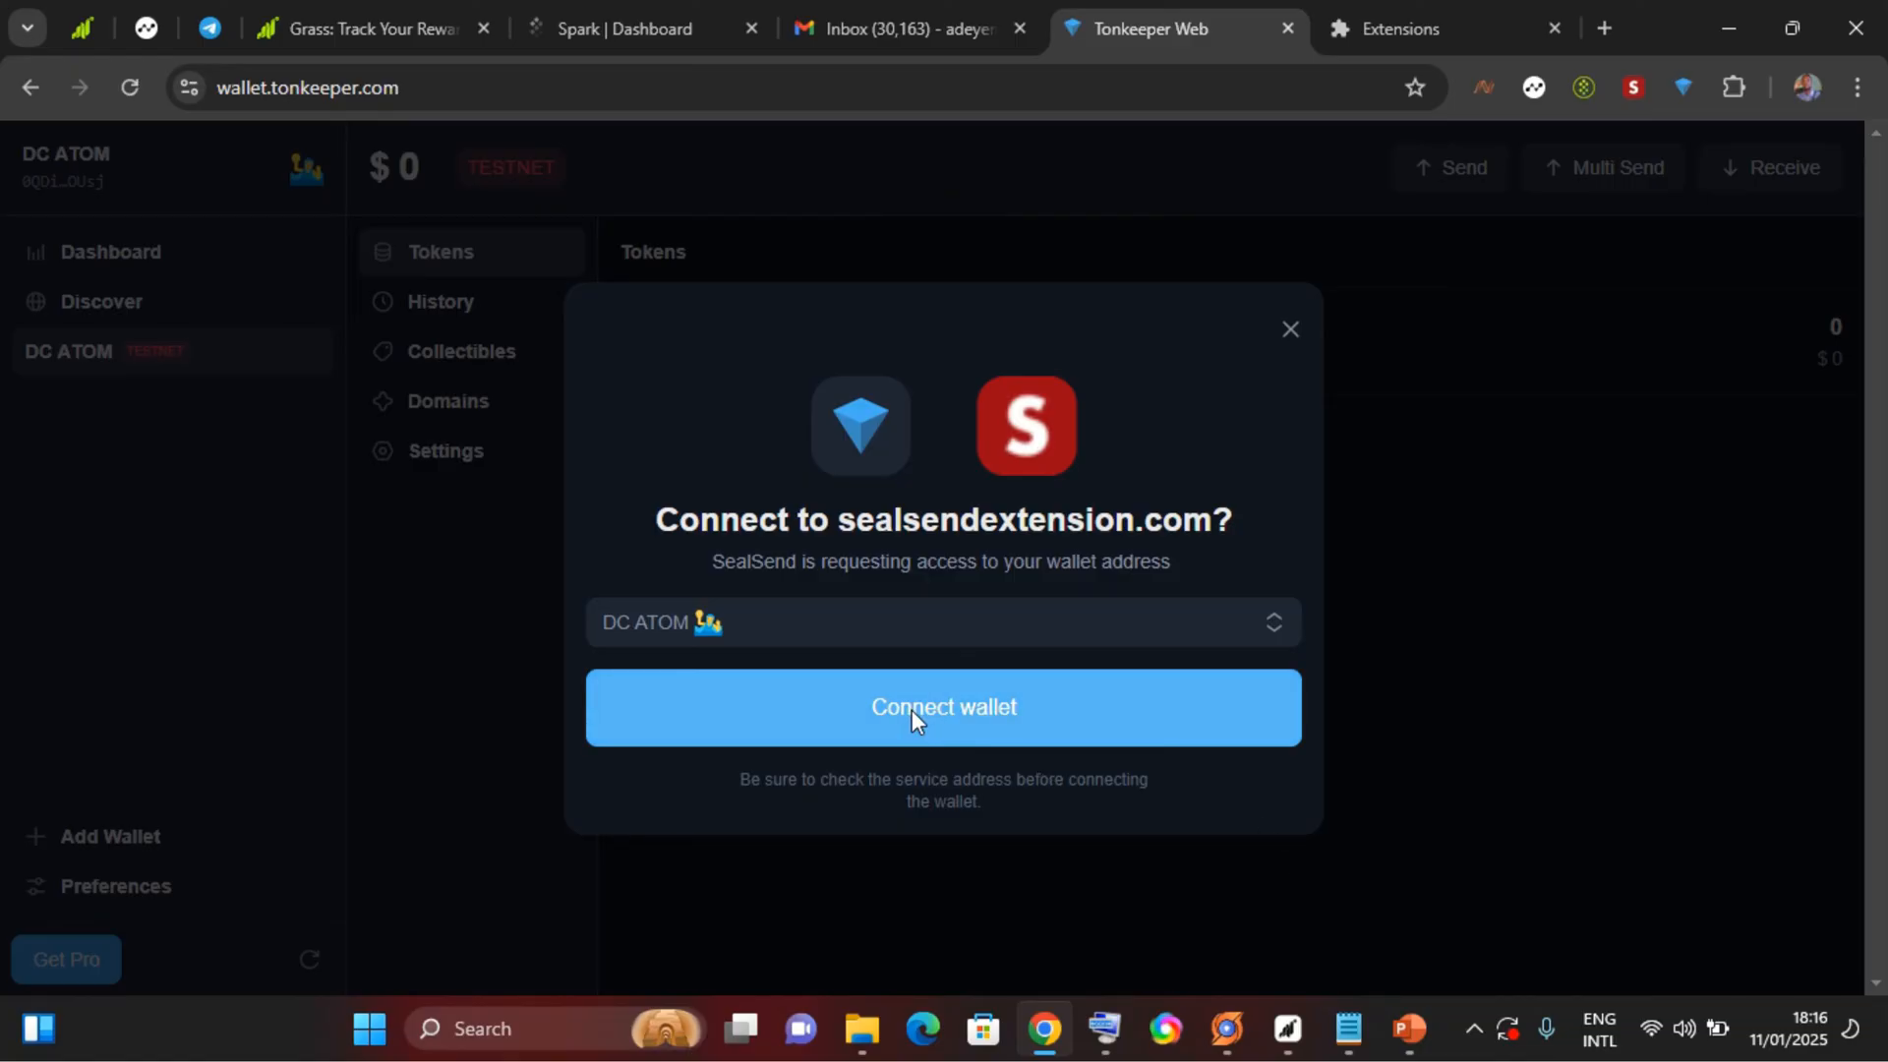
Approve connecting the DC ATOM testnet wallet to sealsendextension.com.
click(944, 706)
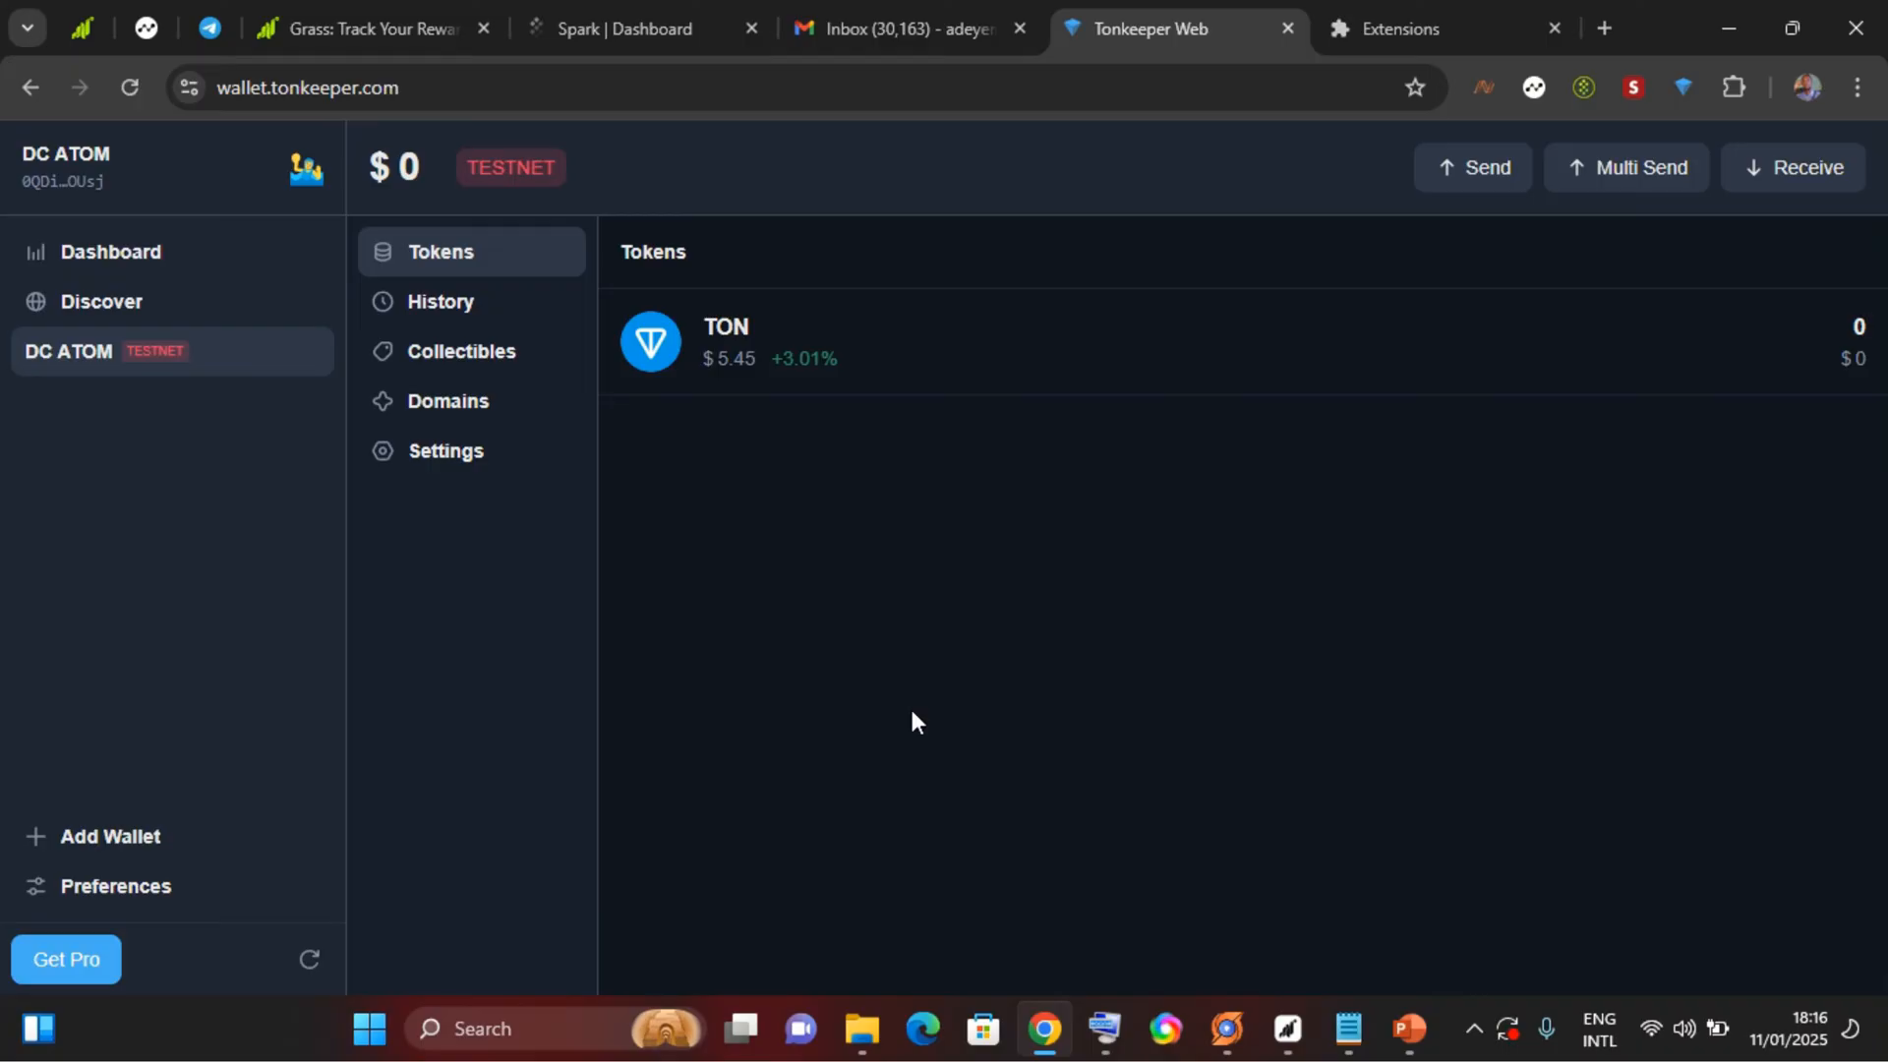
mouse_move(920, 609)
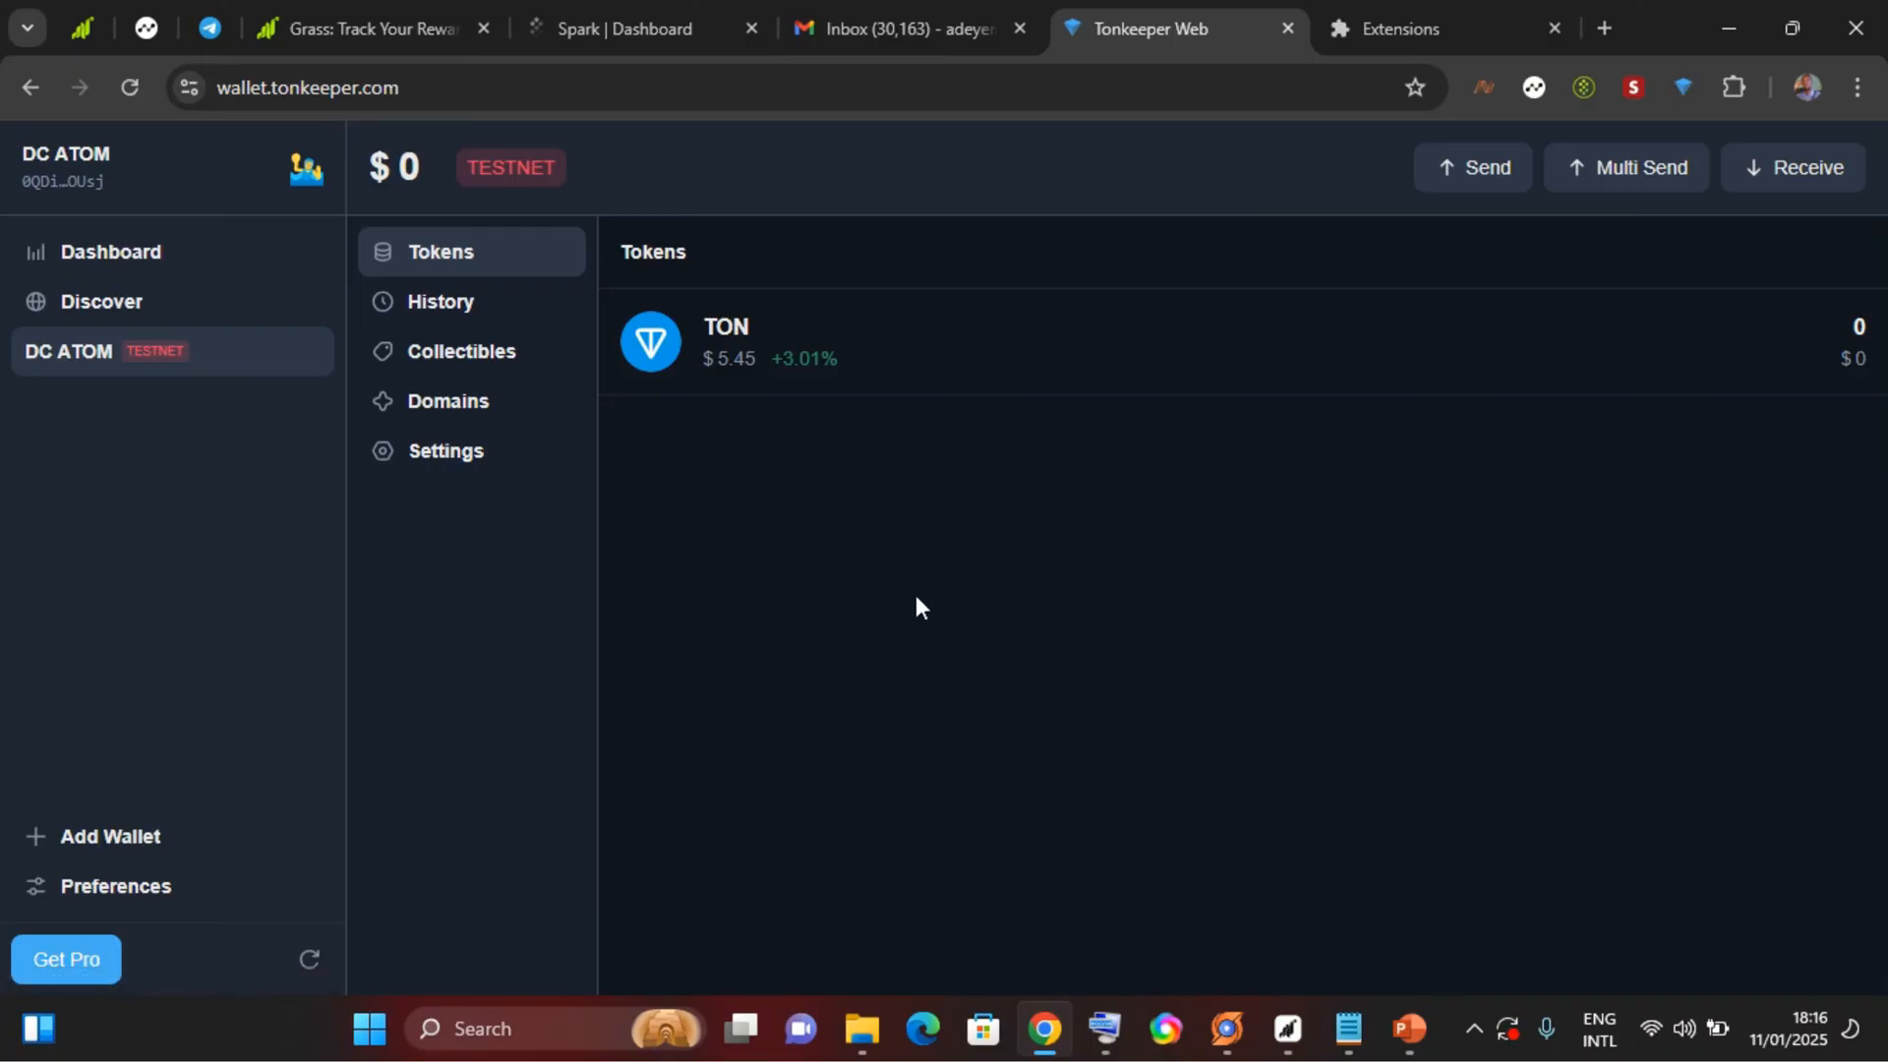
mouse_move(793, 344)
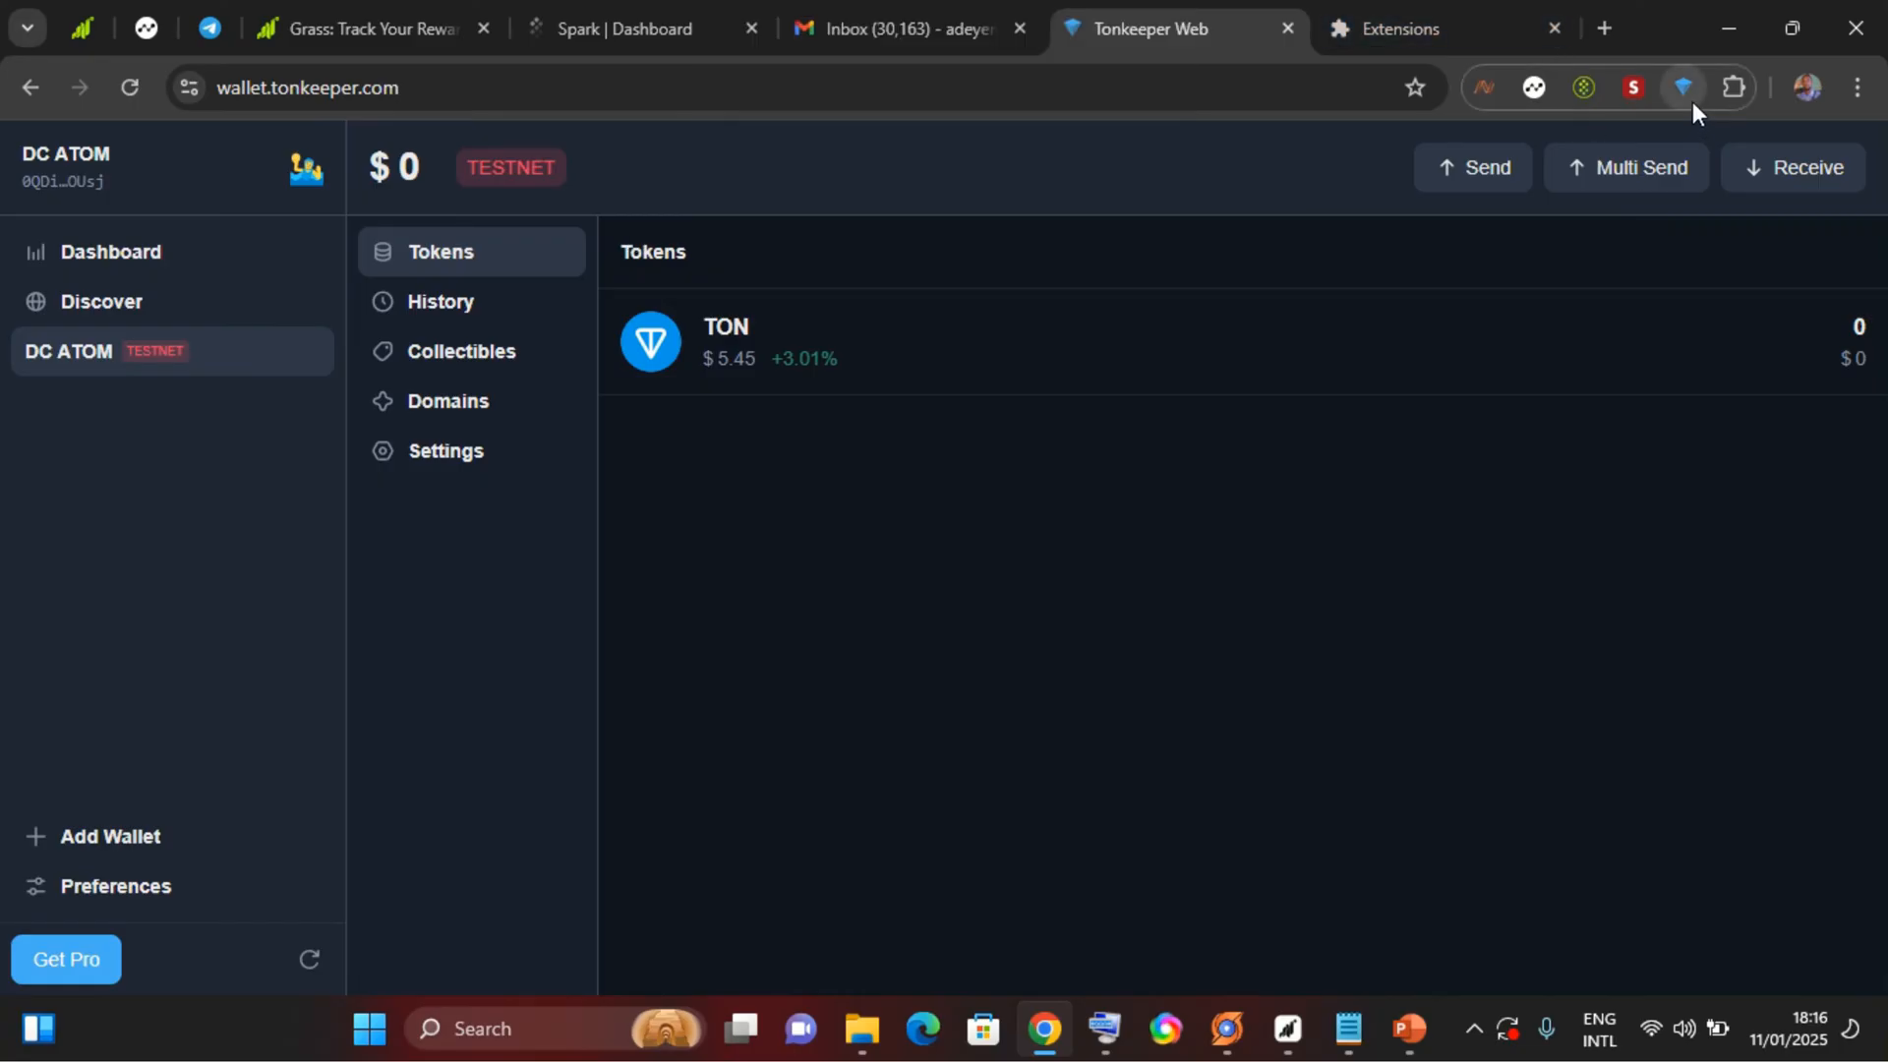
mouse_move(1542, 362)
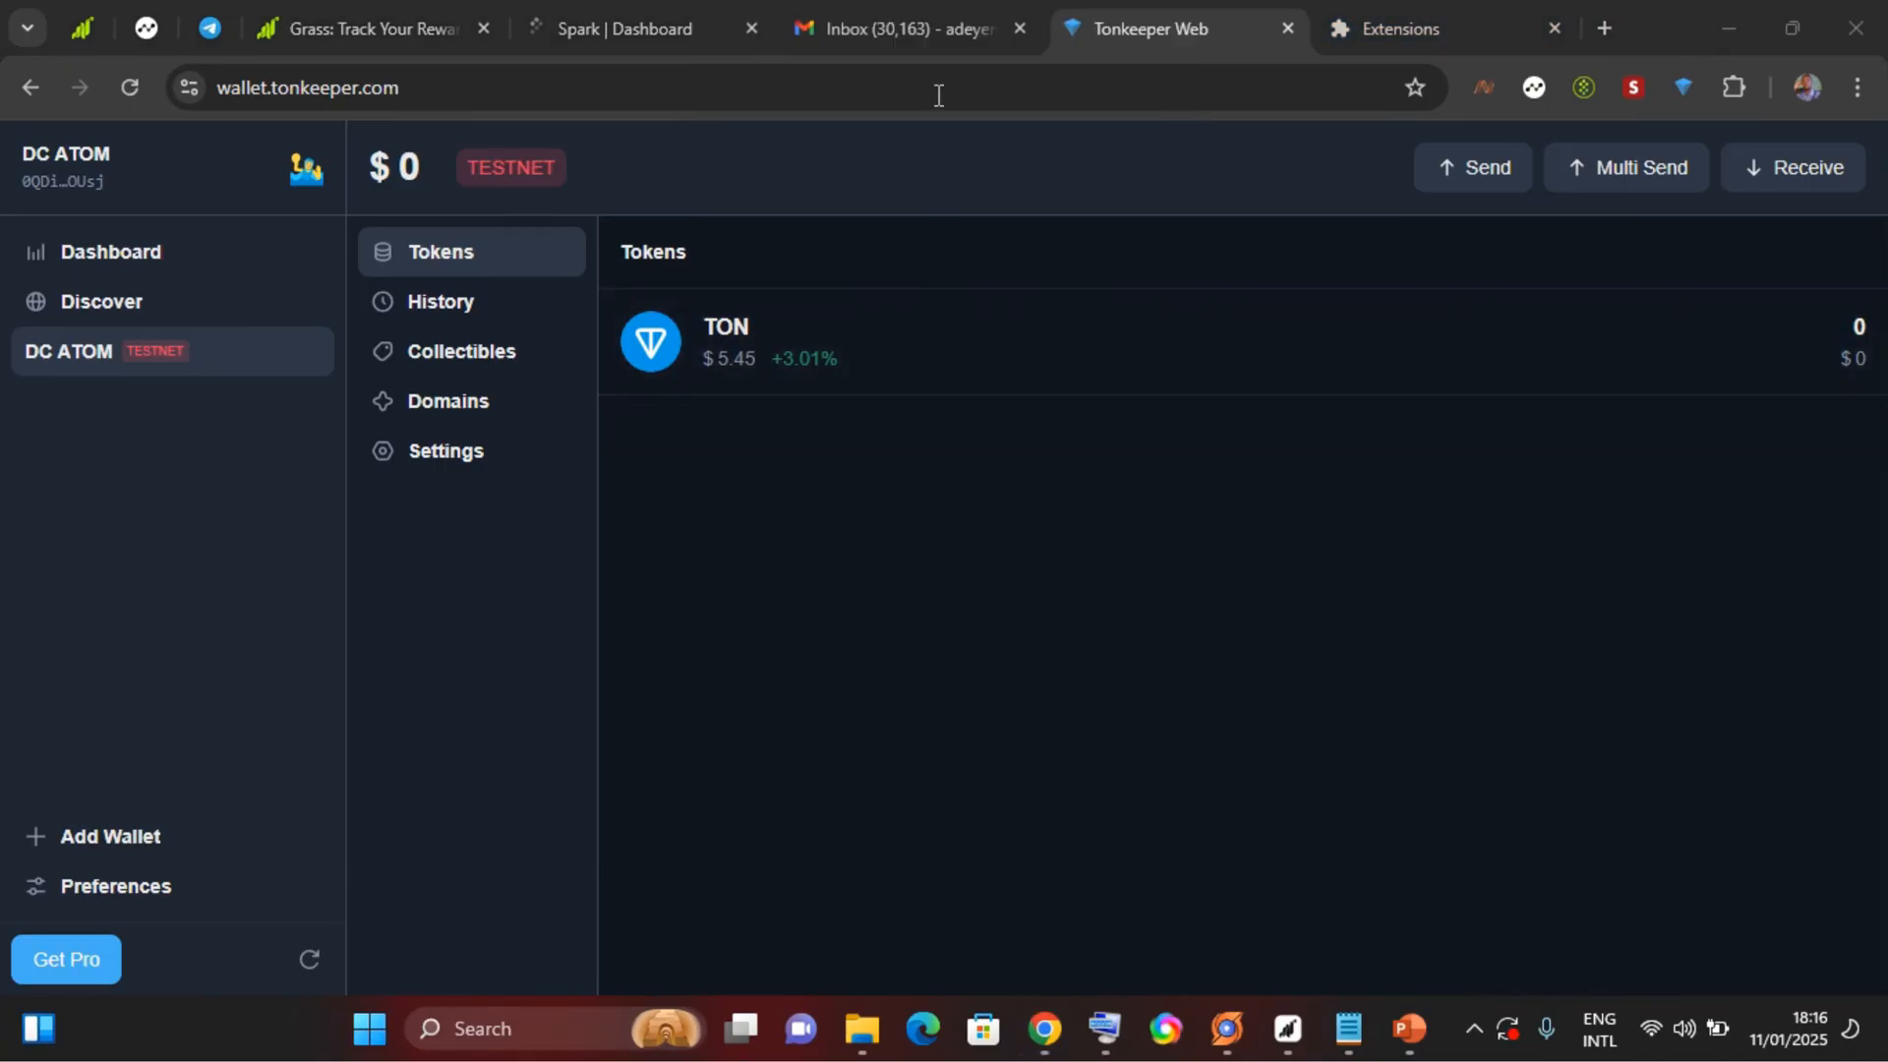
Back in Gmail, acknowledge the encryption notice and send the encrypted message into a draft.
click(897, 29)
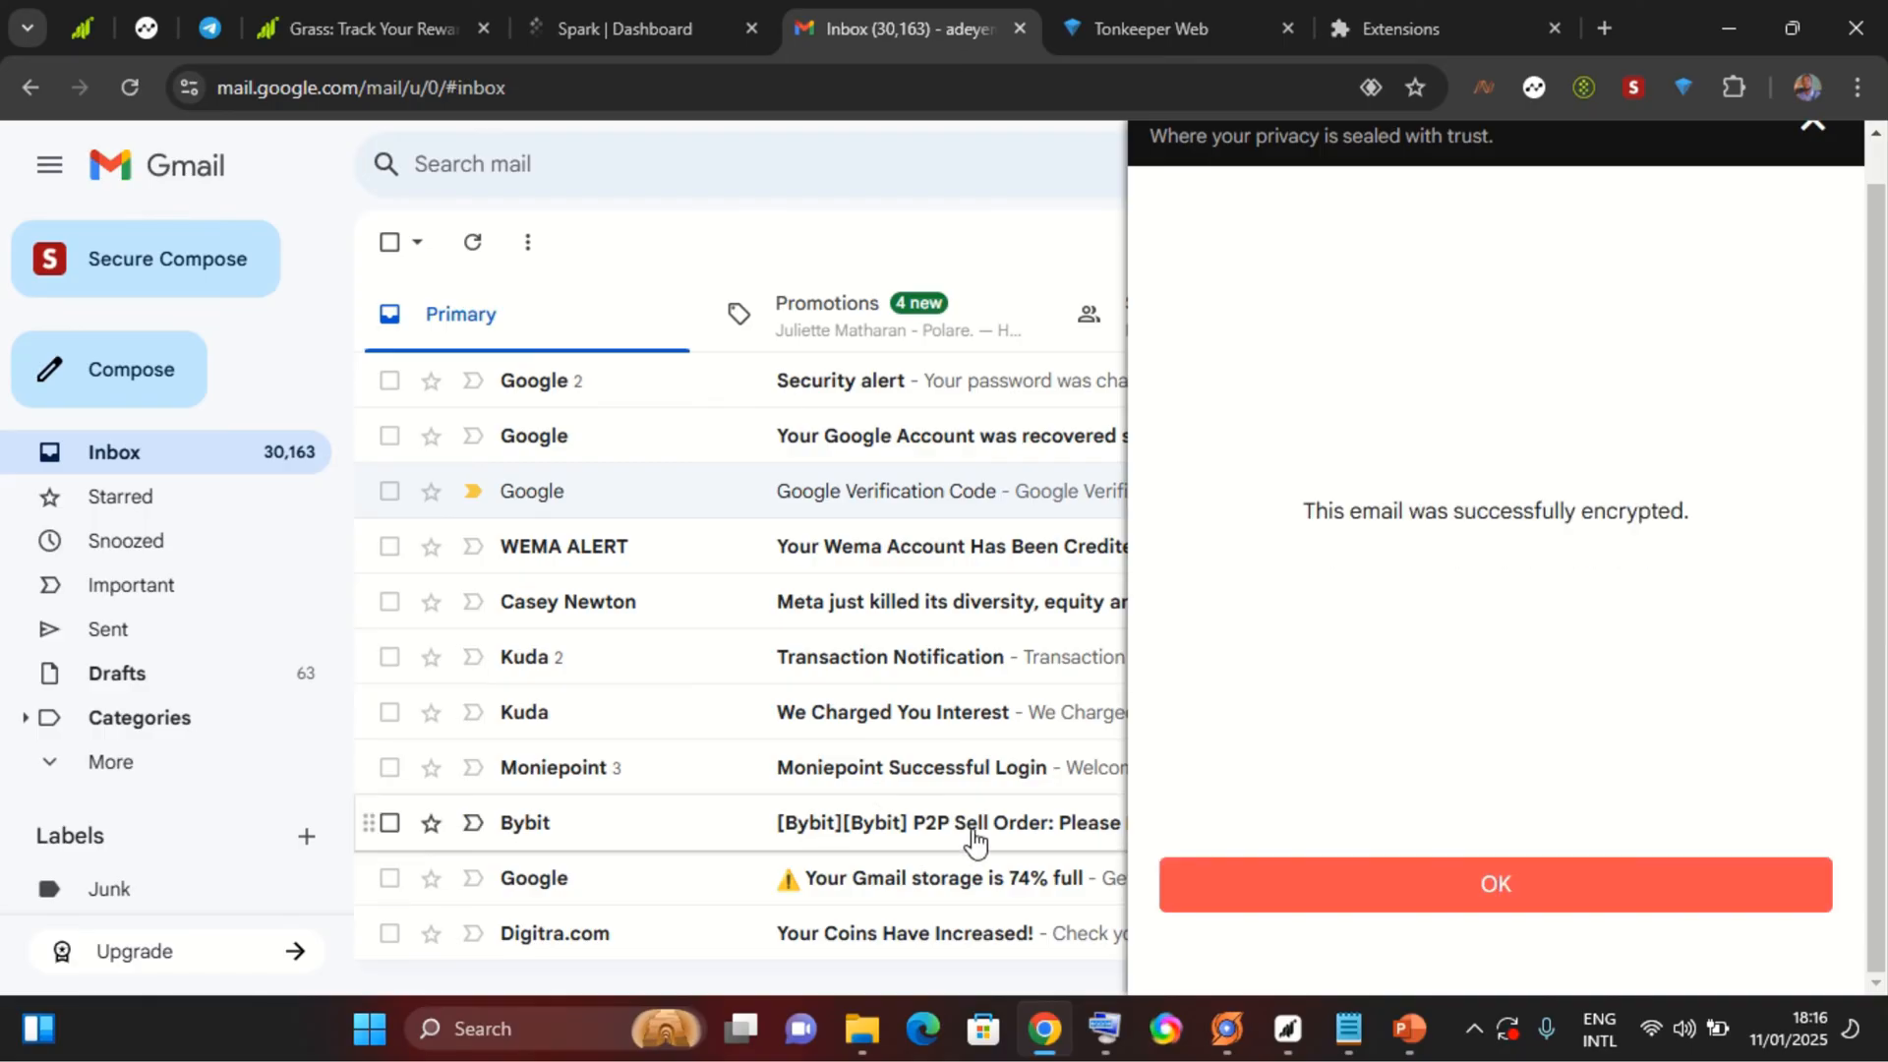
mouse_move(1509, 545)
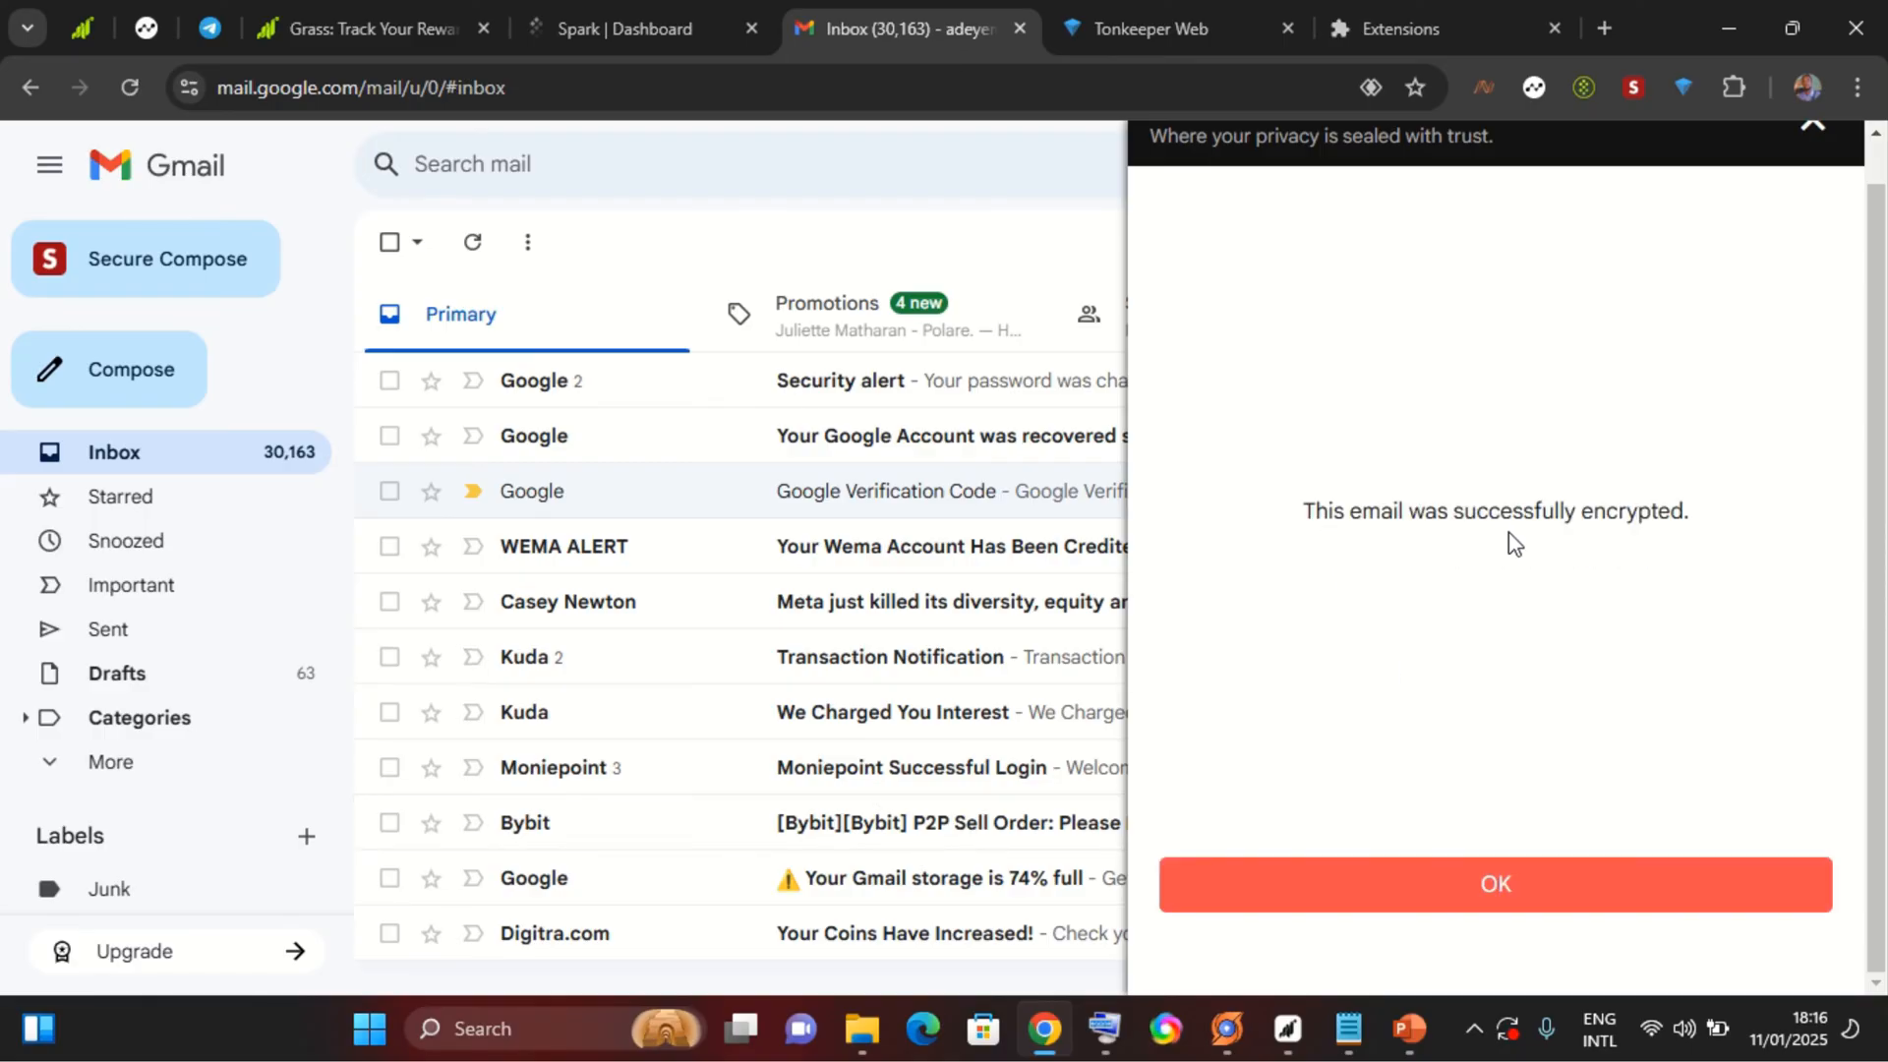
mouse_move(1443, 999)
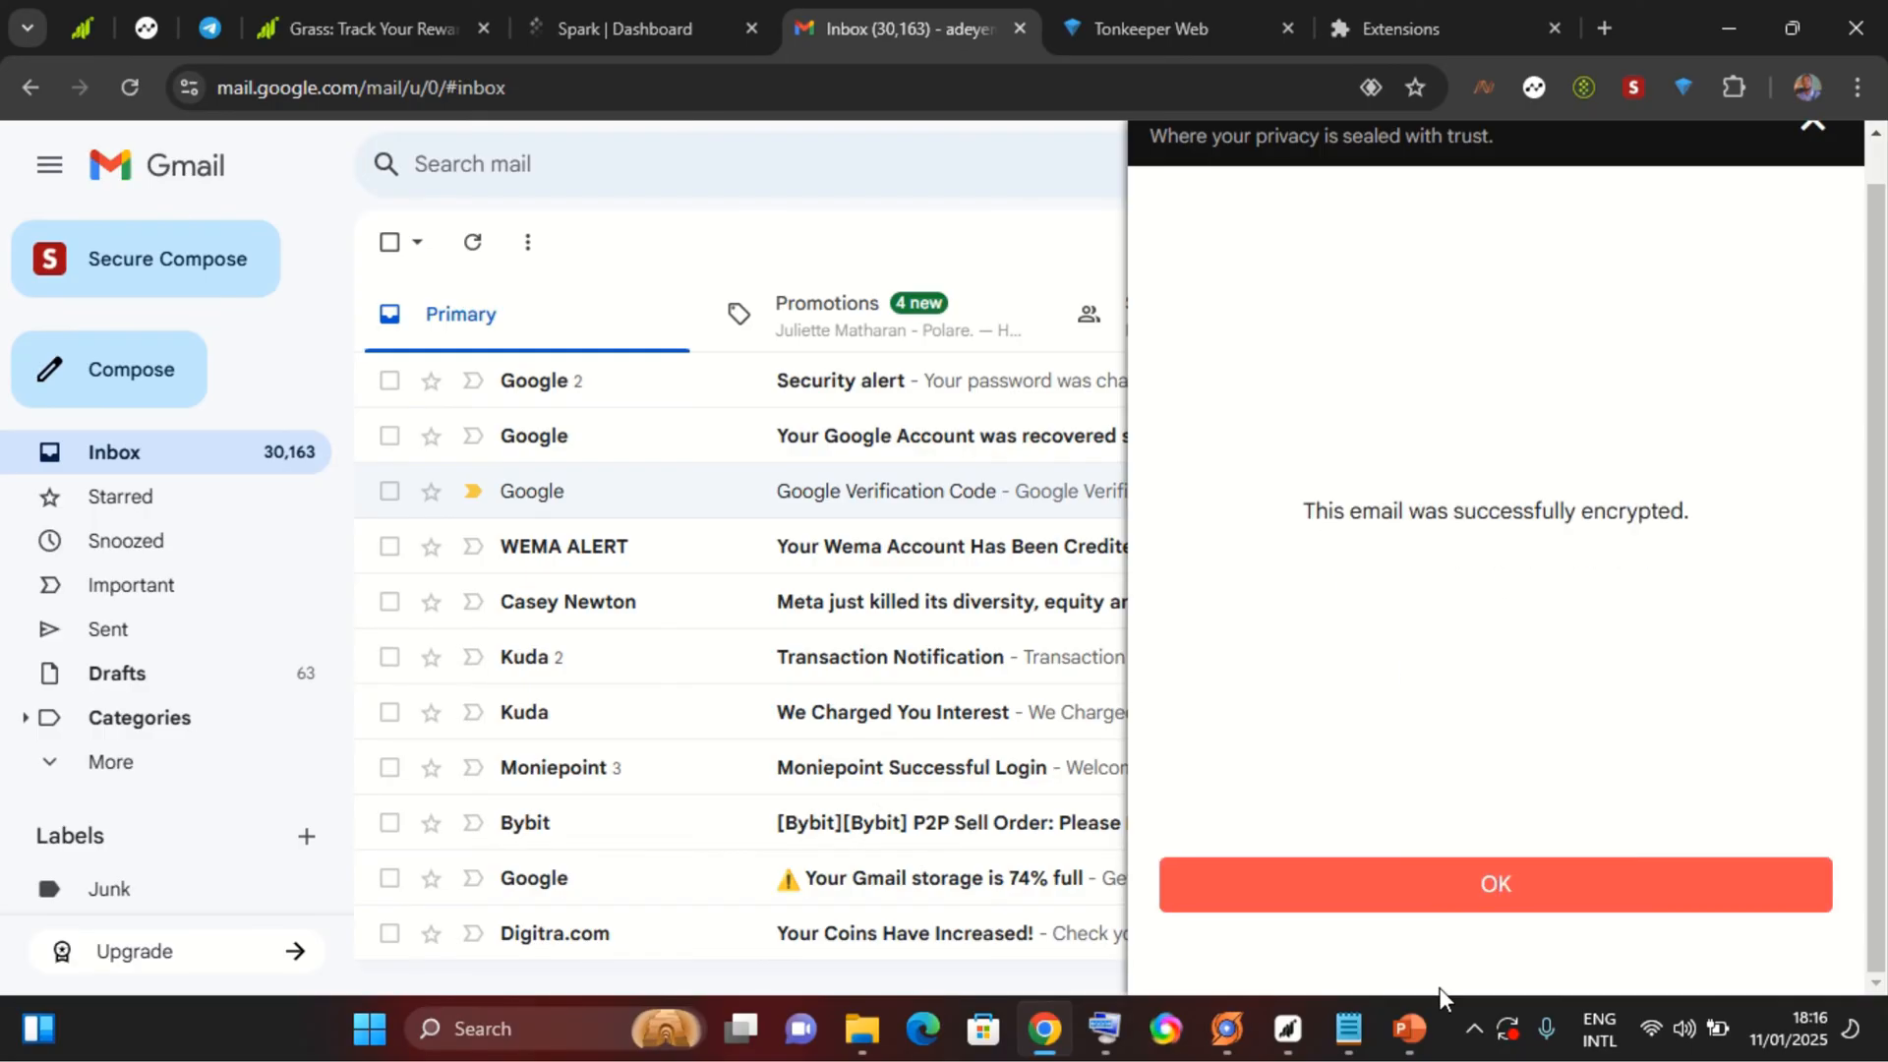
click(1494, 883)
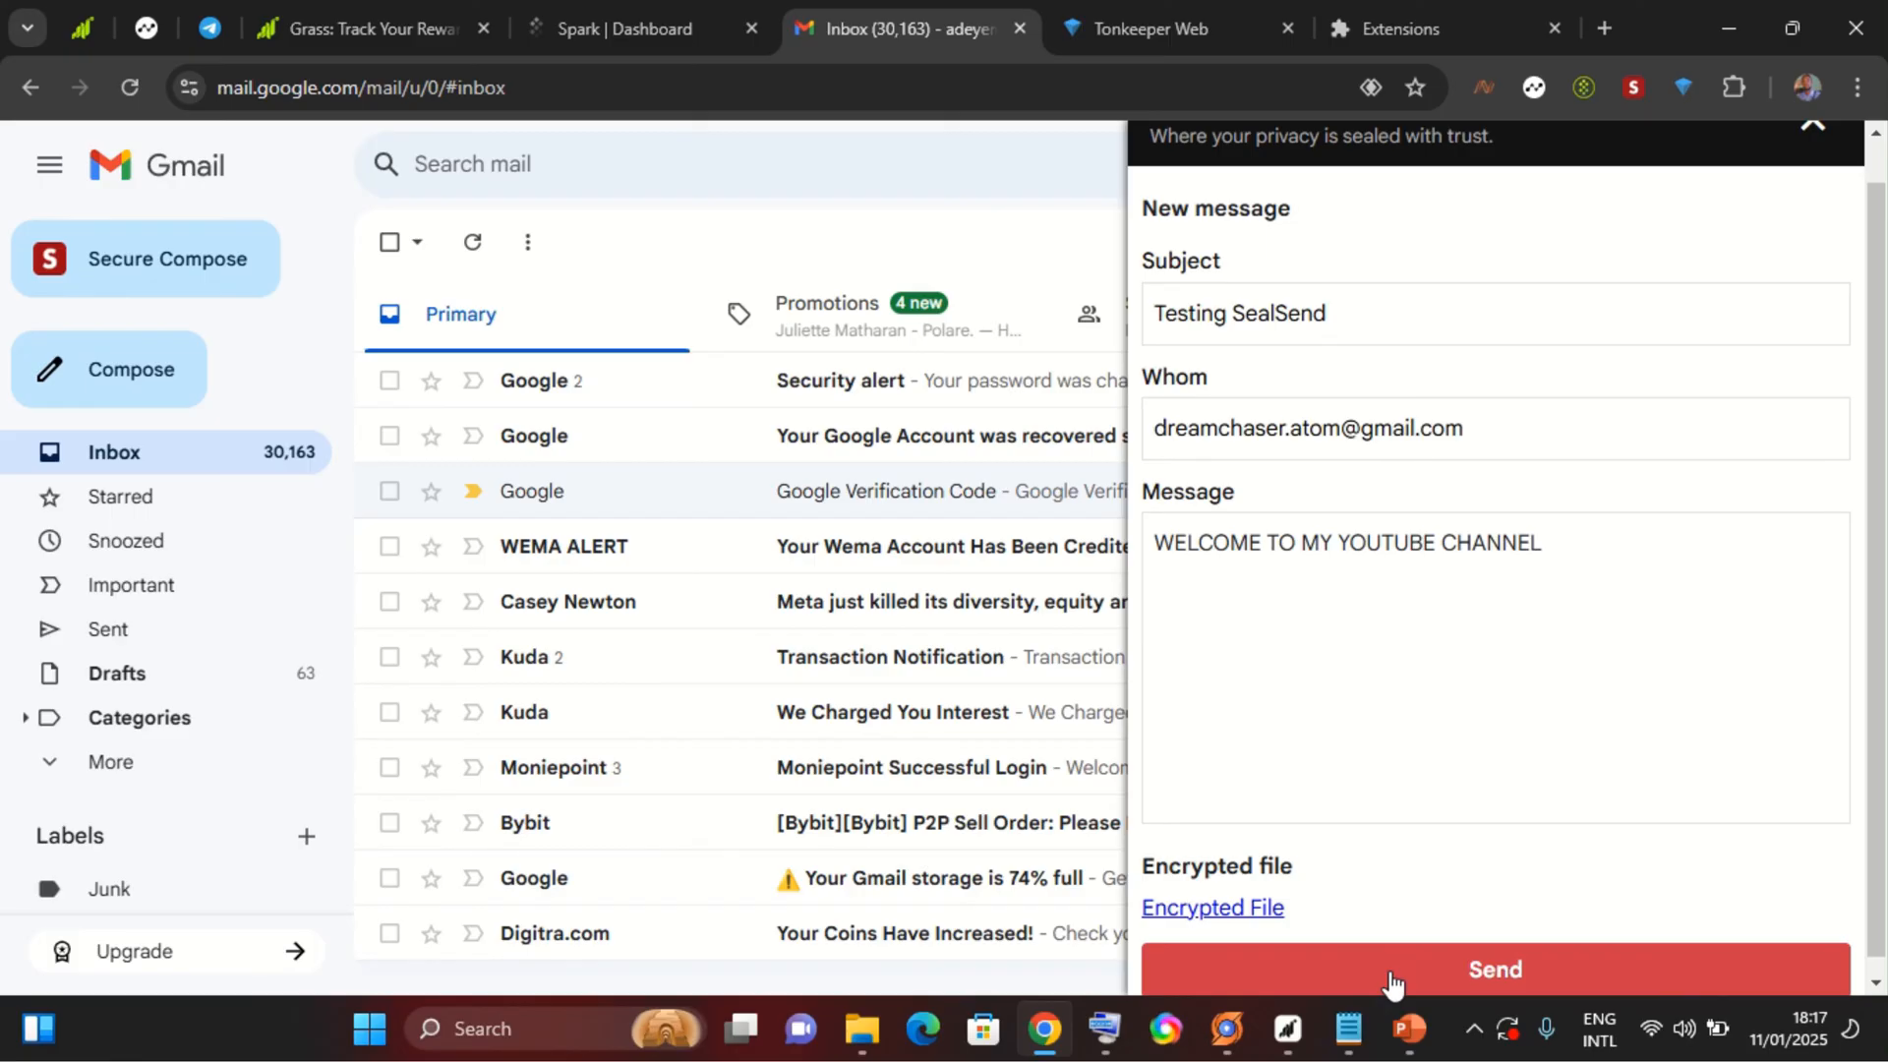
click(1493, 970)
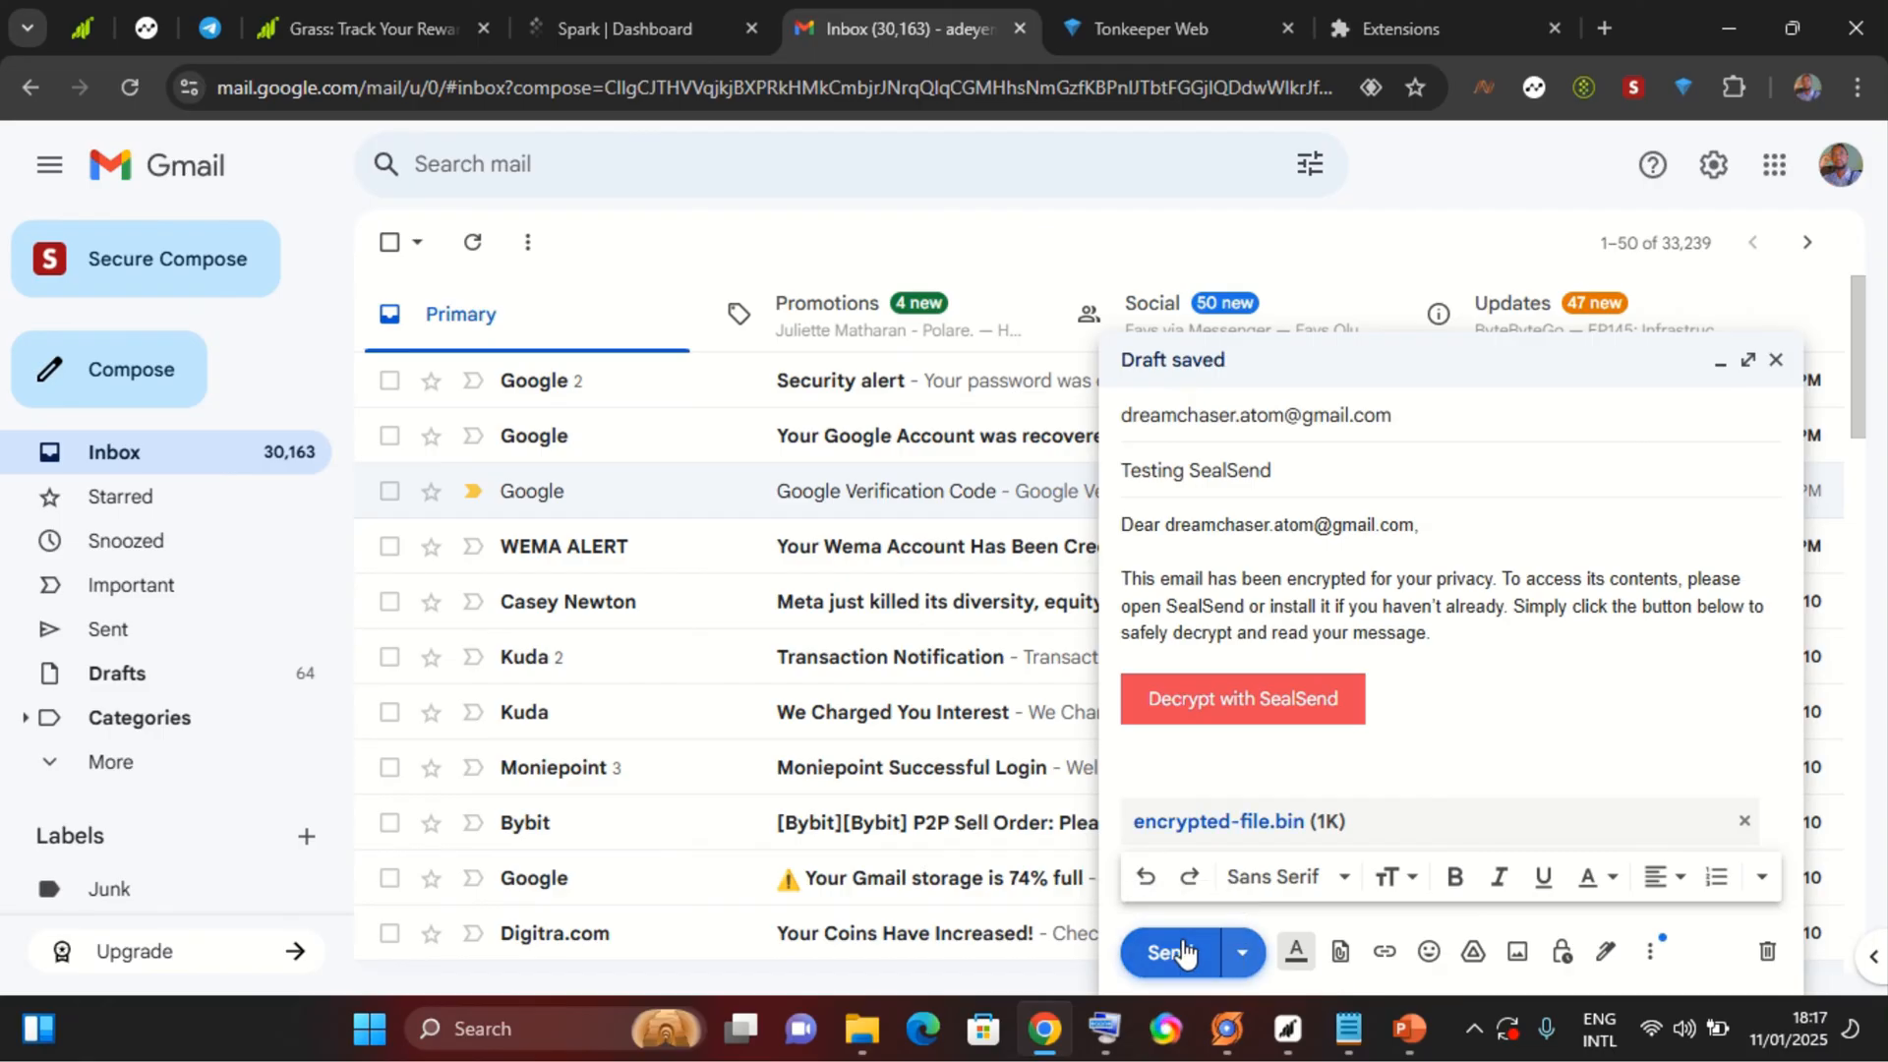
Send the encrypted 'Testing SealSend' email with its encrypted-file.bin attachment to the recipient.
click(1166, 952)
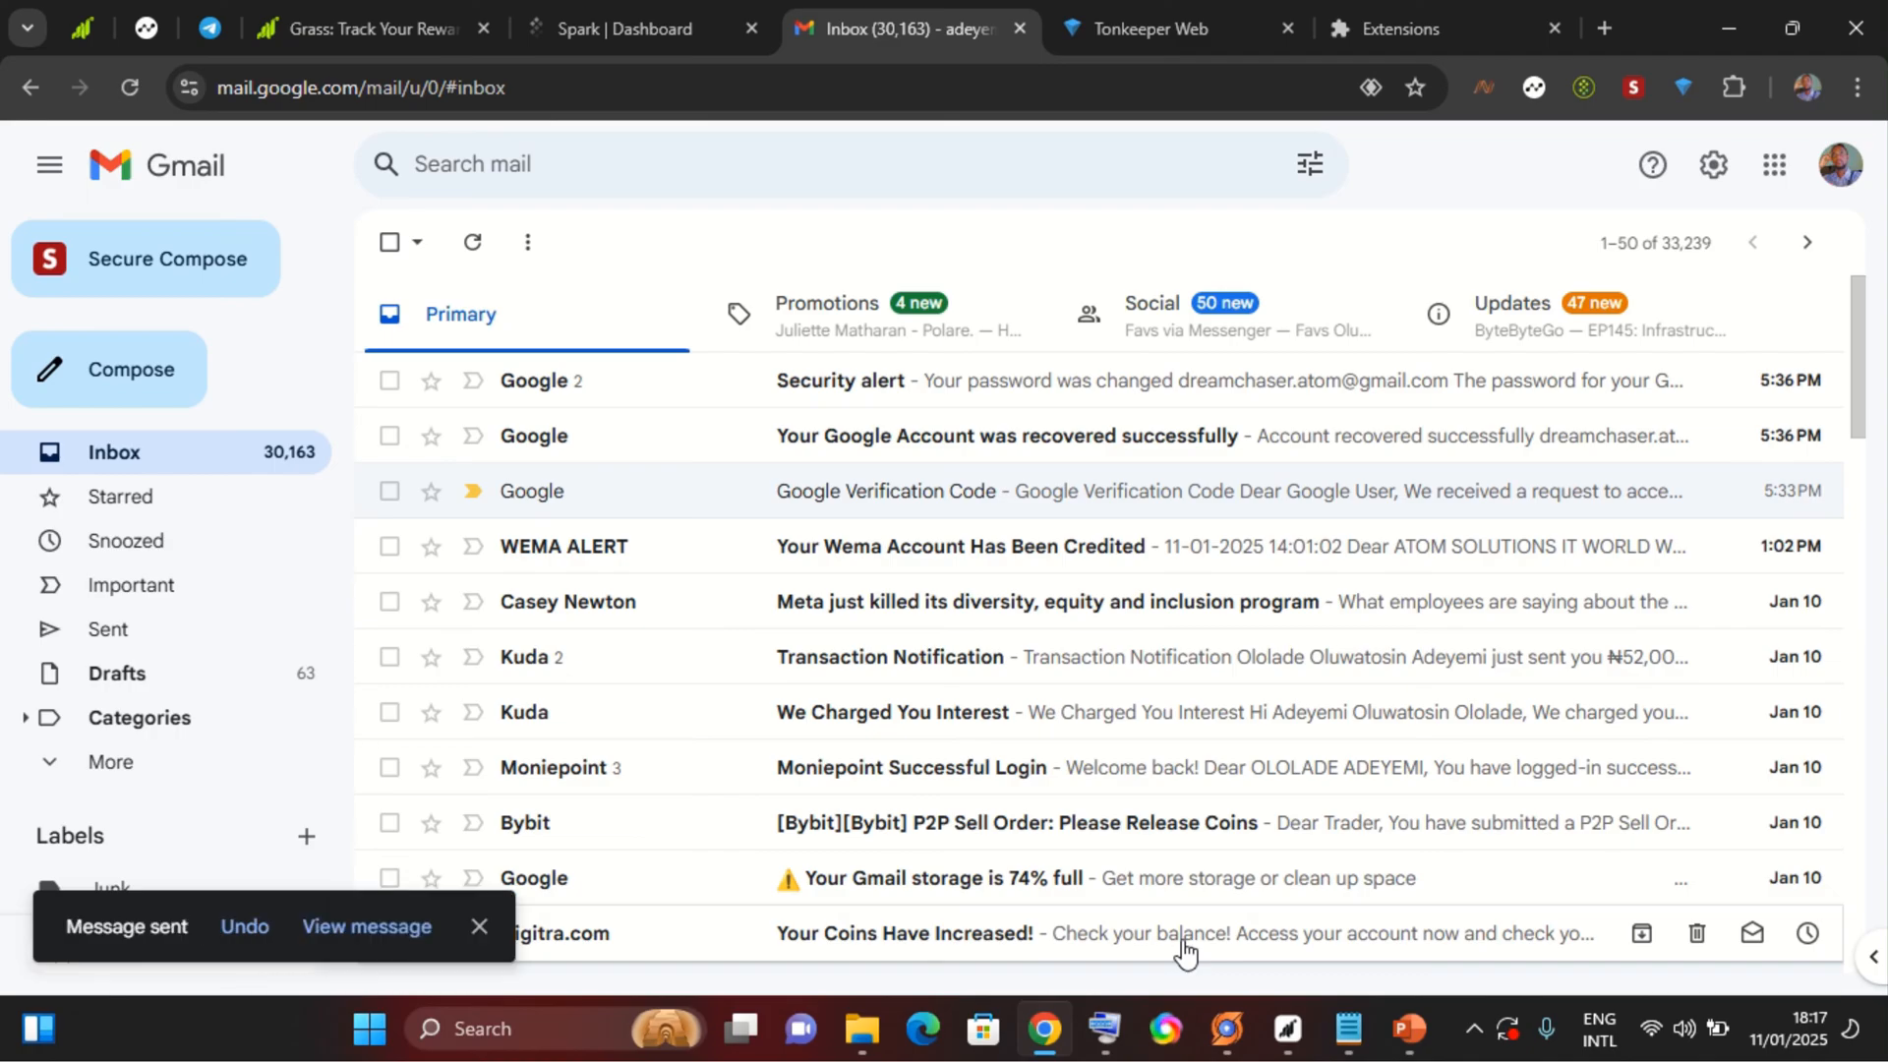
mouse_move(1228, 1031)
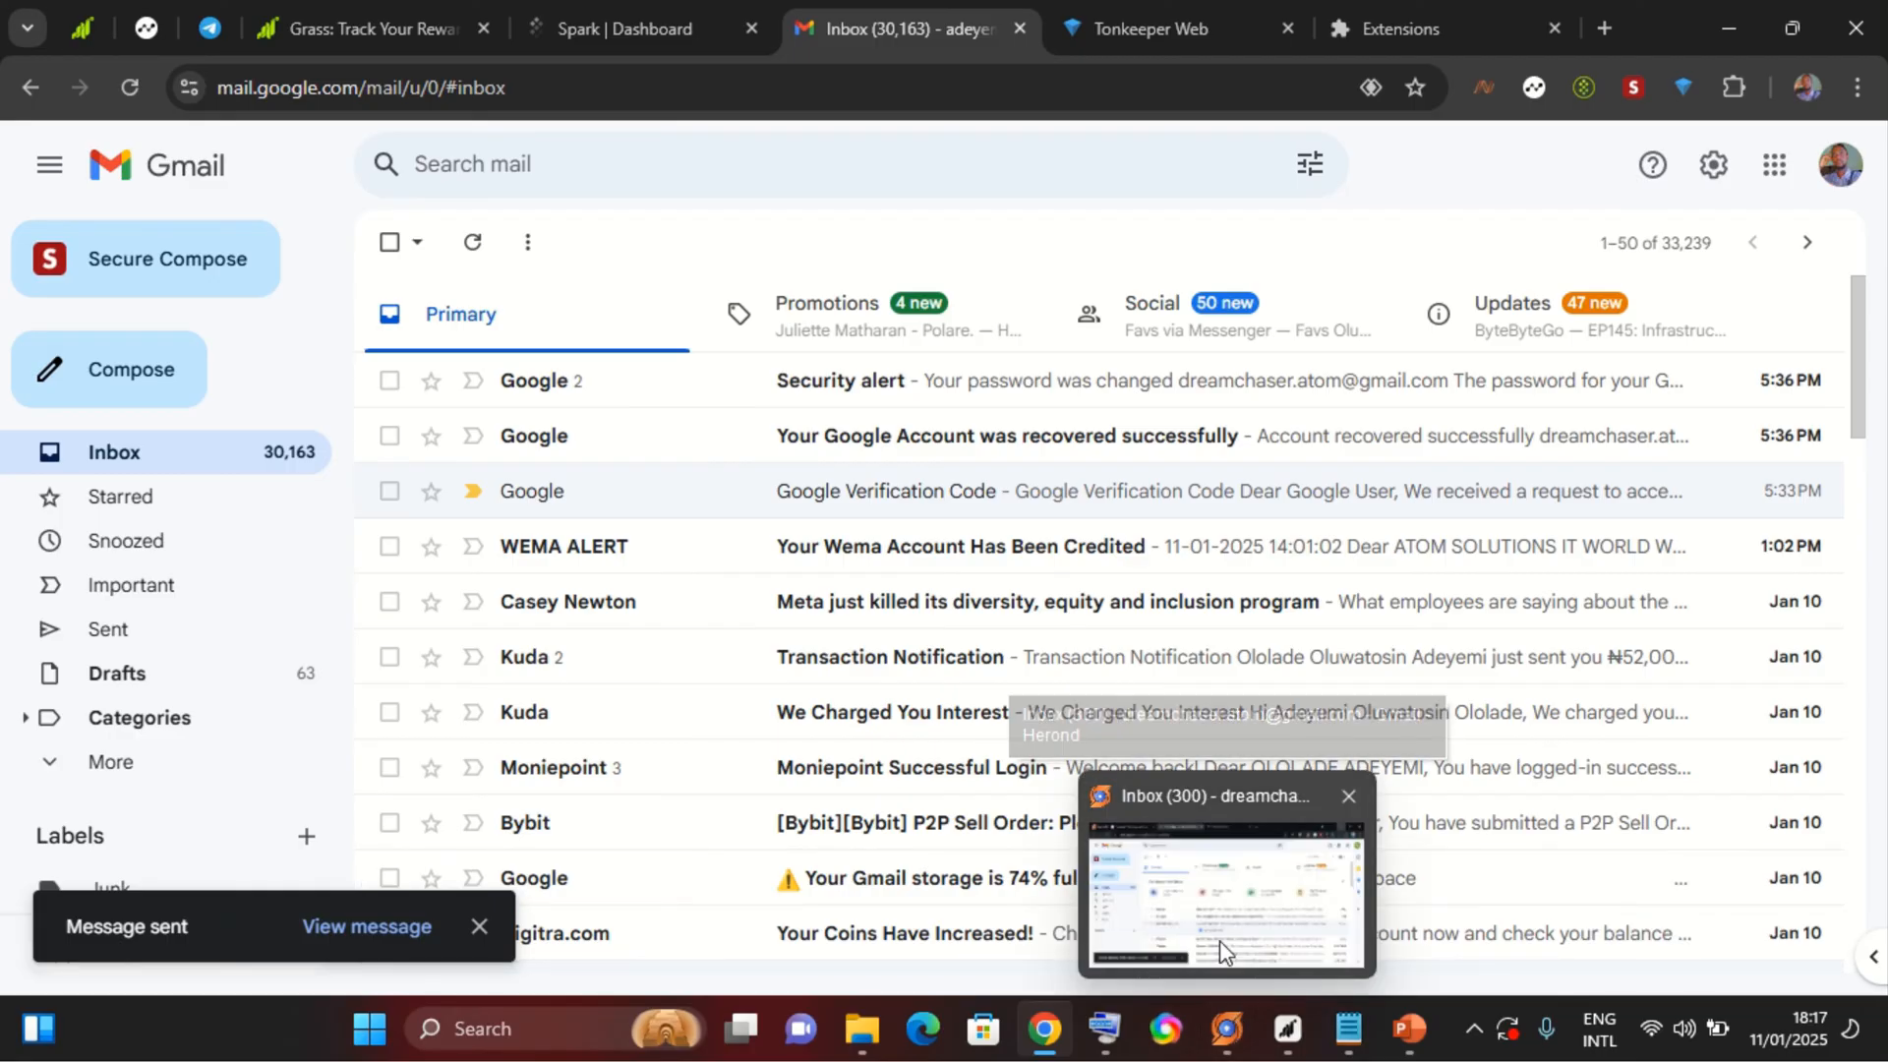
Switch to the recipient's inbox in Herond and bring up SealSend on the received 'Testing SealSend' email.
click(1223, 901)
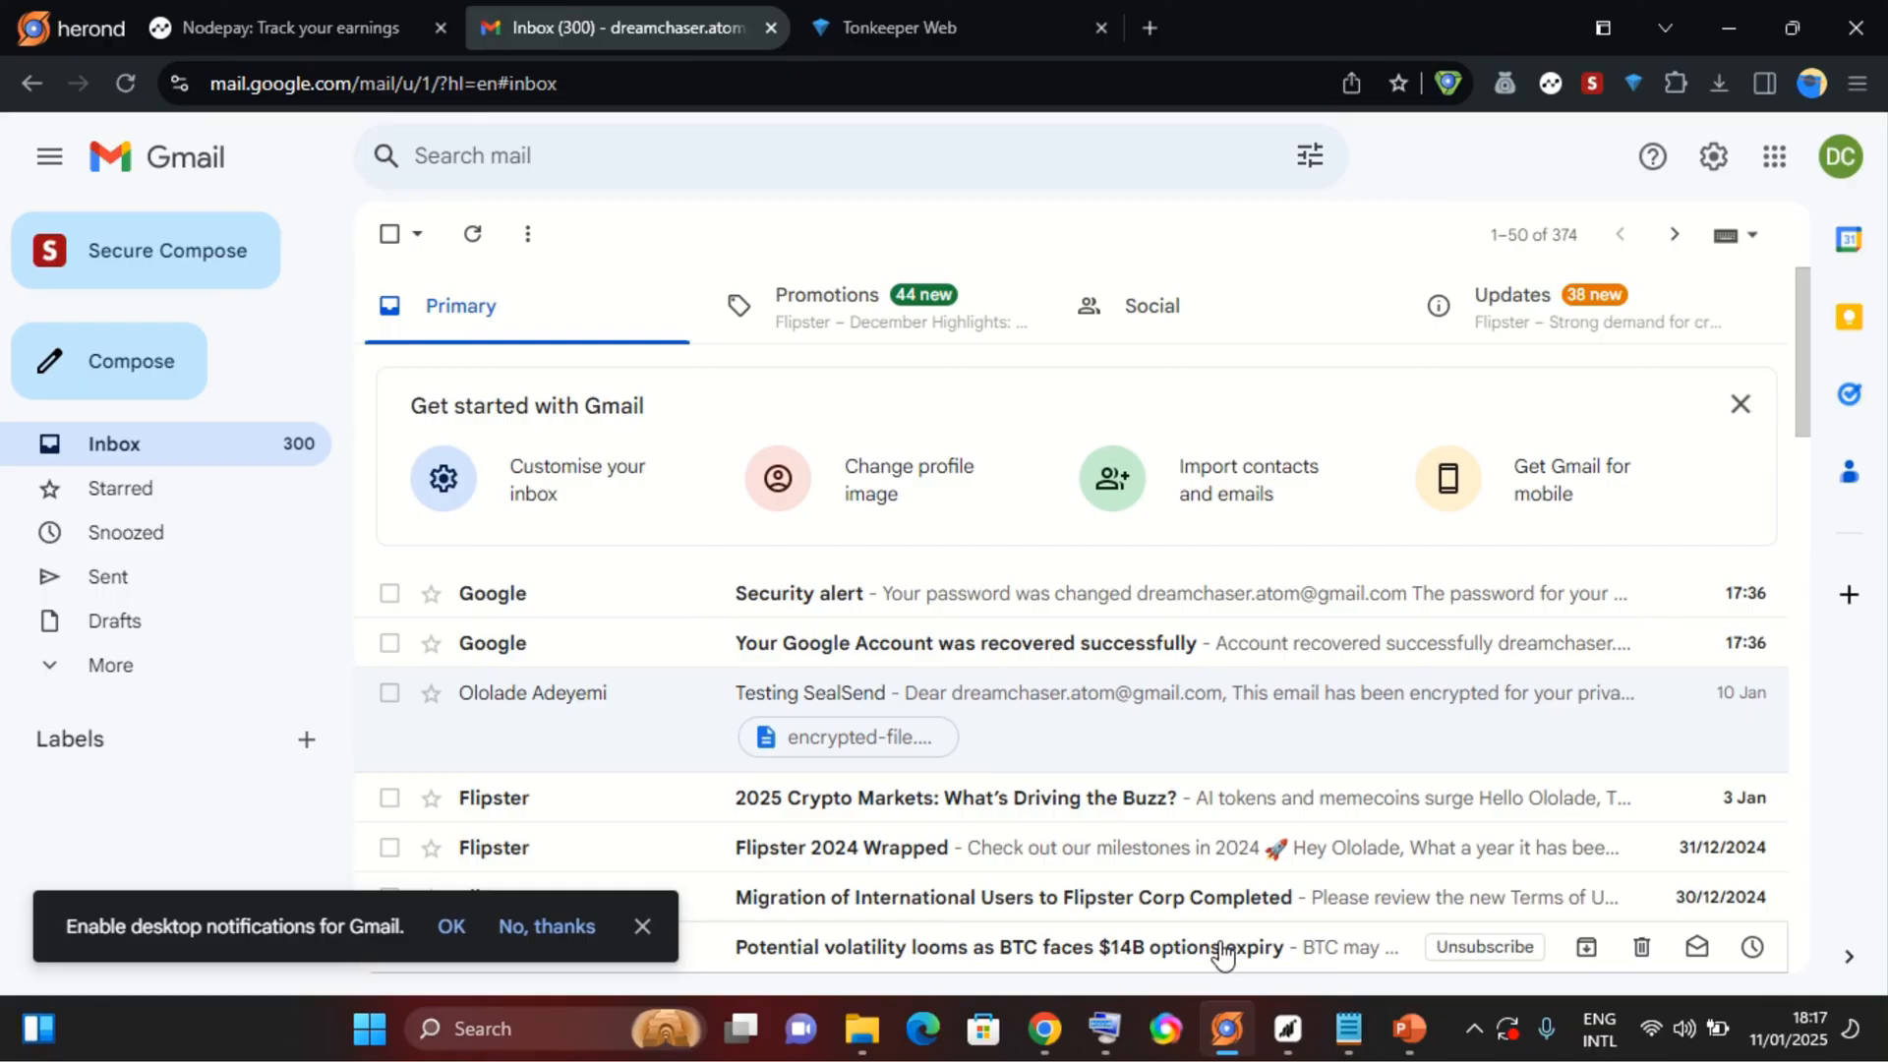
mouse_move(606, 610)
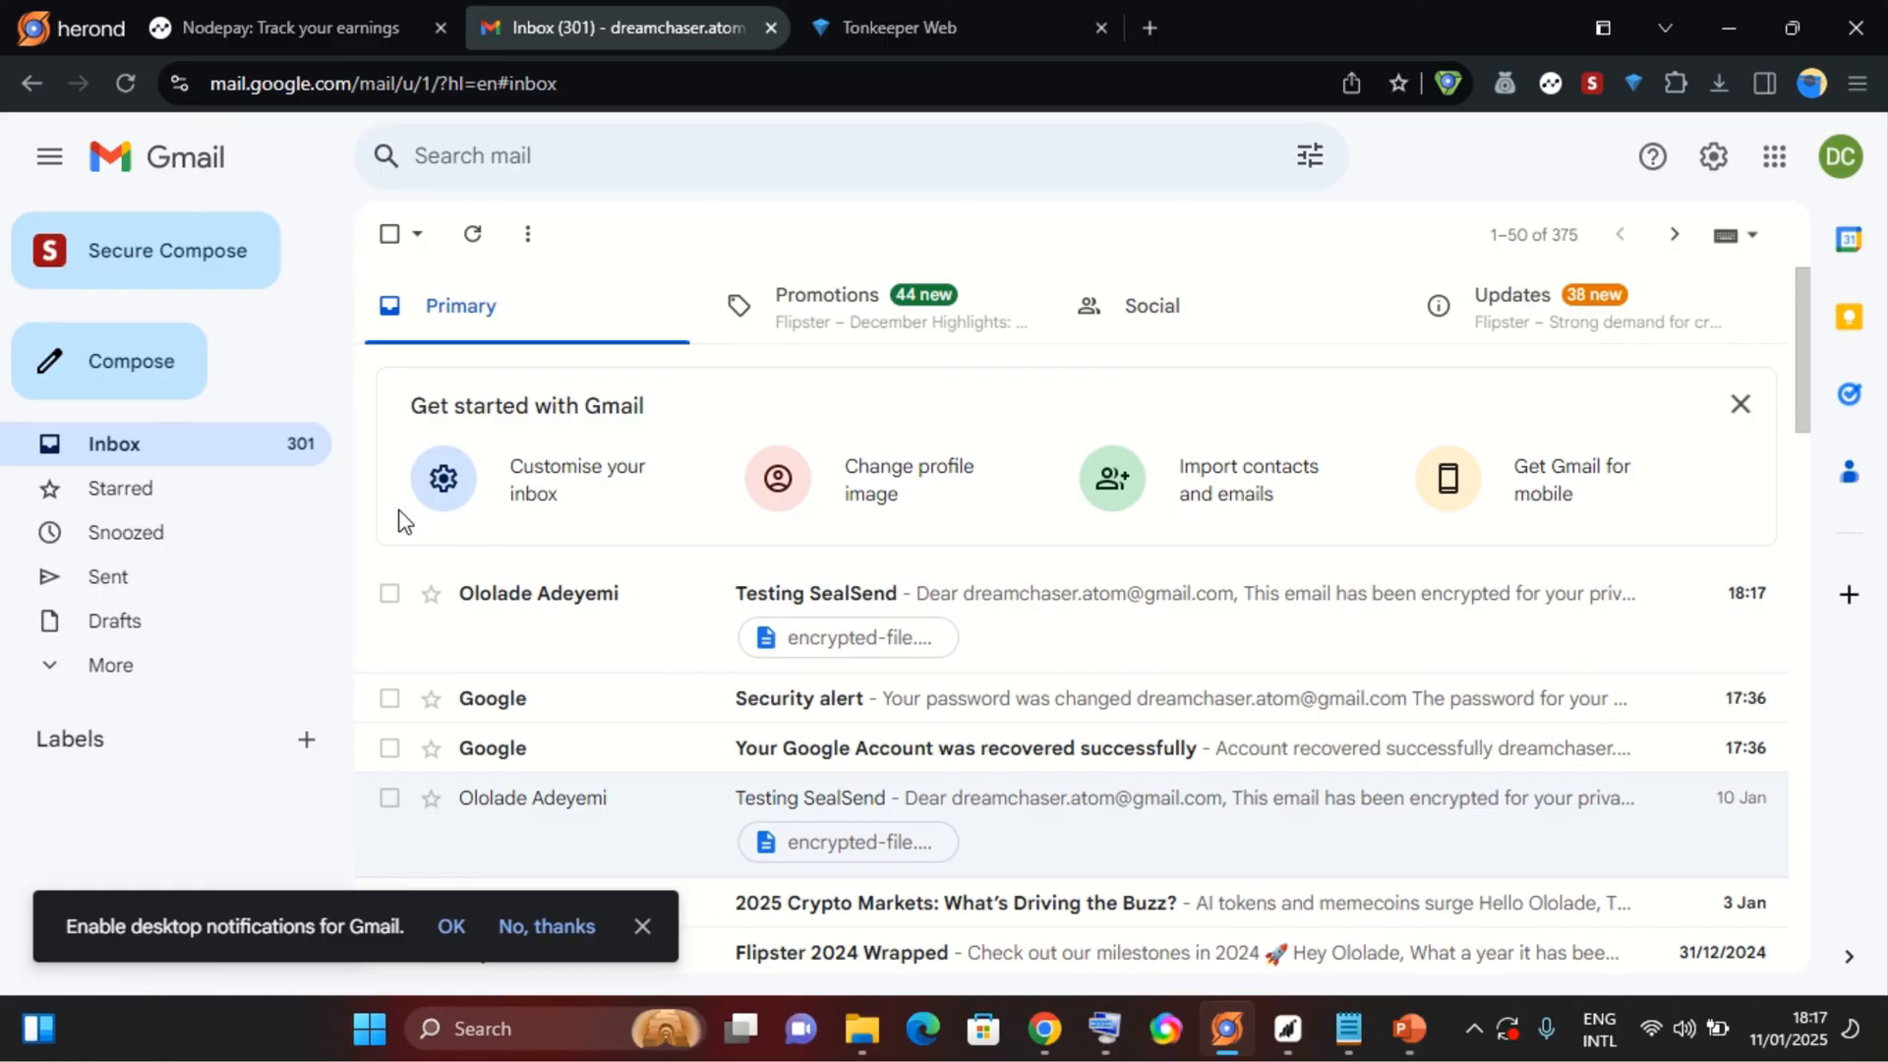
mouse_move(513, 601)
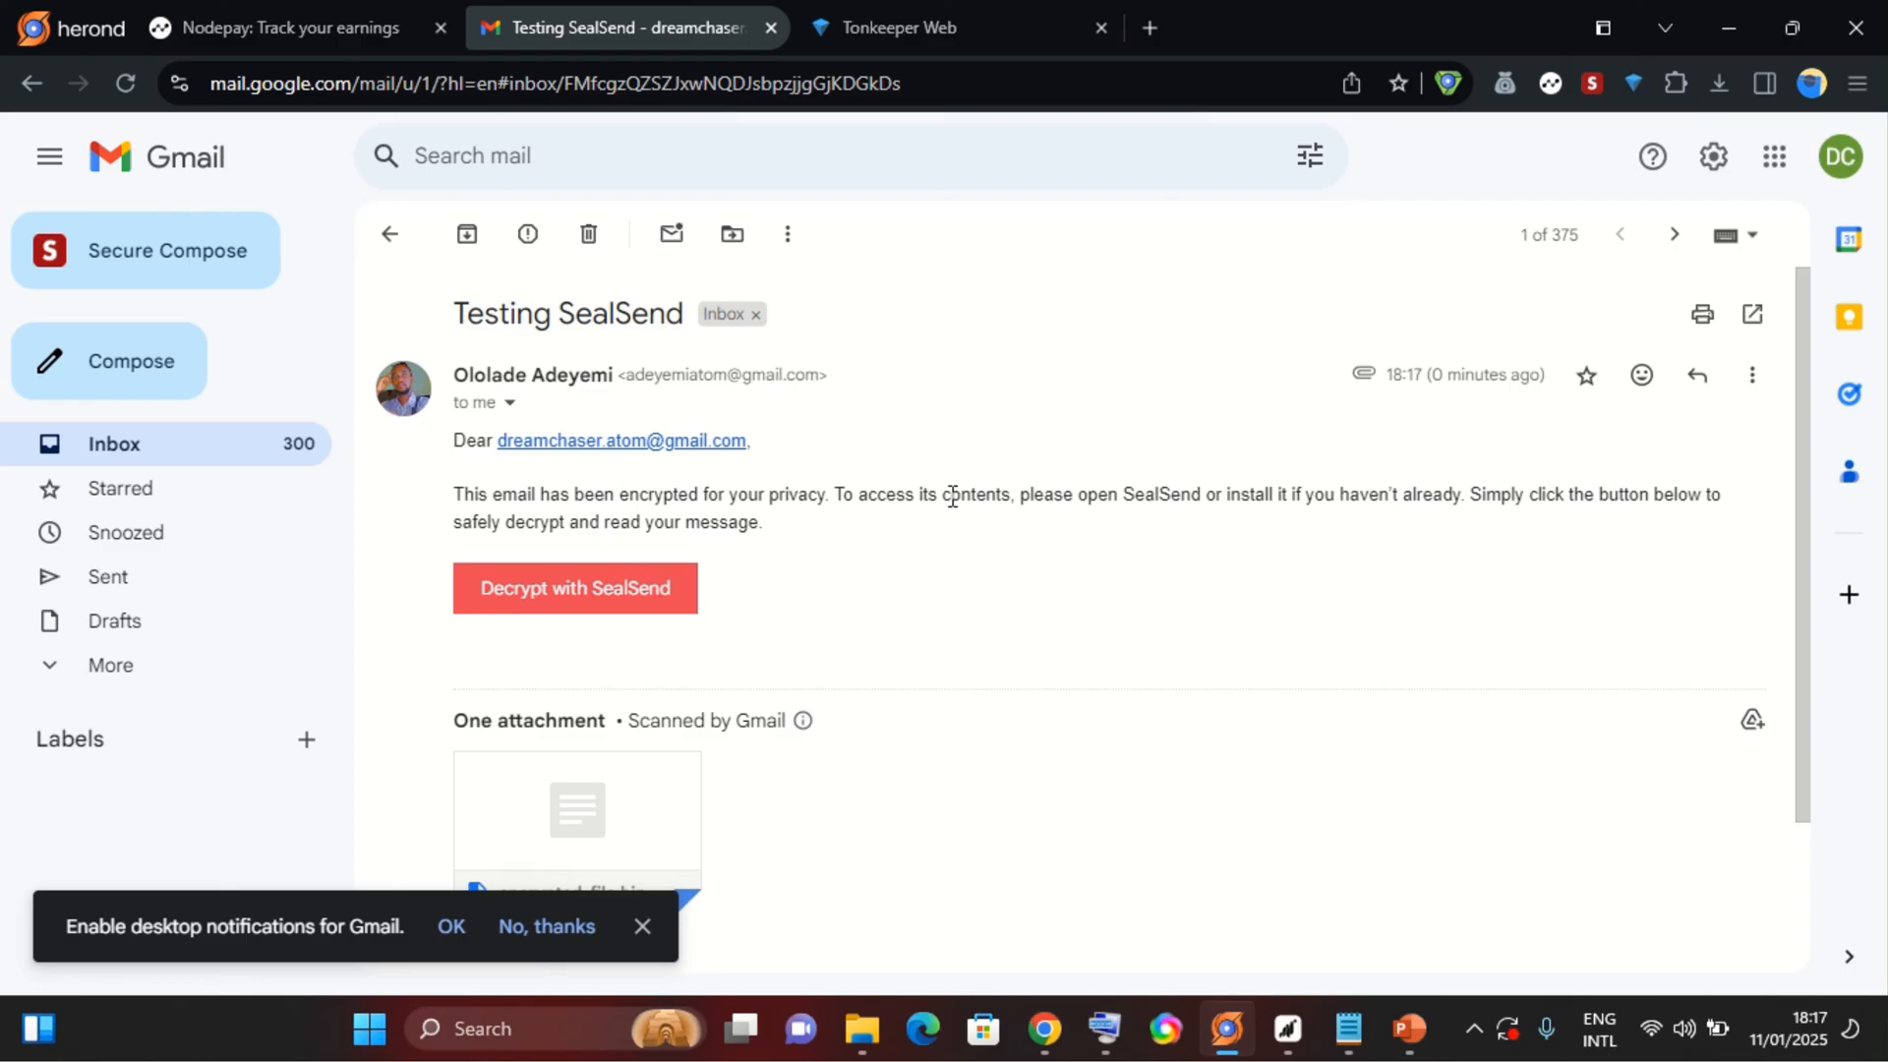
mouse_move(1172, 521)
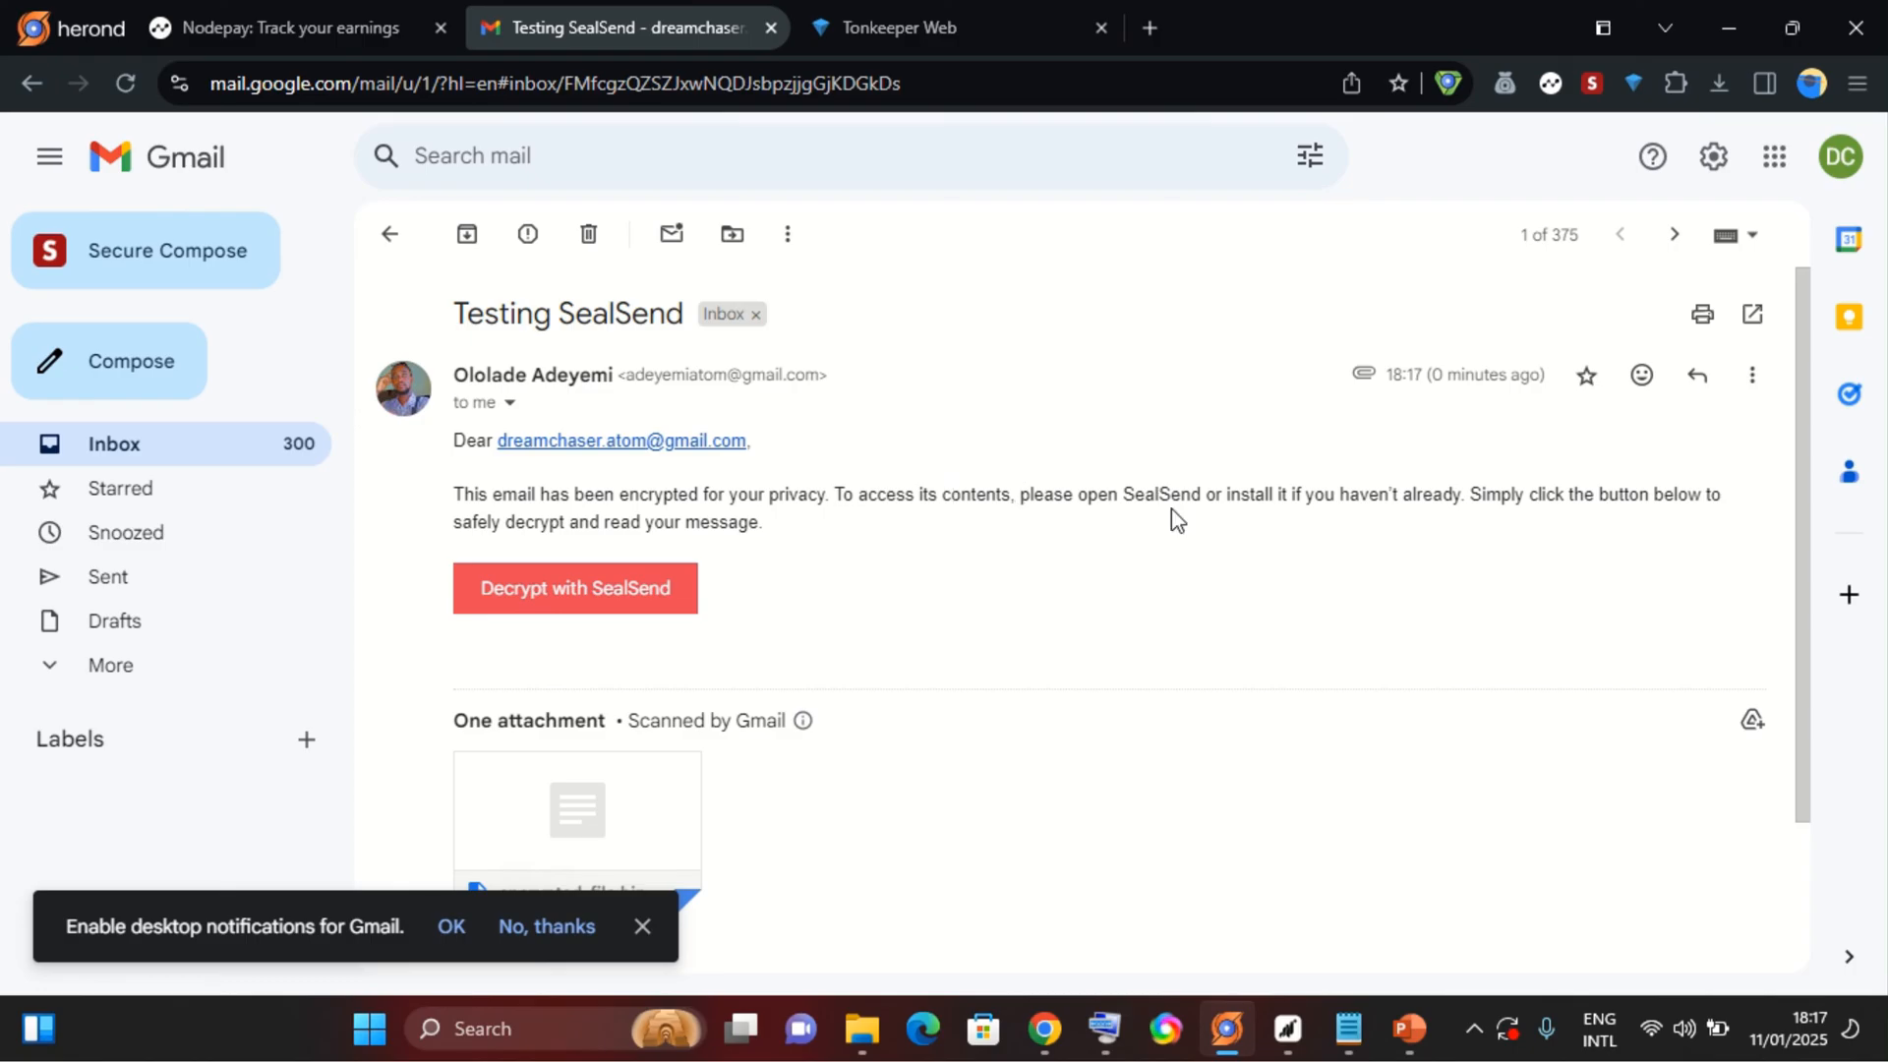
mouse_move(1427, 503)
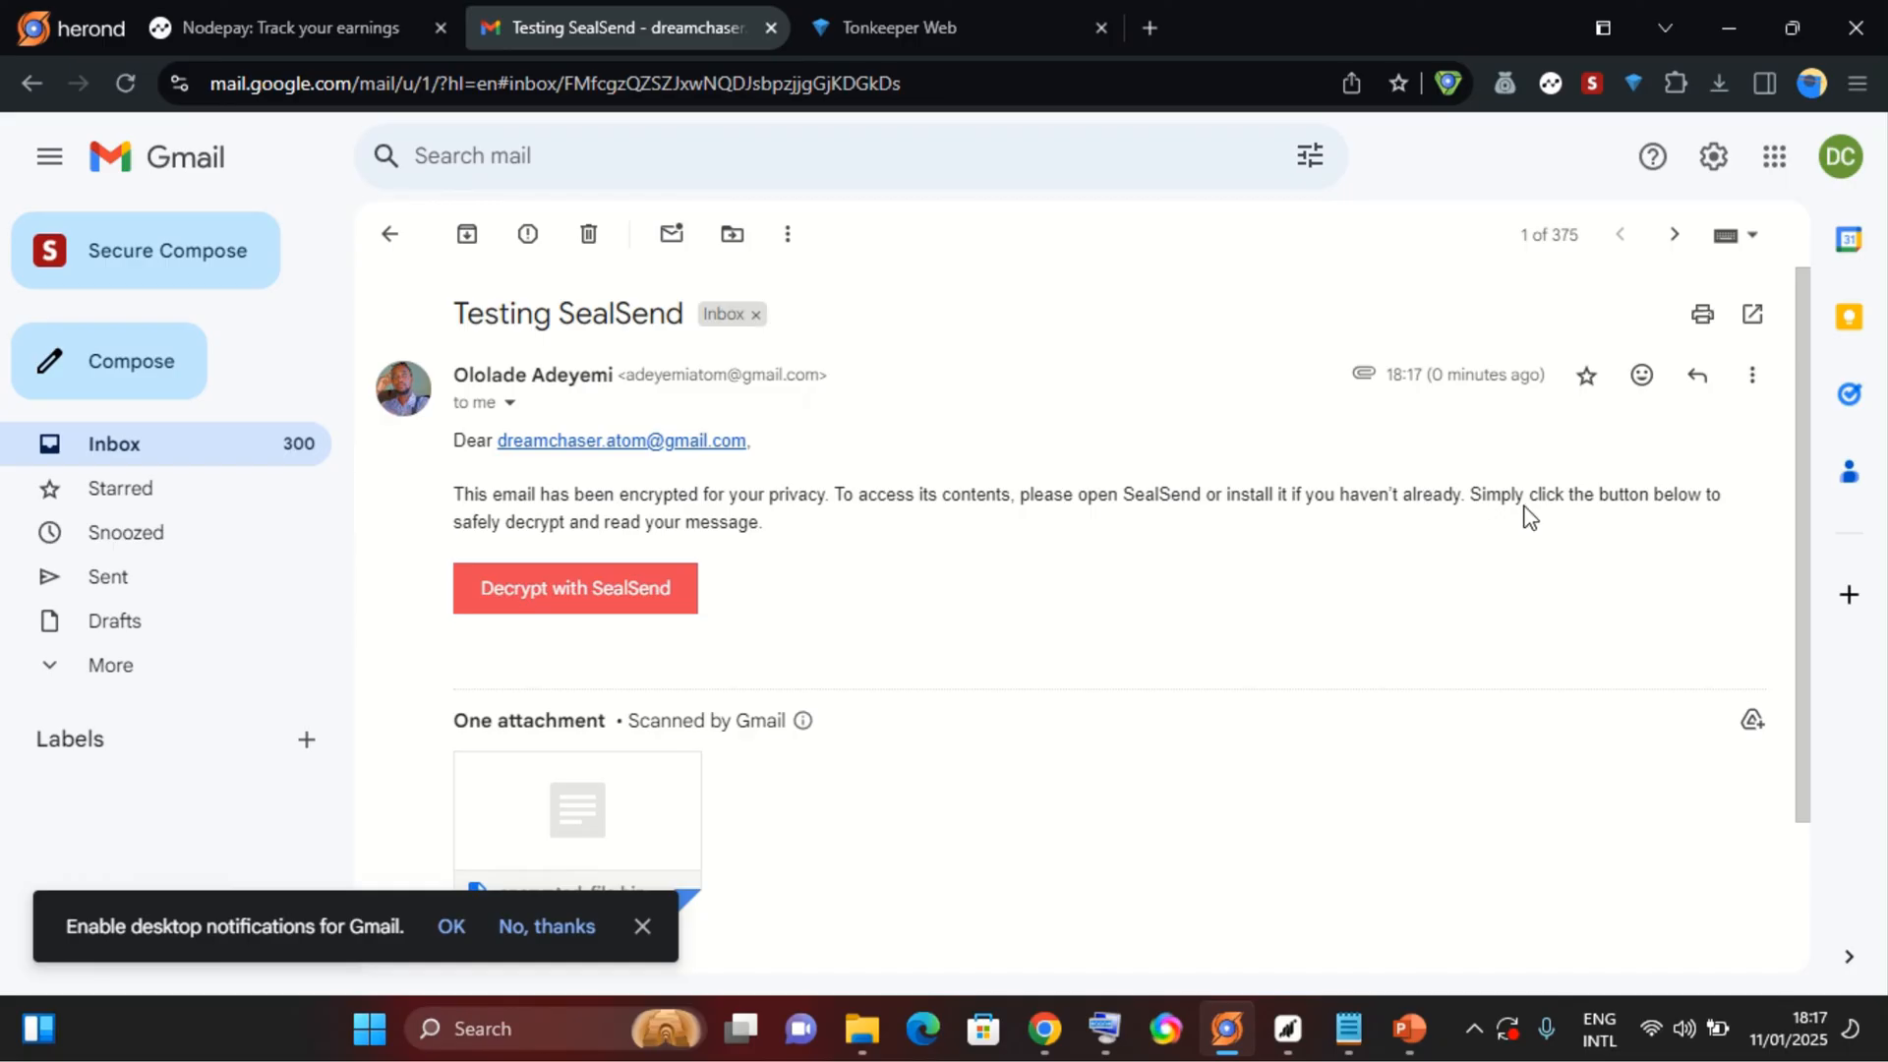
mouse_move(1656, 503)
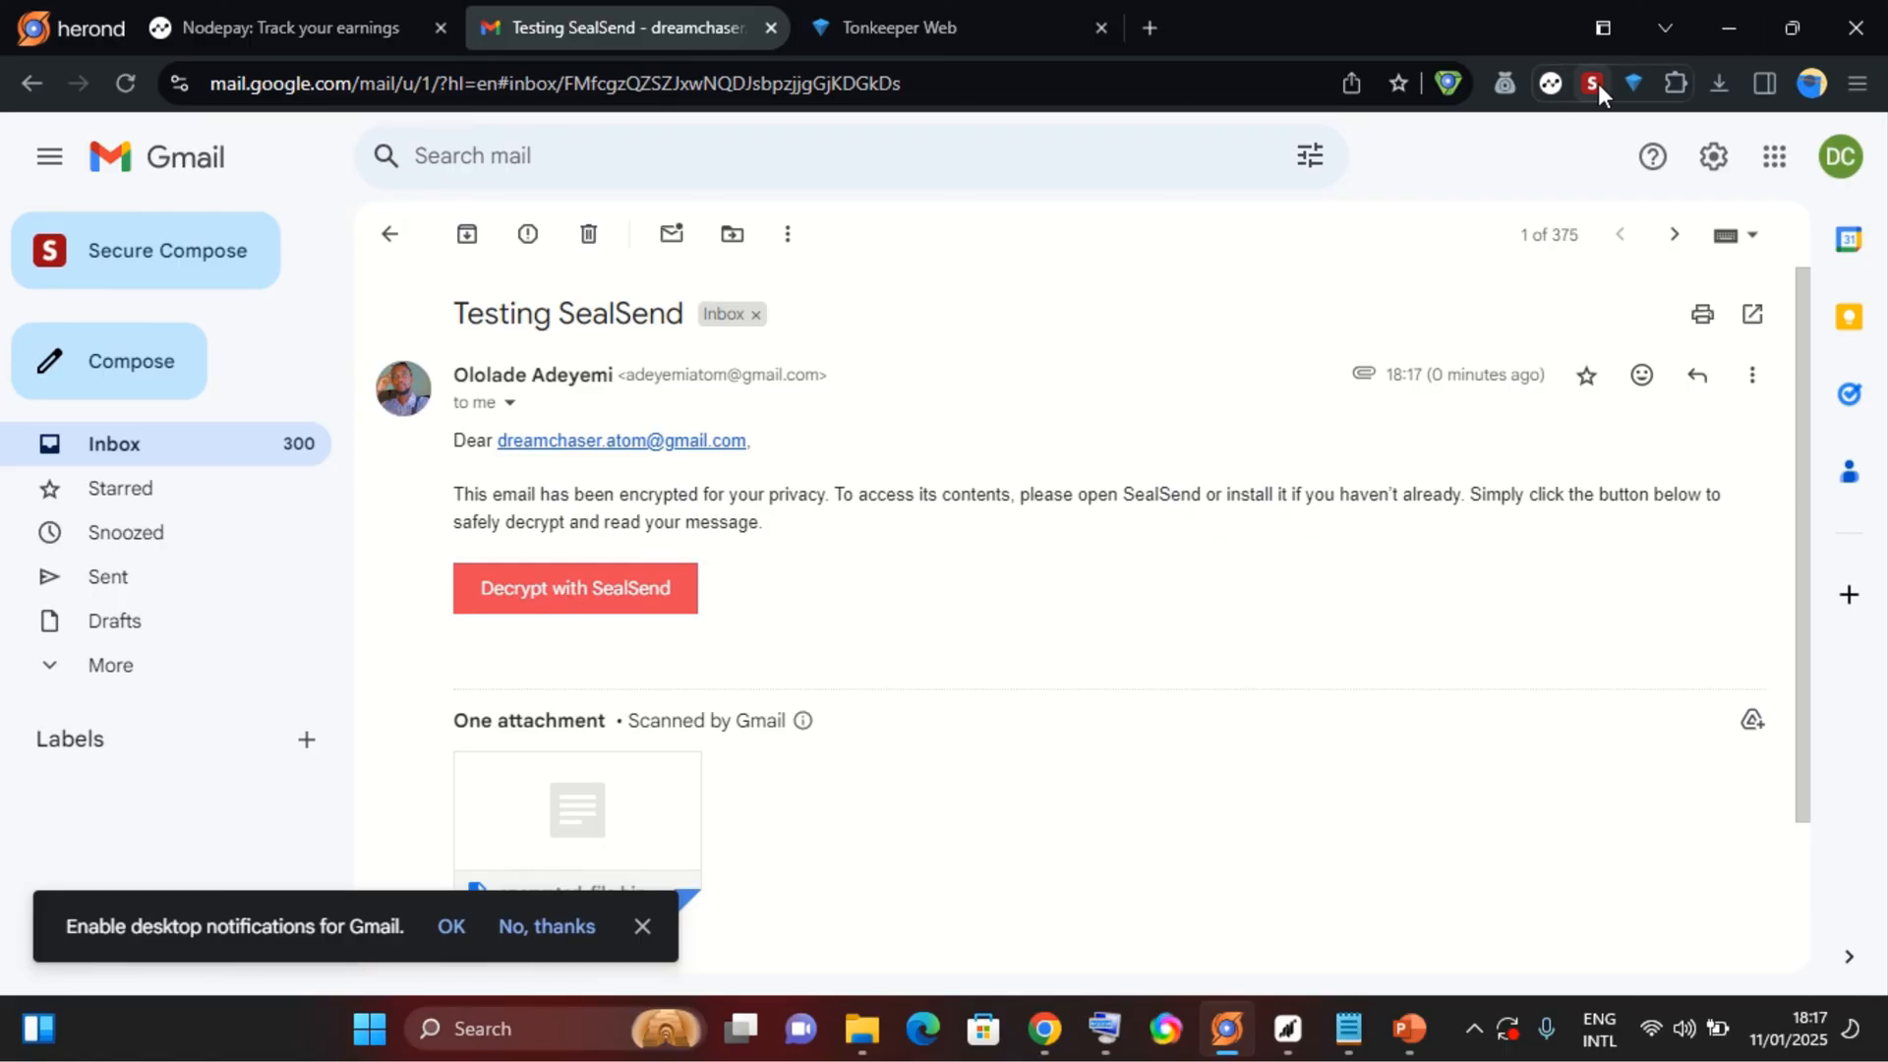
mouse_move(1593, 83)
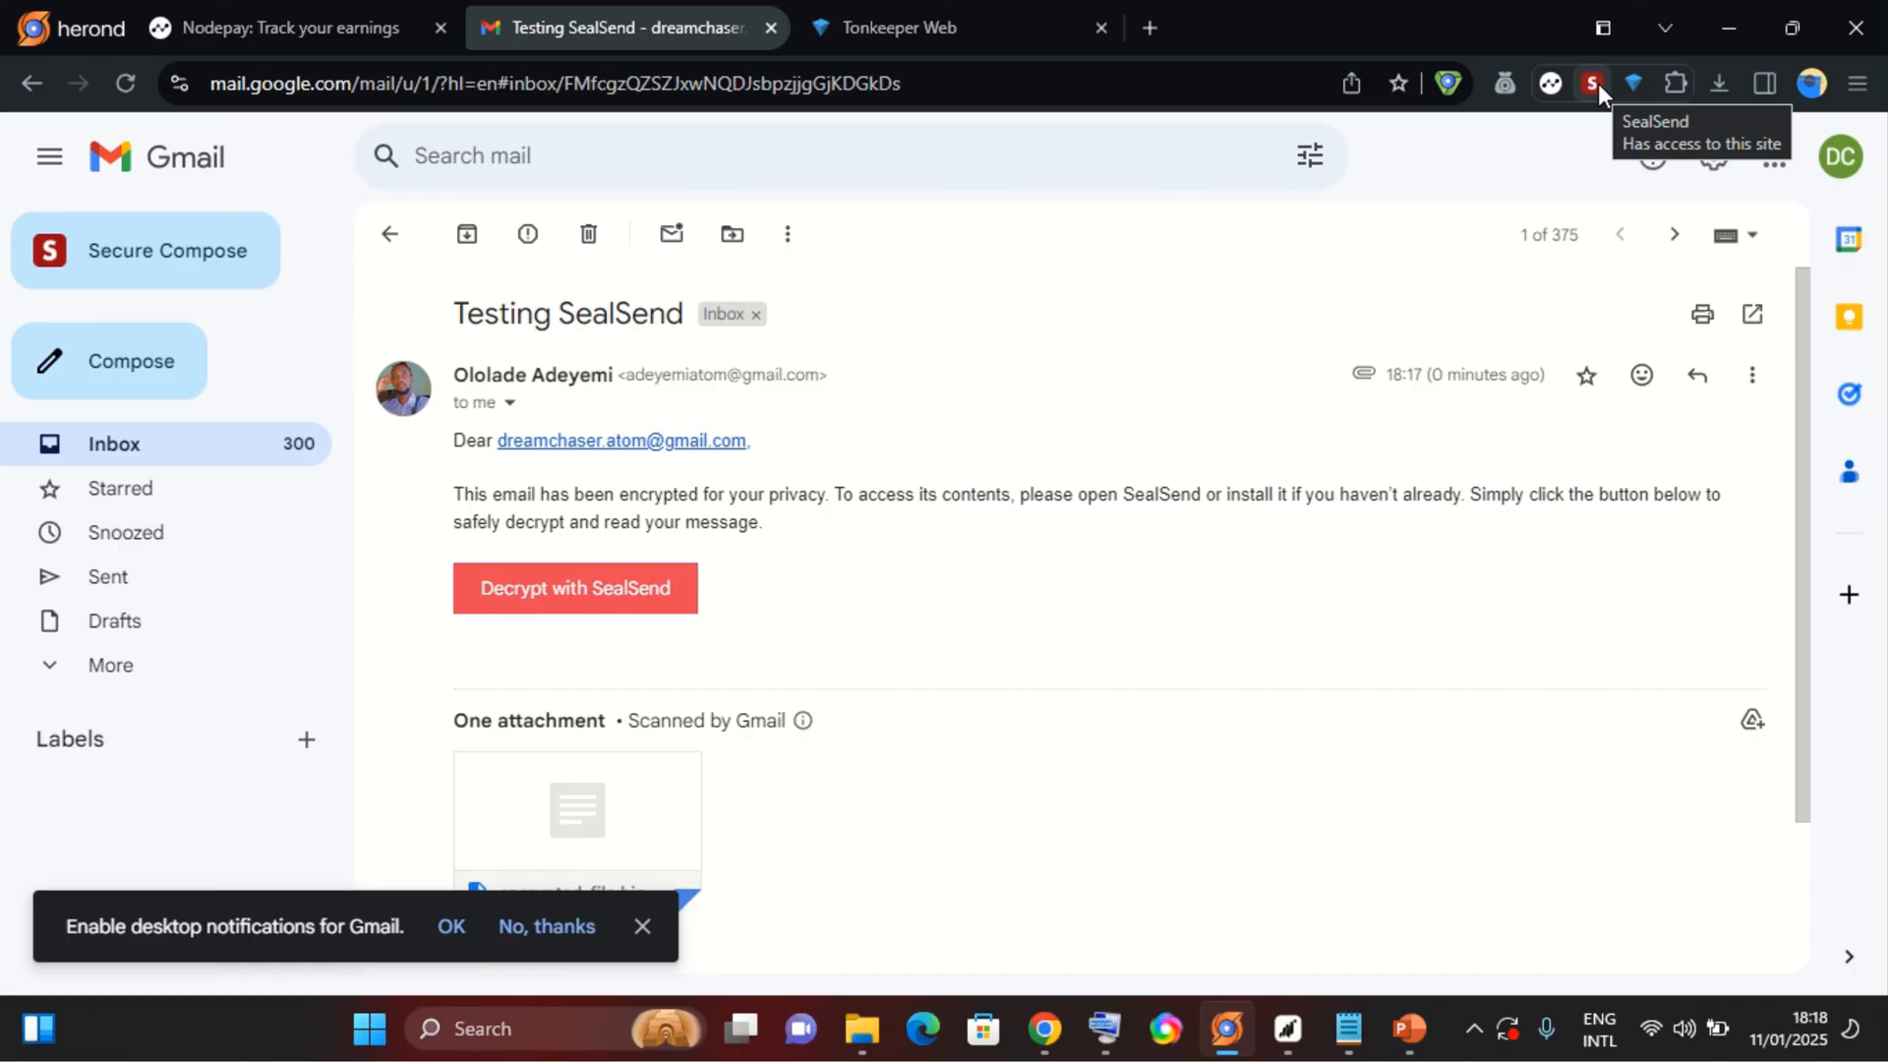
mouse_move(571, 494)
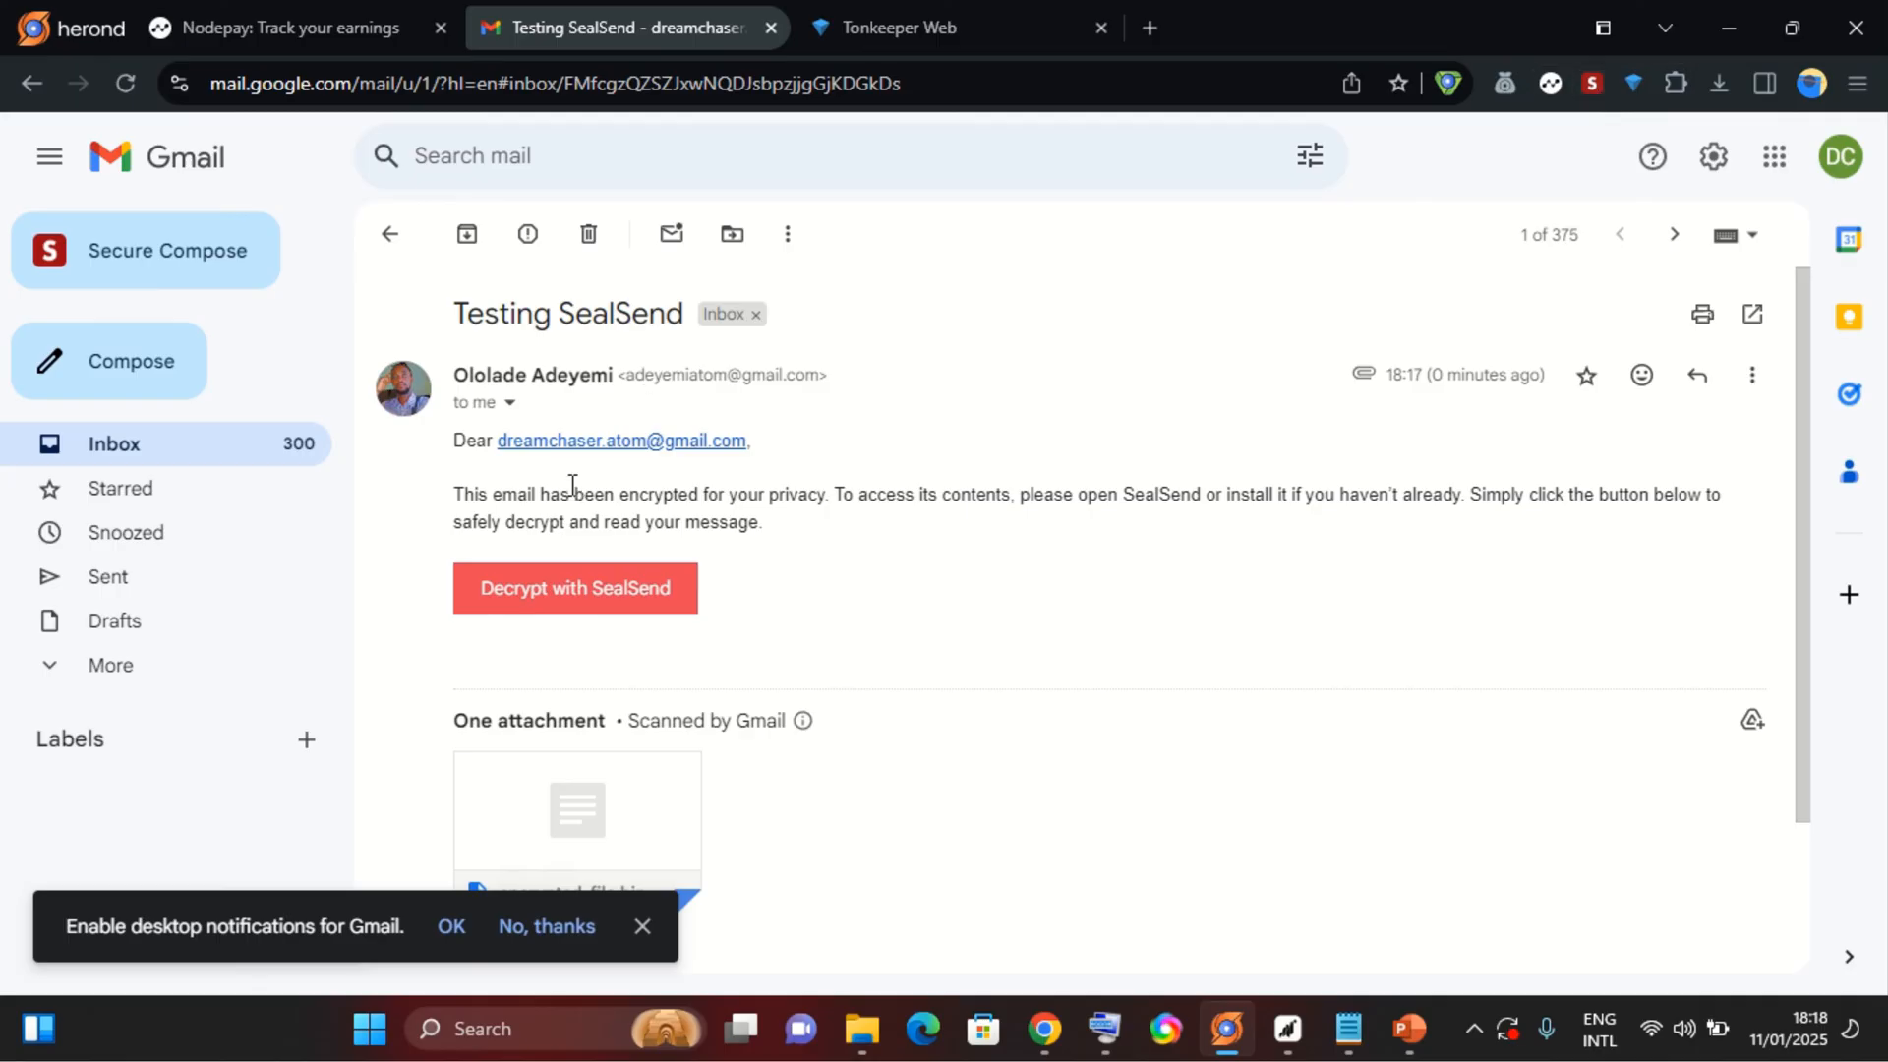
click(574, 588)
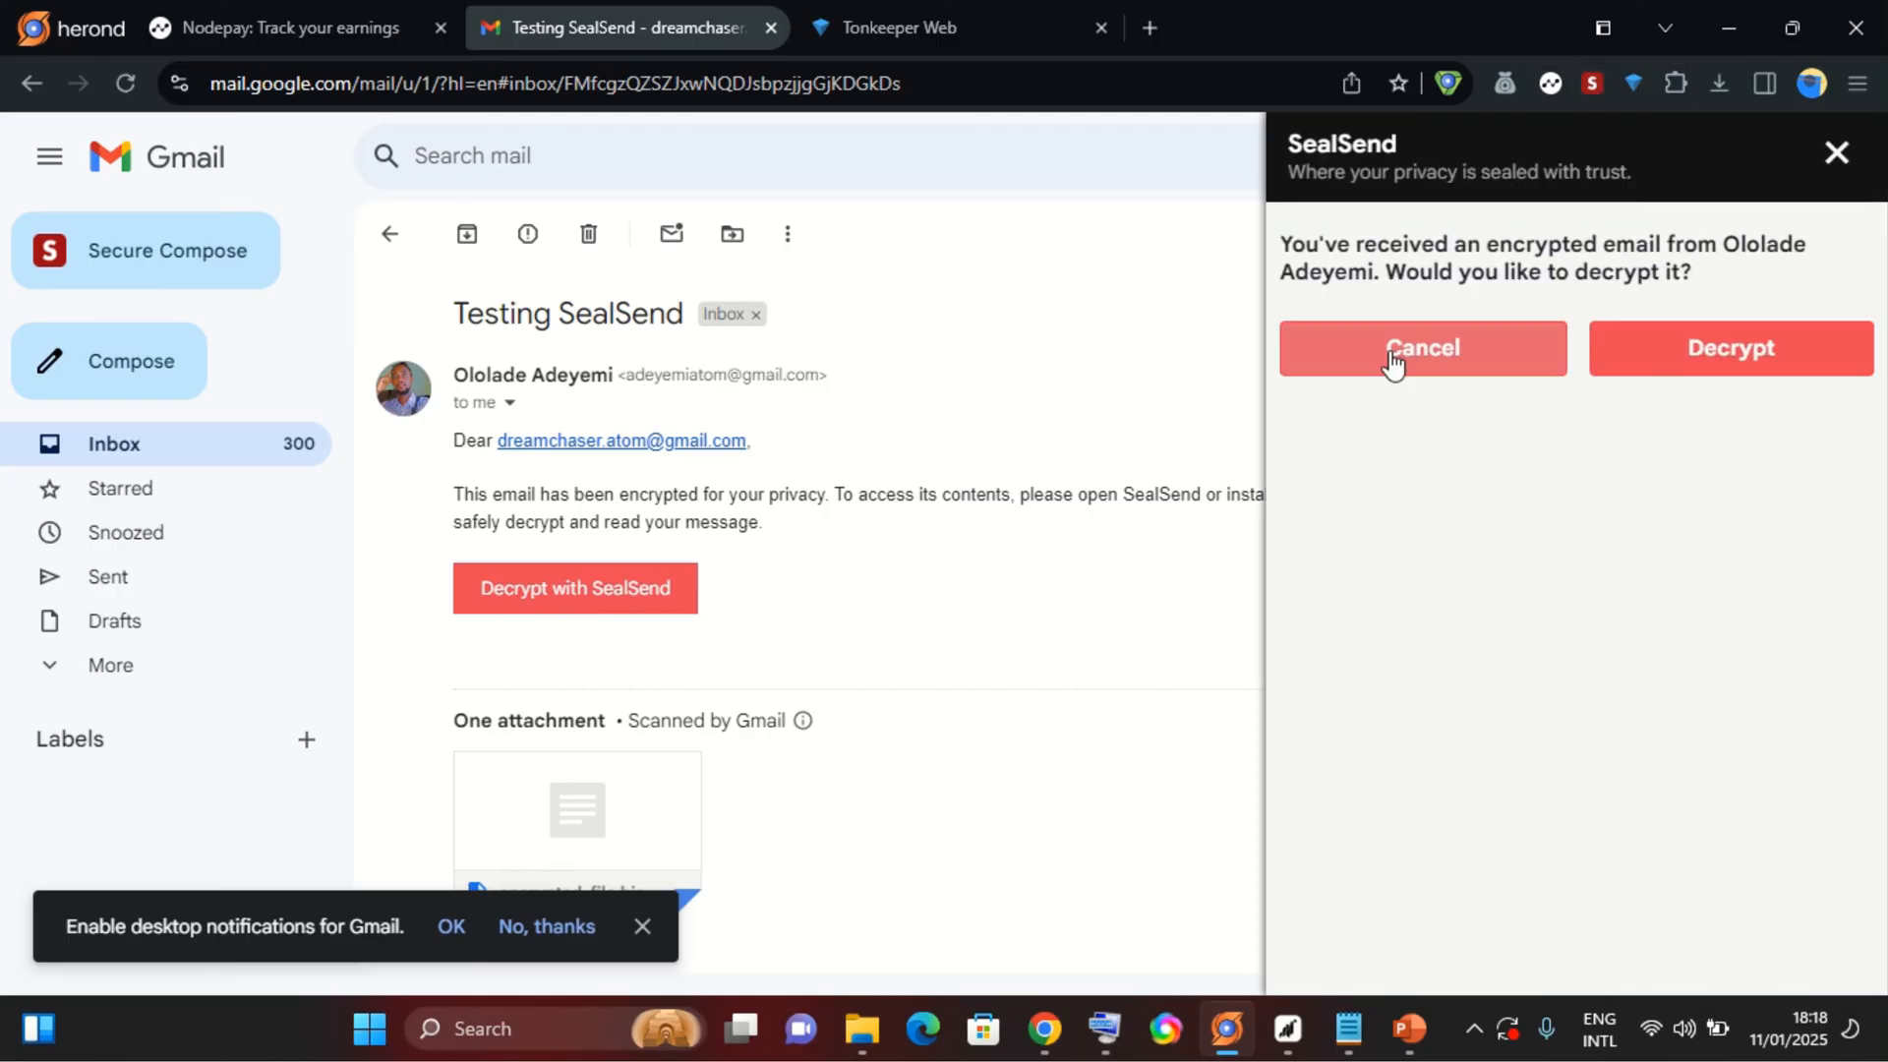
mouse_move(1497, 236)
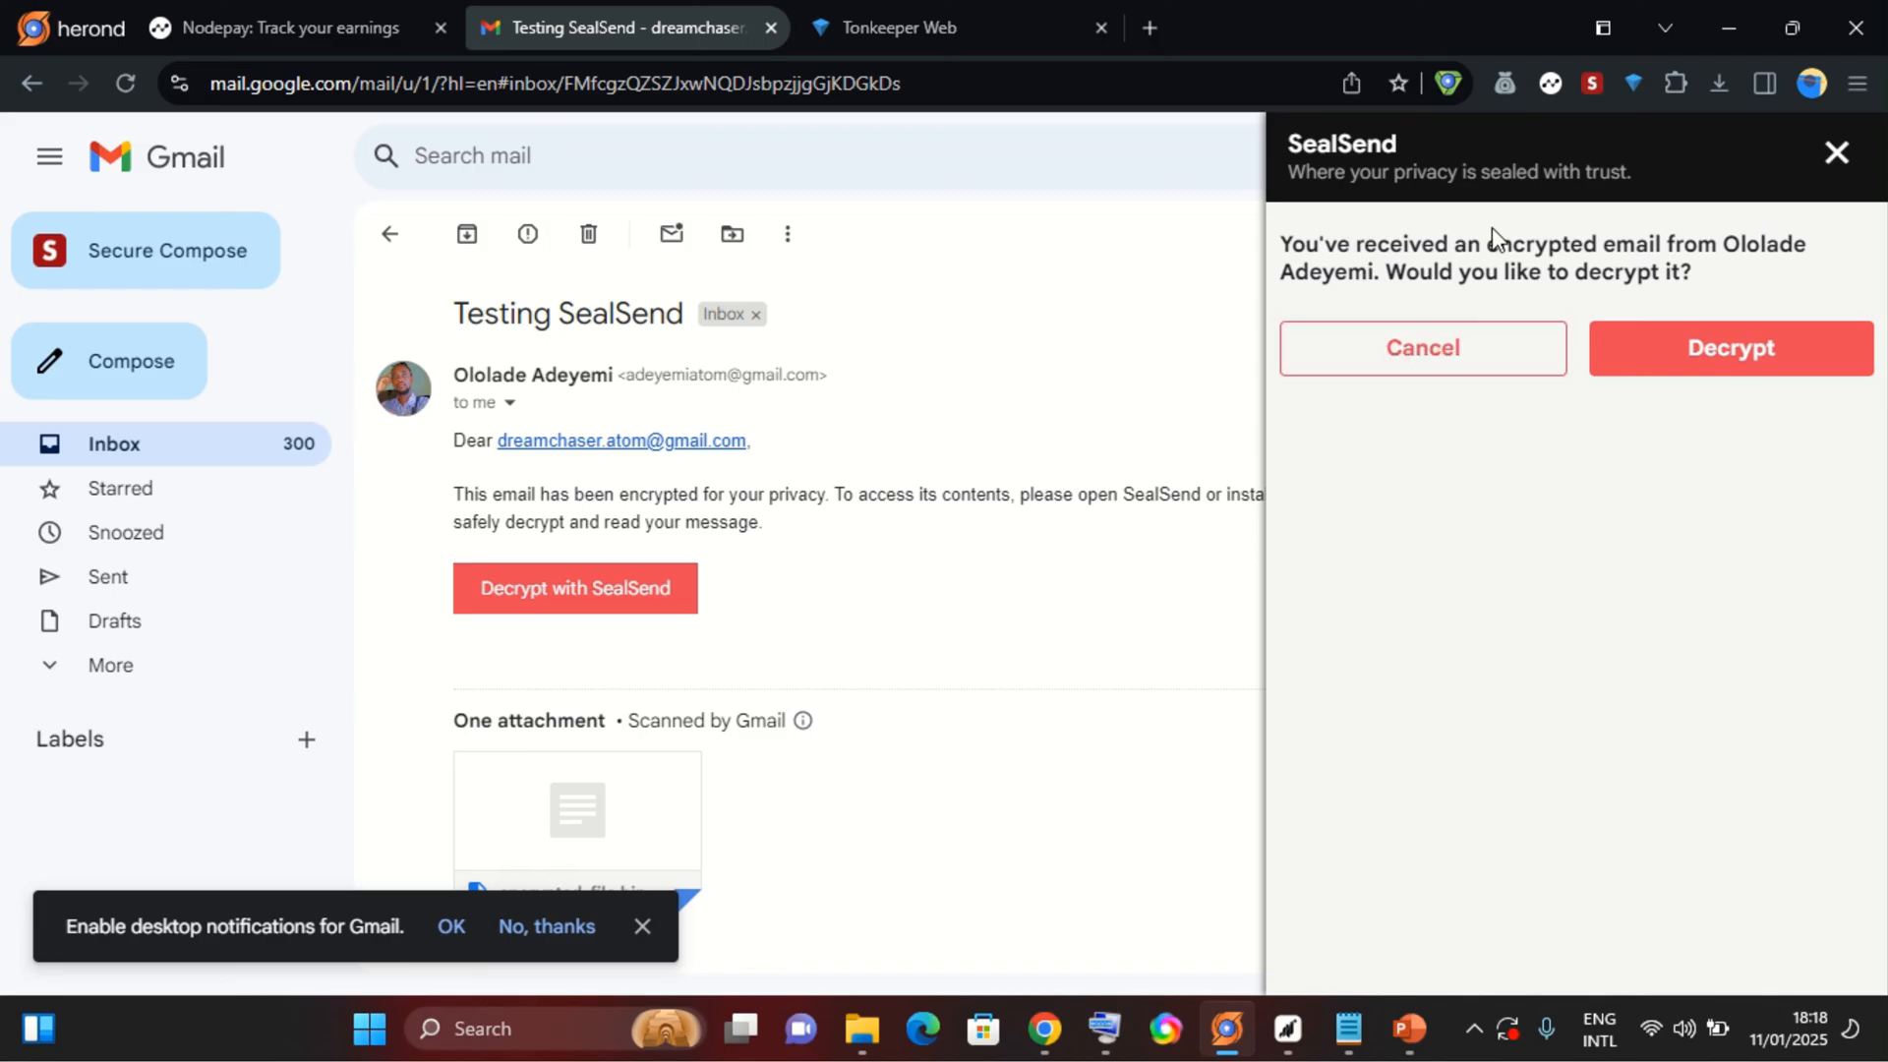
mouse_move(1772, 258)
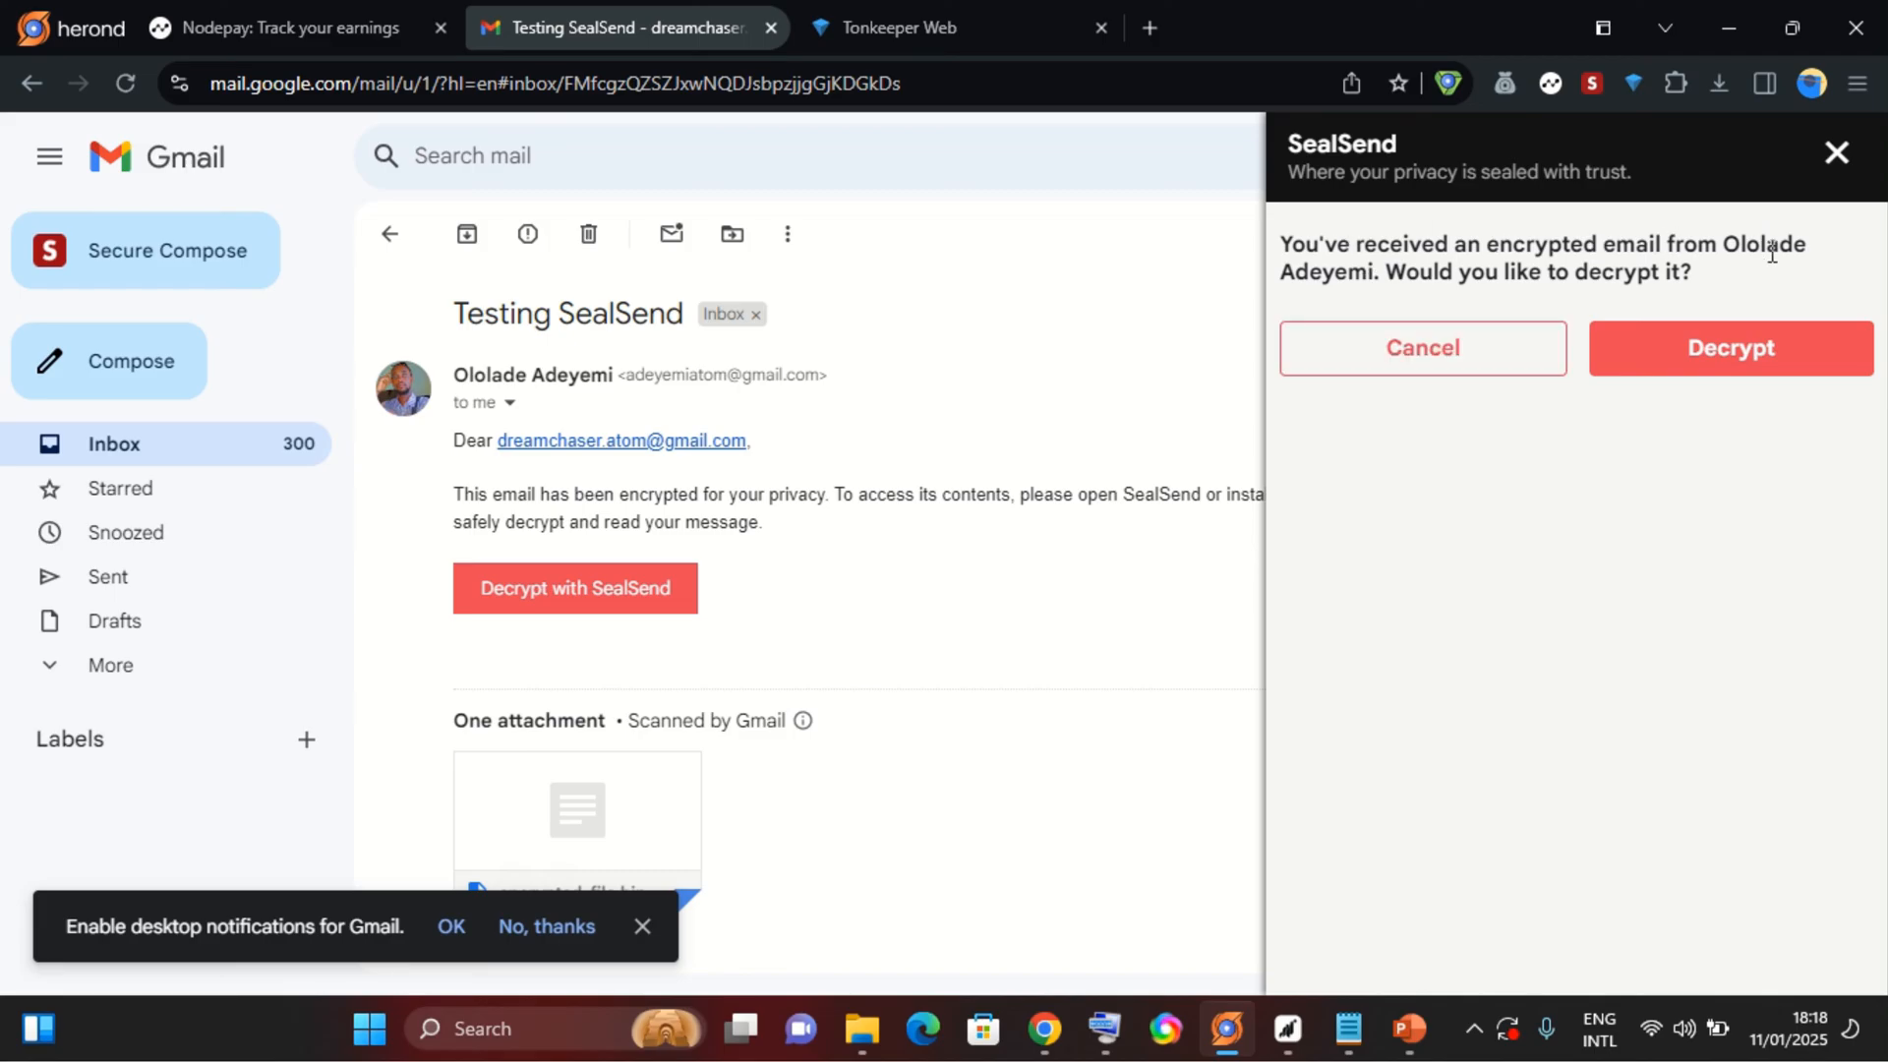
mouse_move(1502, 305)
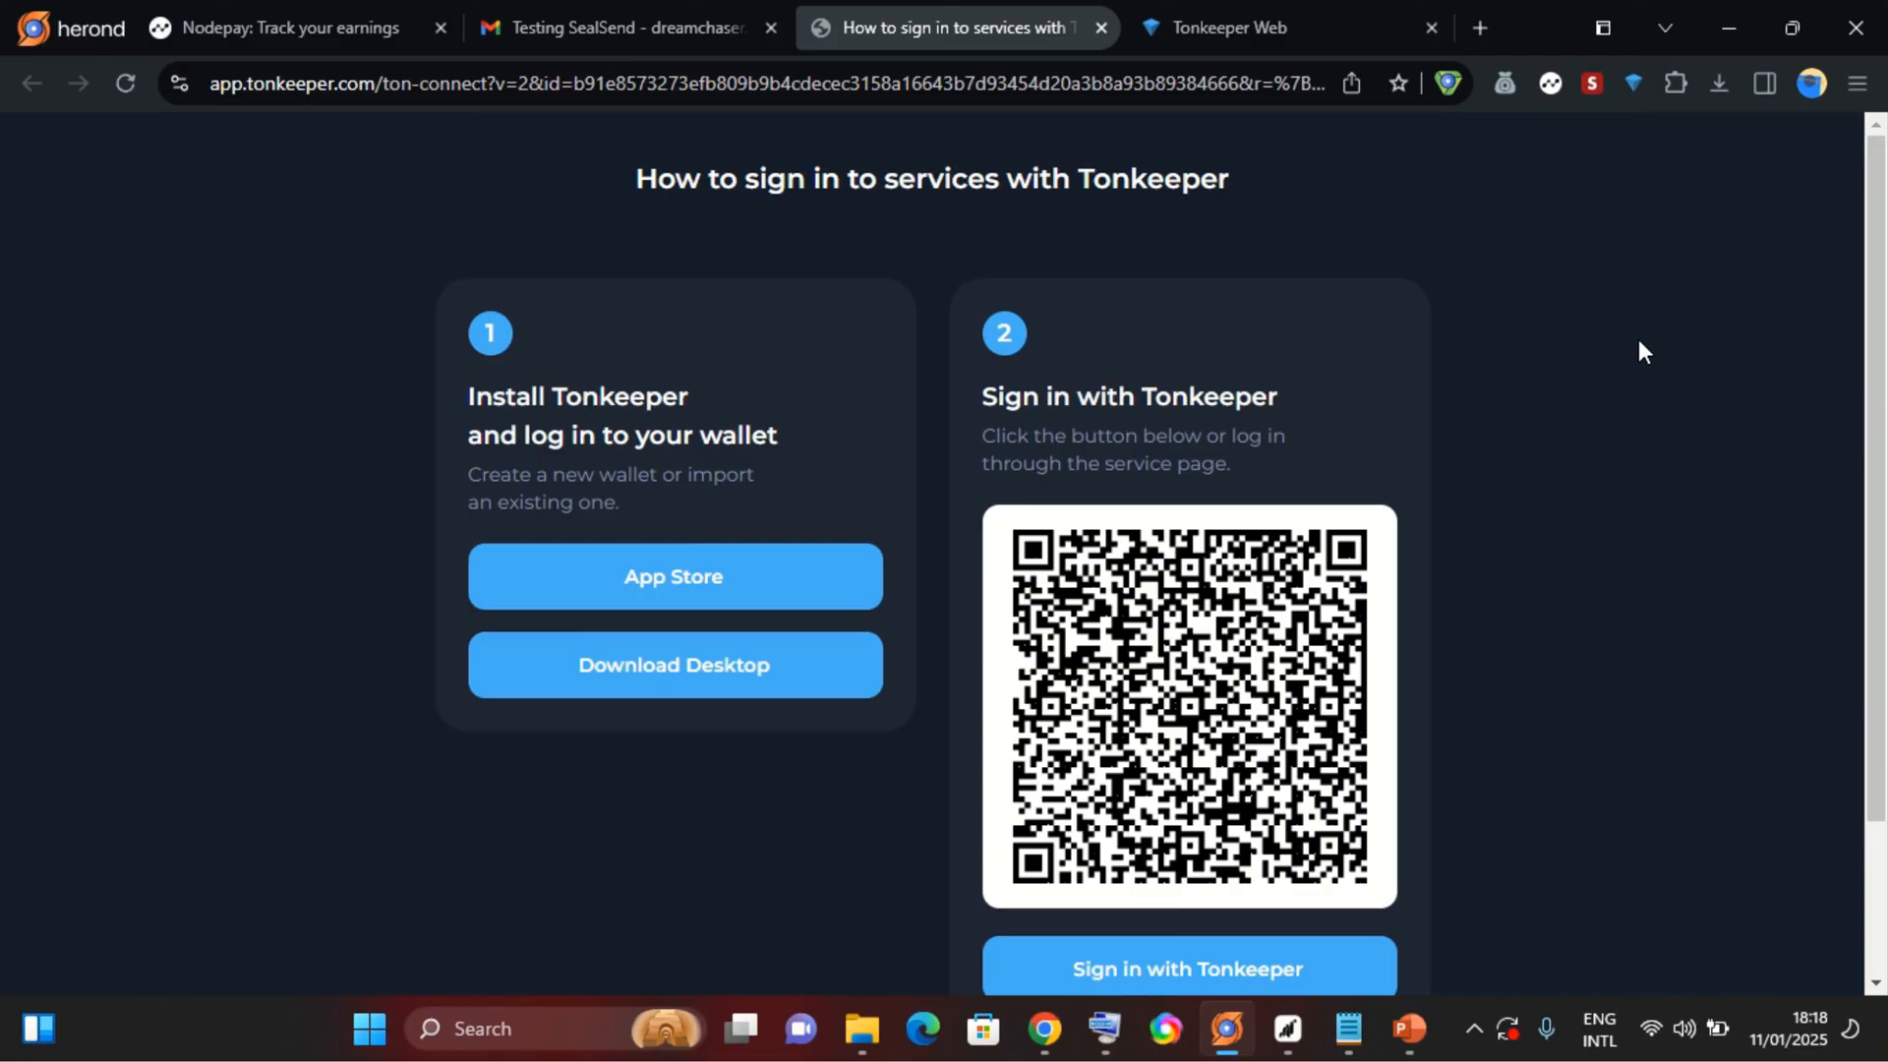
Sign in to SealSend with Tonkeeper Web so the HEROND testnet wallet connection request appears.
scroll(down, 3)
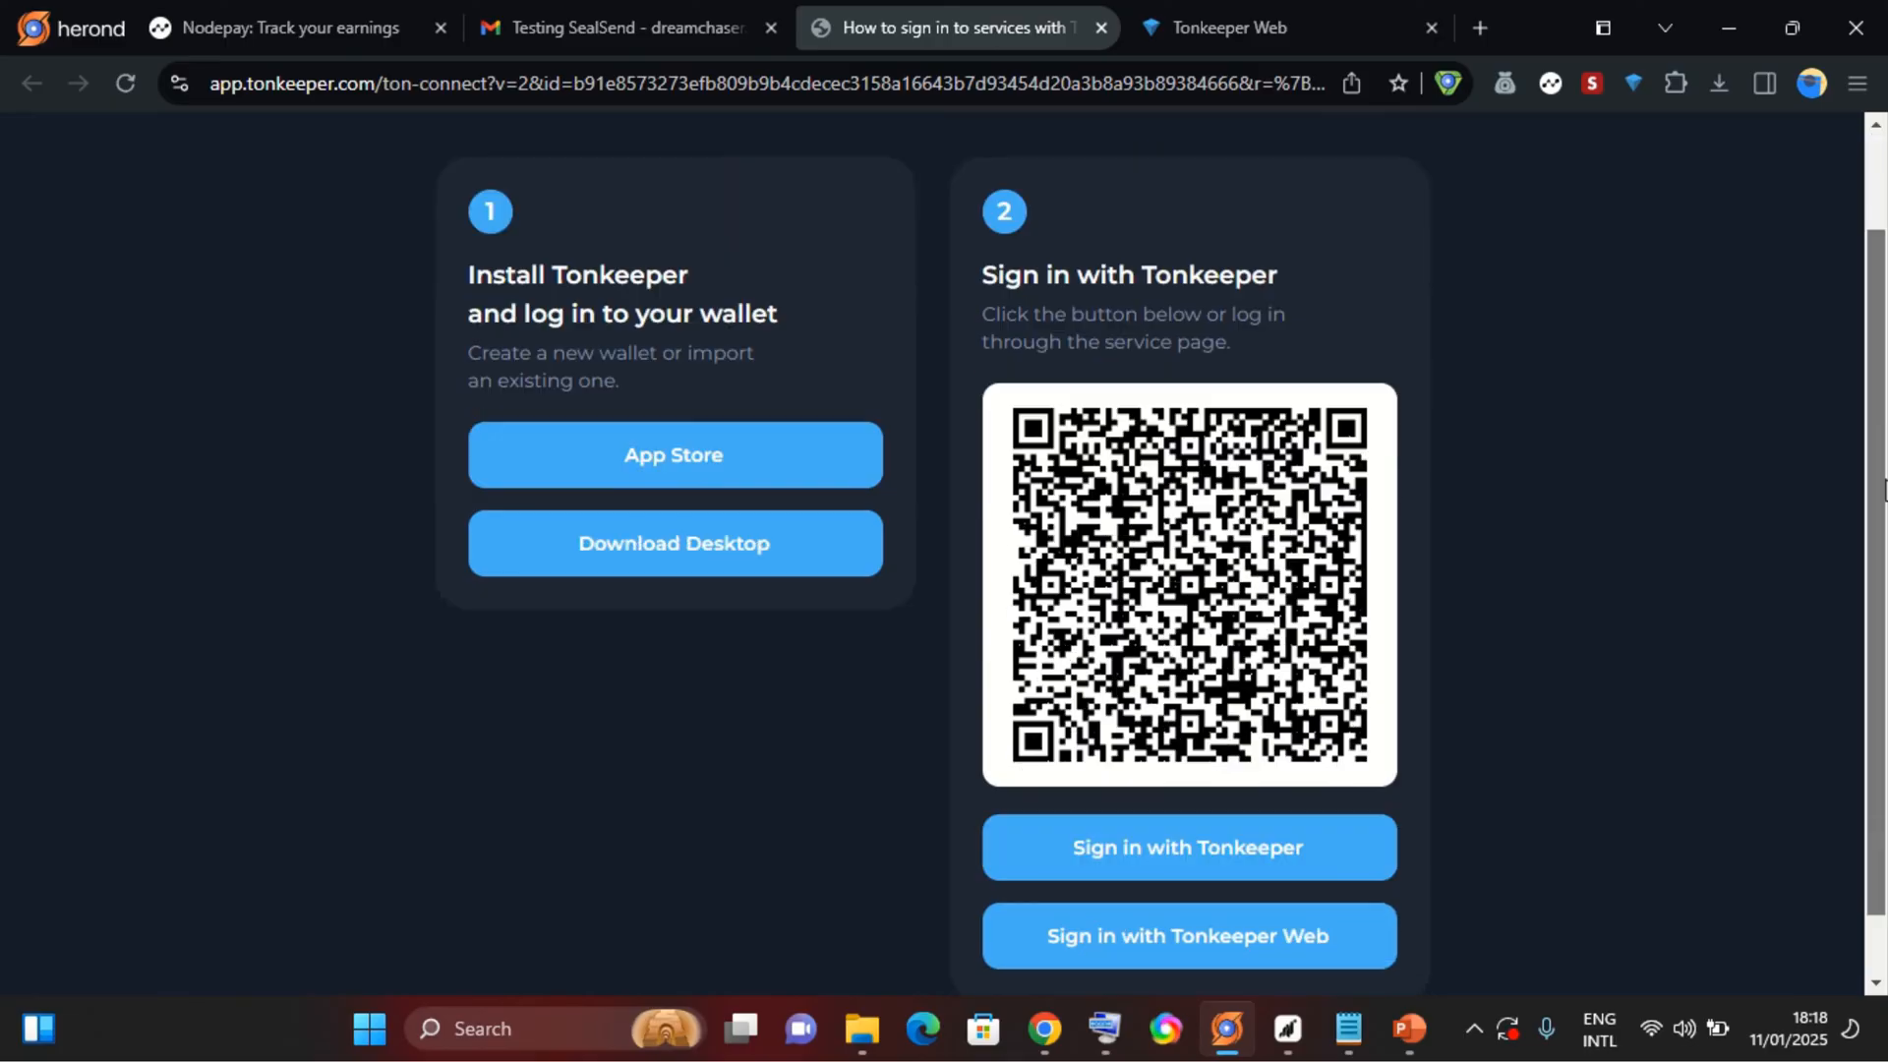
scroll(down, 3)
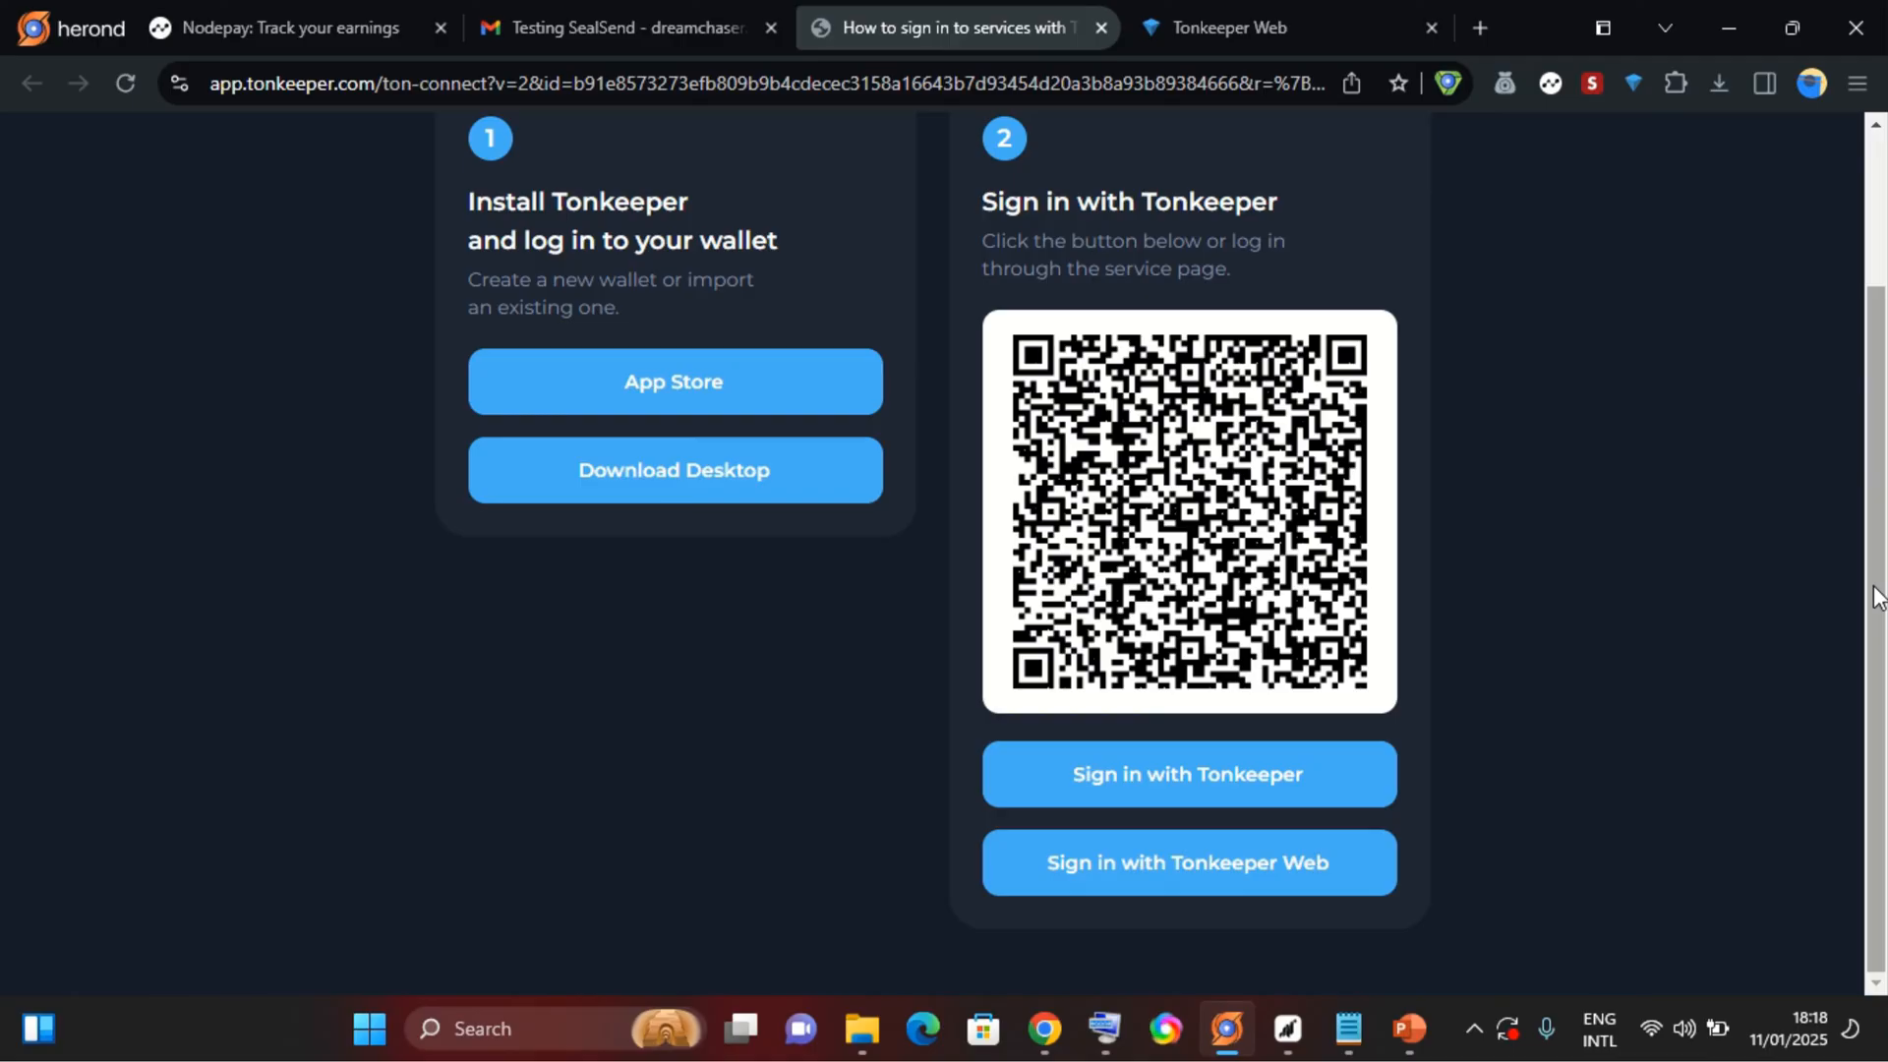
mouse_move(1209, 885)
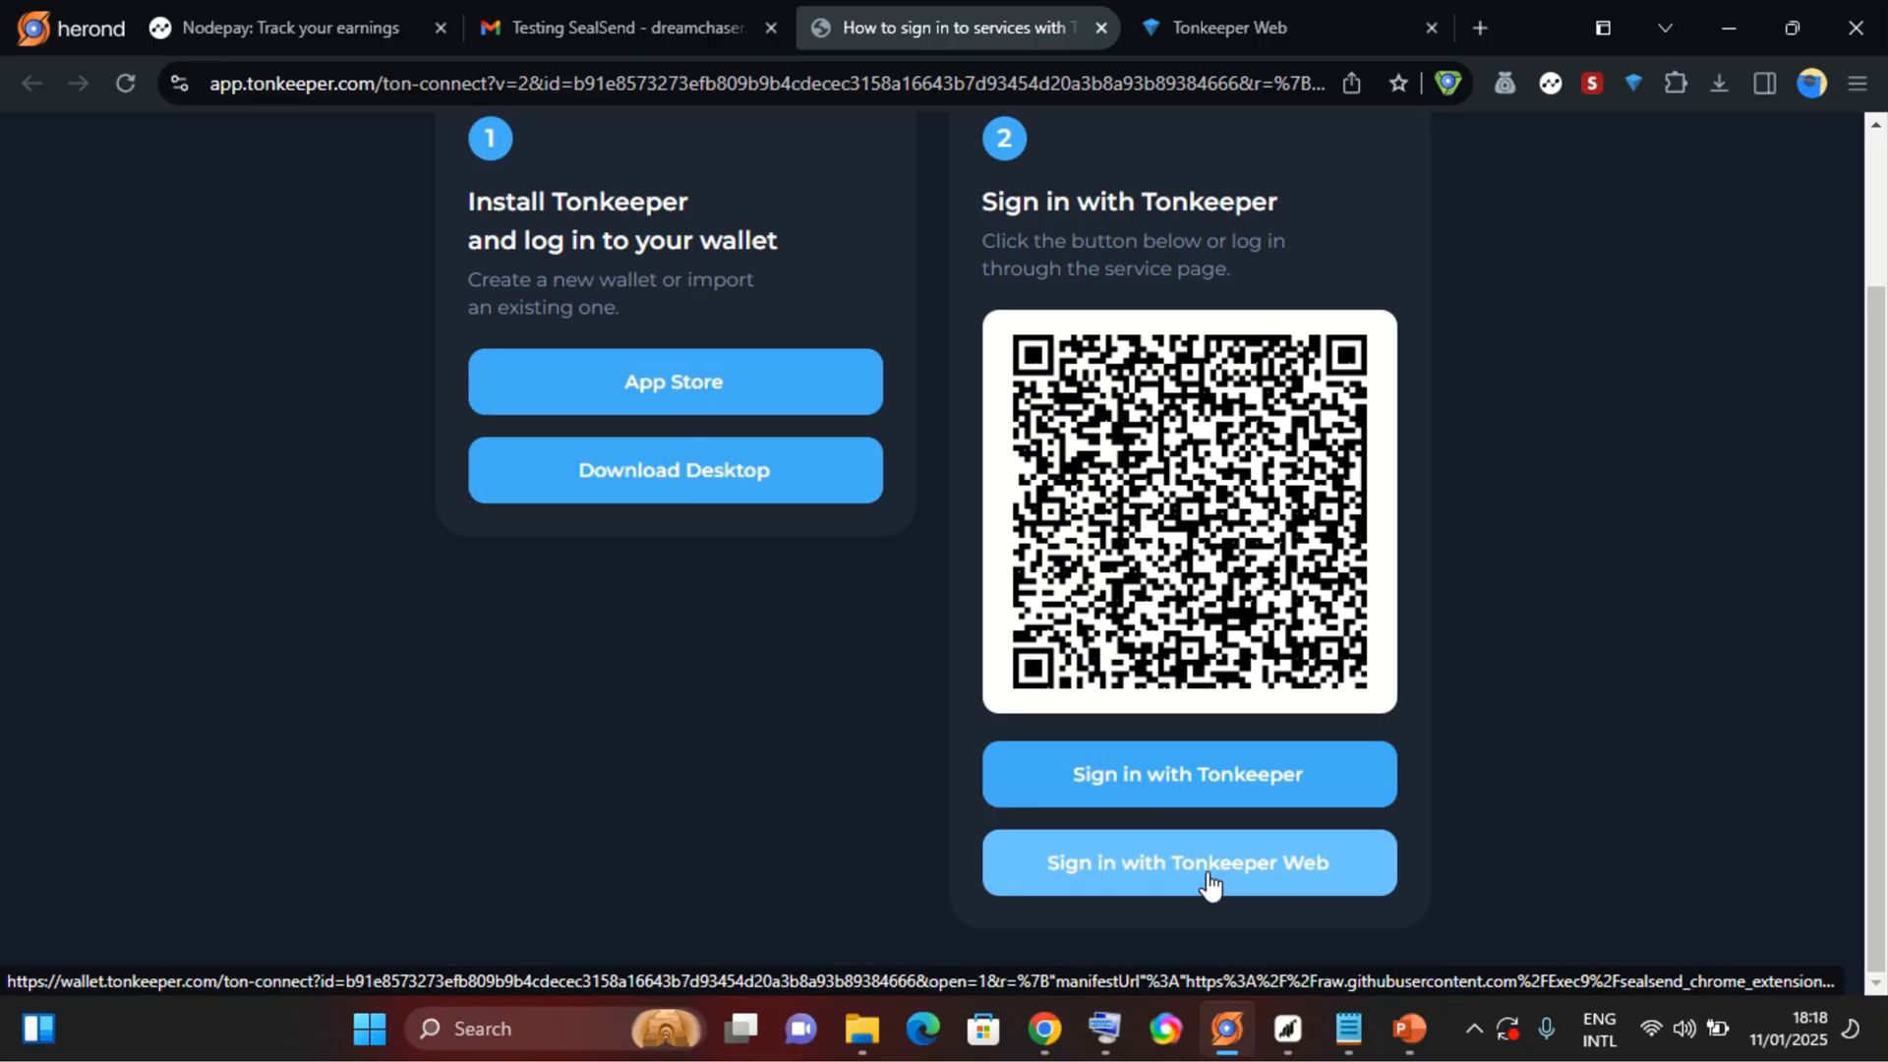
mouse_move(1131, 892)
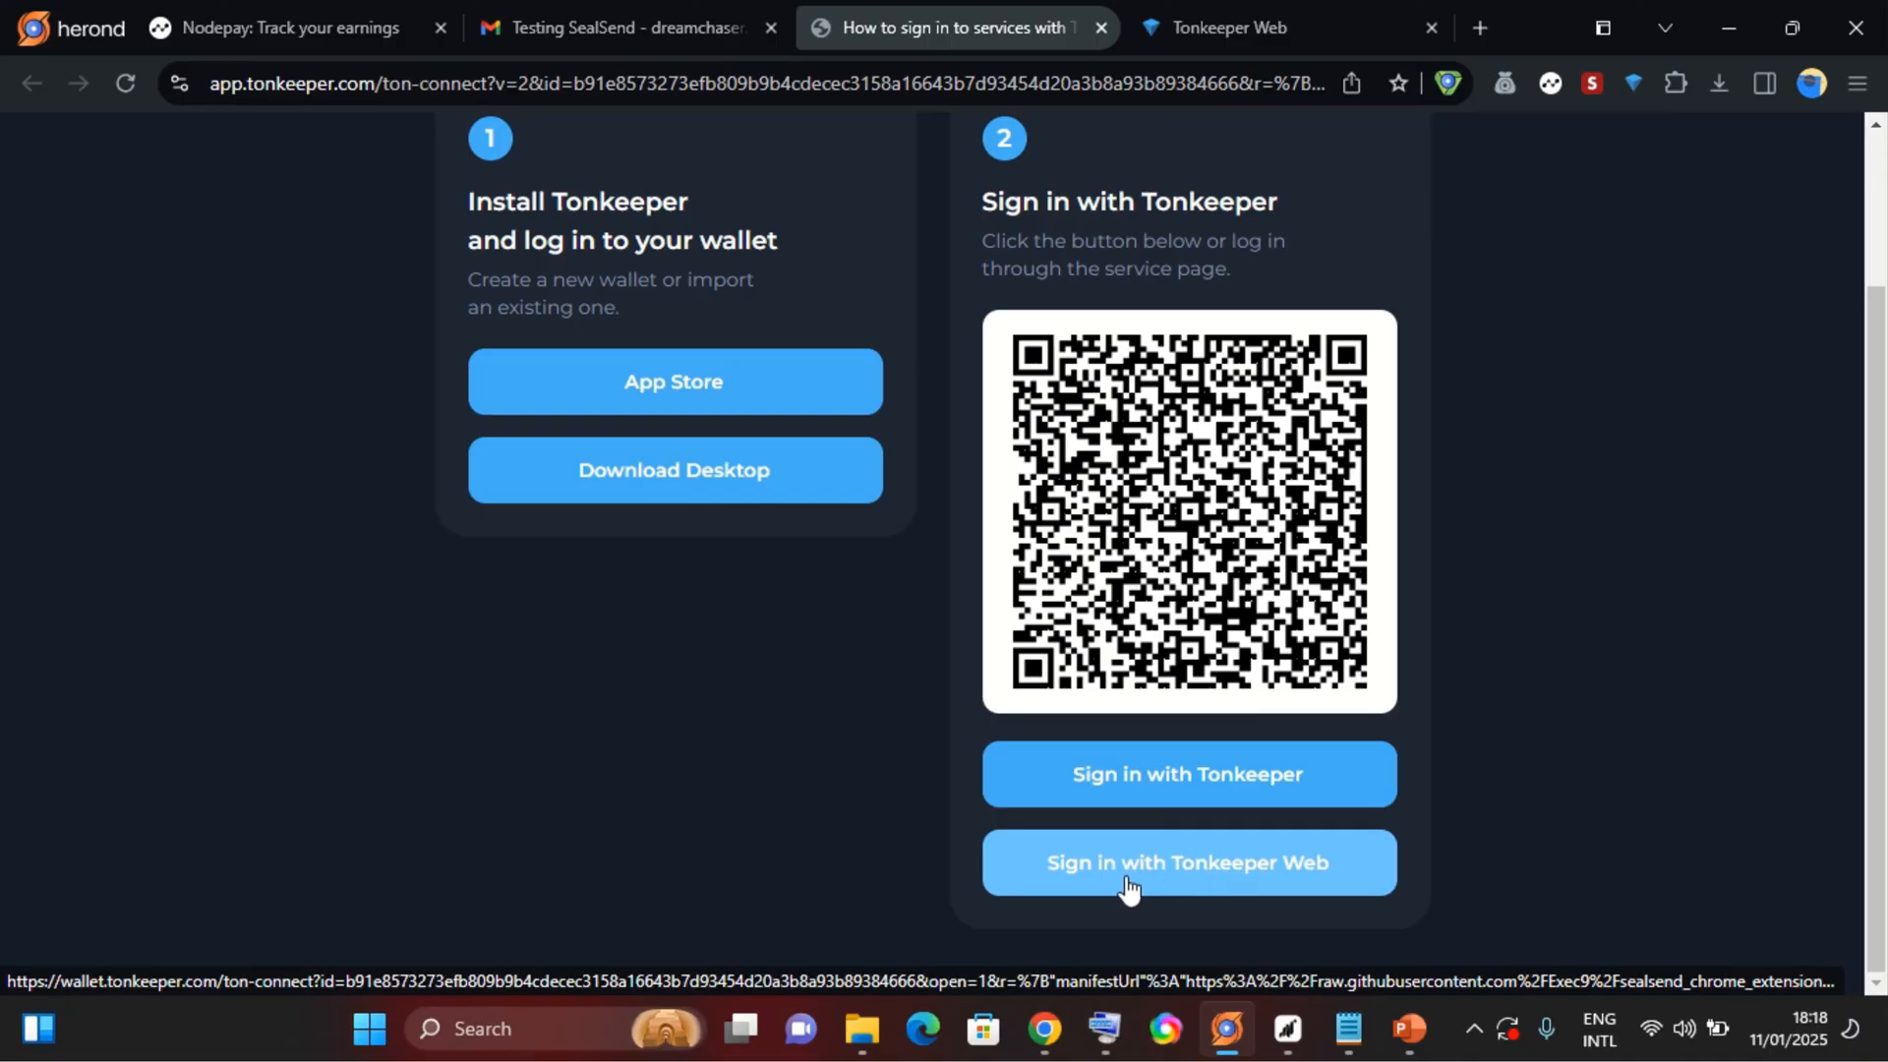
click(1190, 863)
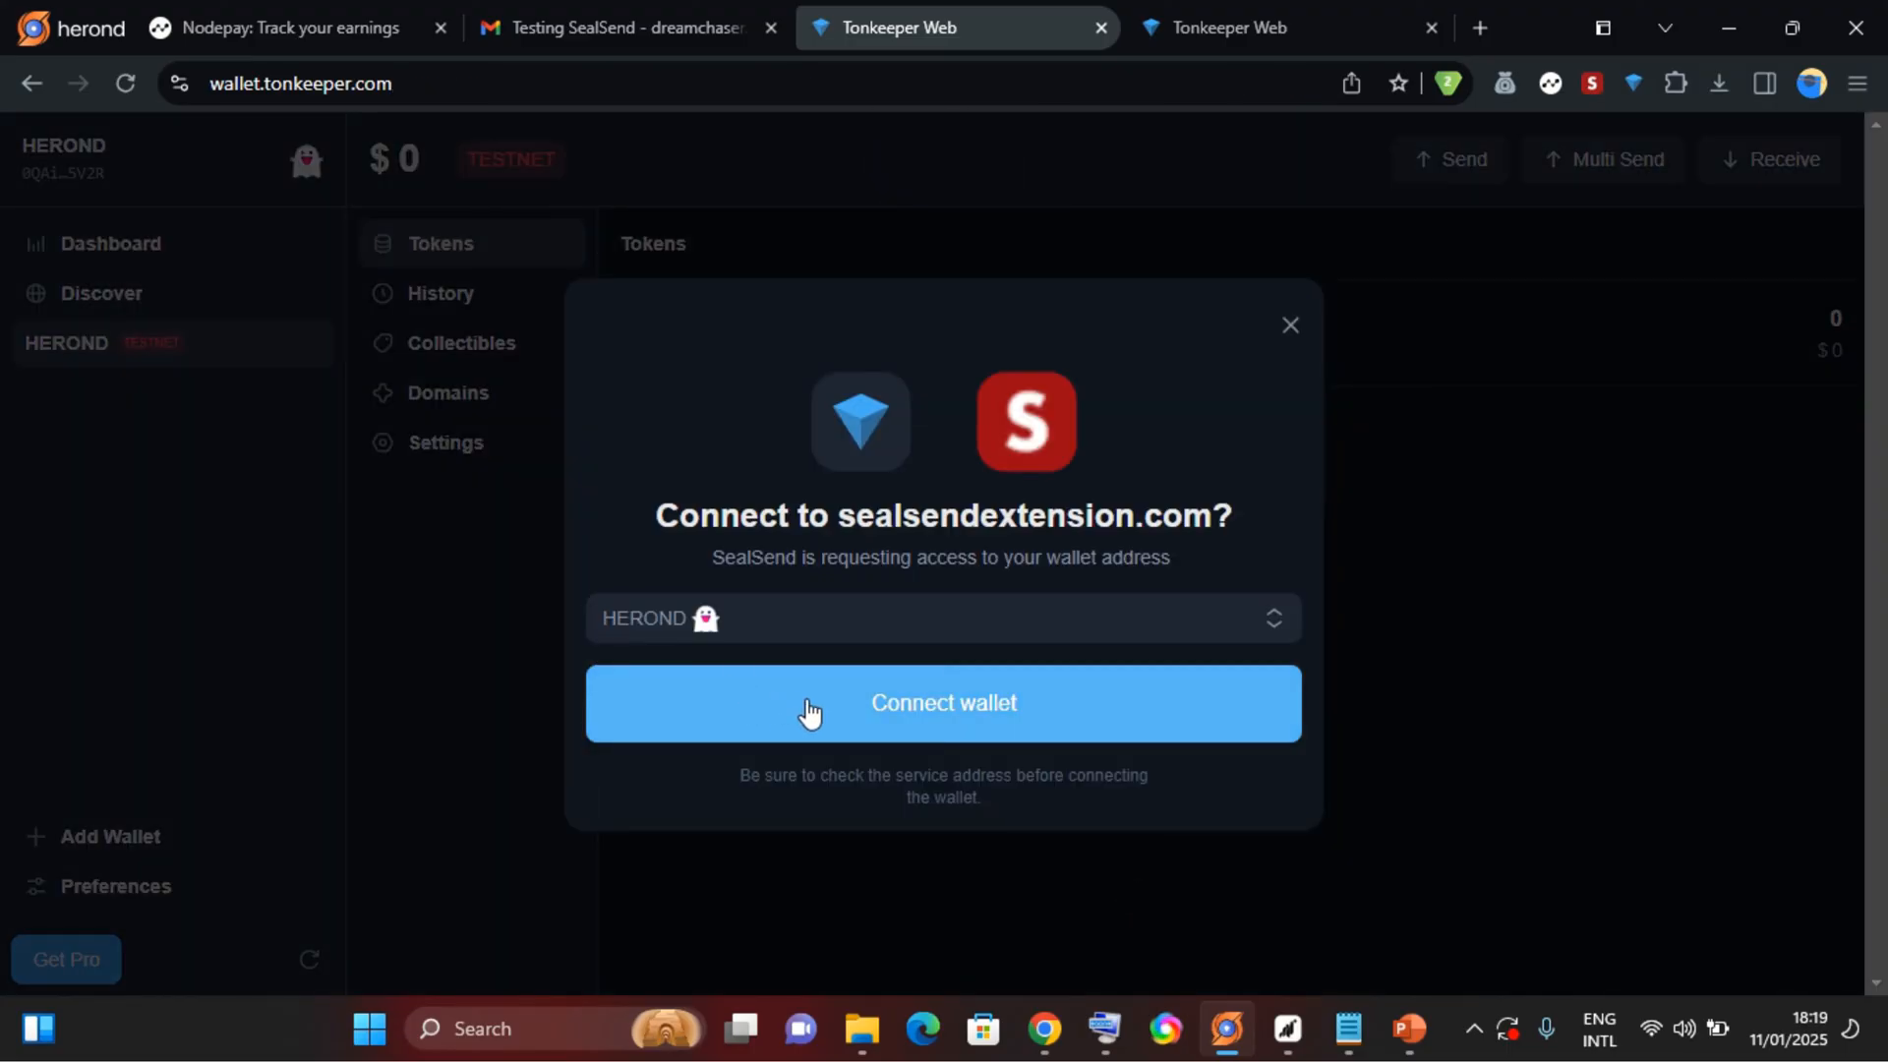
Return to the Gmail tab and decrypt the email in SealSend, revealing 'WELCOME TO MY YOUTUBE CHANNEL'.
click(944, 702)
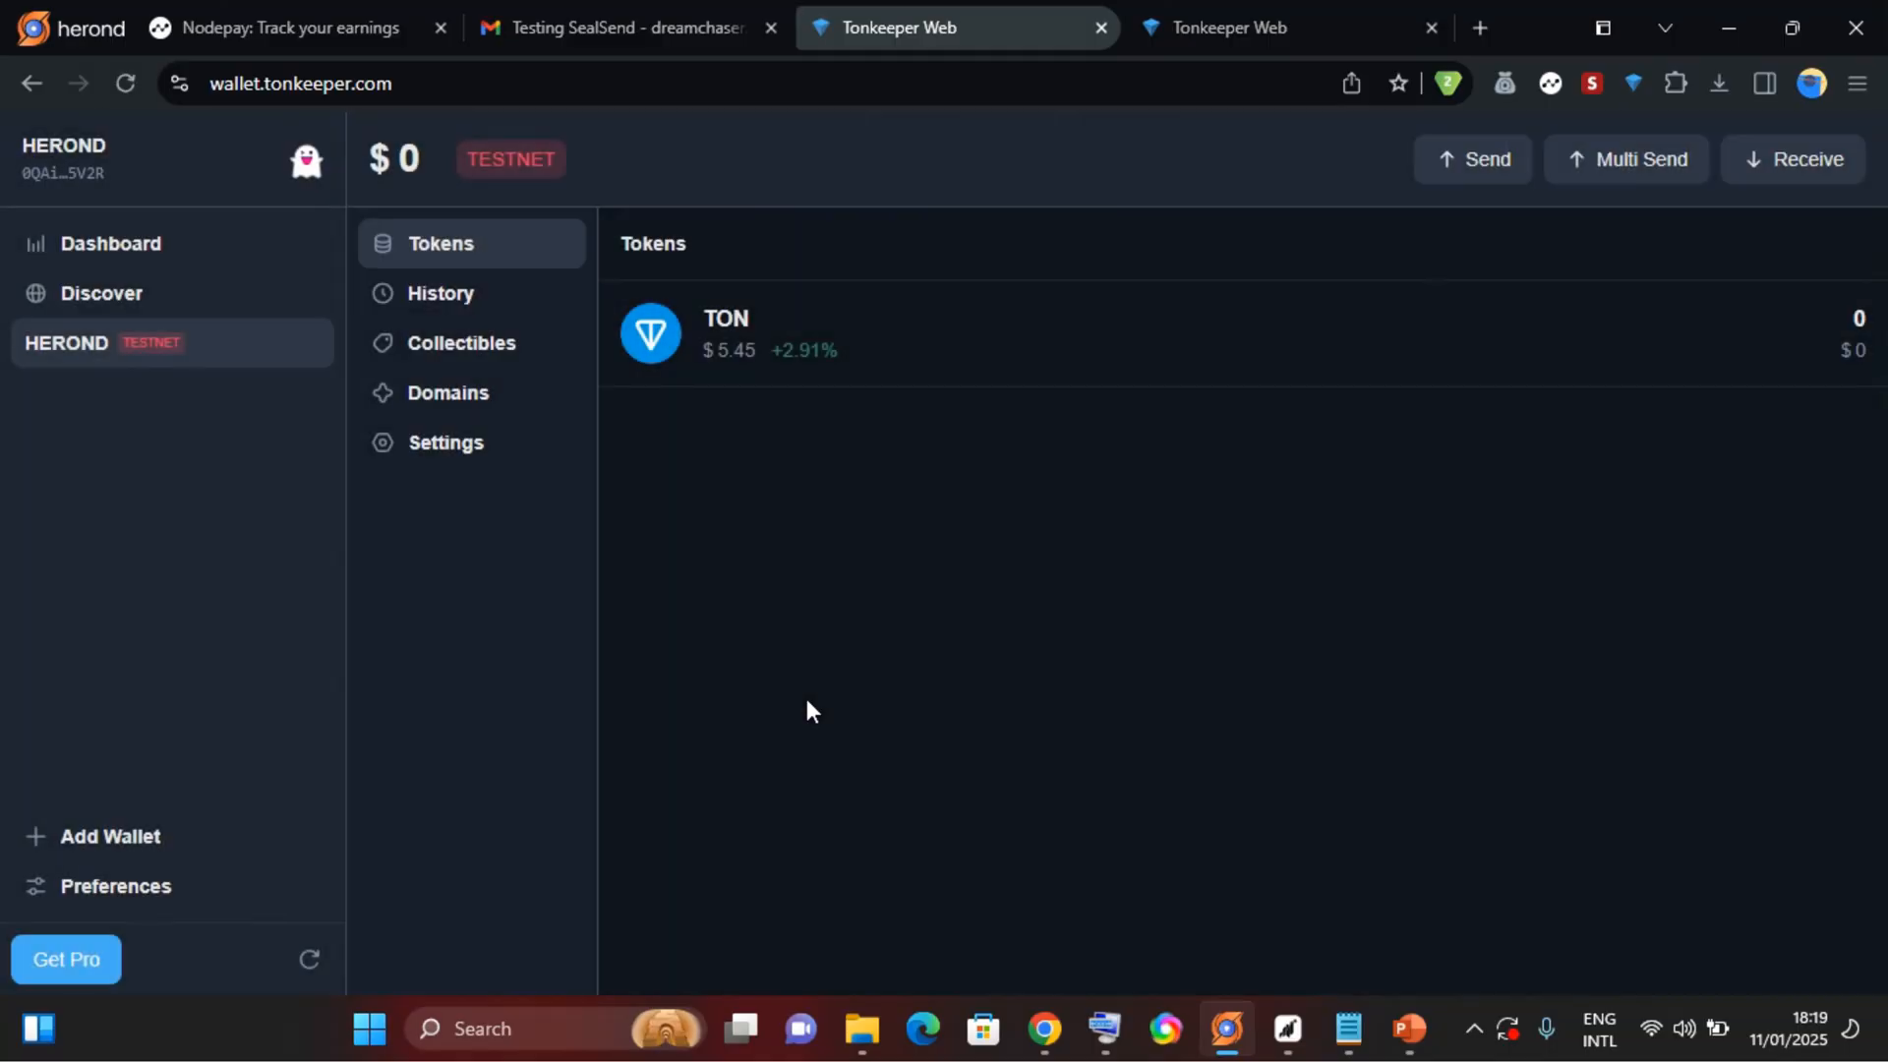
mouse_move(668, 122)
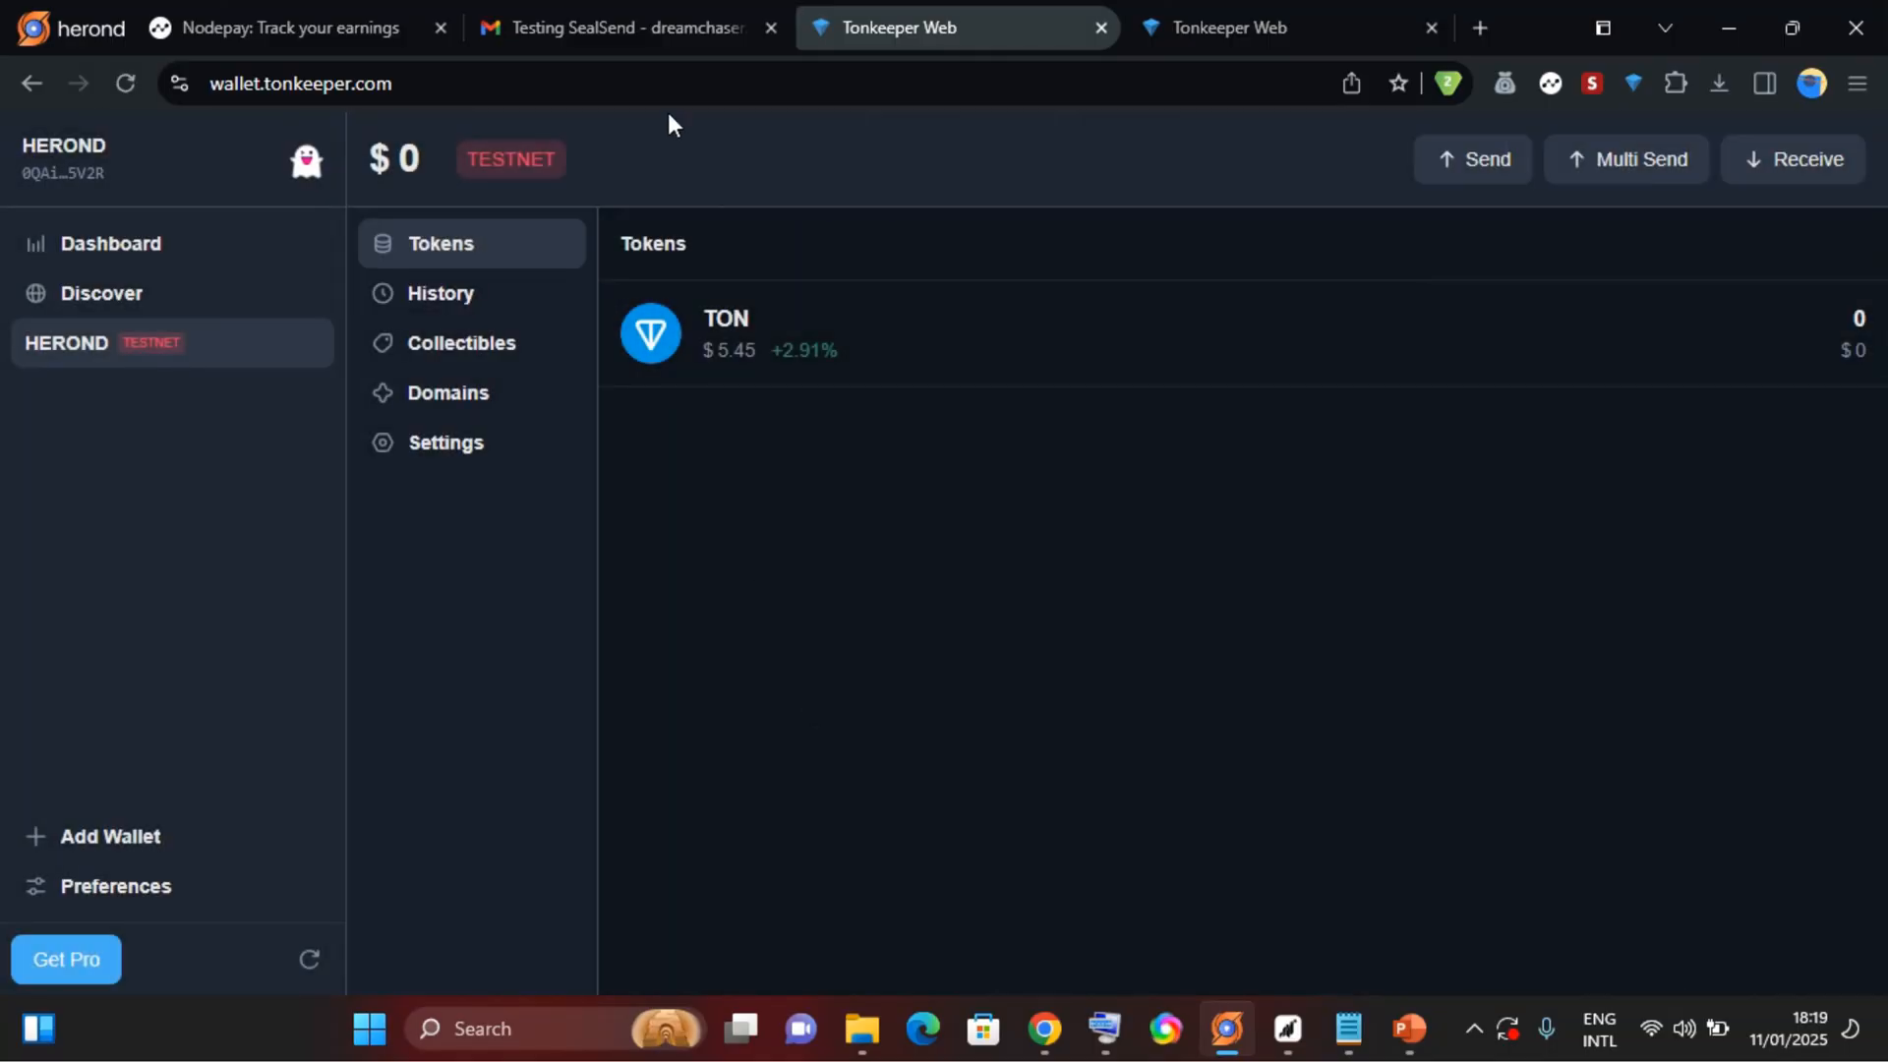
click(623, 28)
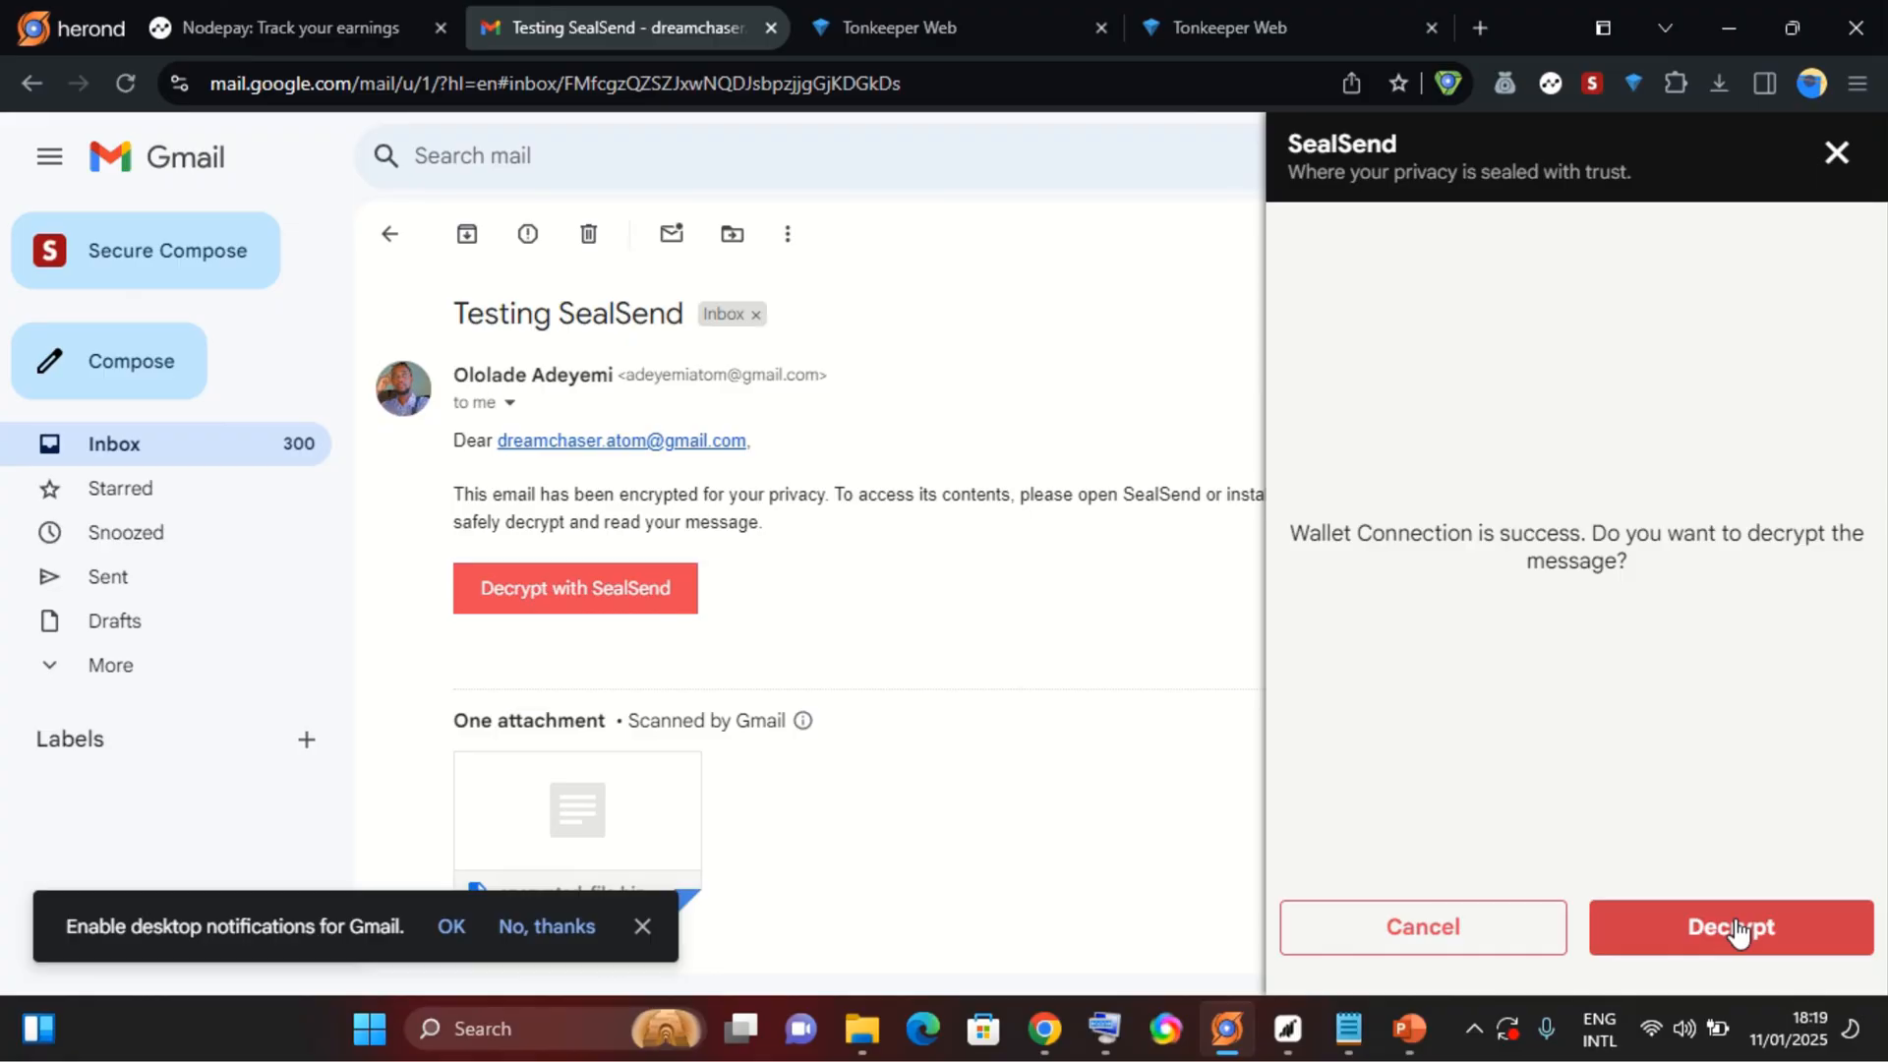
click(1730, 928)
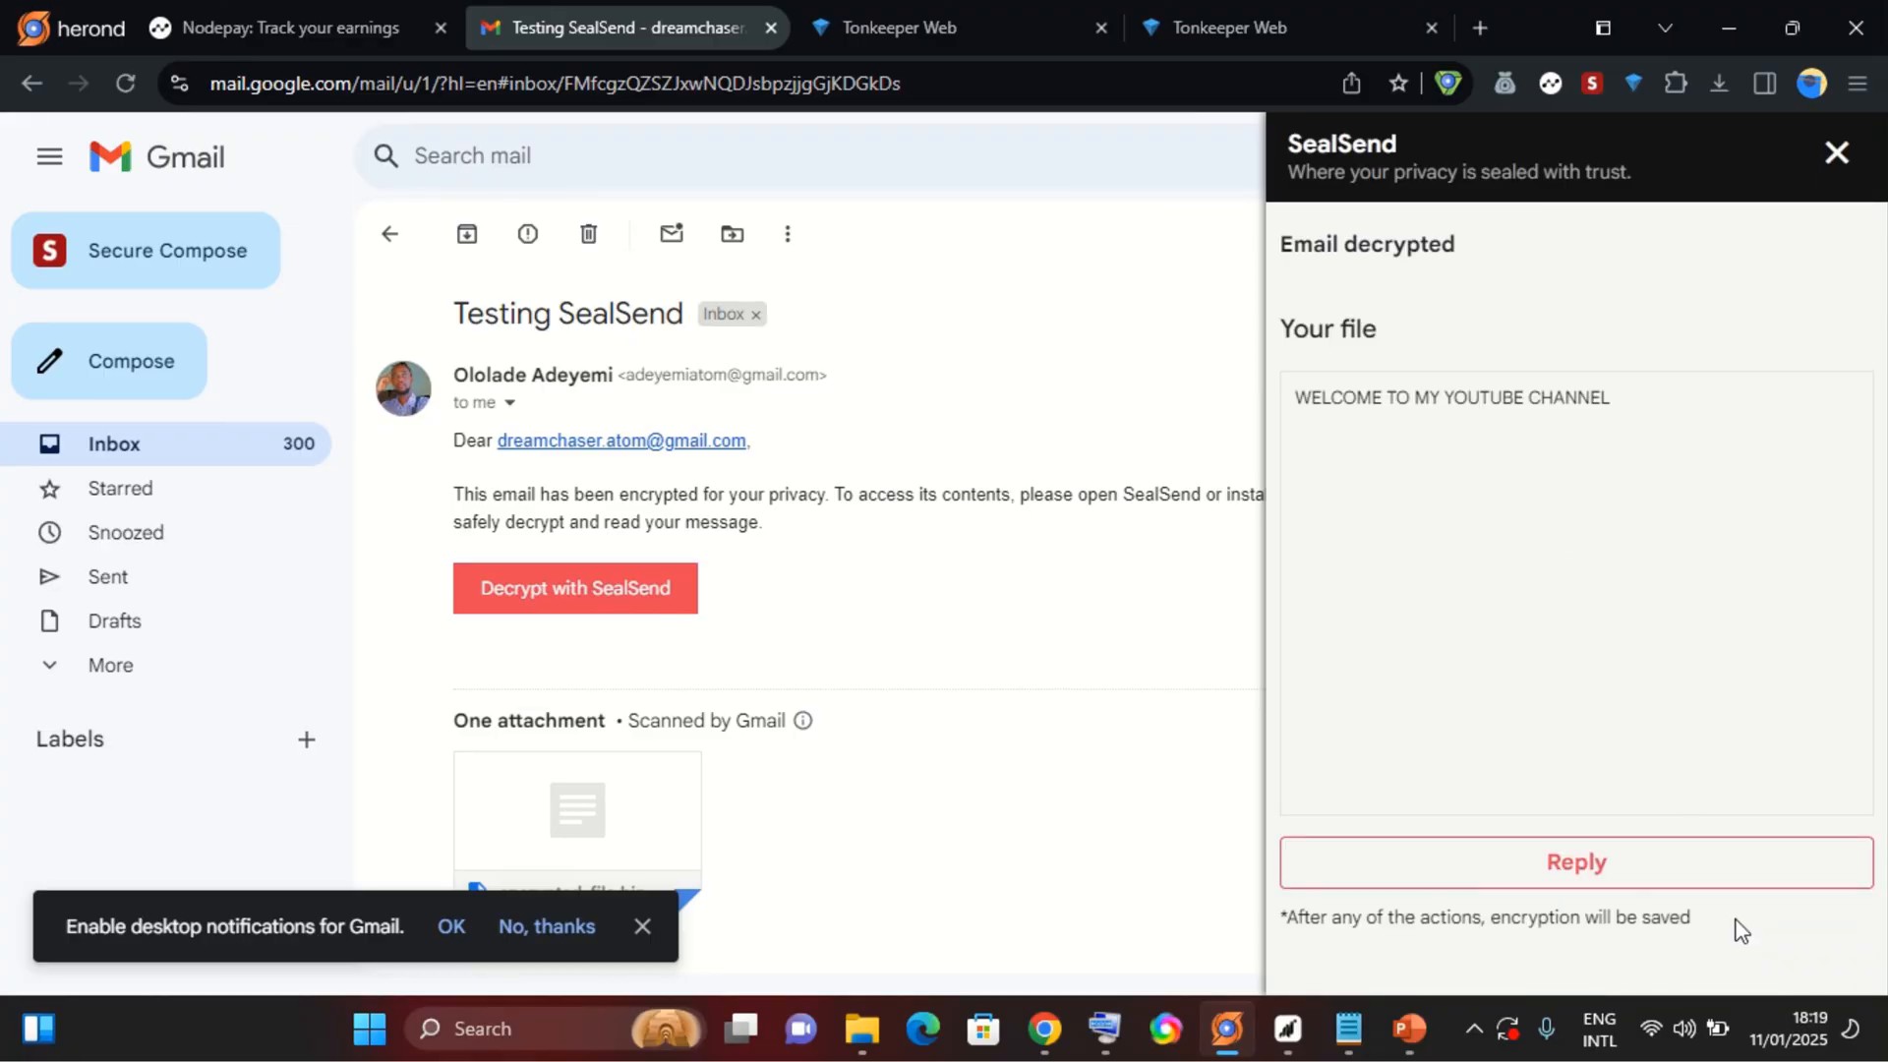
click(1326, 397)
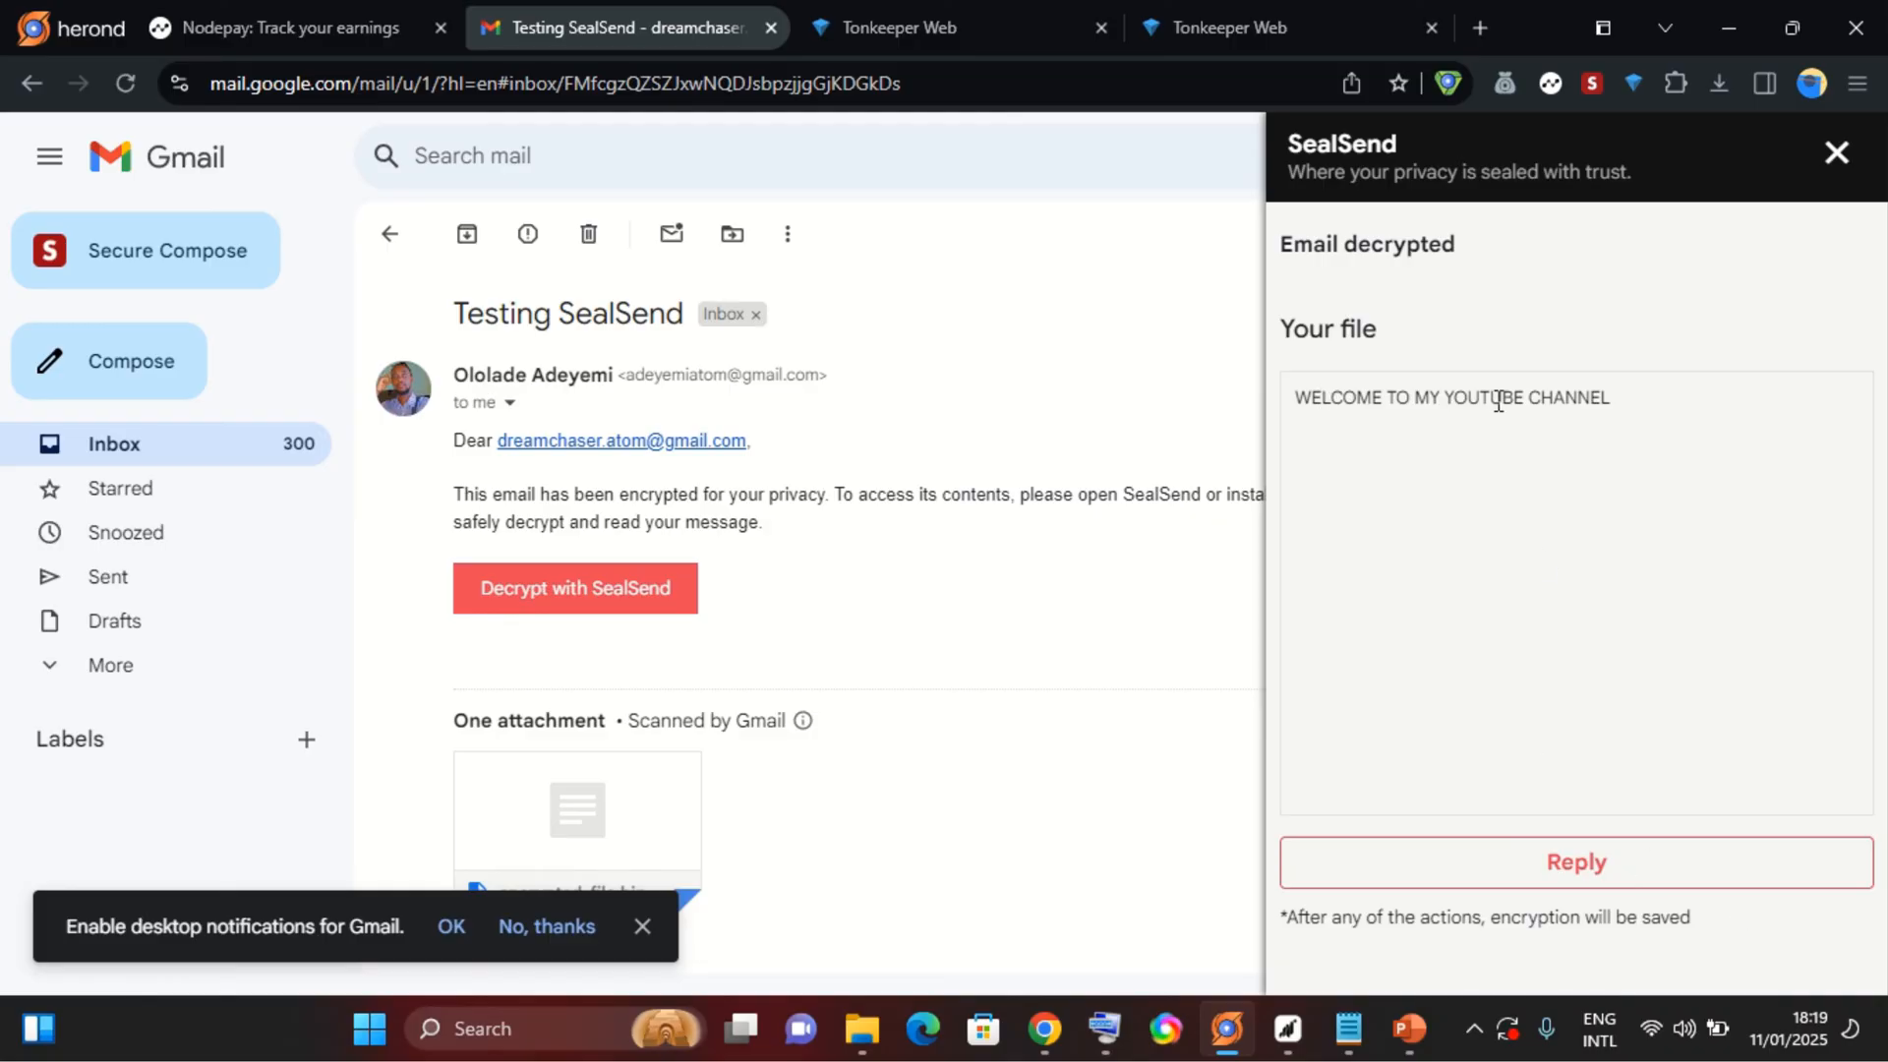
mouse_move(1621, 401)
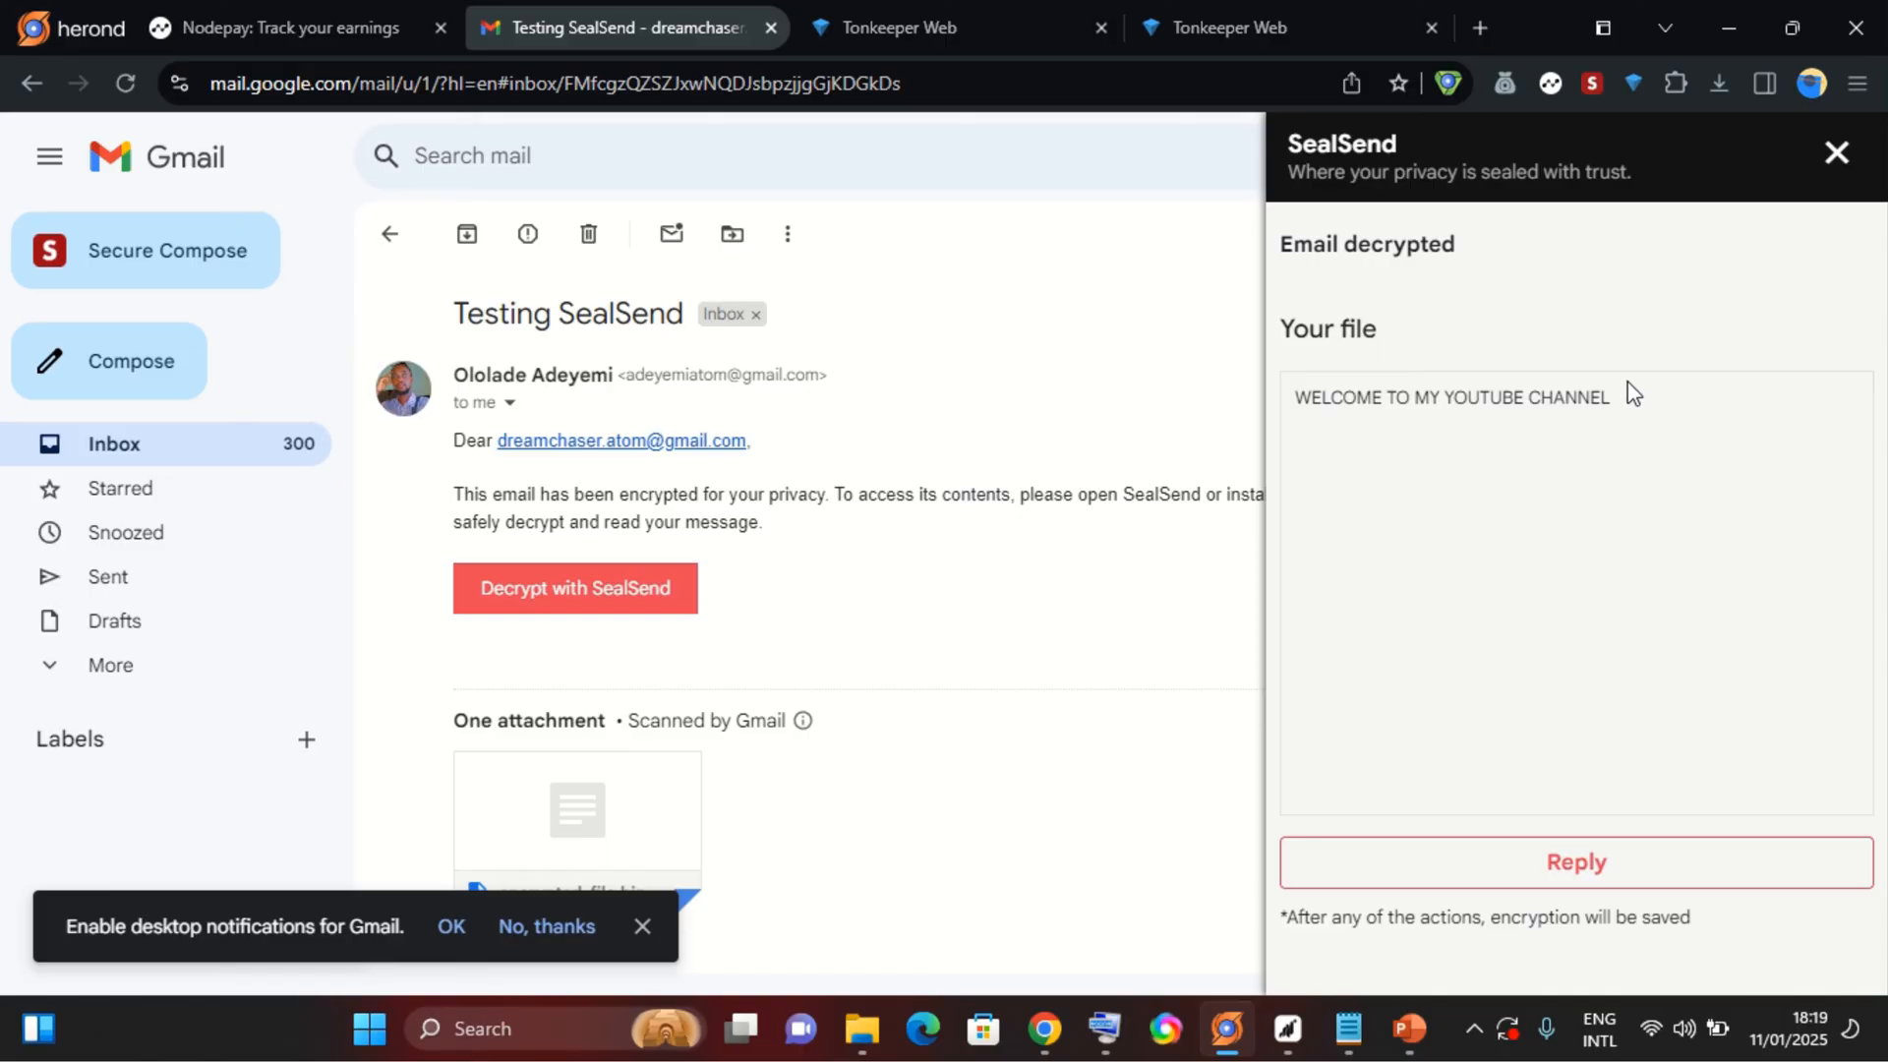
mouse_move(1400, 885)
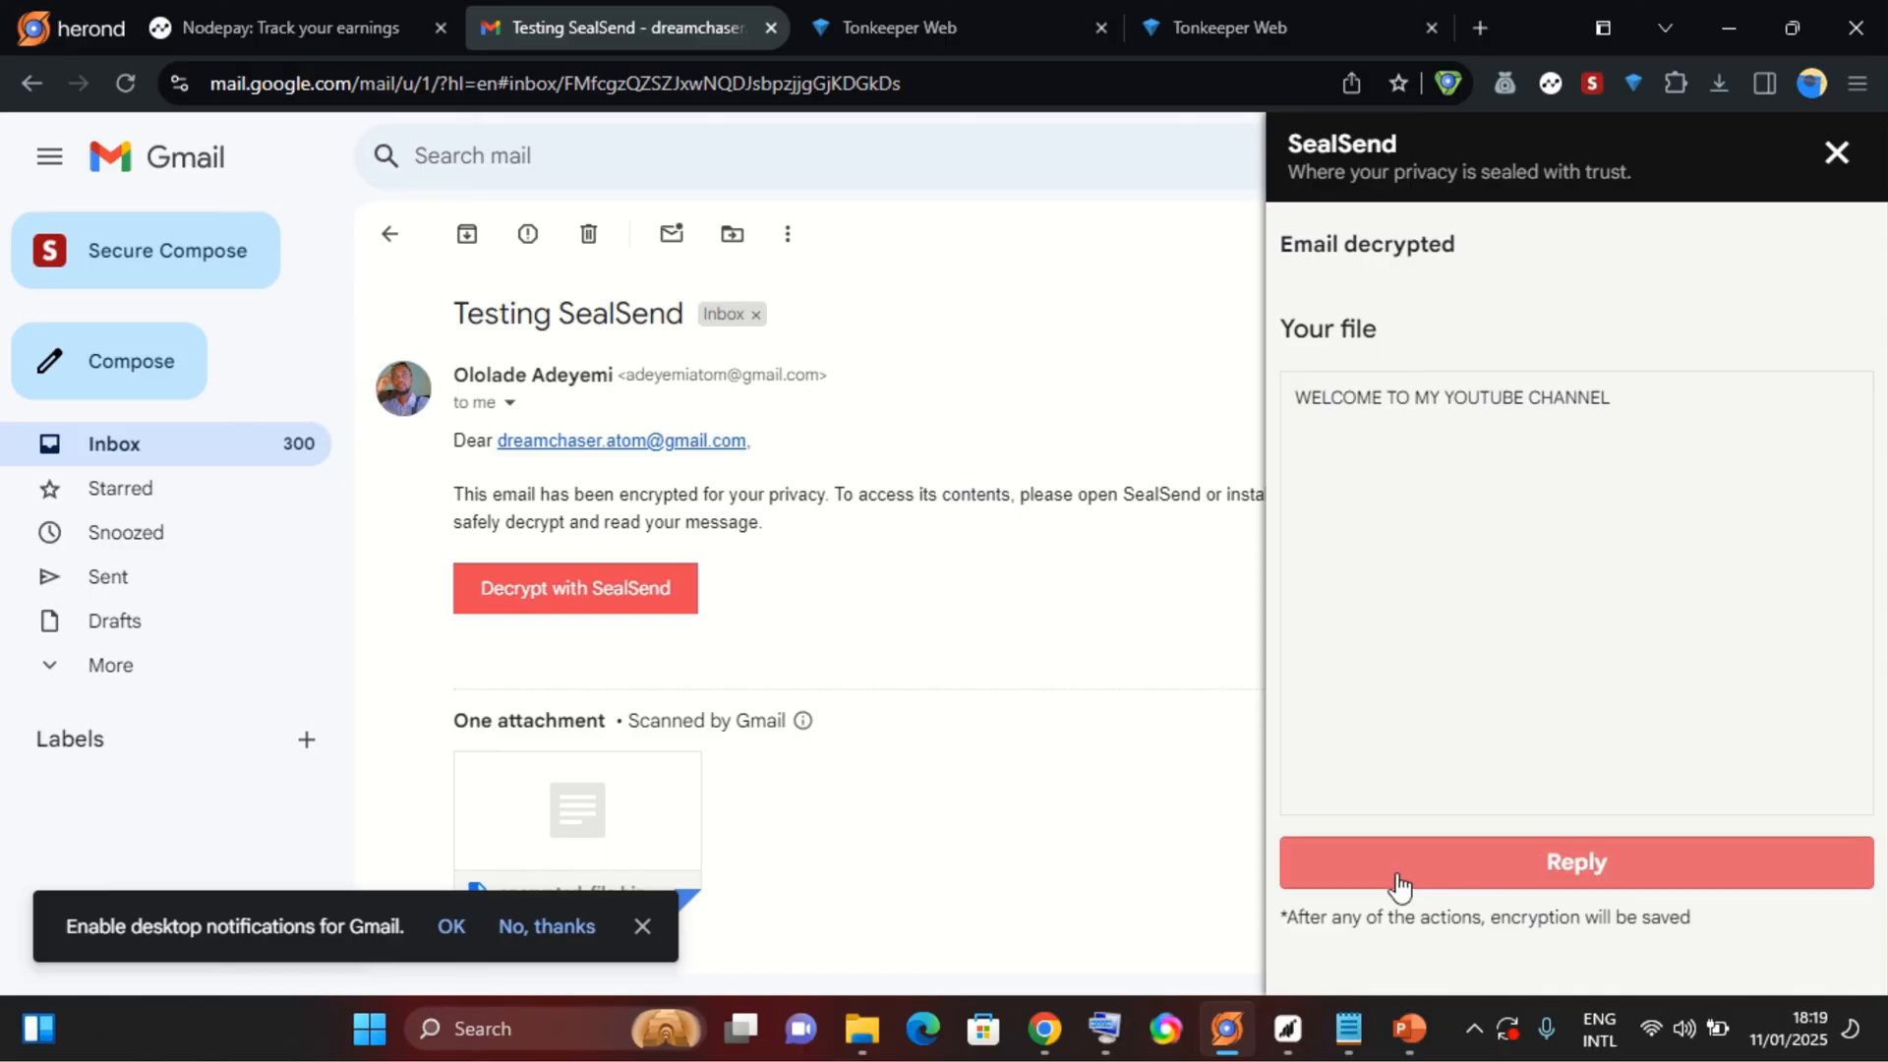
Start an encrypted reply in SealSend, enter 'THANK YOU' and submit it for encryption.
click(1575, 863)
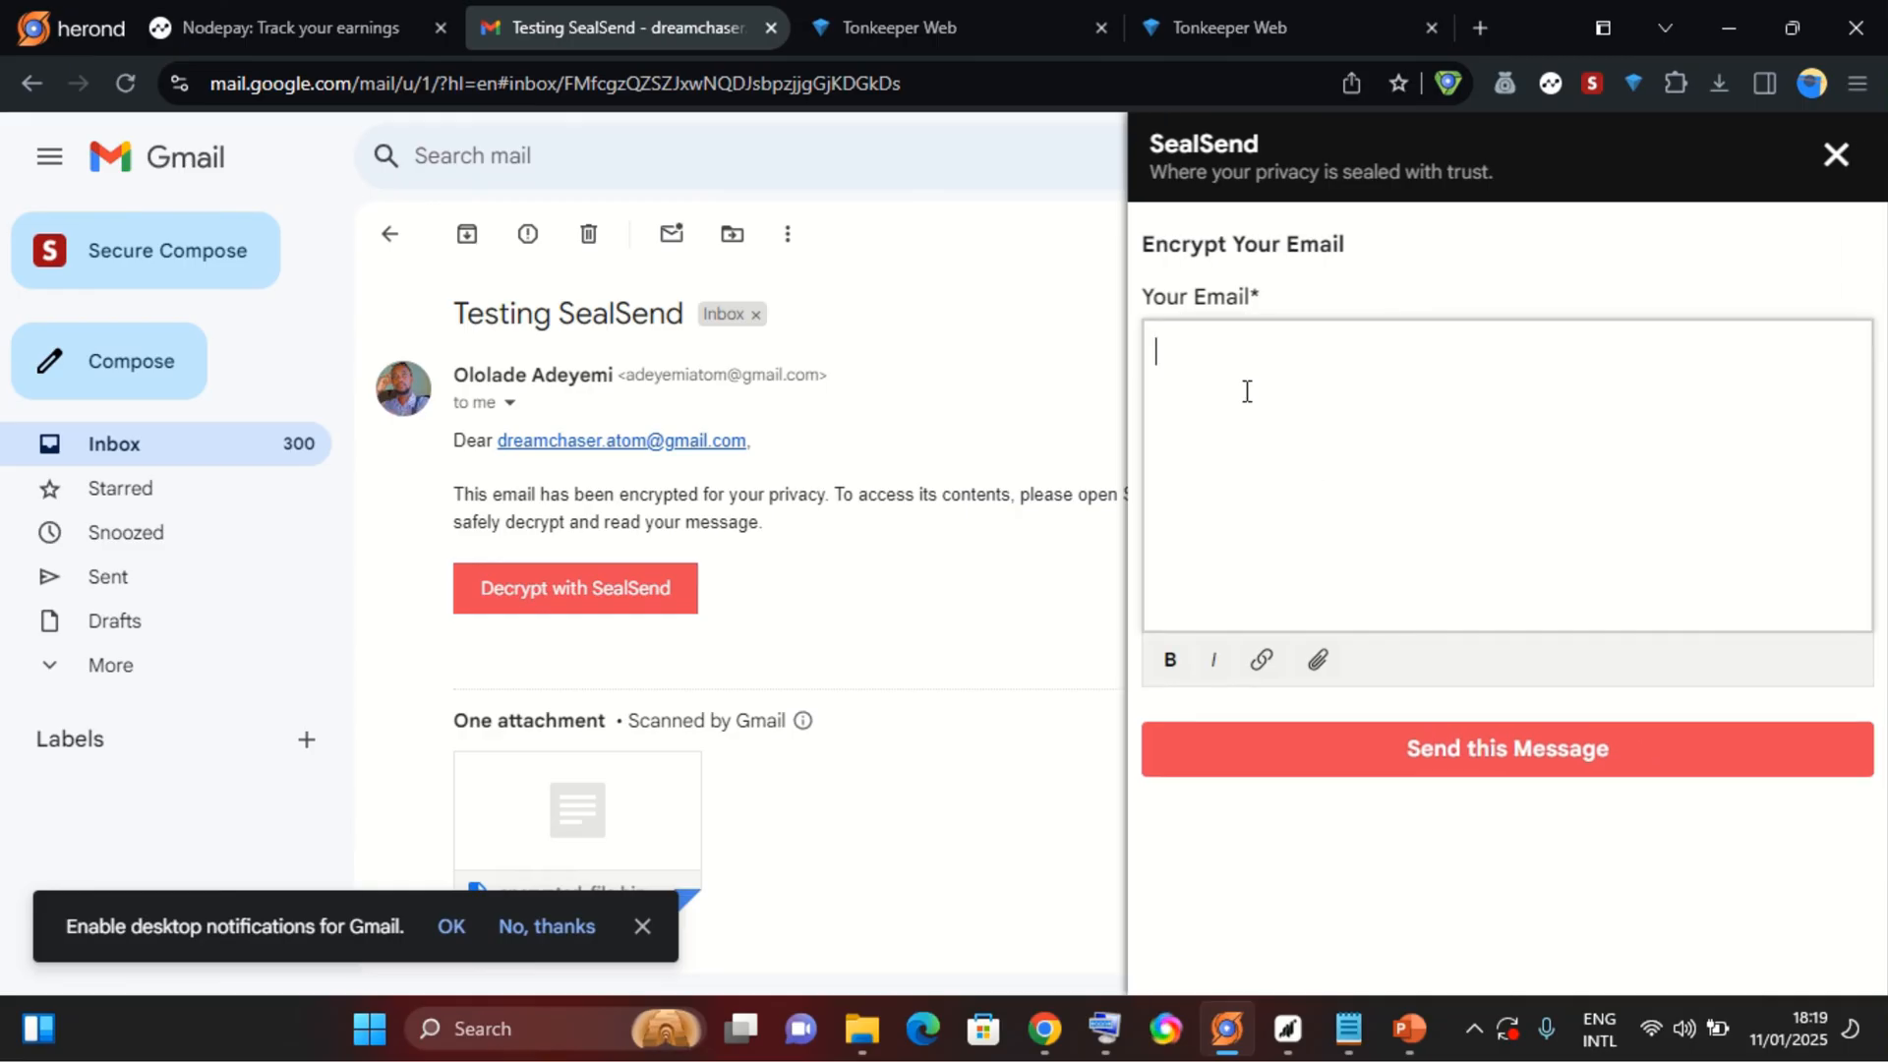
text(tHABN)
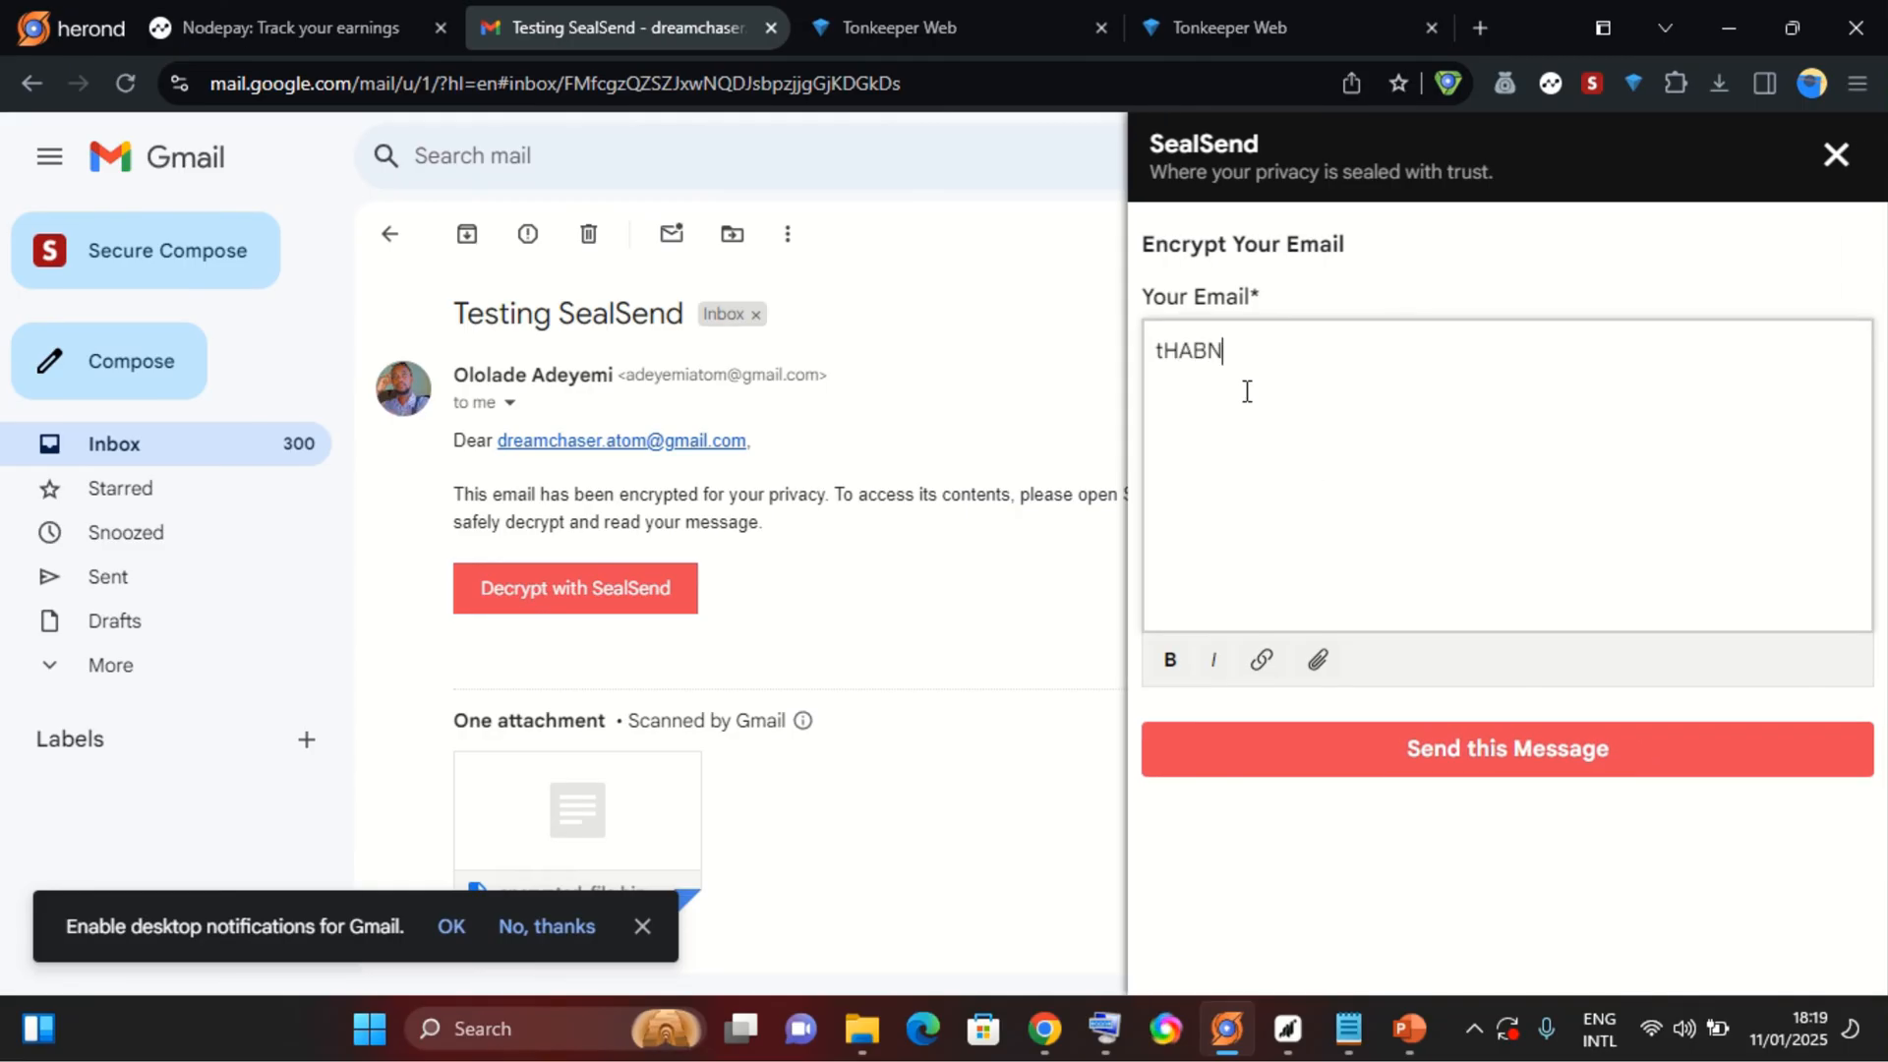
key(ctrl+a)
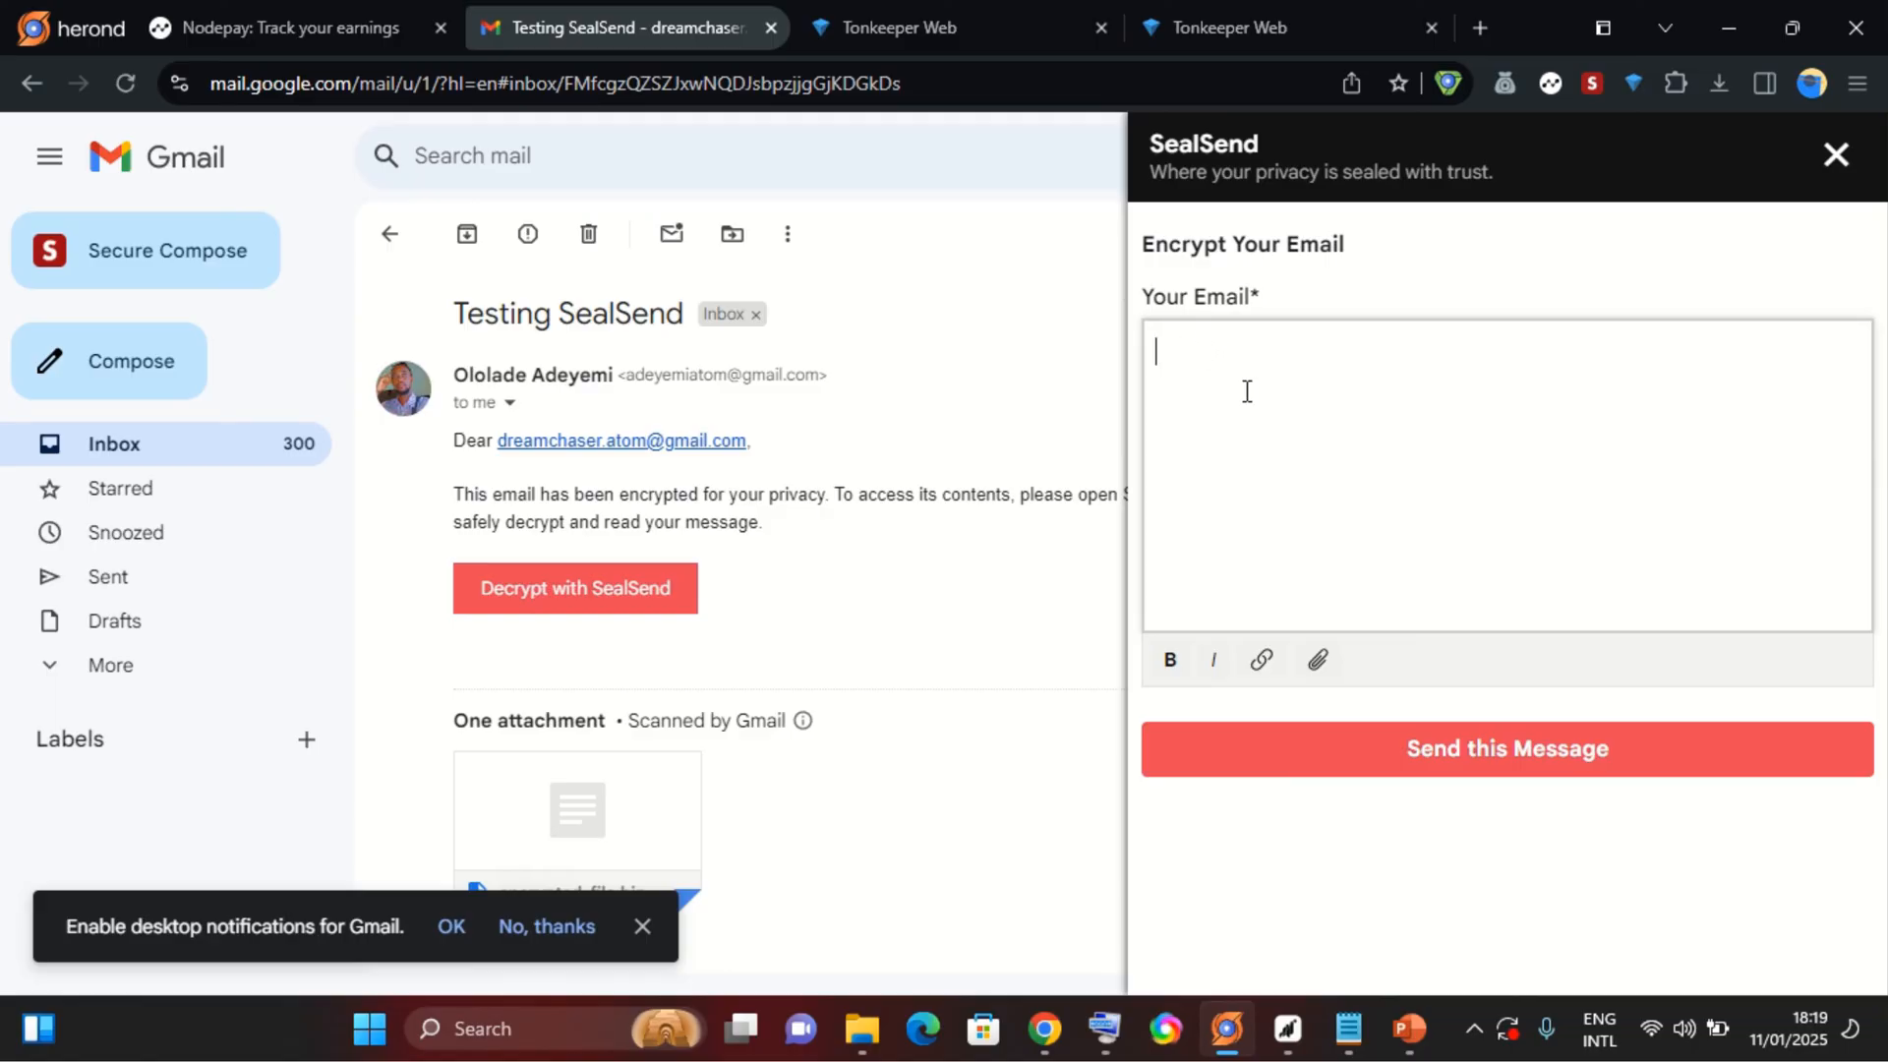
text(THANK)
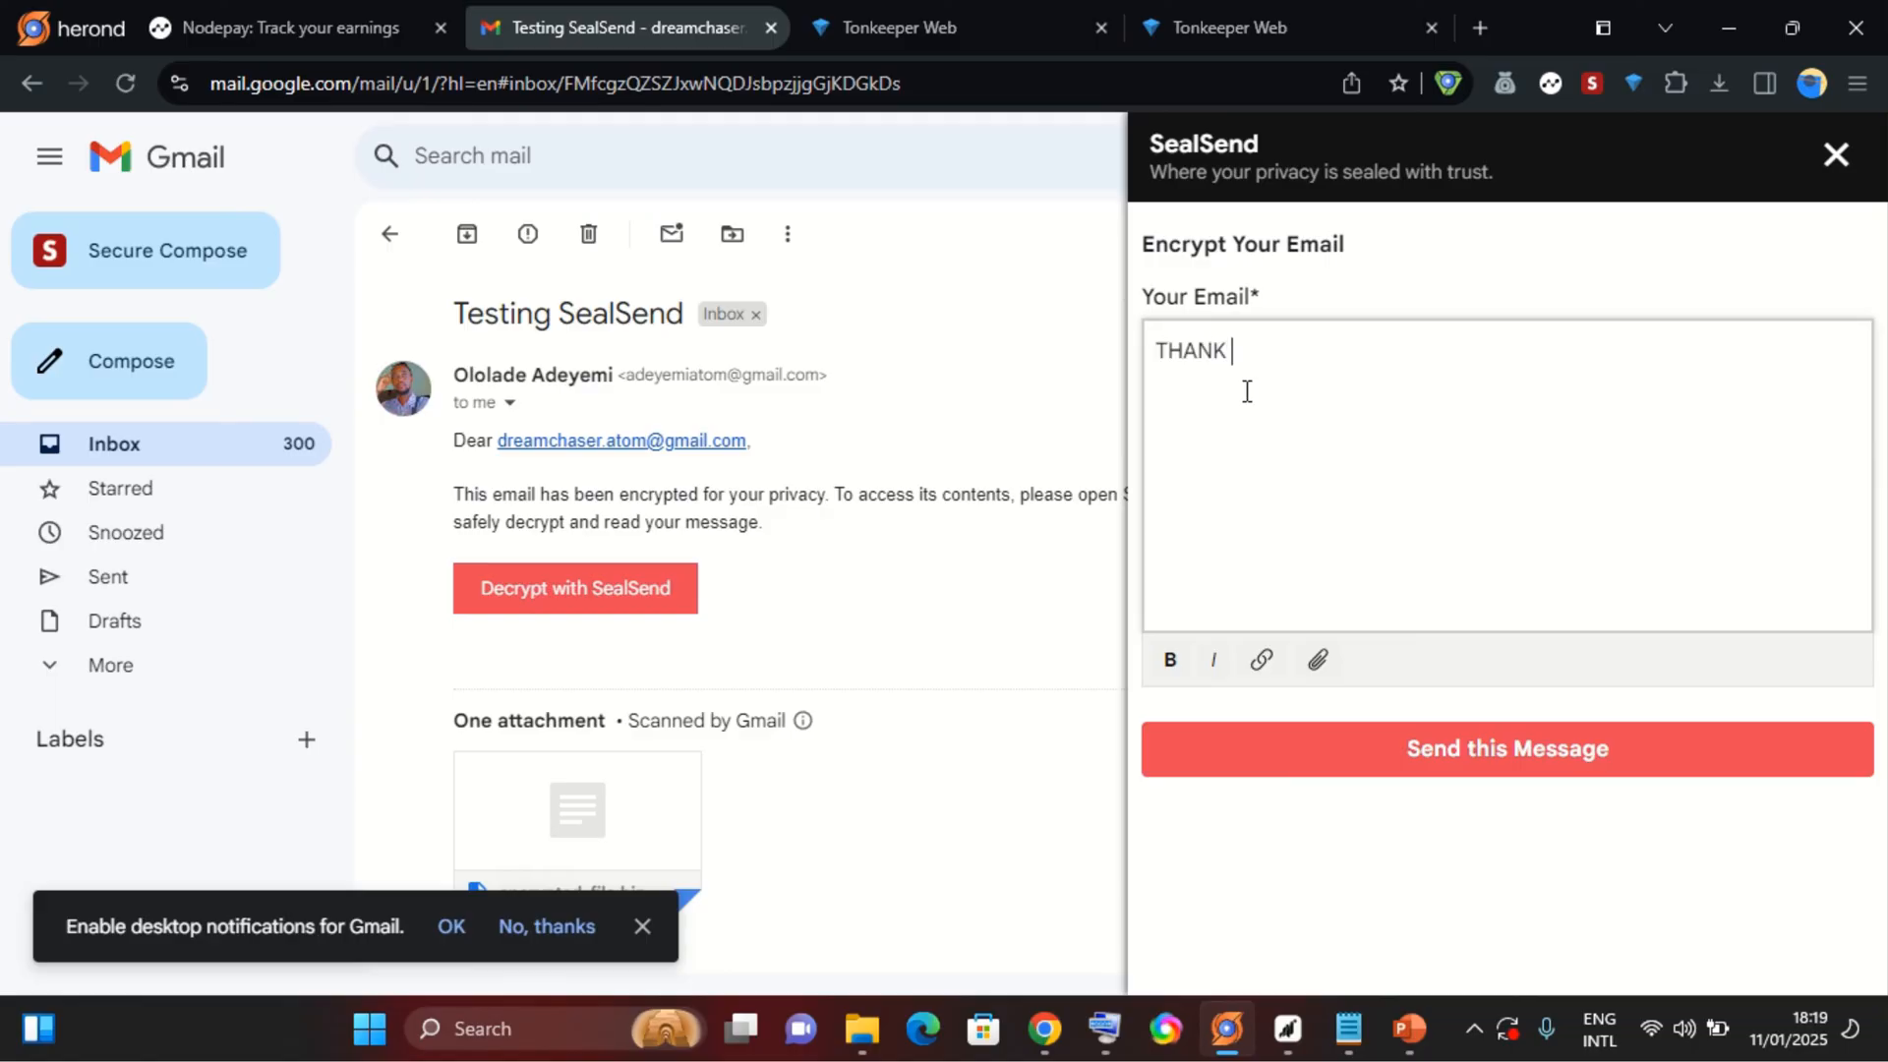
text(Y)
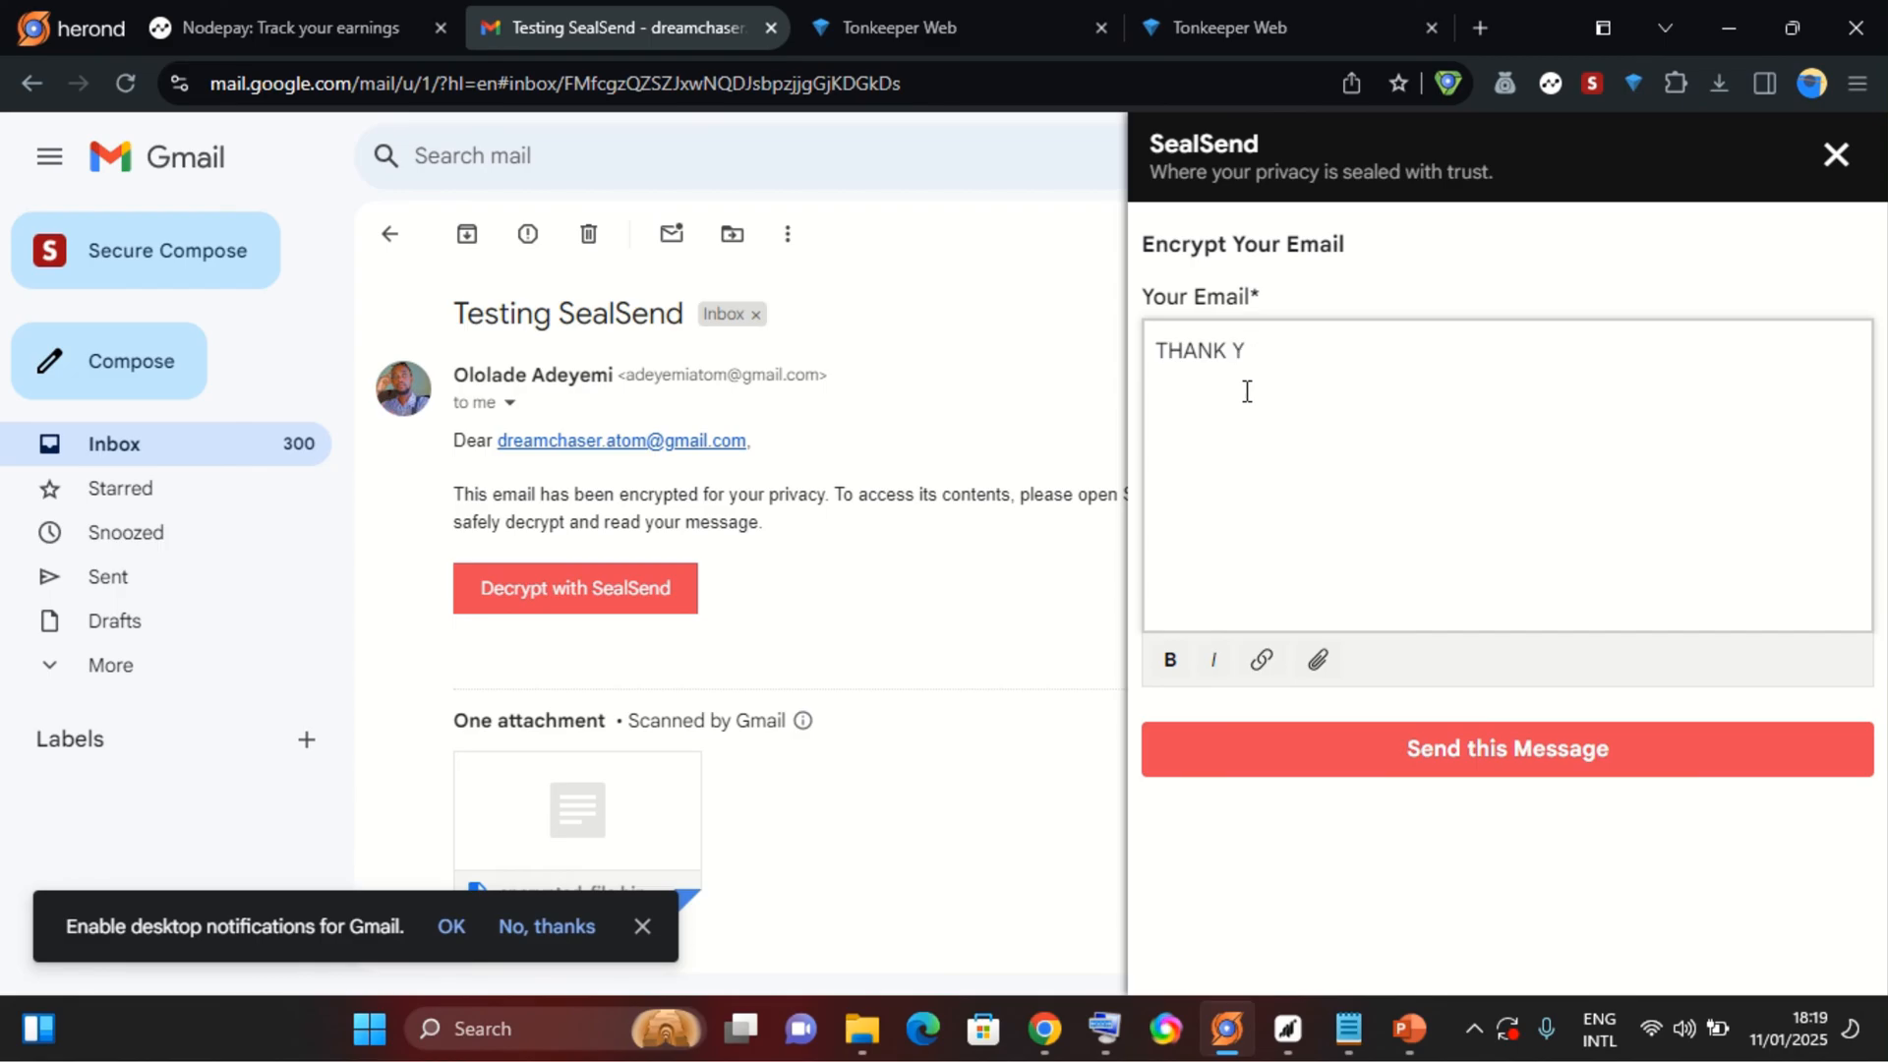
text(OU)
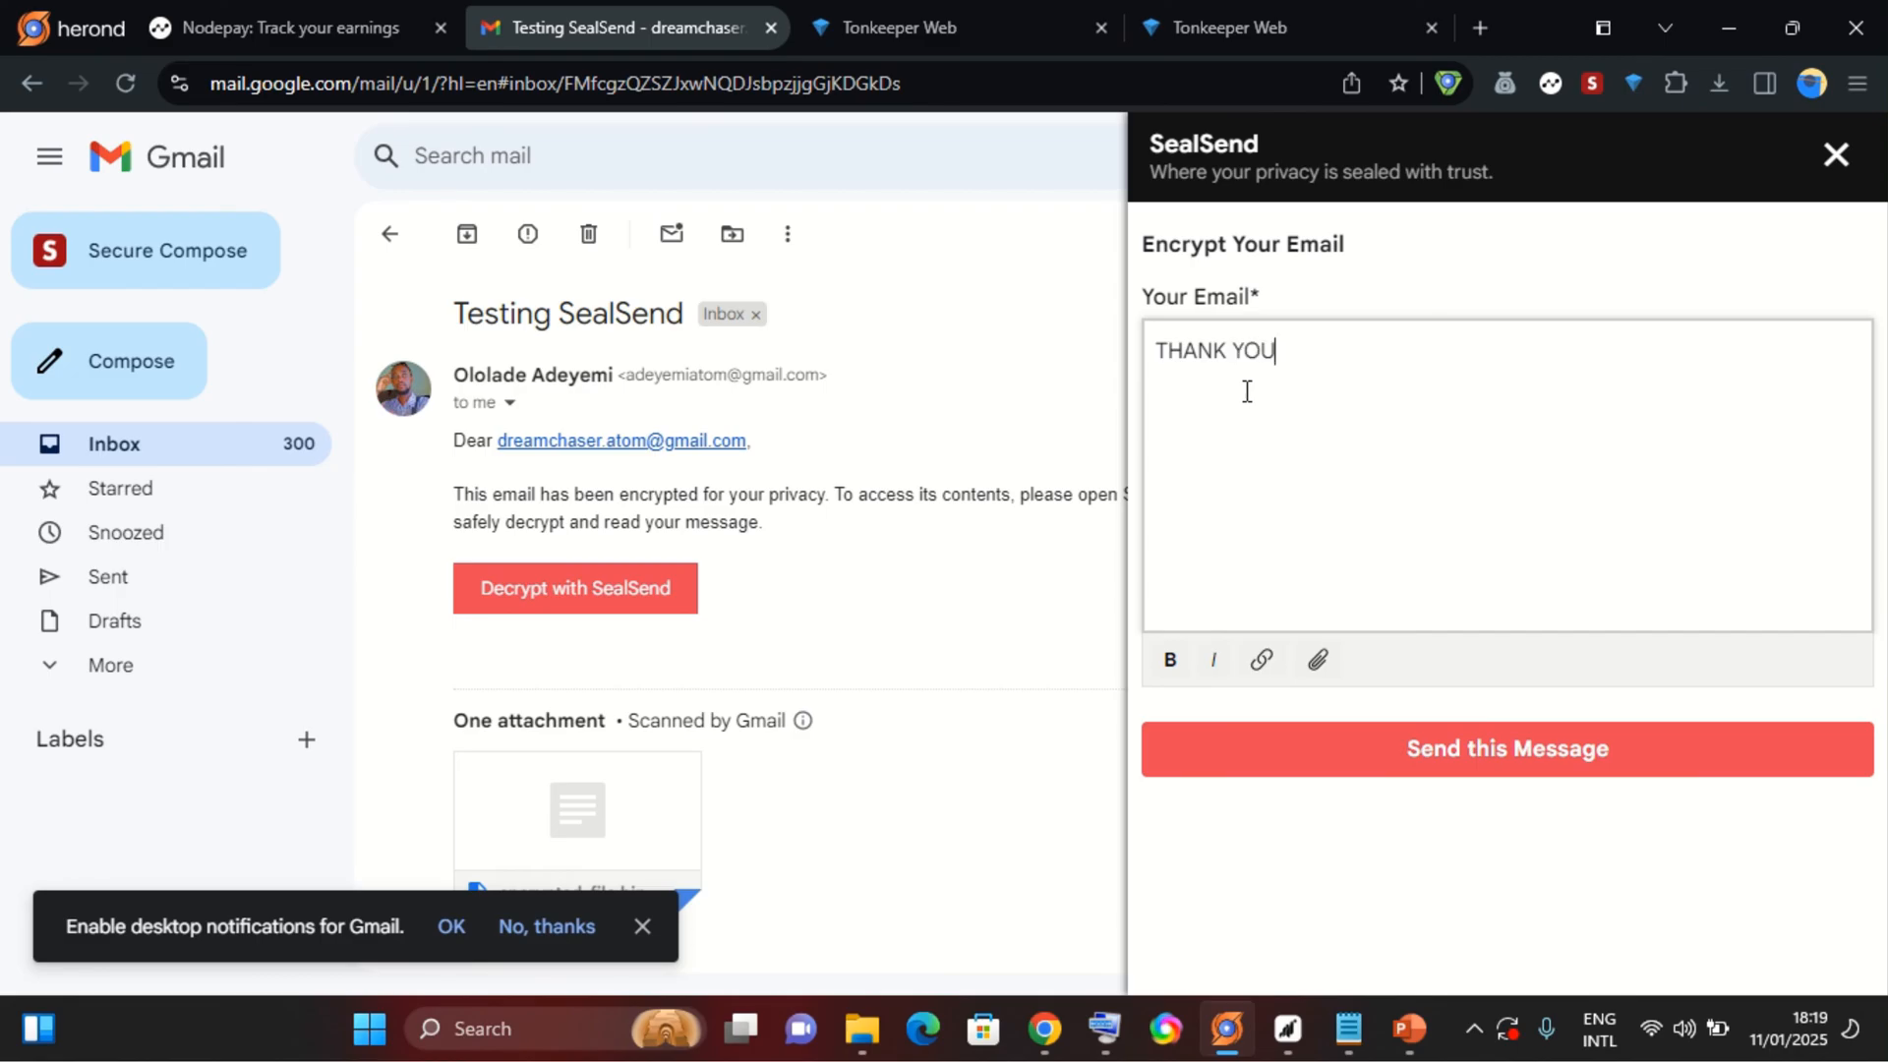
click(1506, 747)
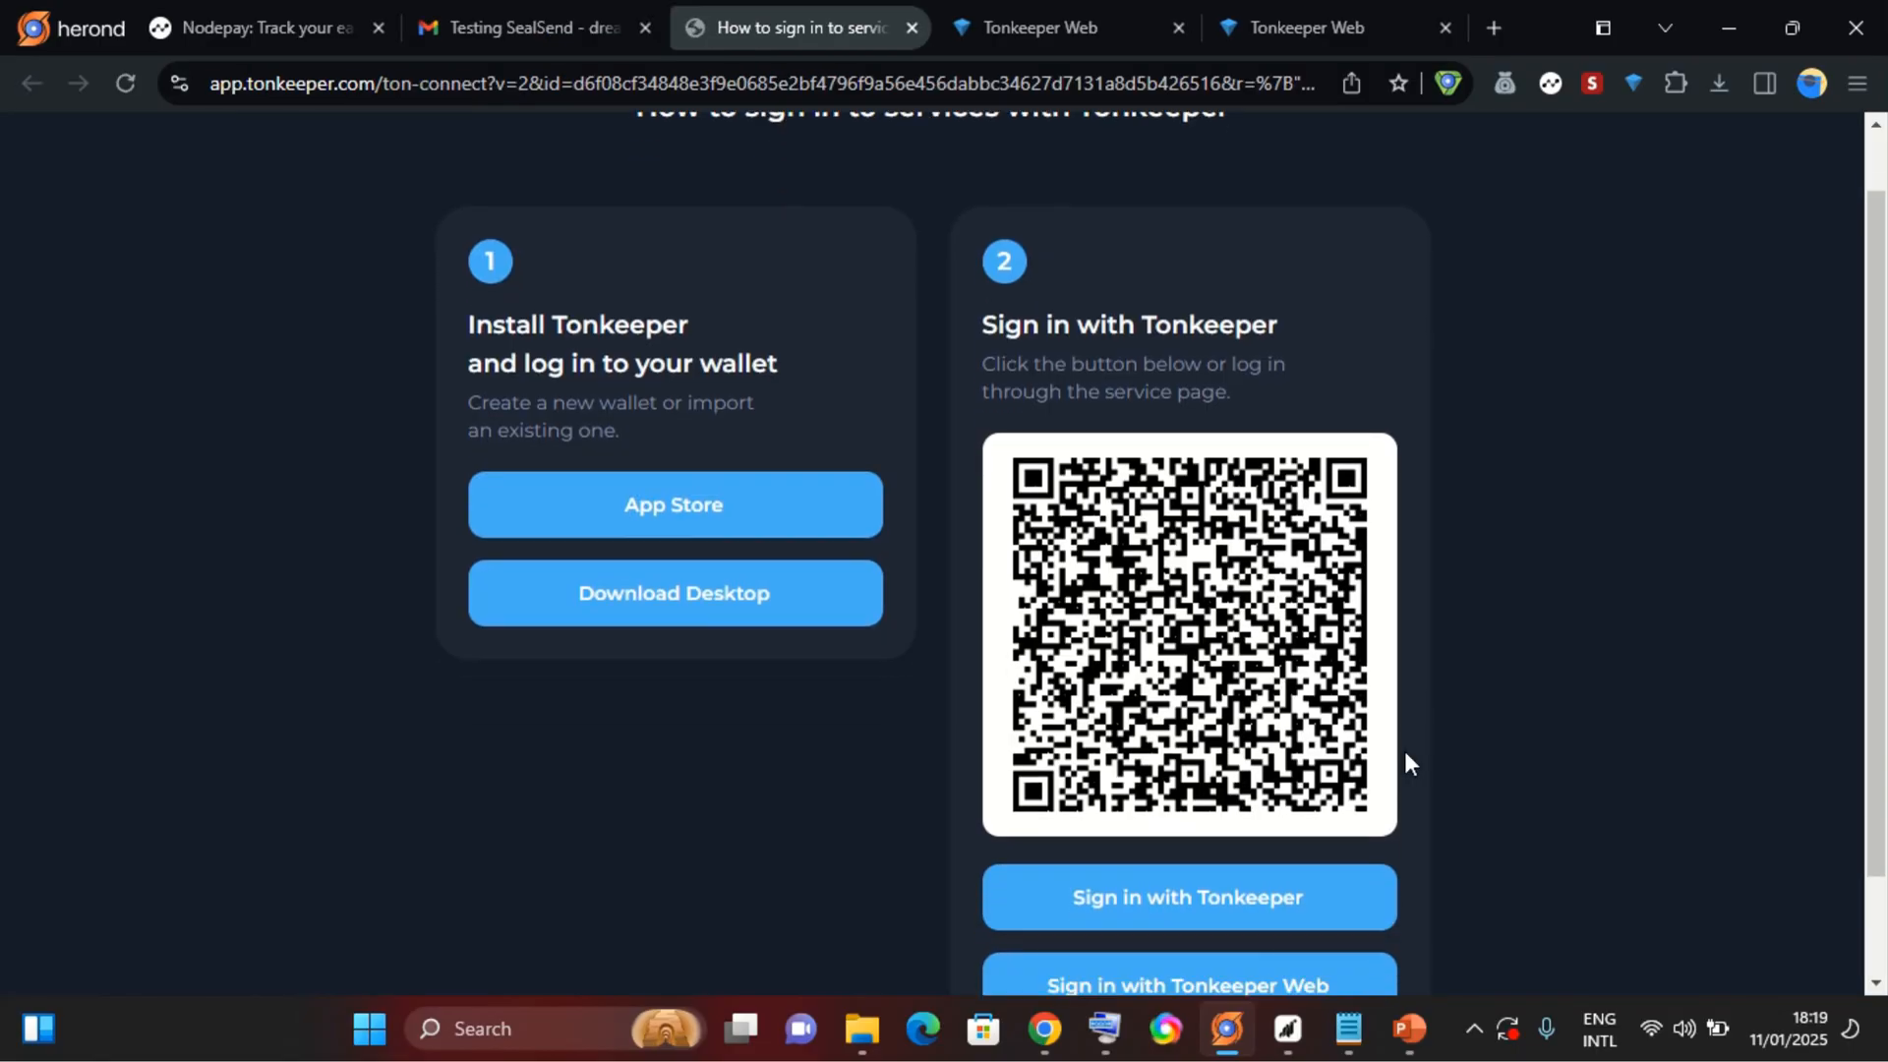
Authorize the reply through Tonkeeper Web's HEROND testnet wallet and return to the email tab.
scroll(down, 3)
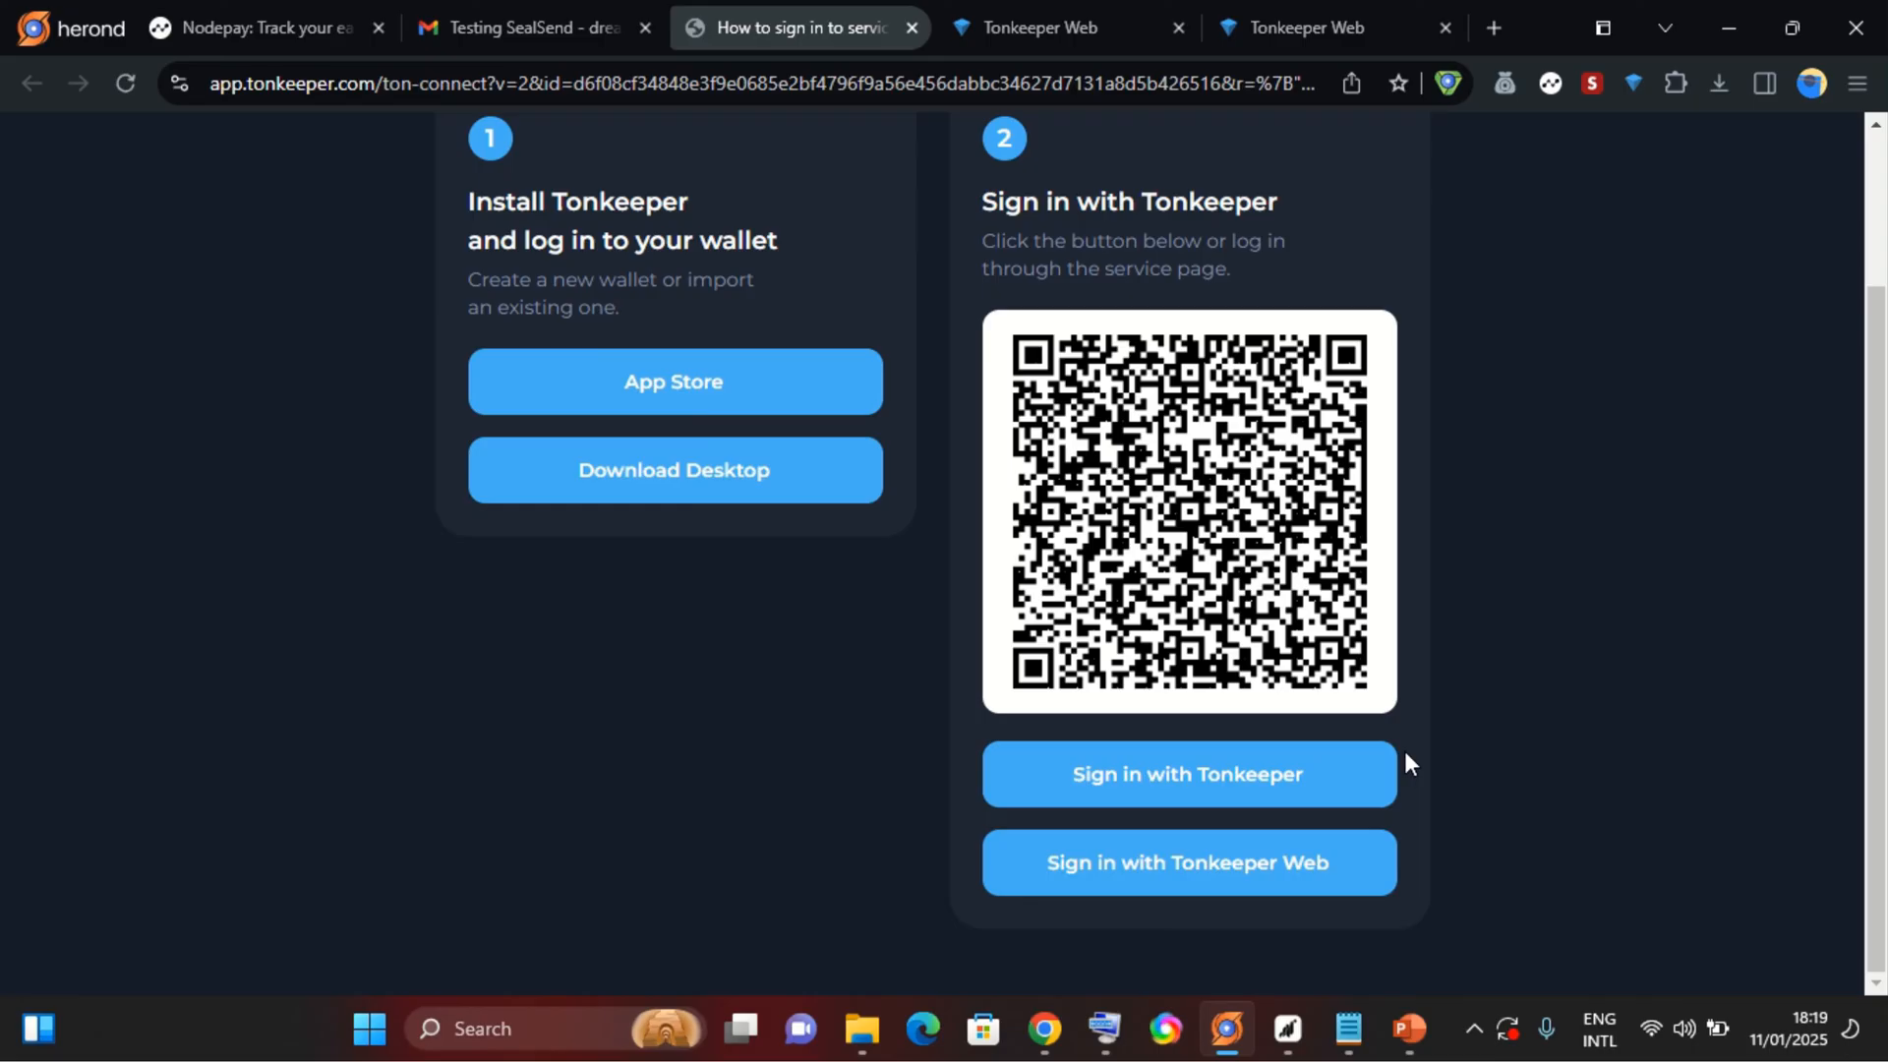
click(1188, 863)
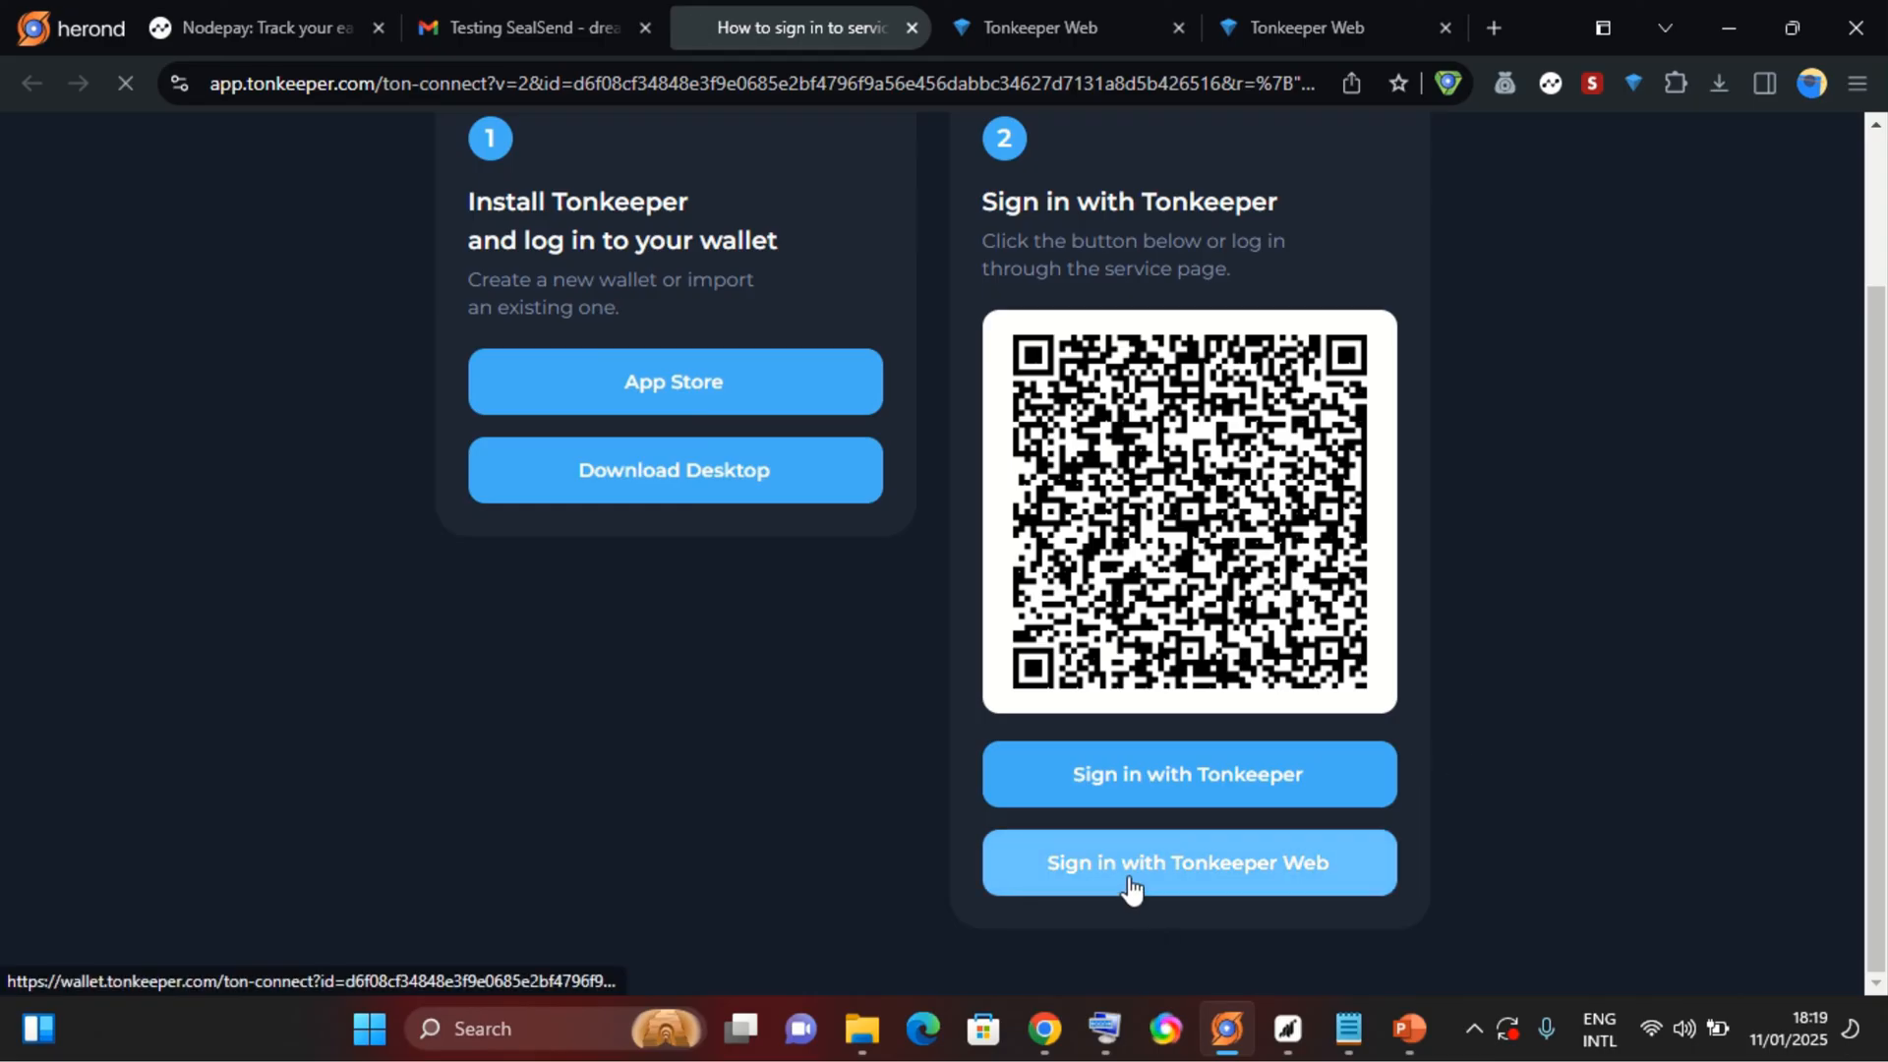
click(1190, 863)
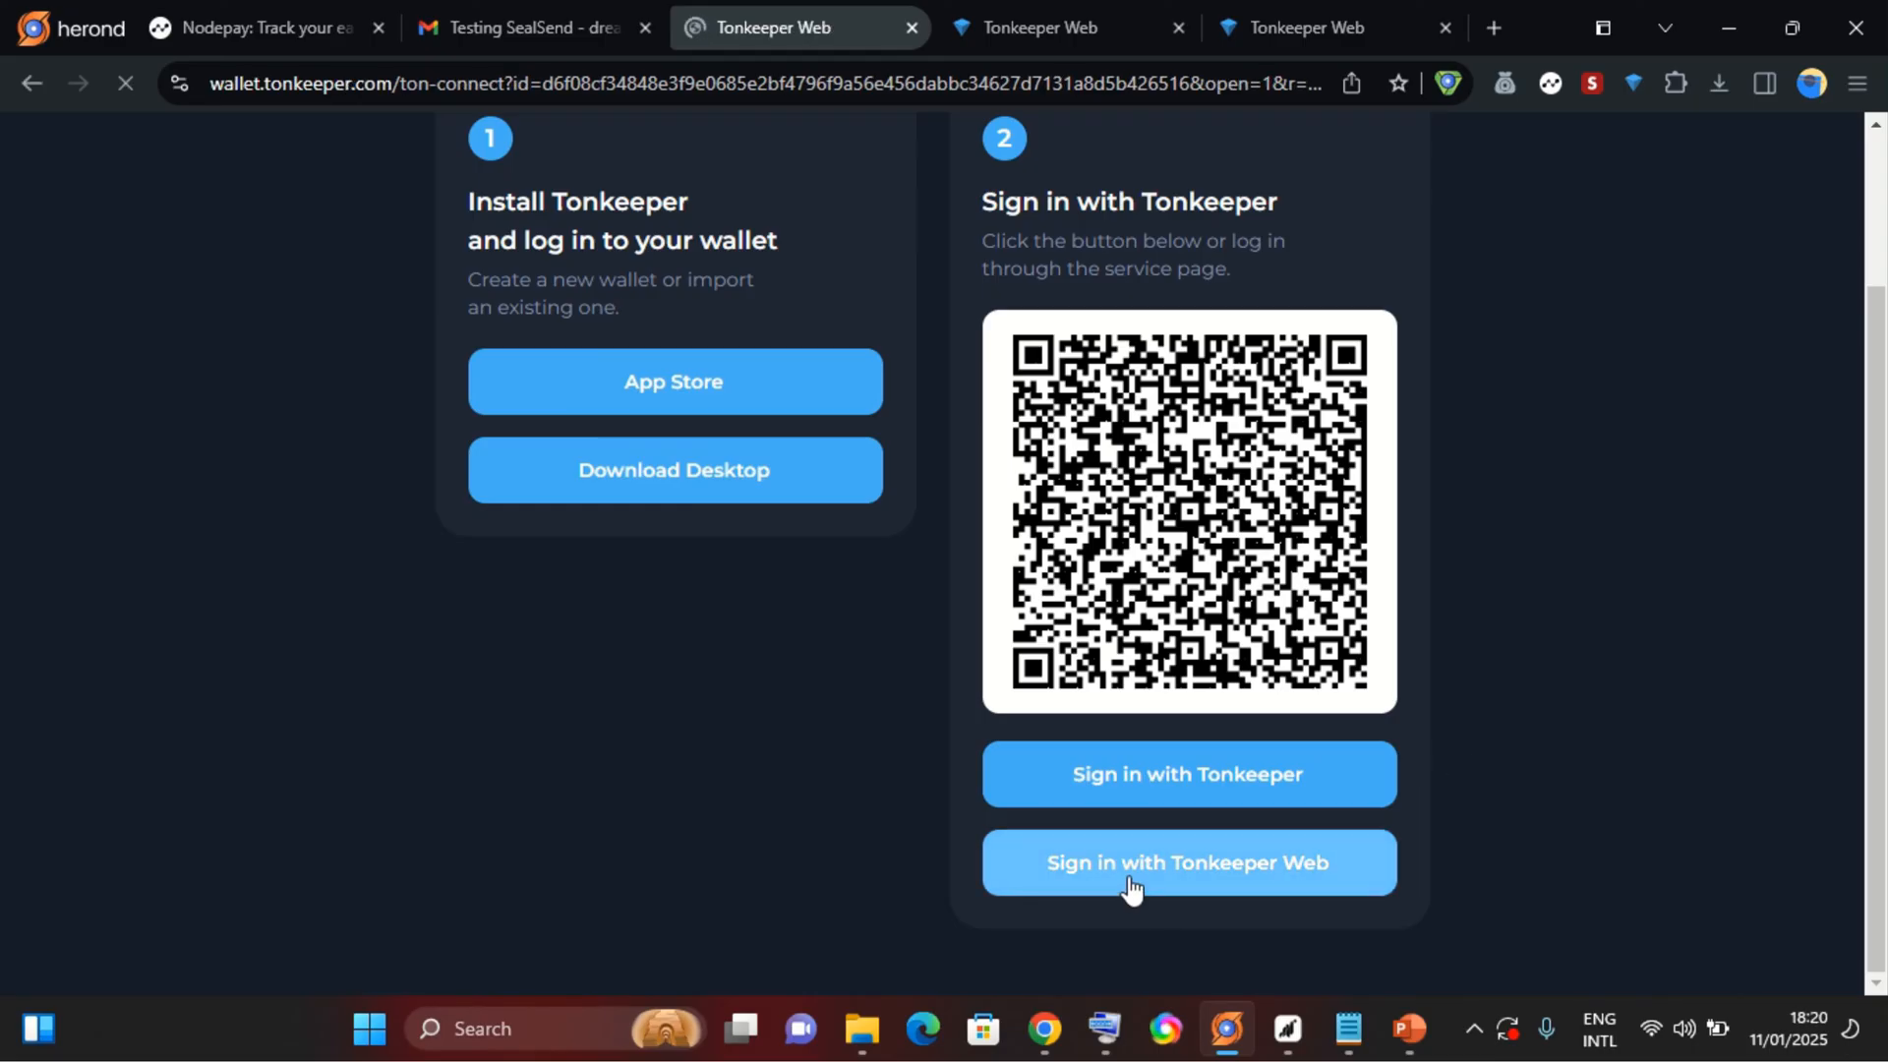
click(1190, 863)
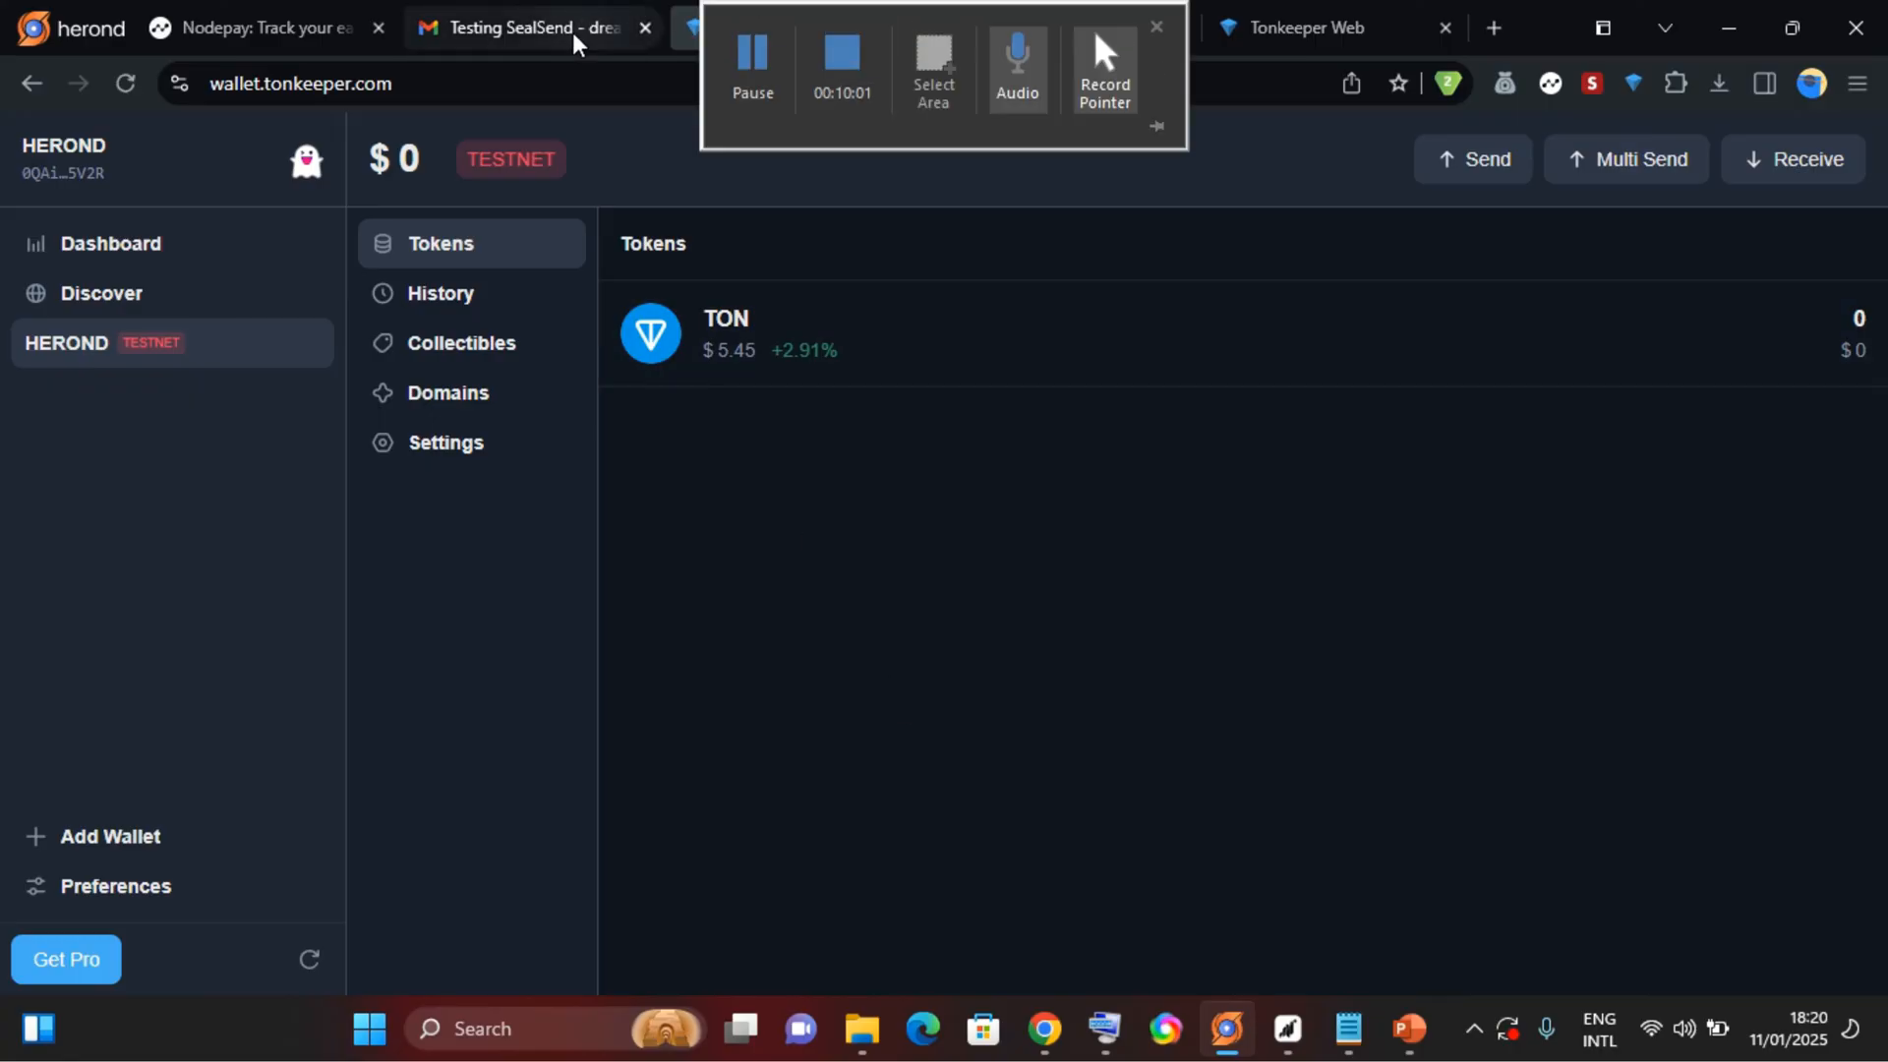
click(533, 28)
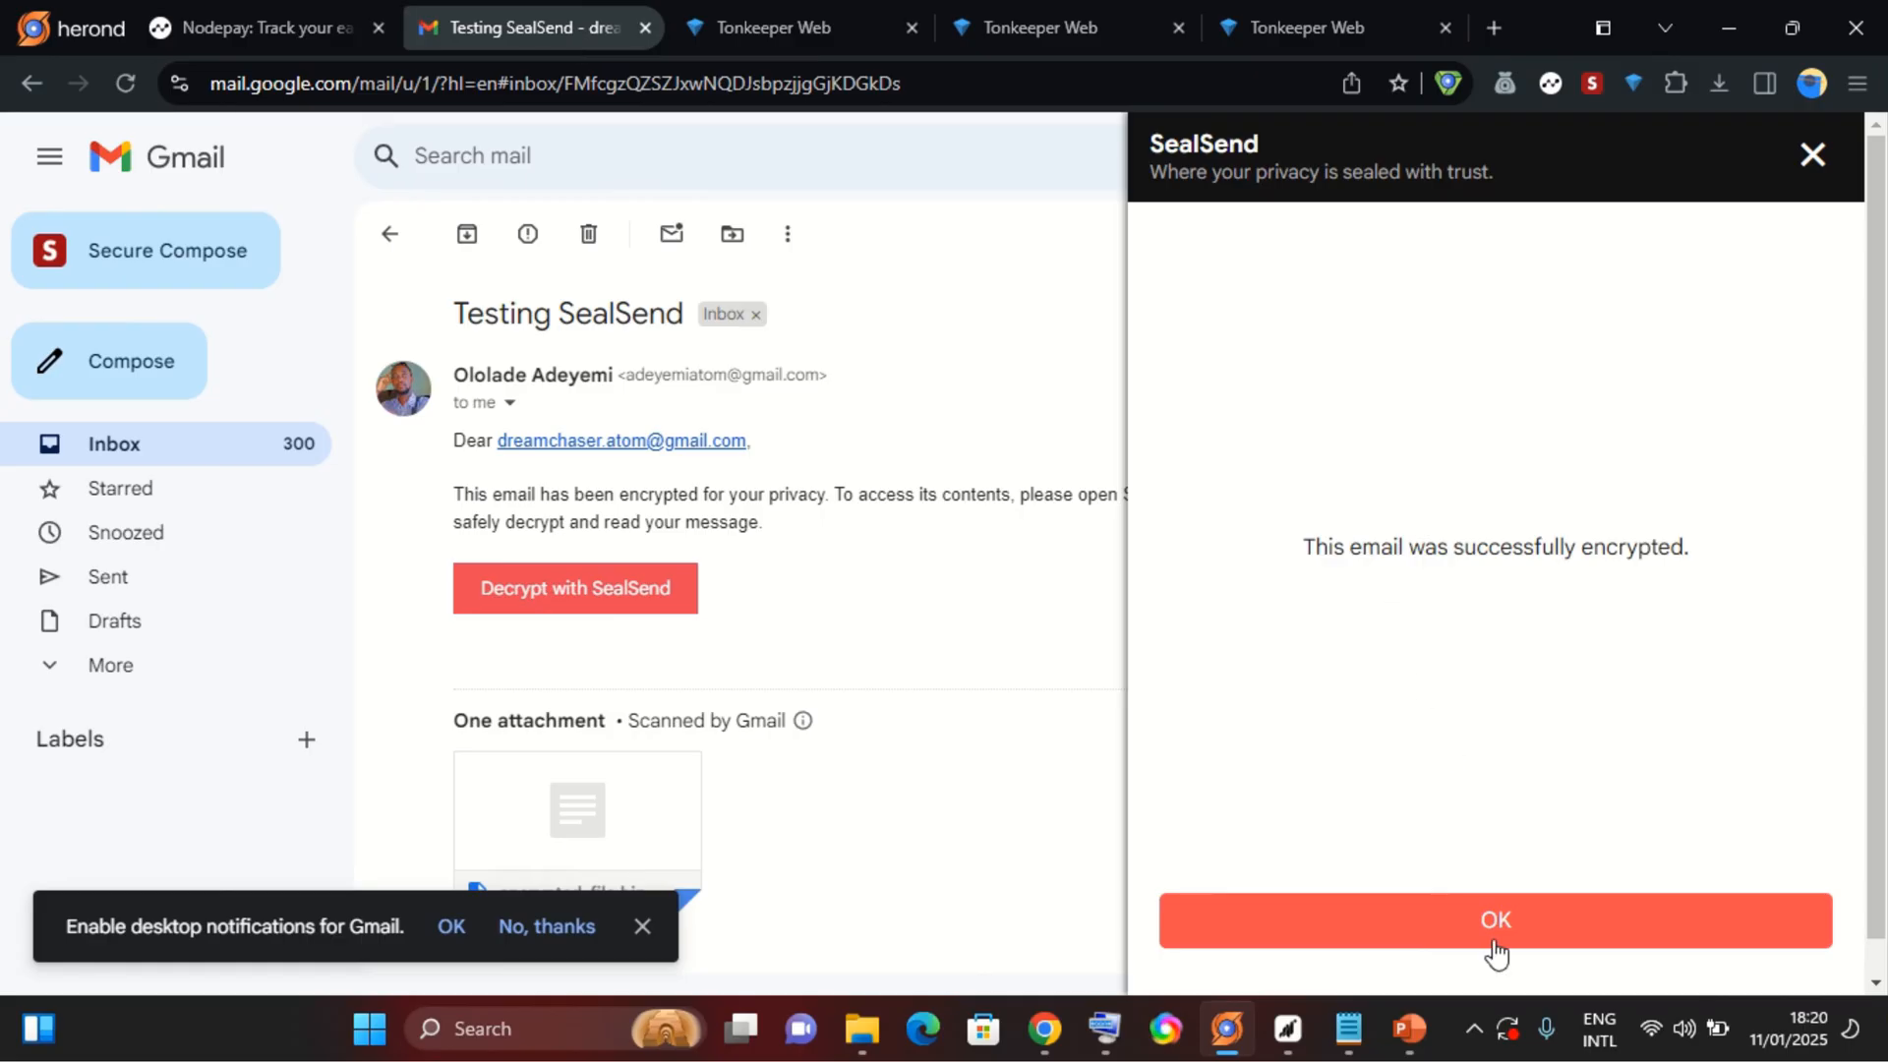
Acknowledge the encryption success and insert the encrypted 'THANK YOU' message into a Gmail reply.
click(1494, 920)
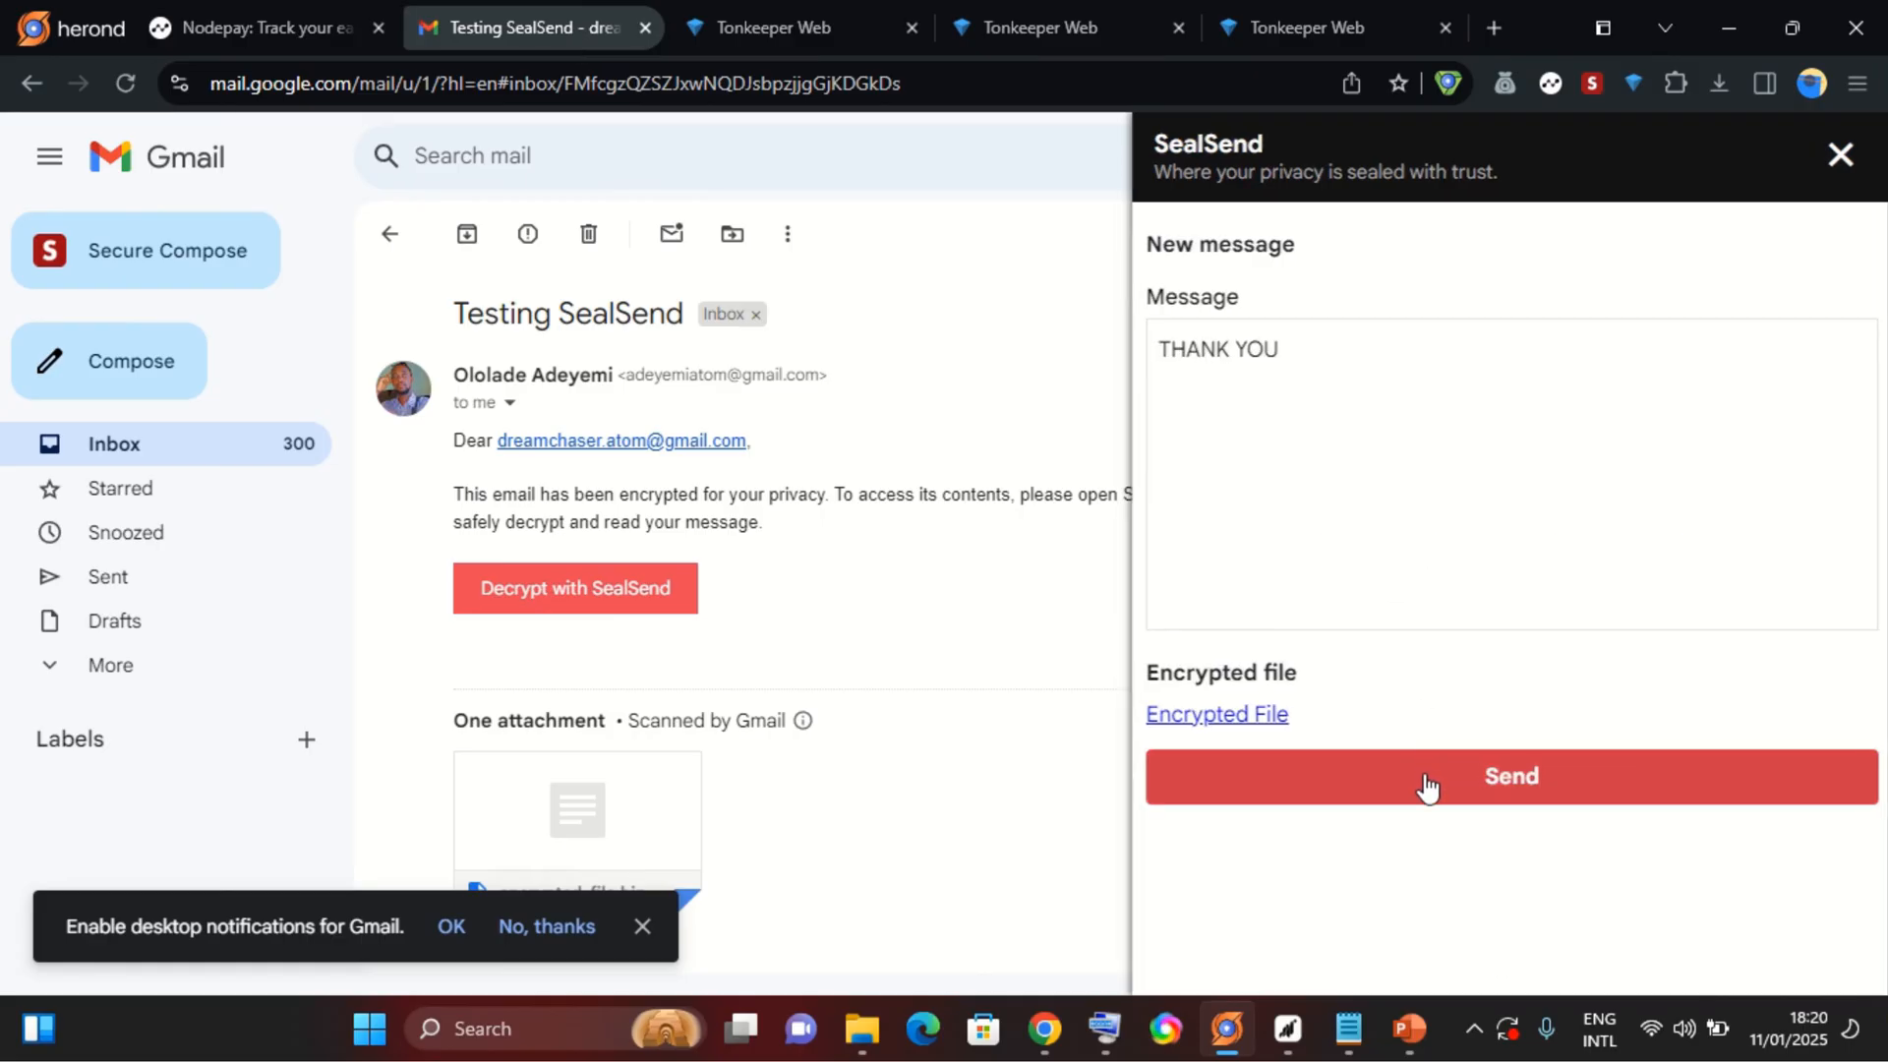
click(1510, 776)
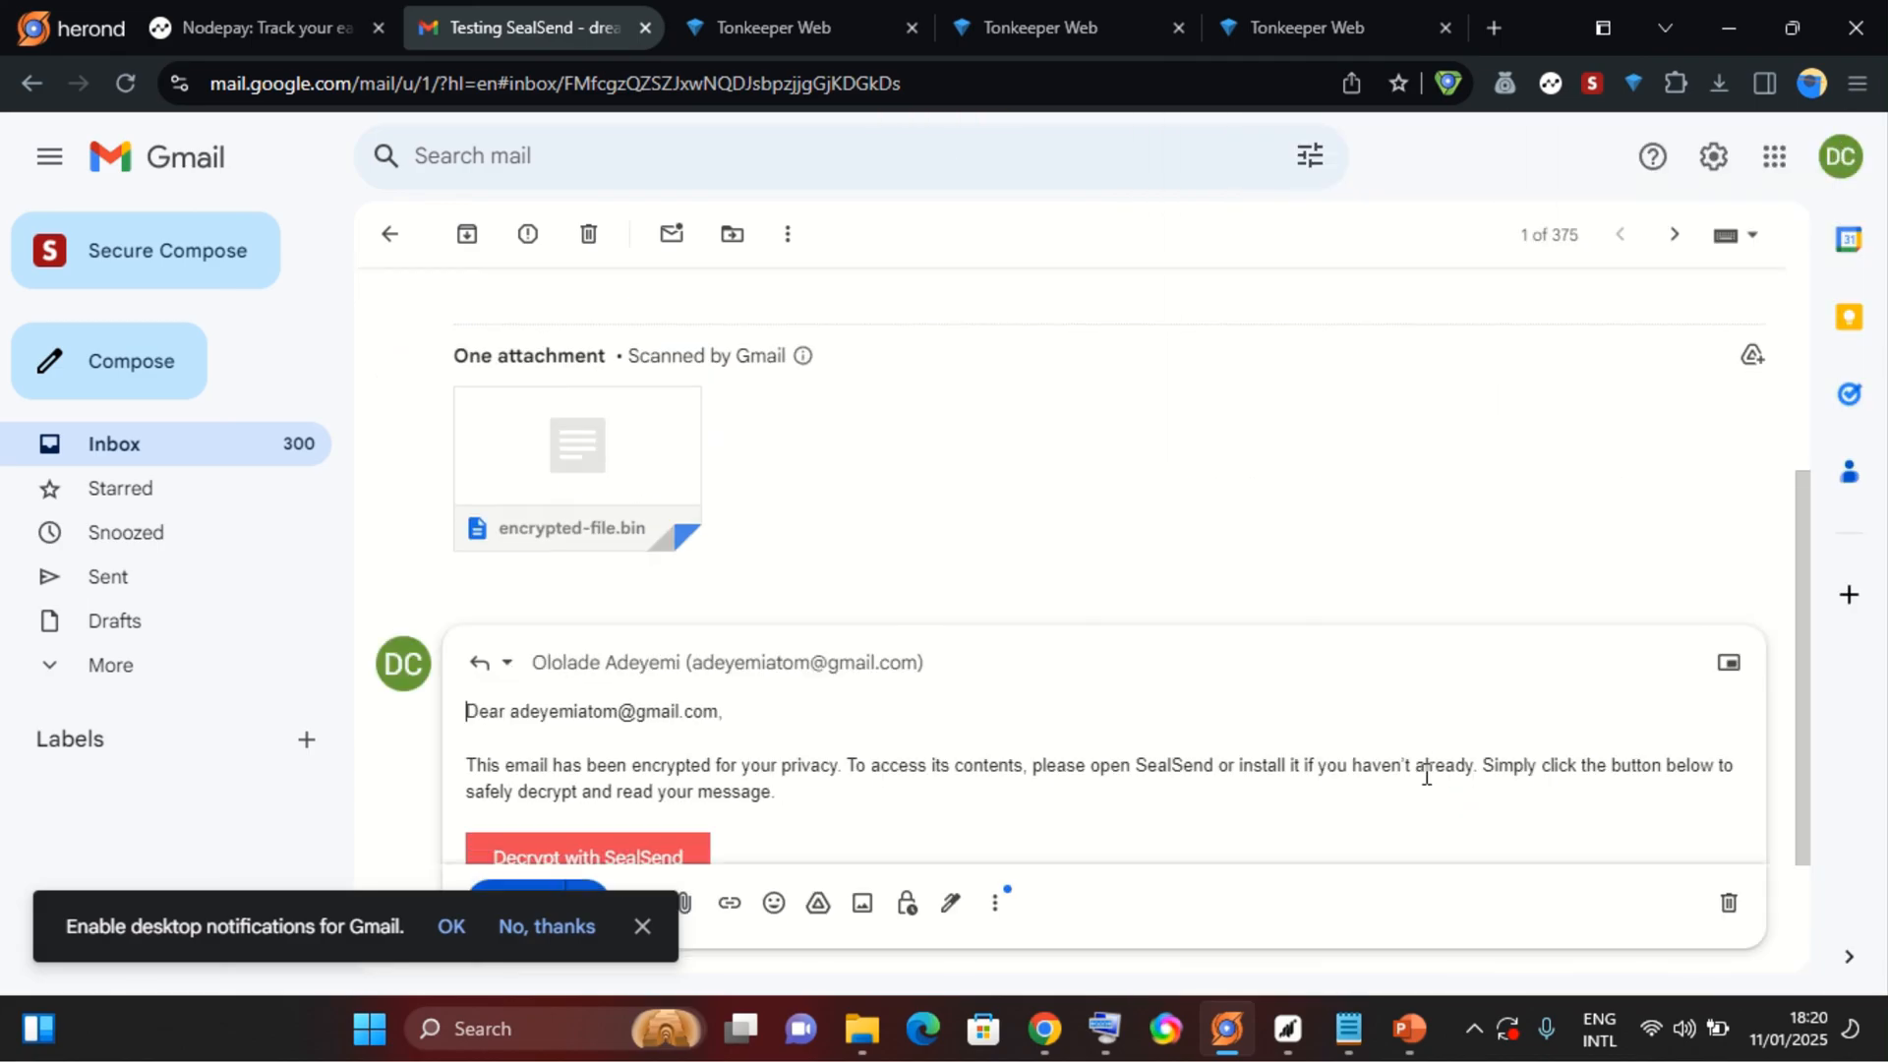
scroll(down, 3)
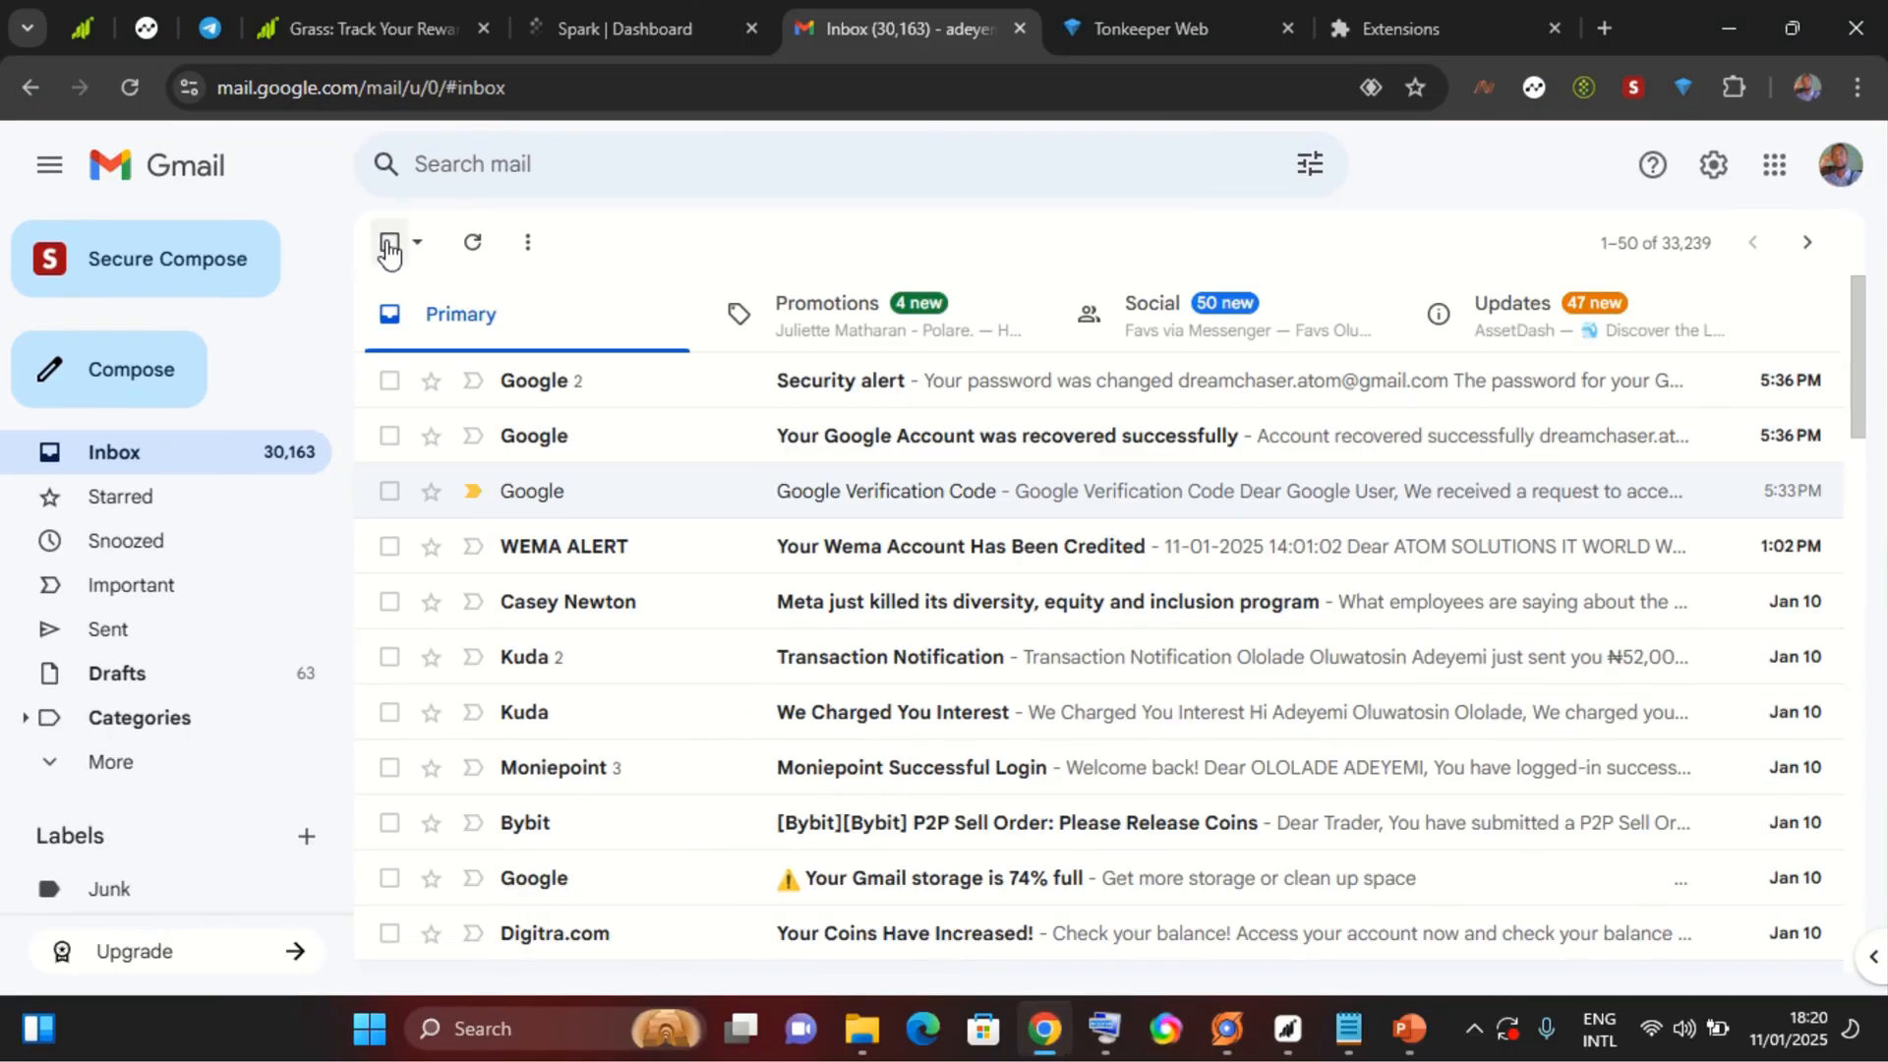
mouse_move(470, 242)
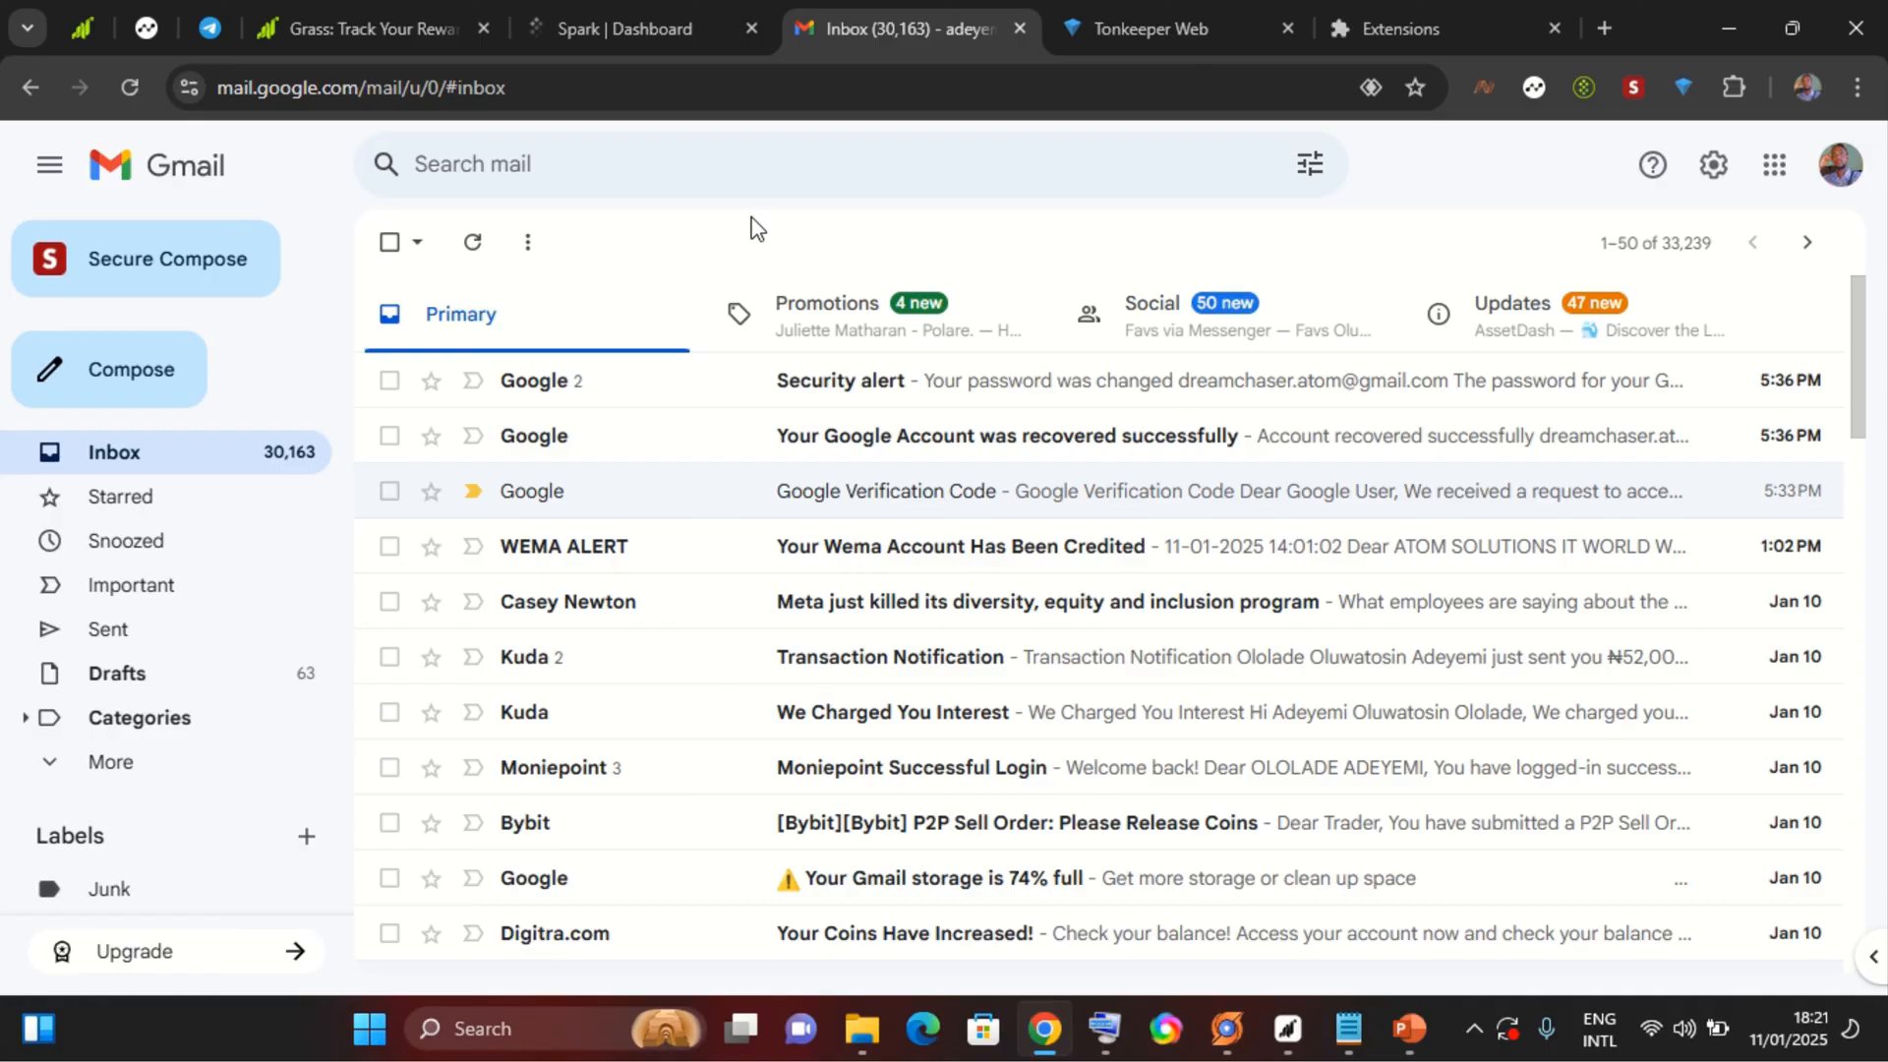
mouse_move(743, 232)
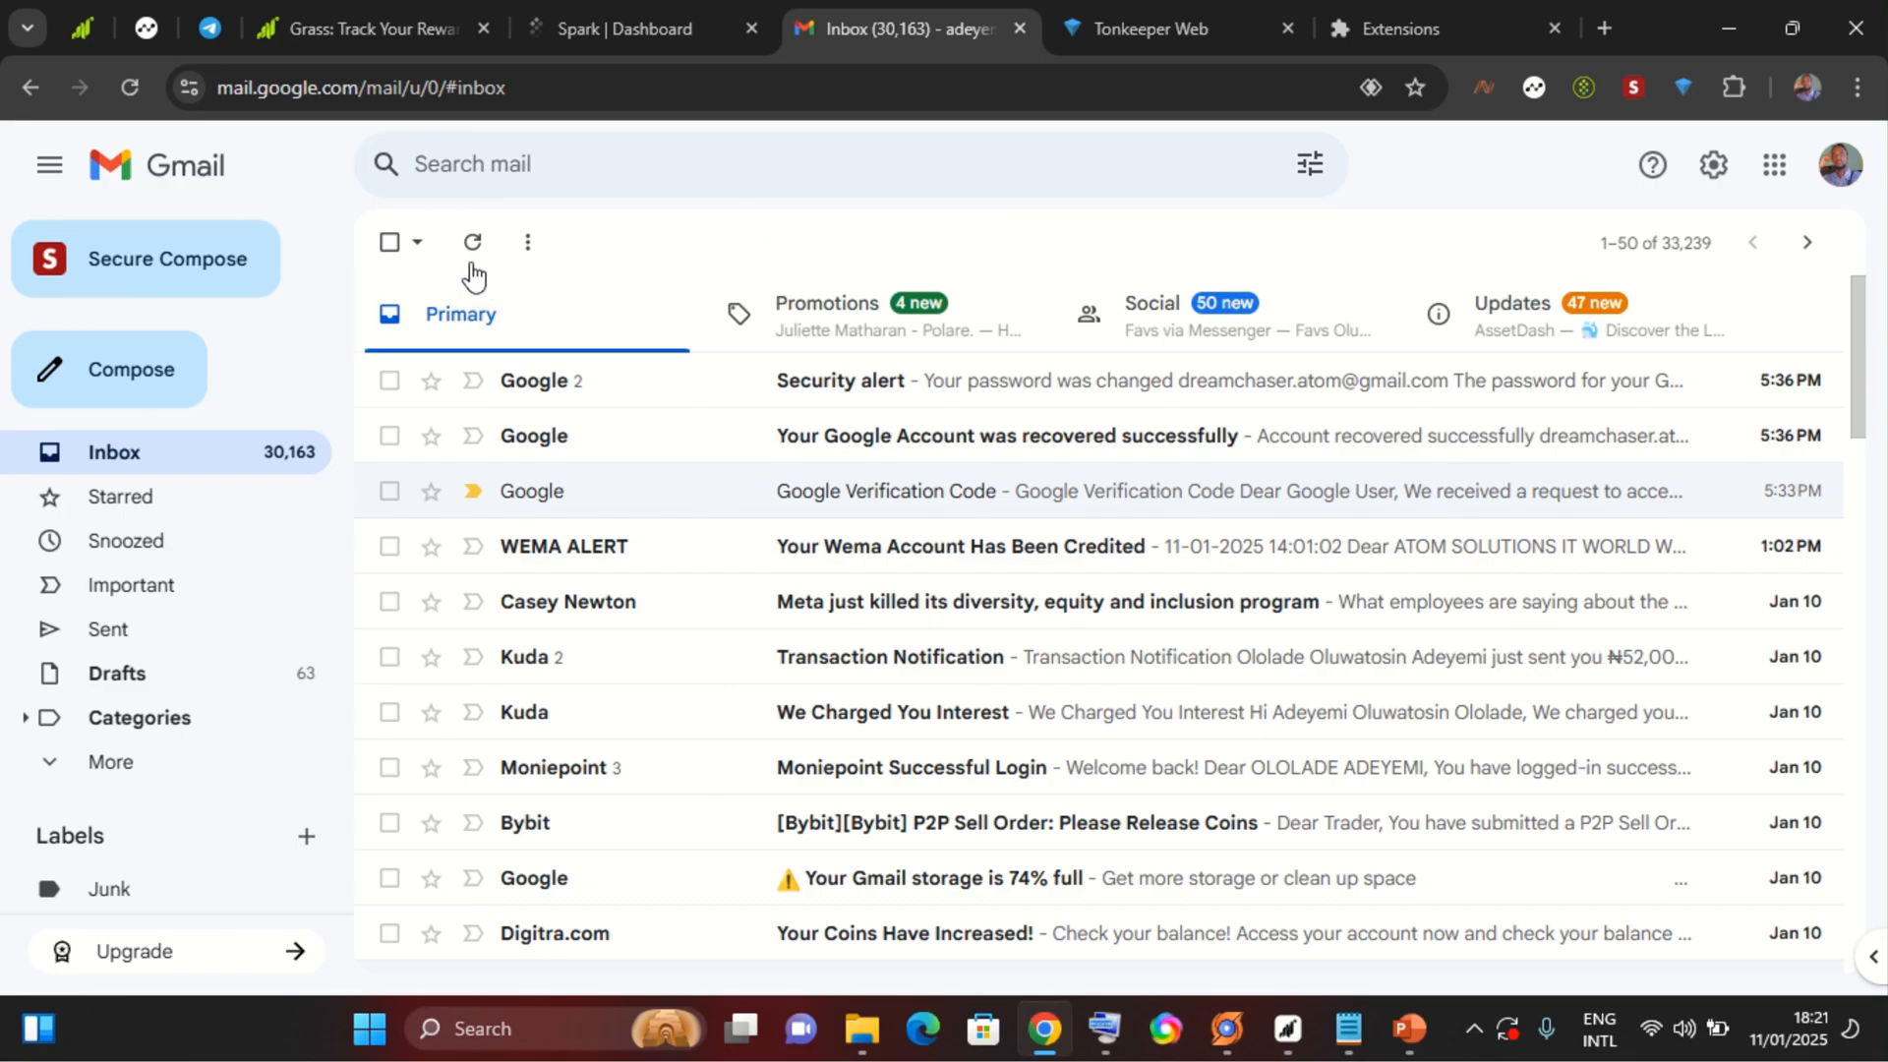
mouse_move(472, 244)
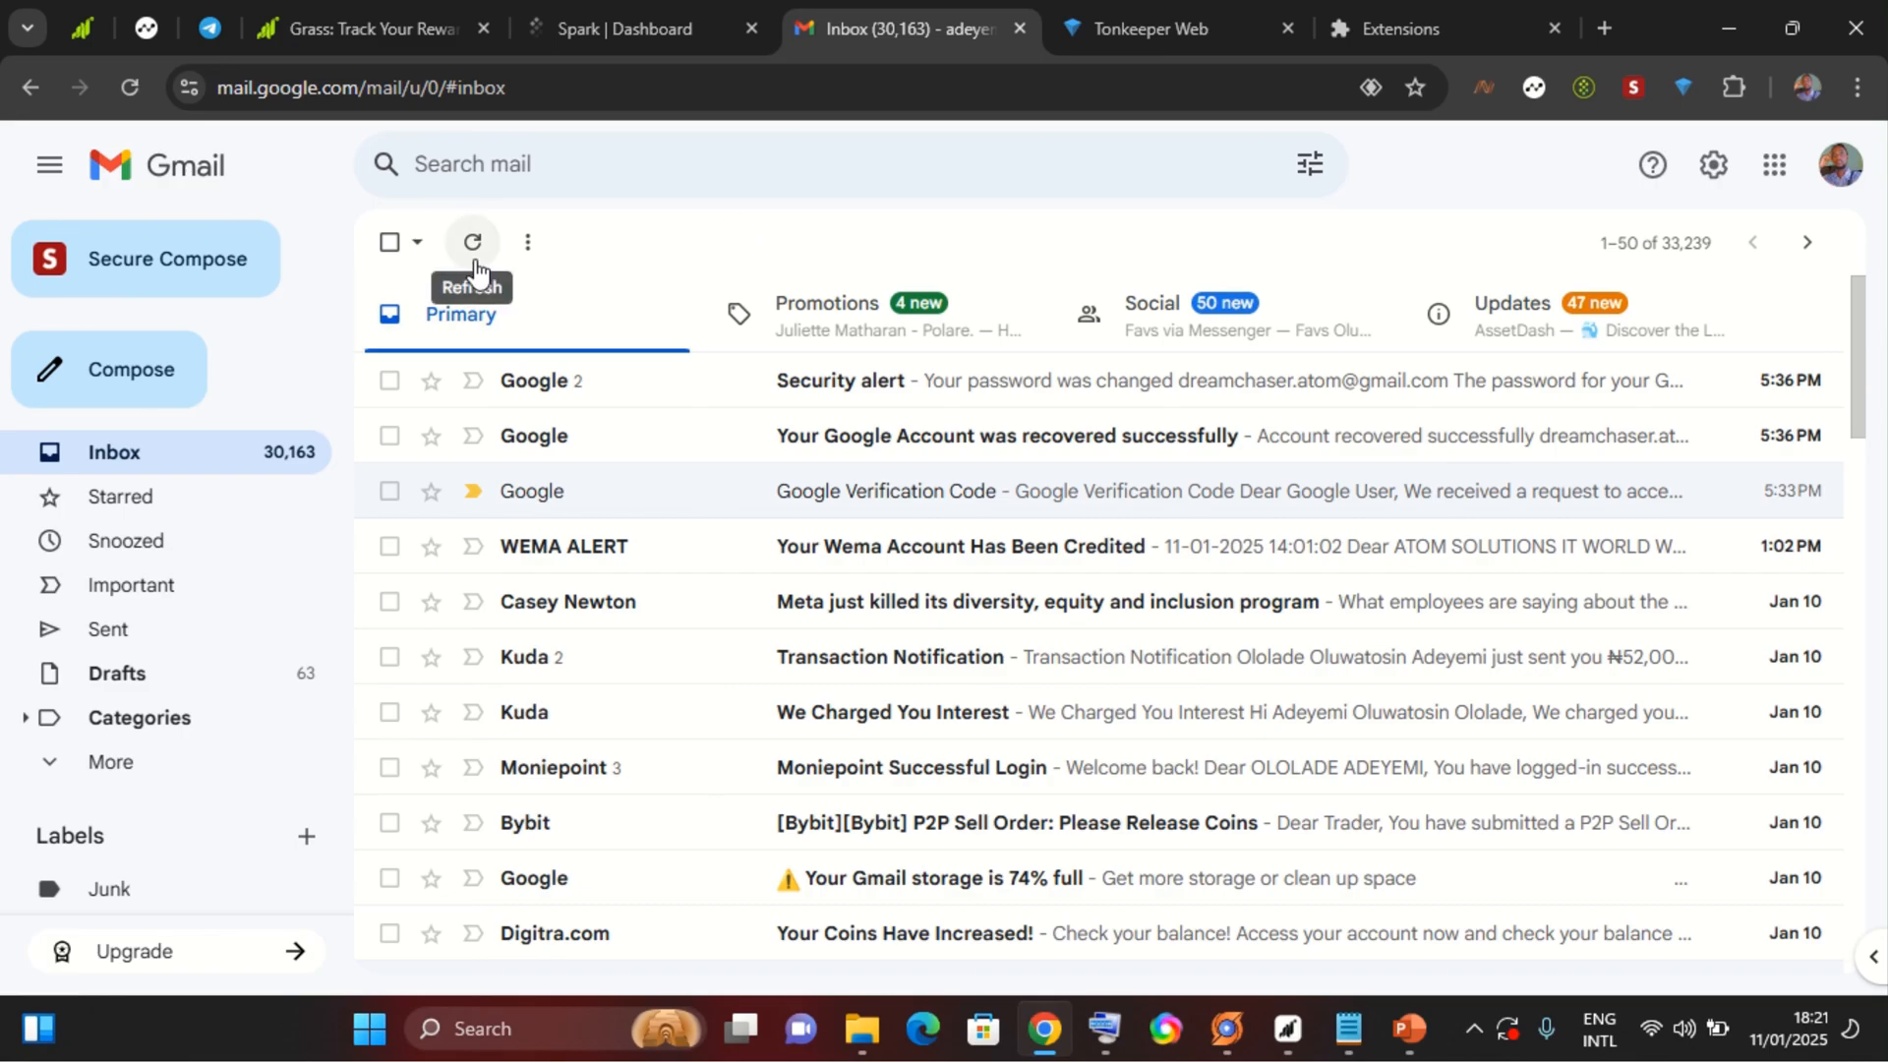